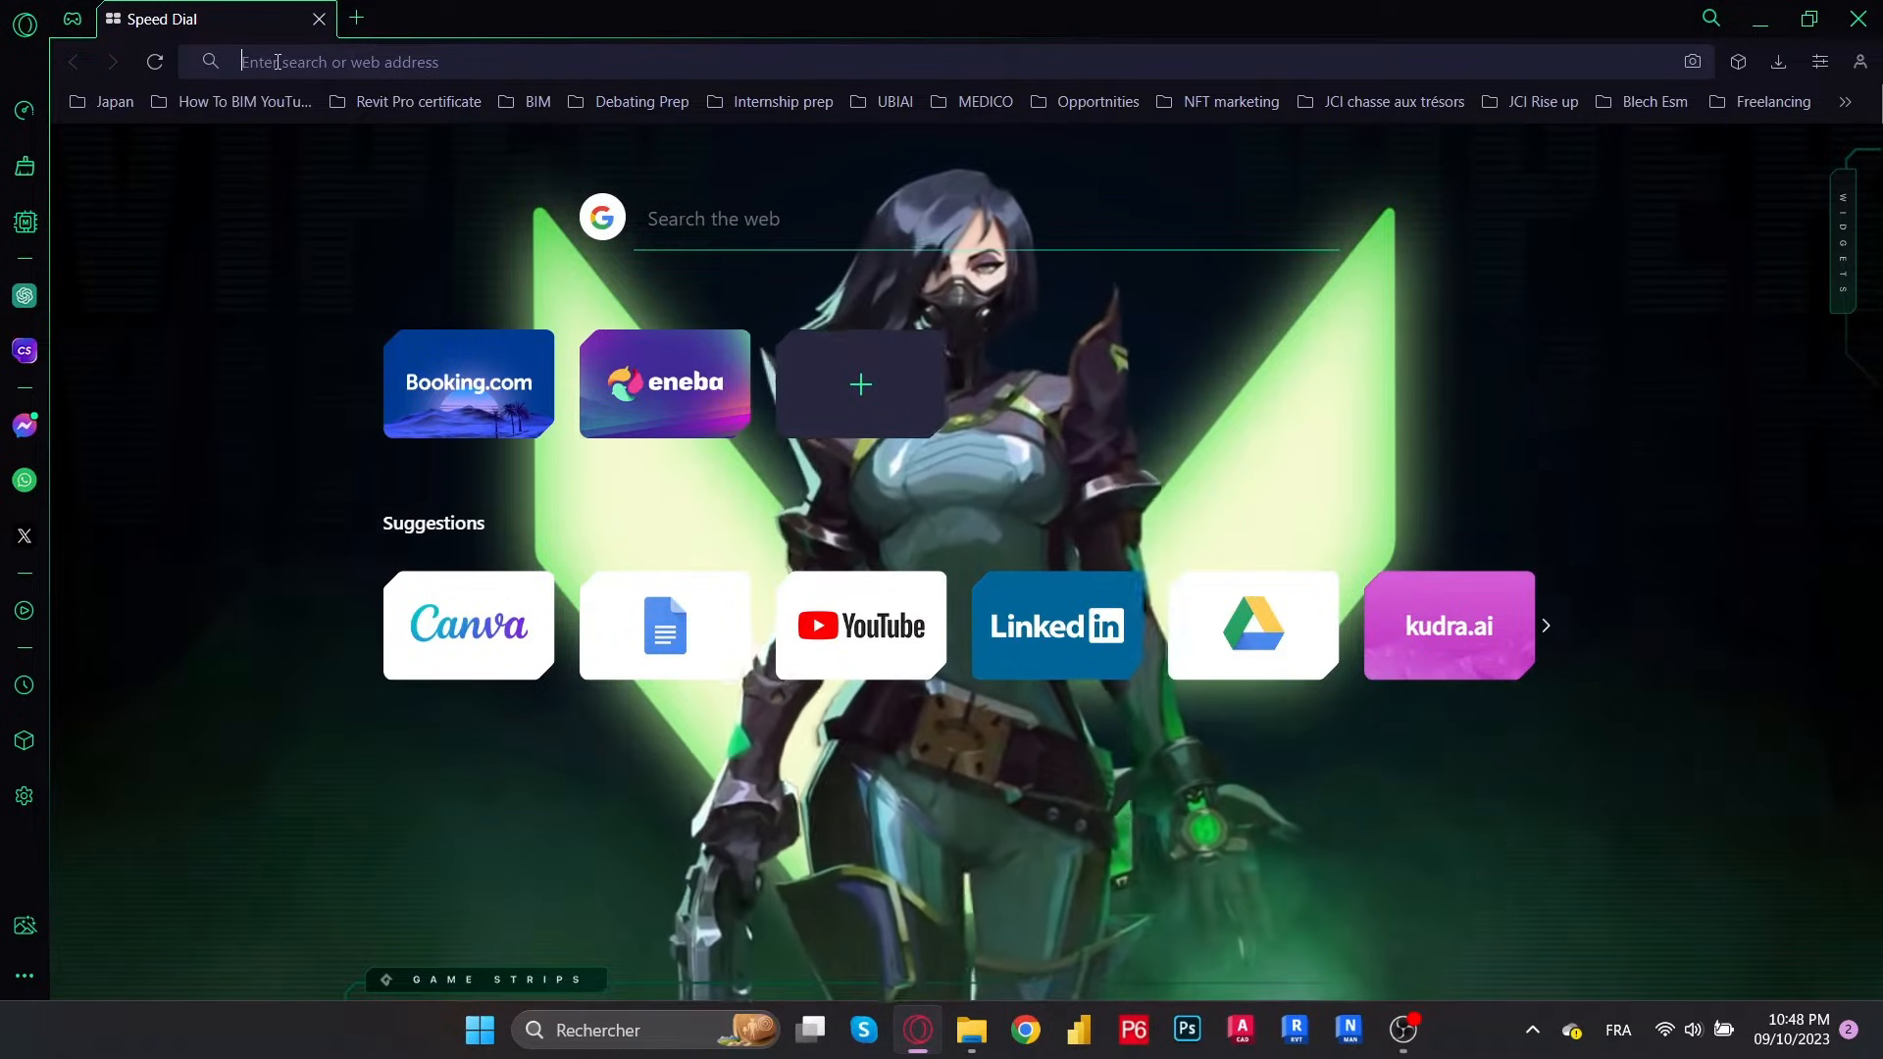
From the Autodesk education page, search the site for 'Navisworks free trial'
text(Aut)
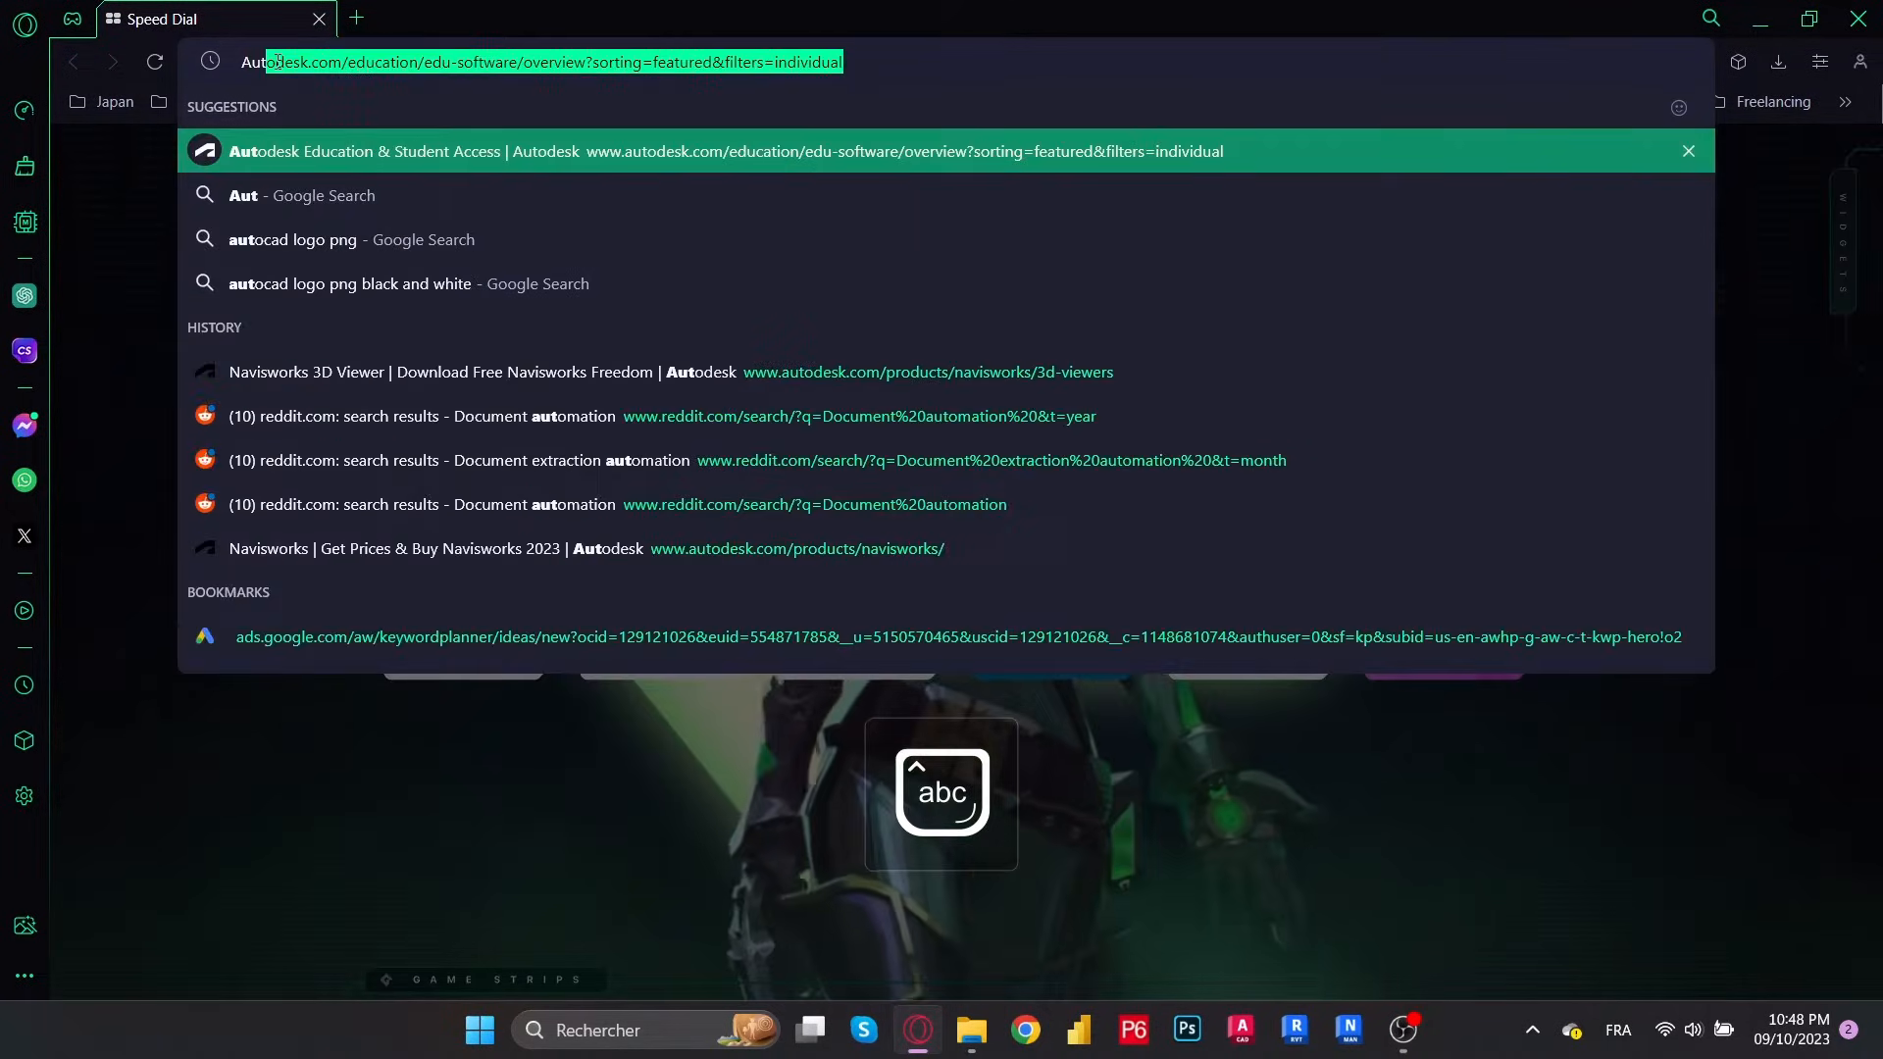
text(odesk.com/education/edu-software/overview)
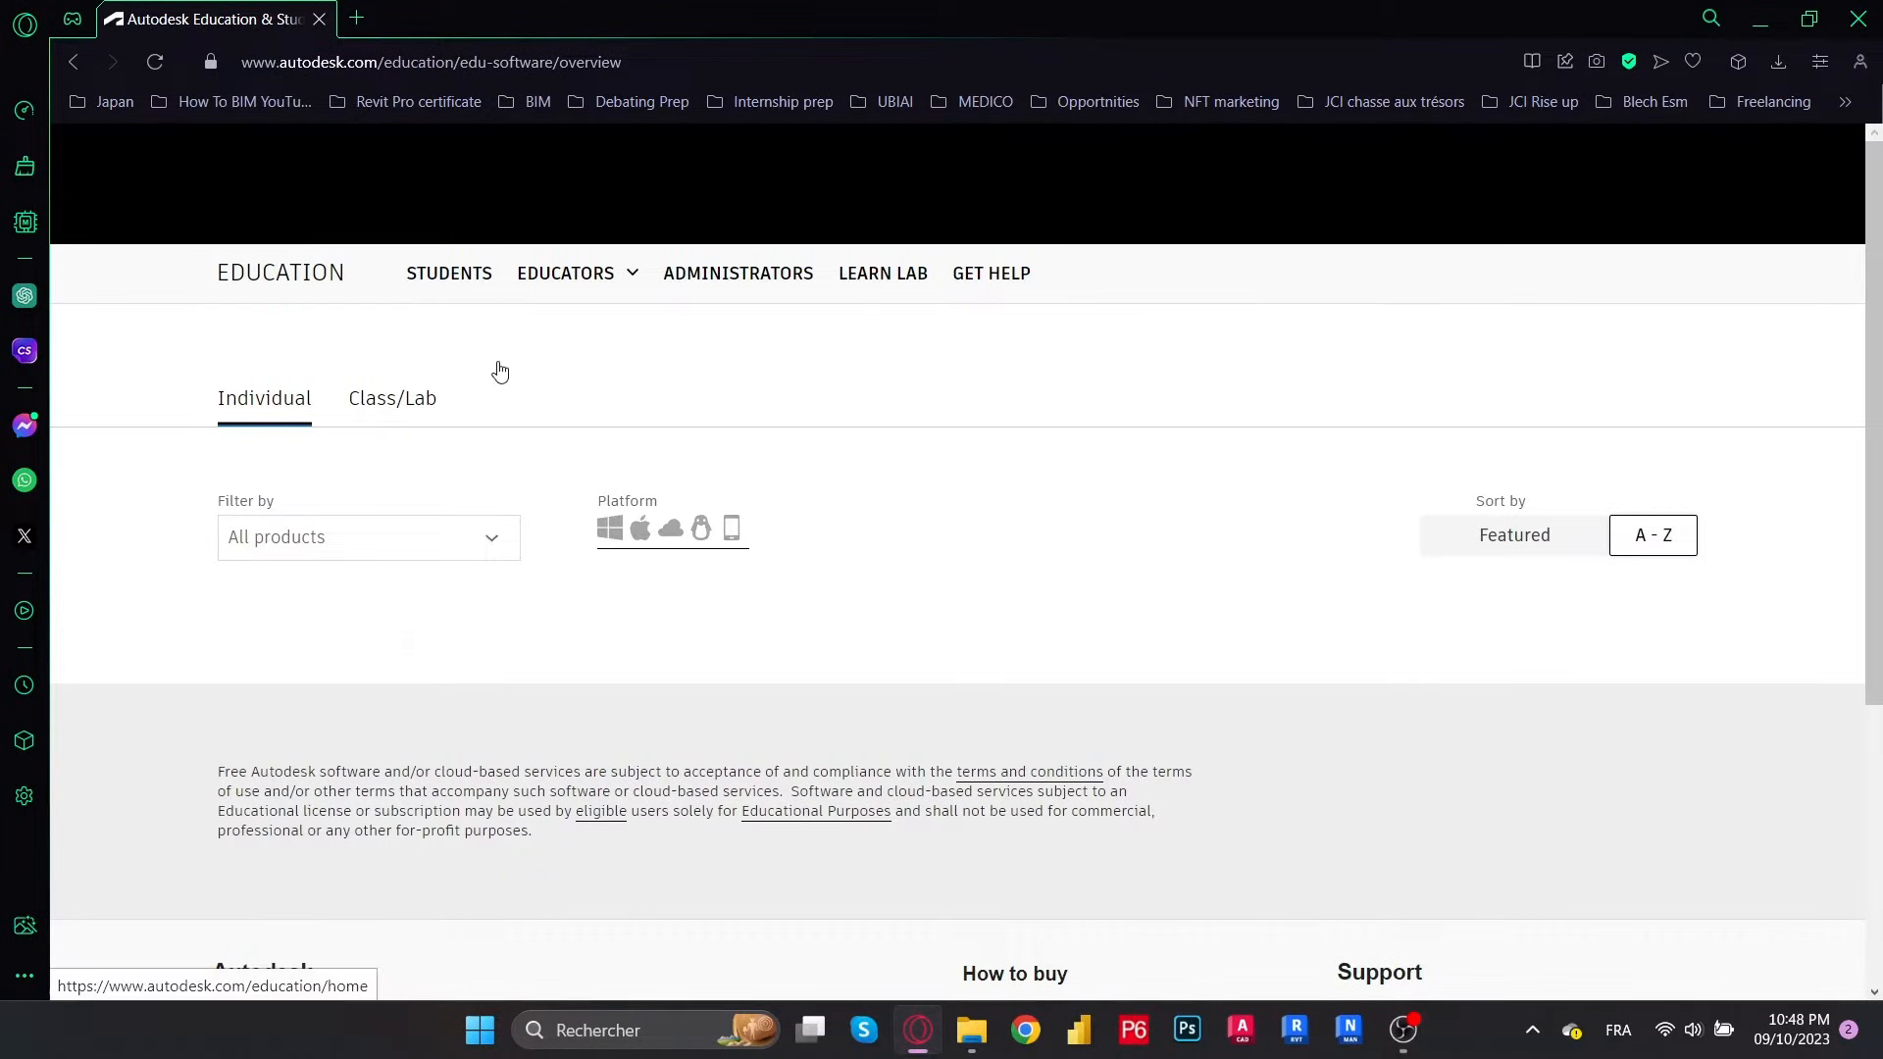
scroll(up, 3)
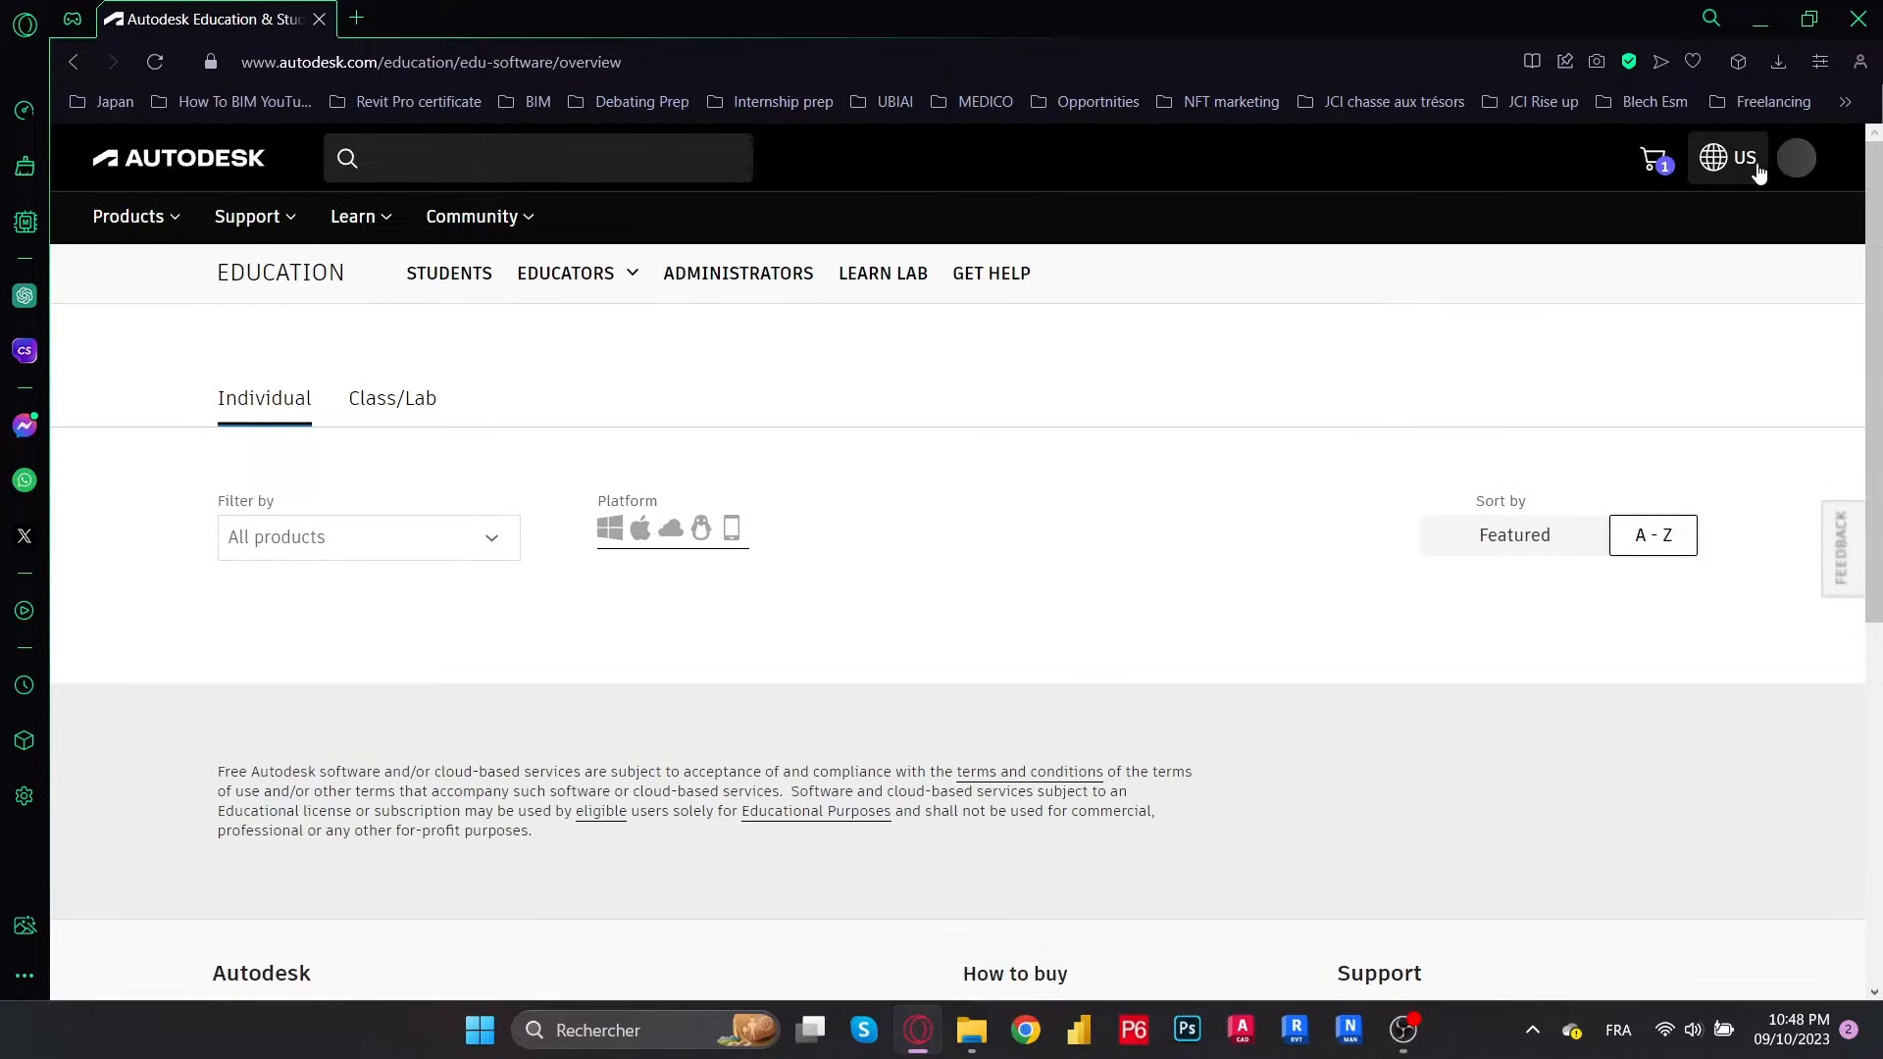
click(536, 157)
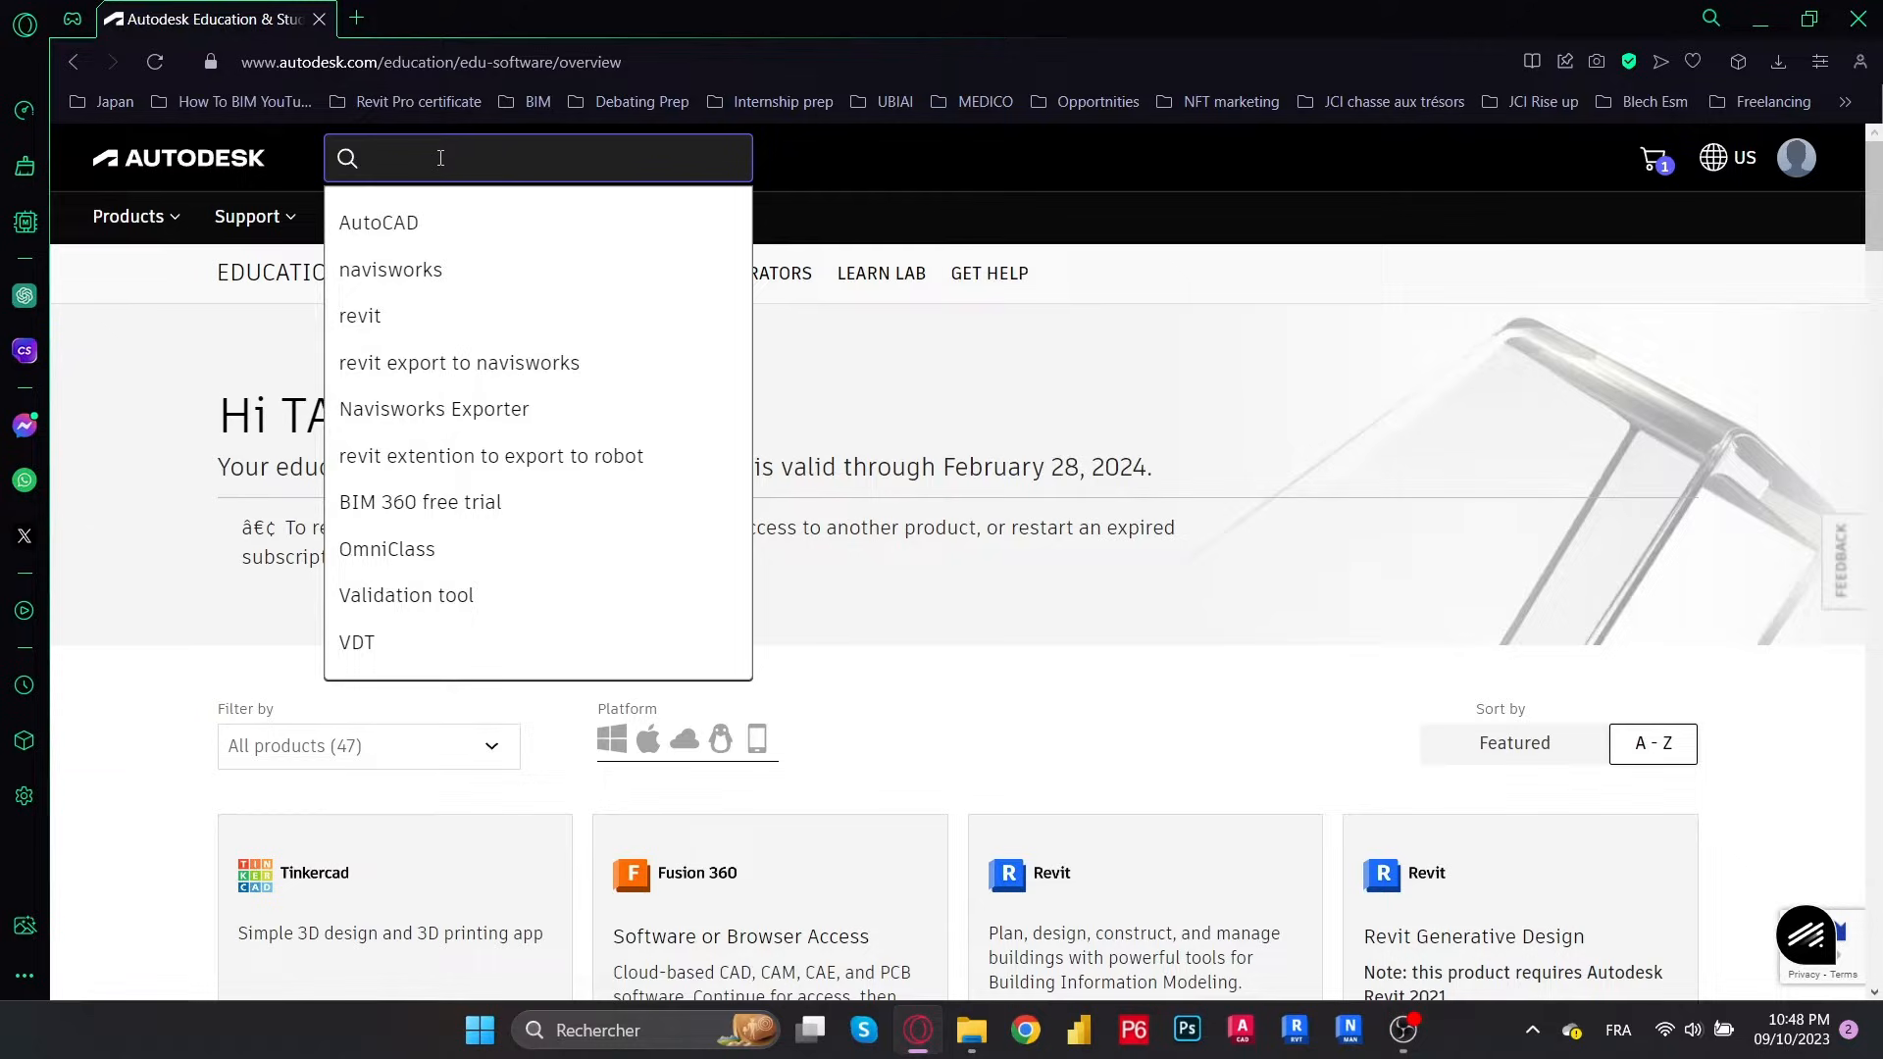
text(Naviswork)
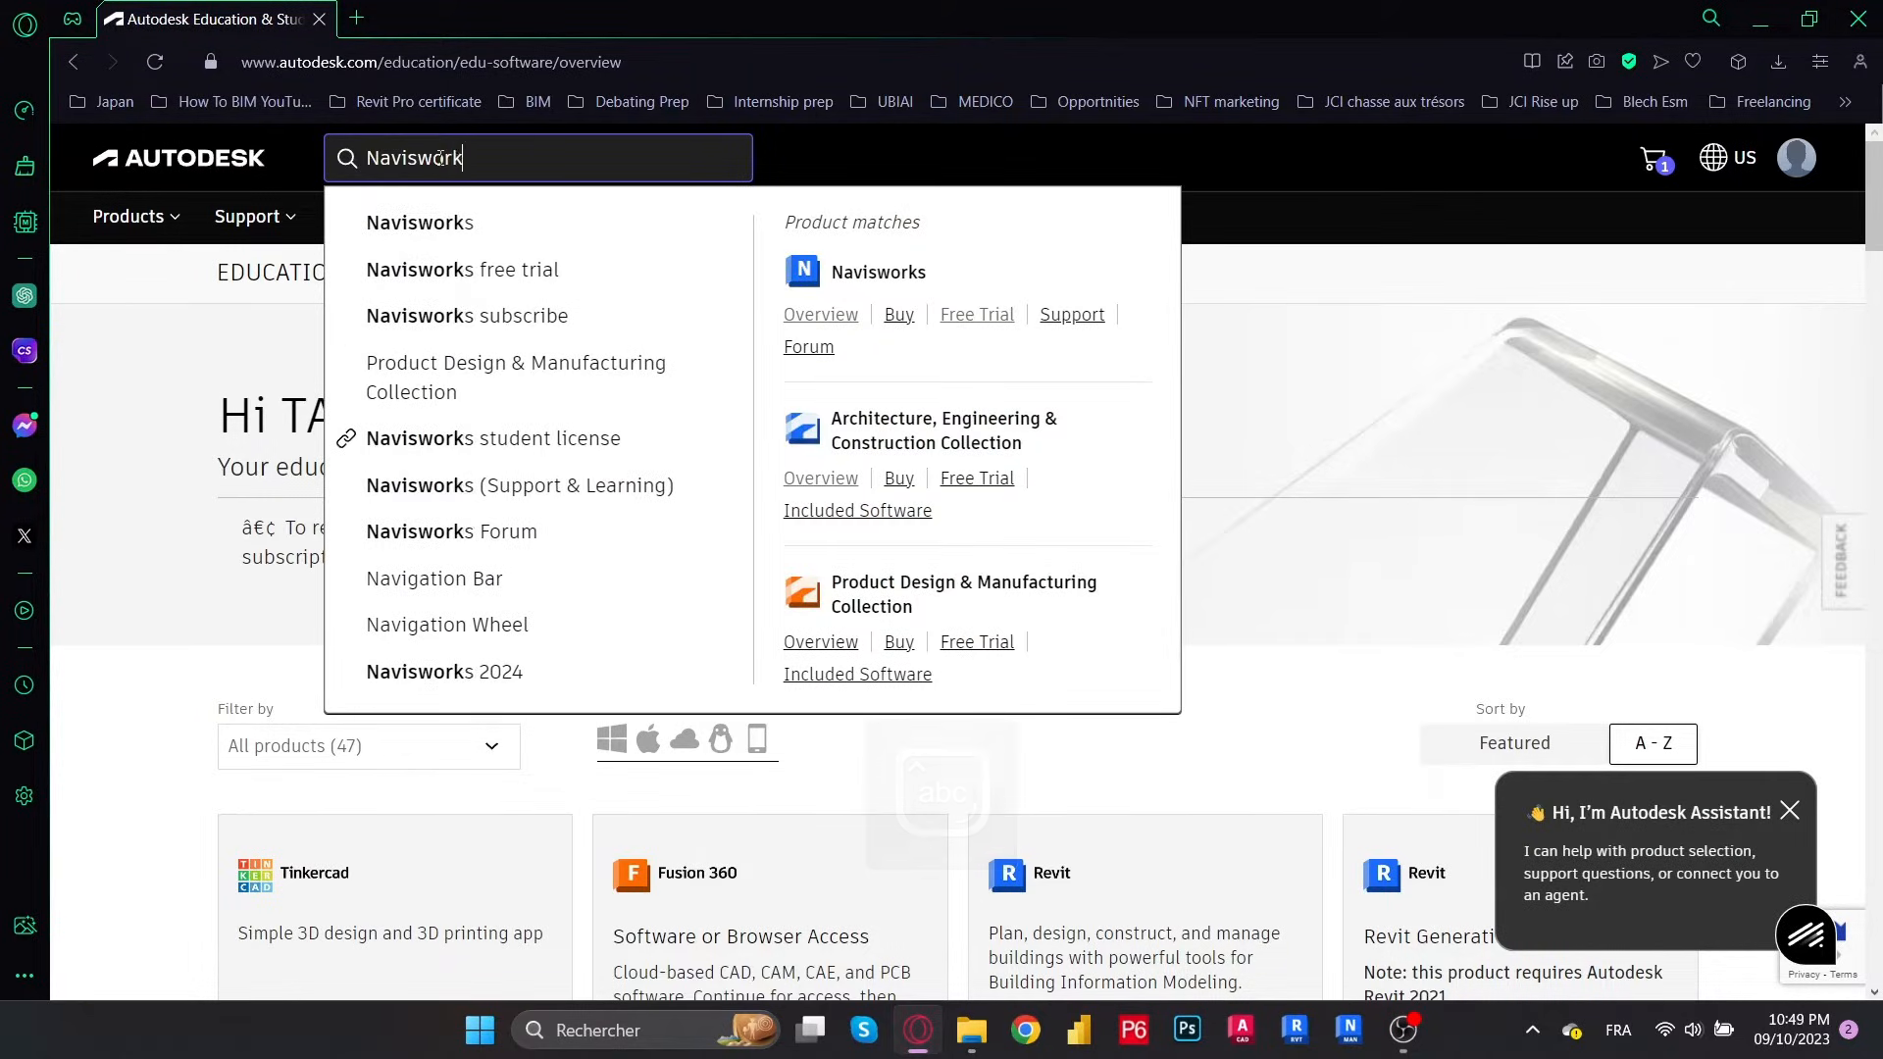
click(461, 269)
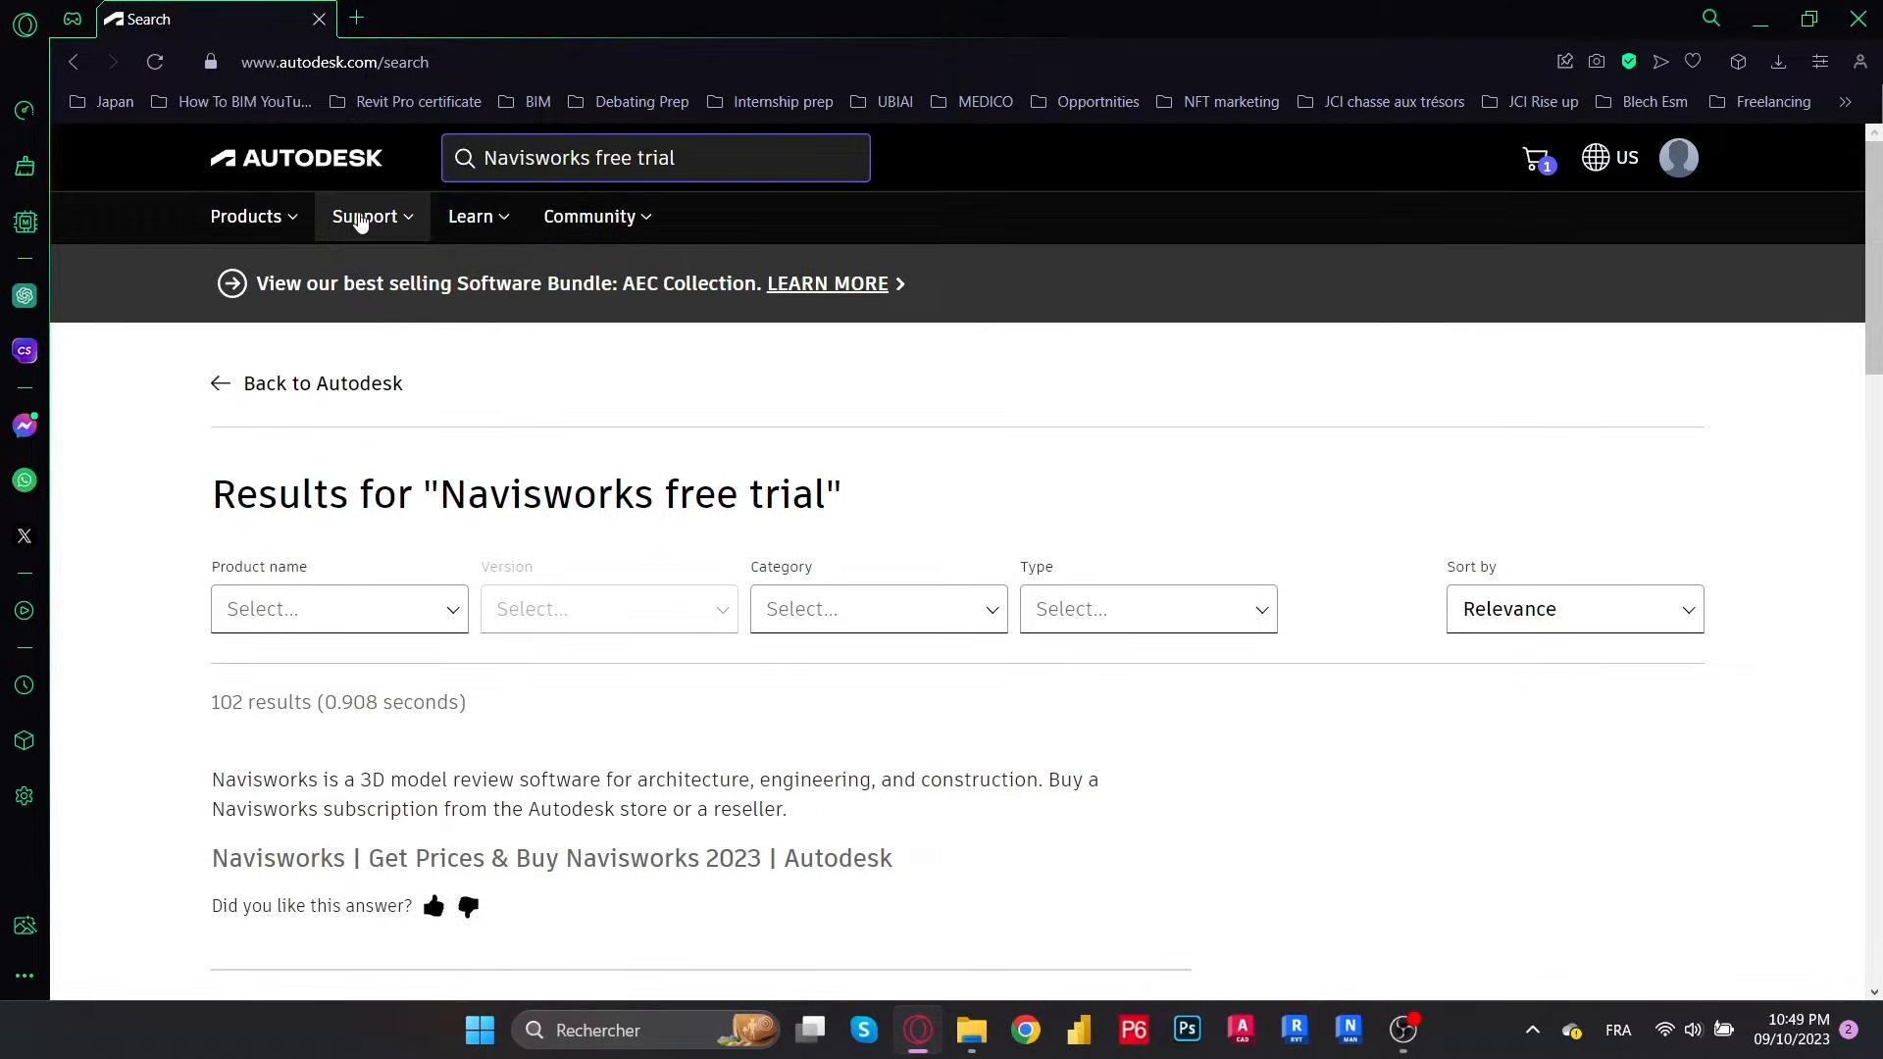
Browse the full Autodesk product catalogue from the Products menu's View all products
click(246, 216)
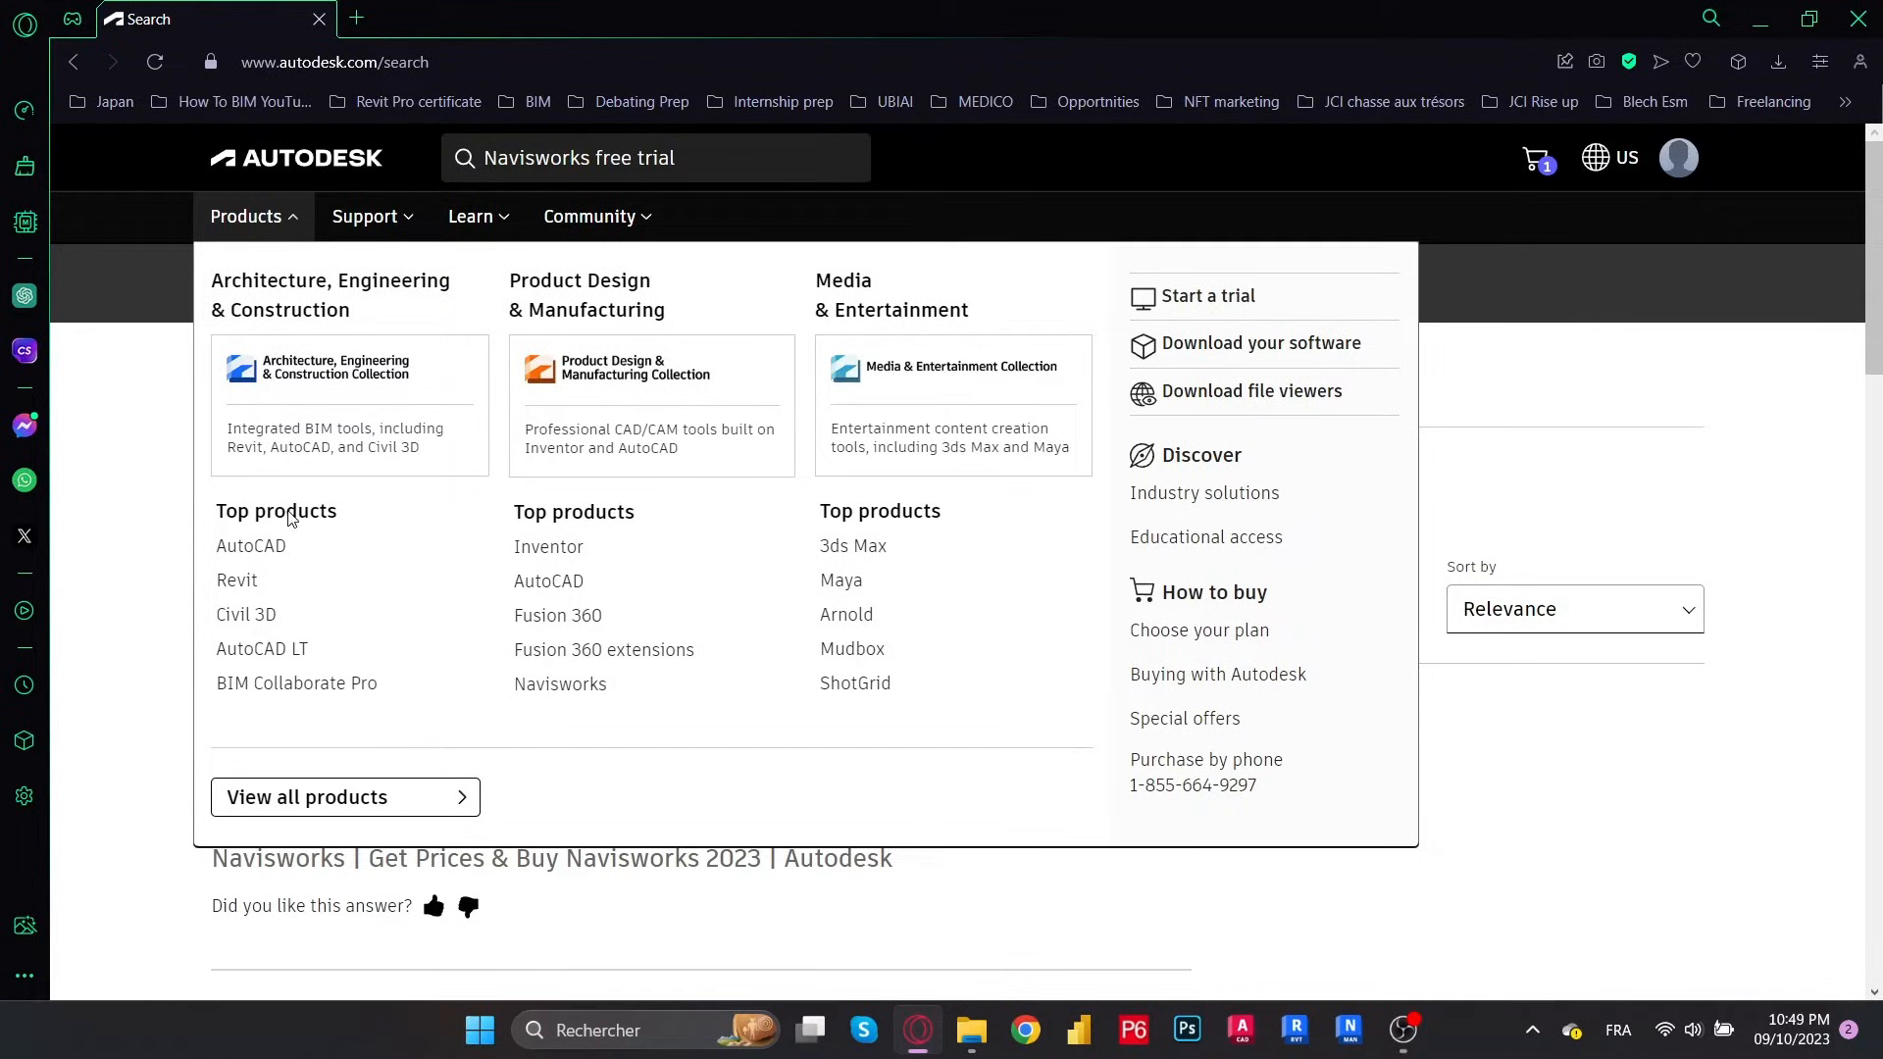
click(307, 796)
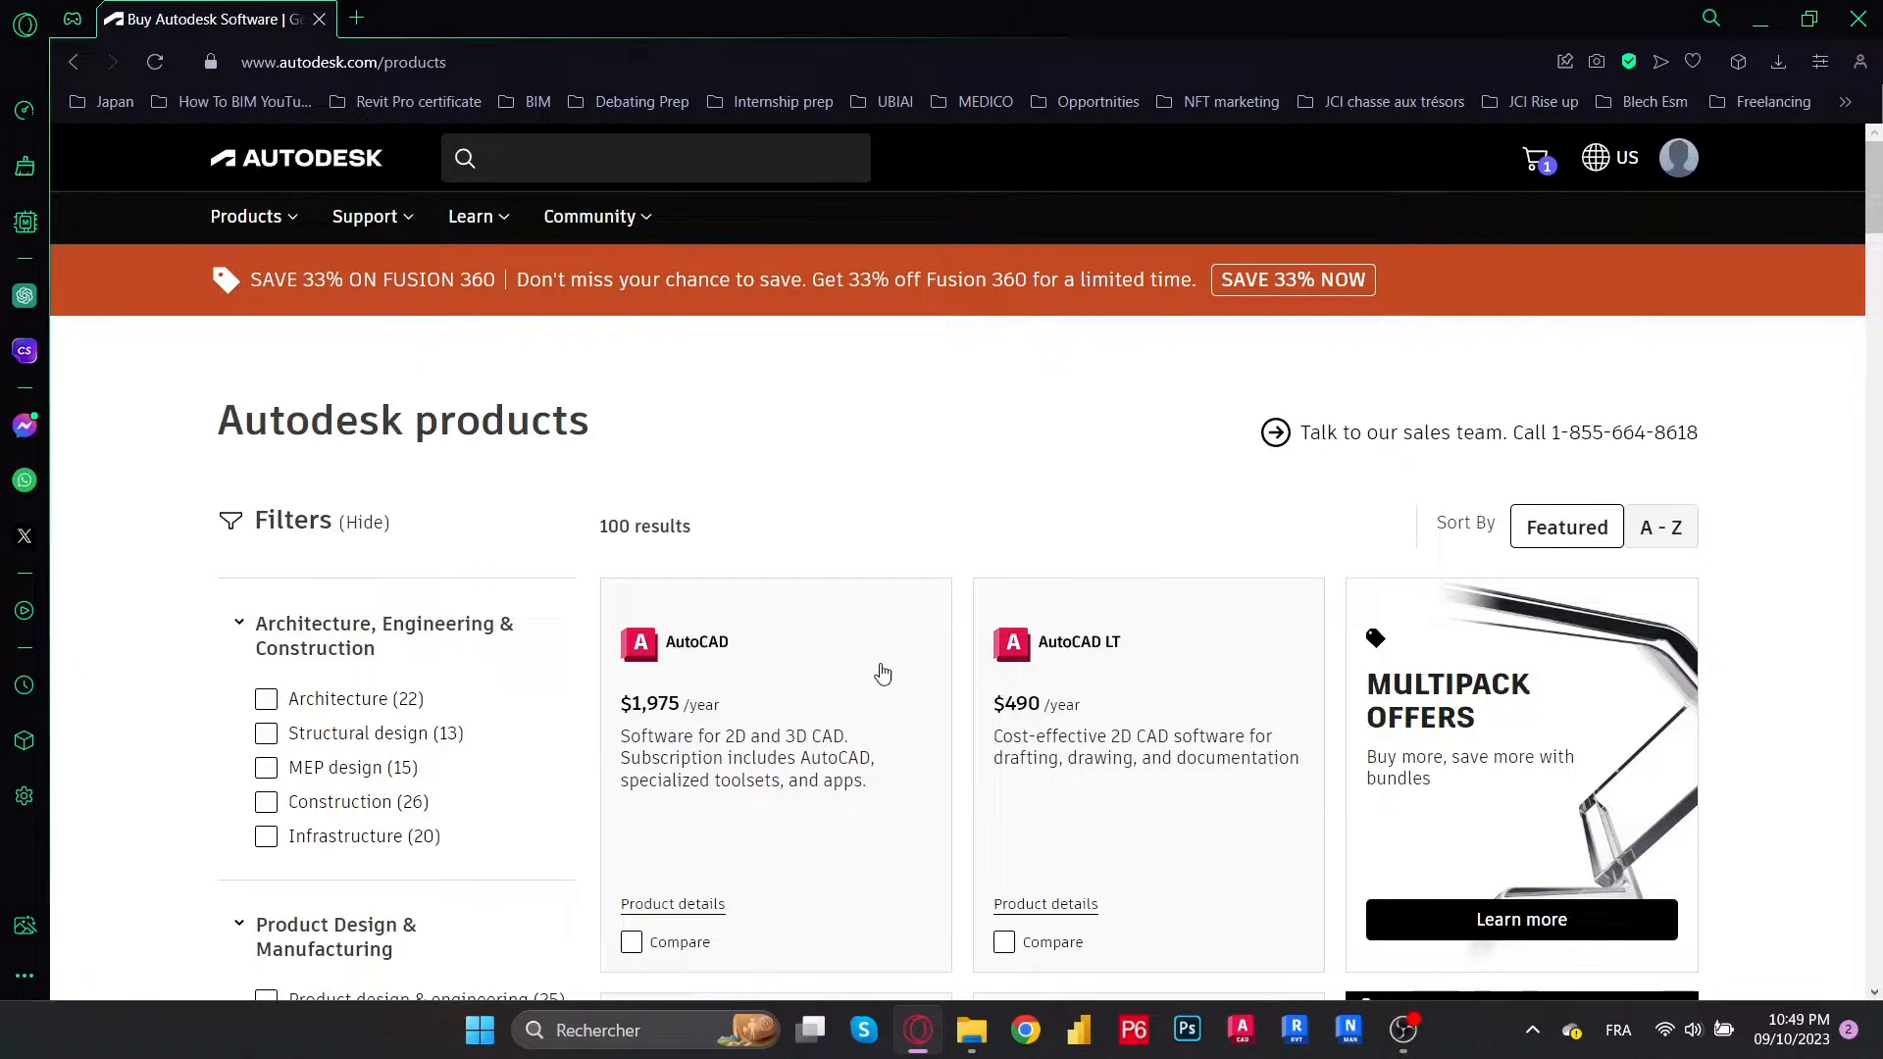
scroll(down, 3)
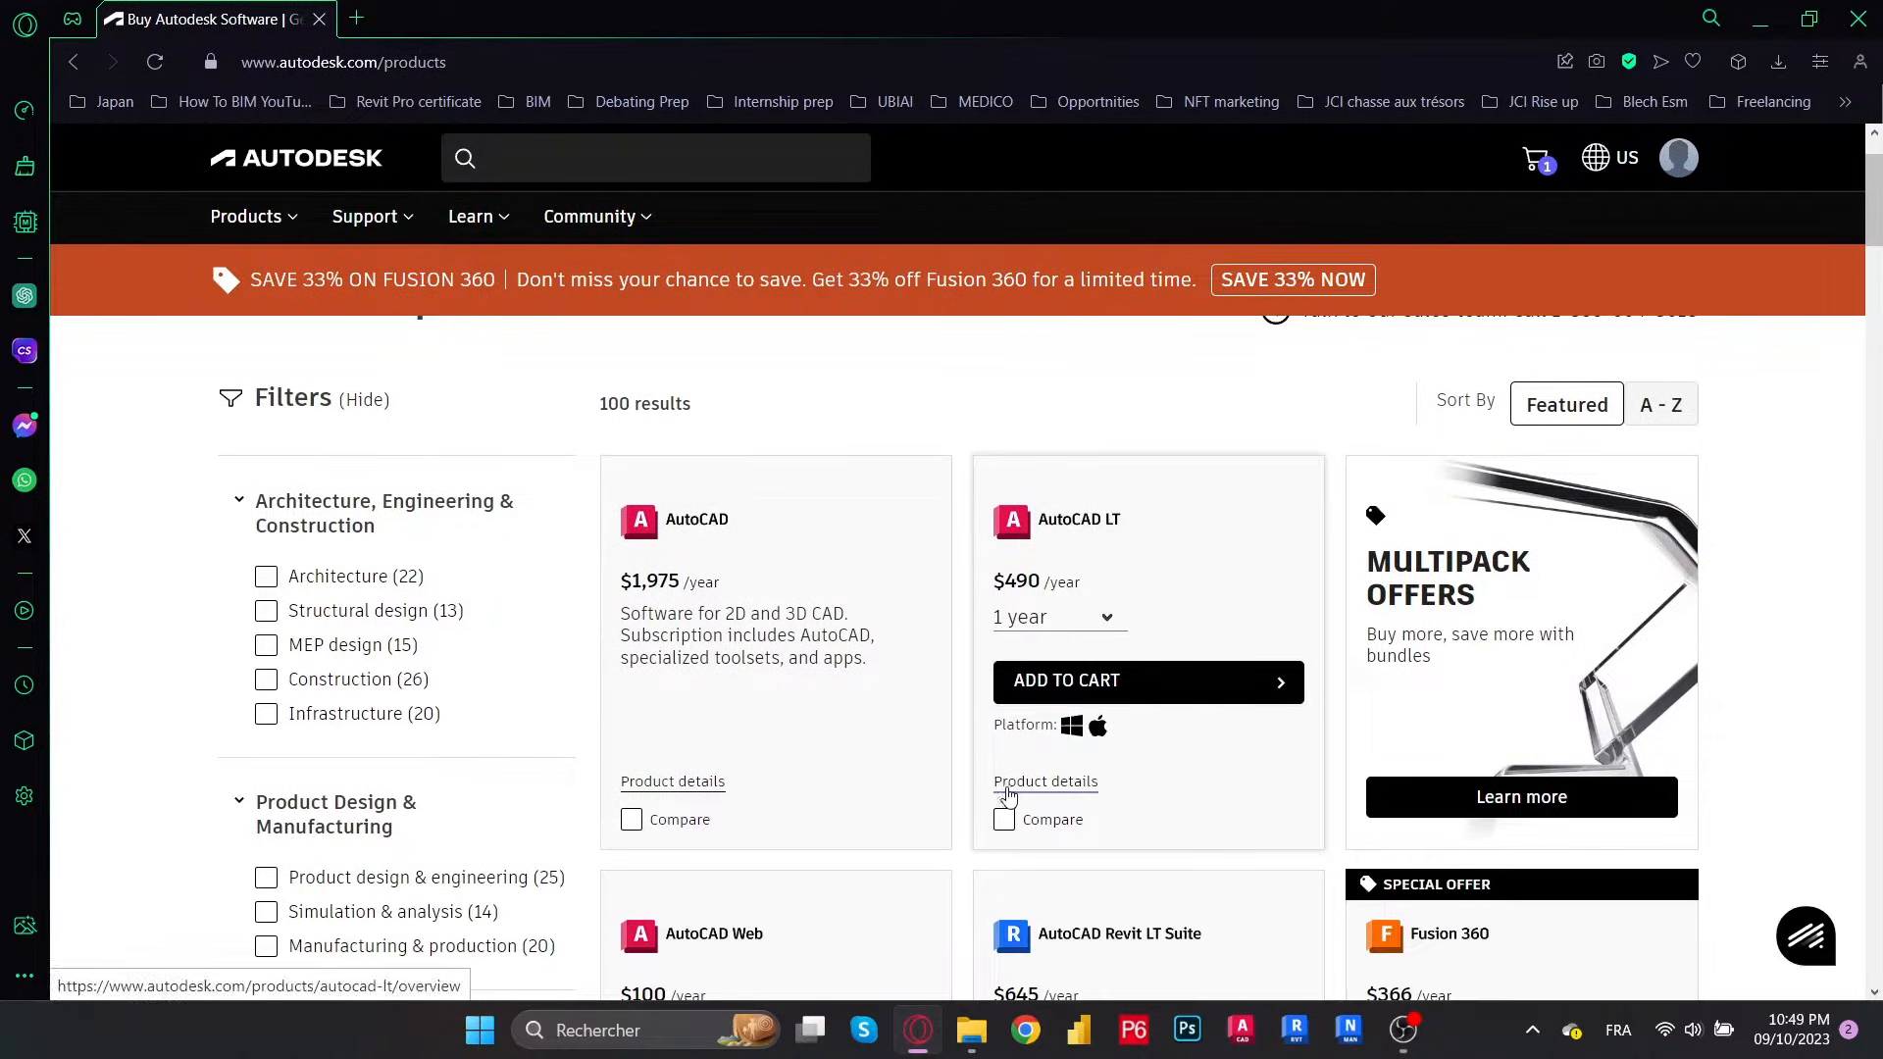
scroll(down, 3)
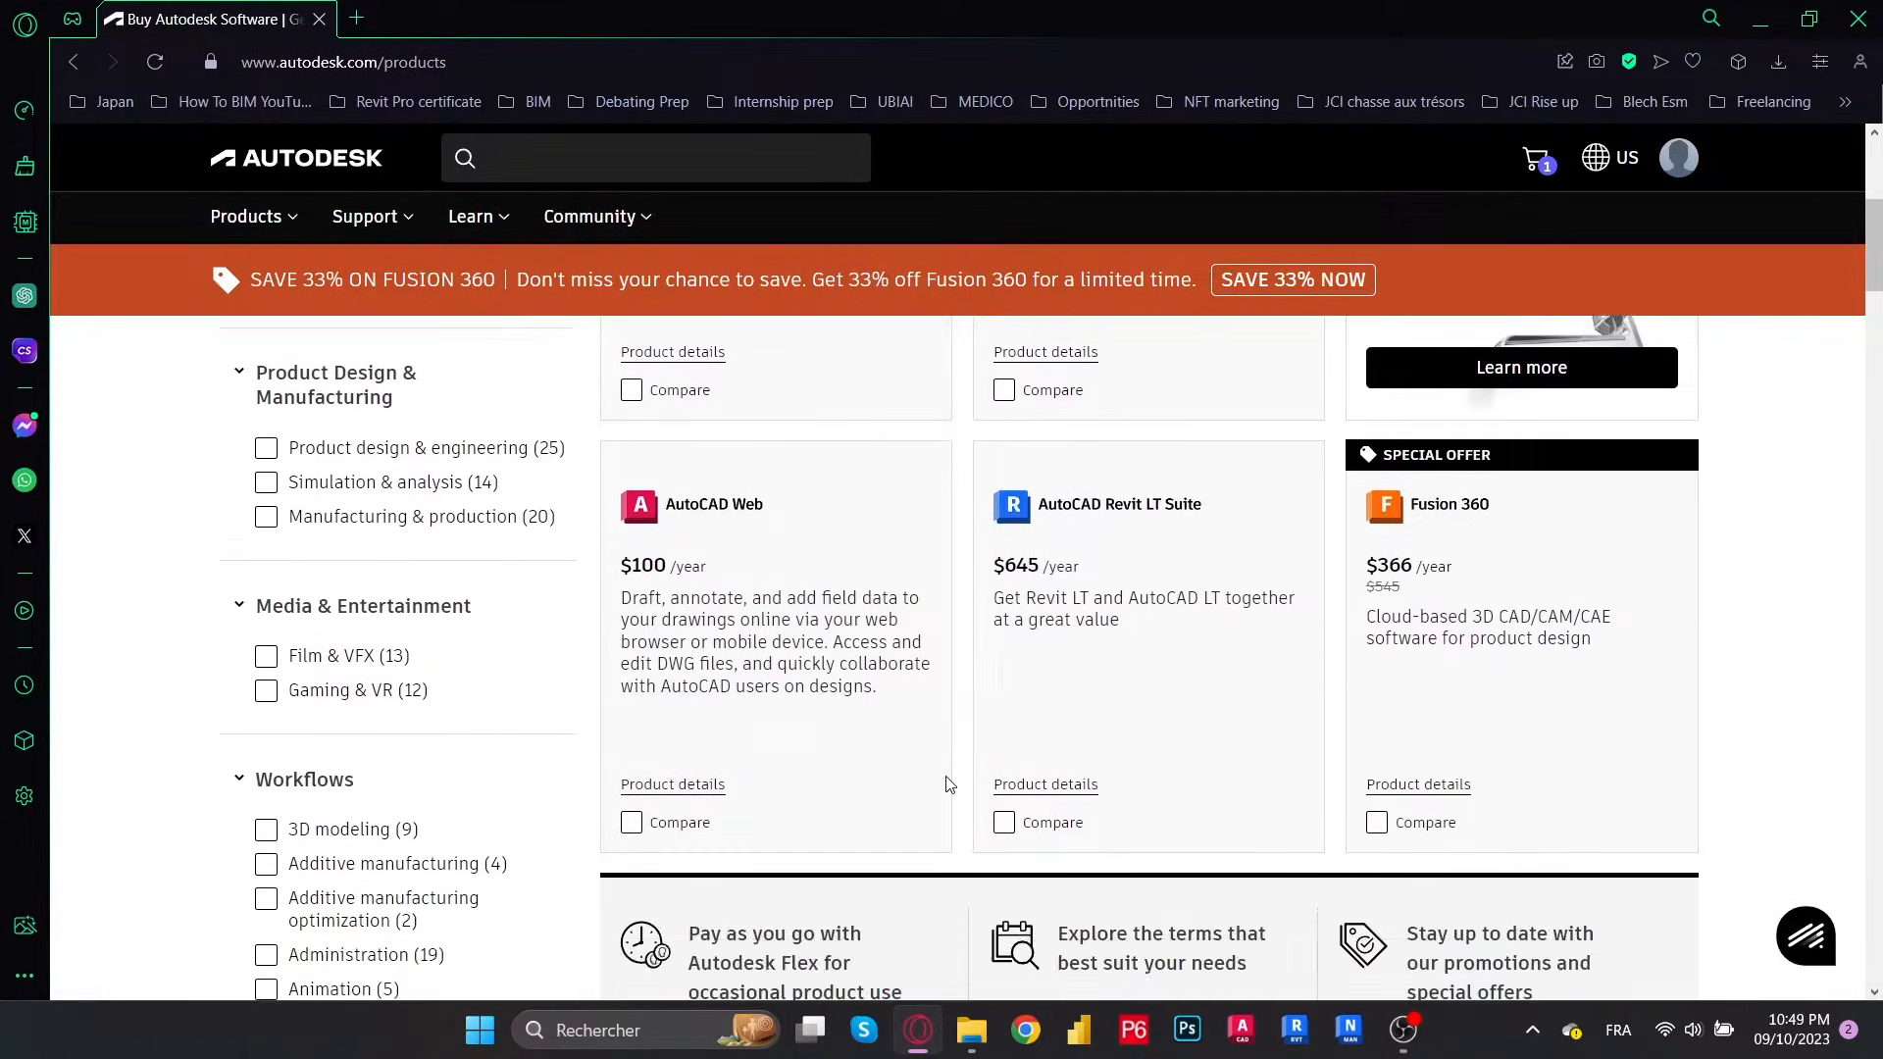
scroll(down, 3)
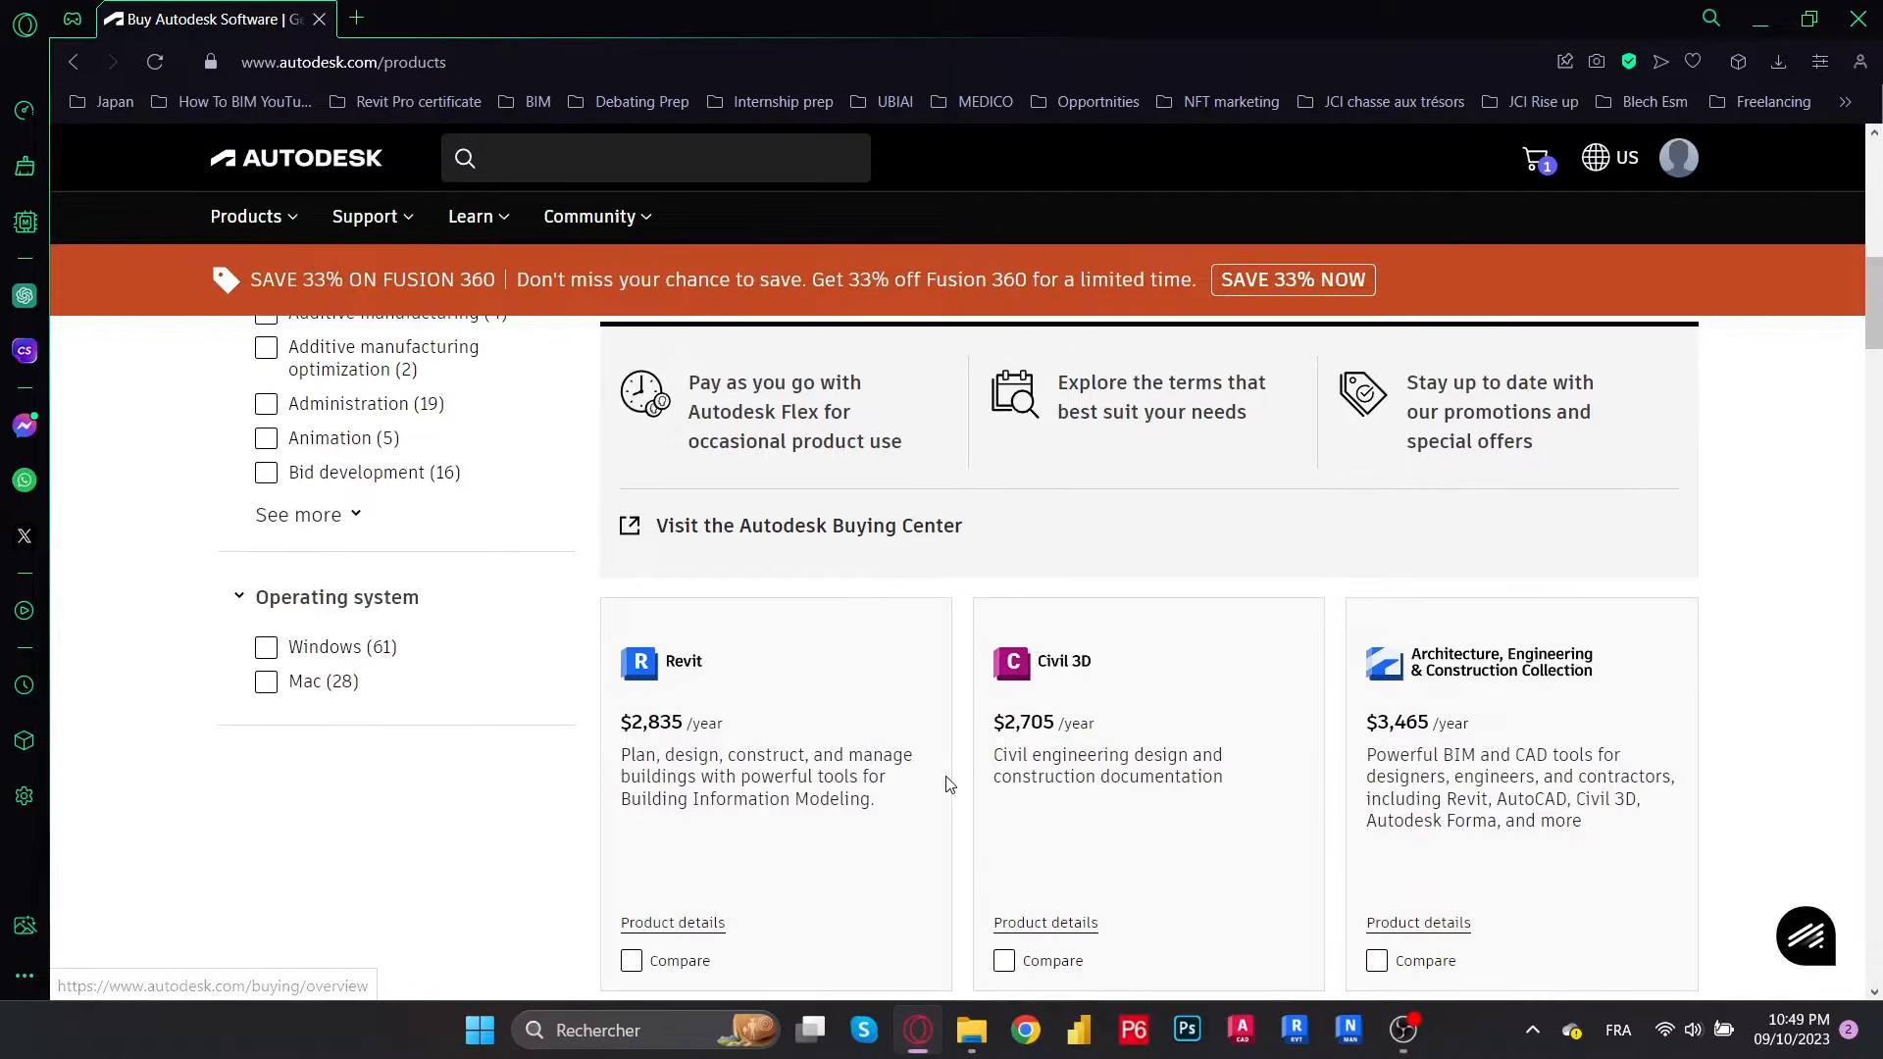
scroll(down, 3)
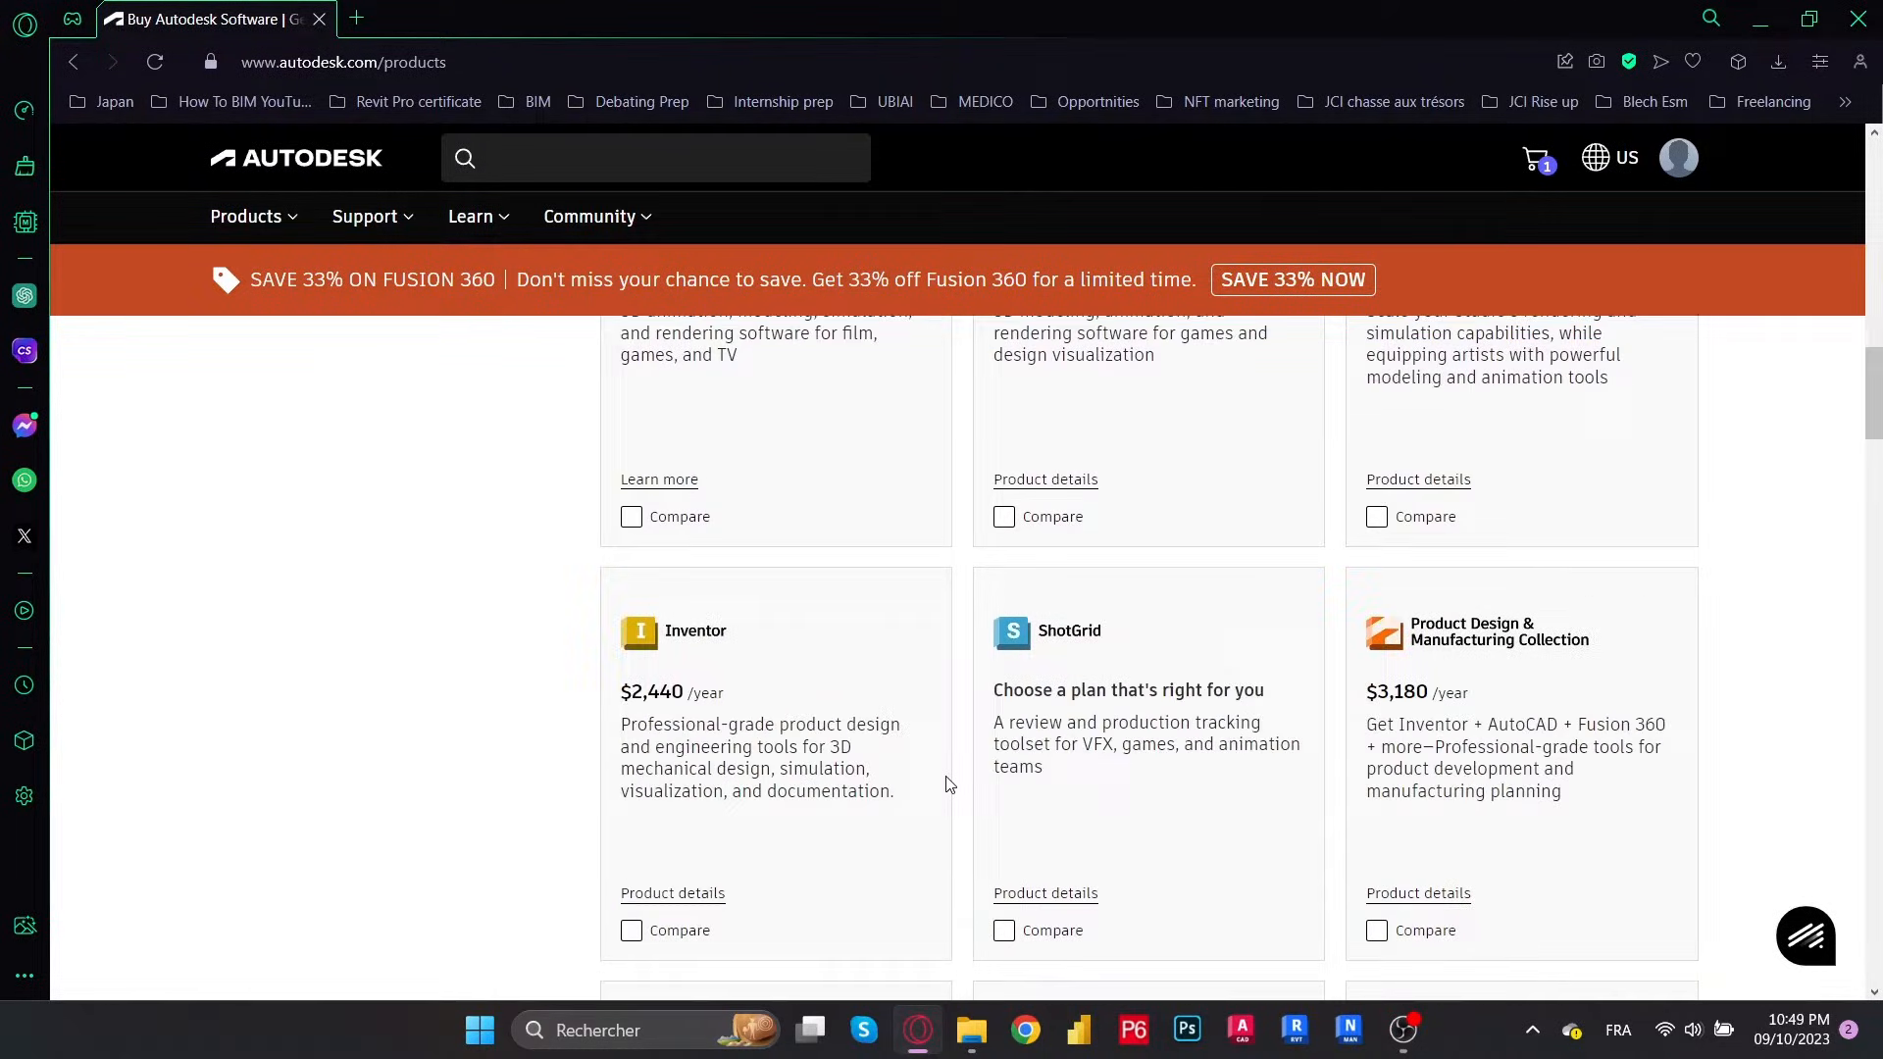
scroll(down, 3)
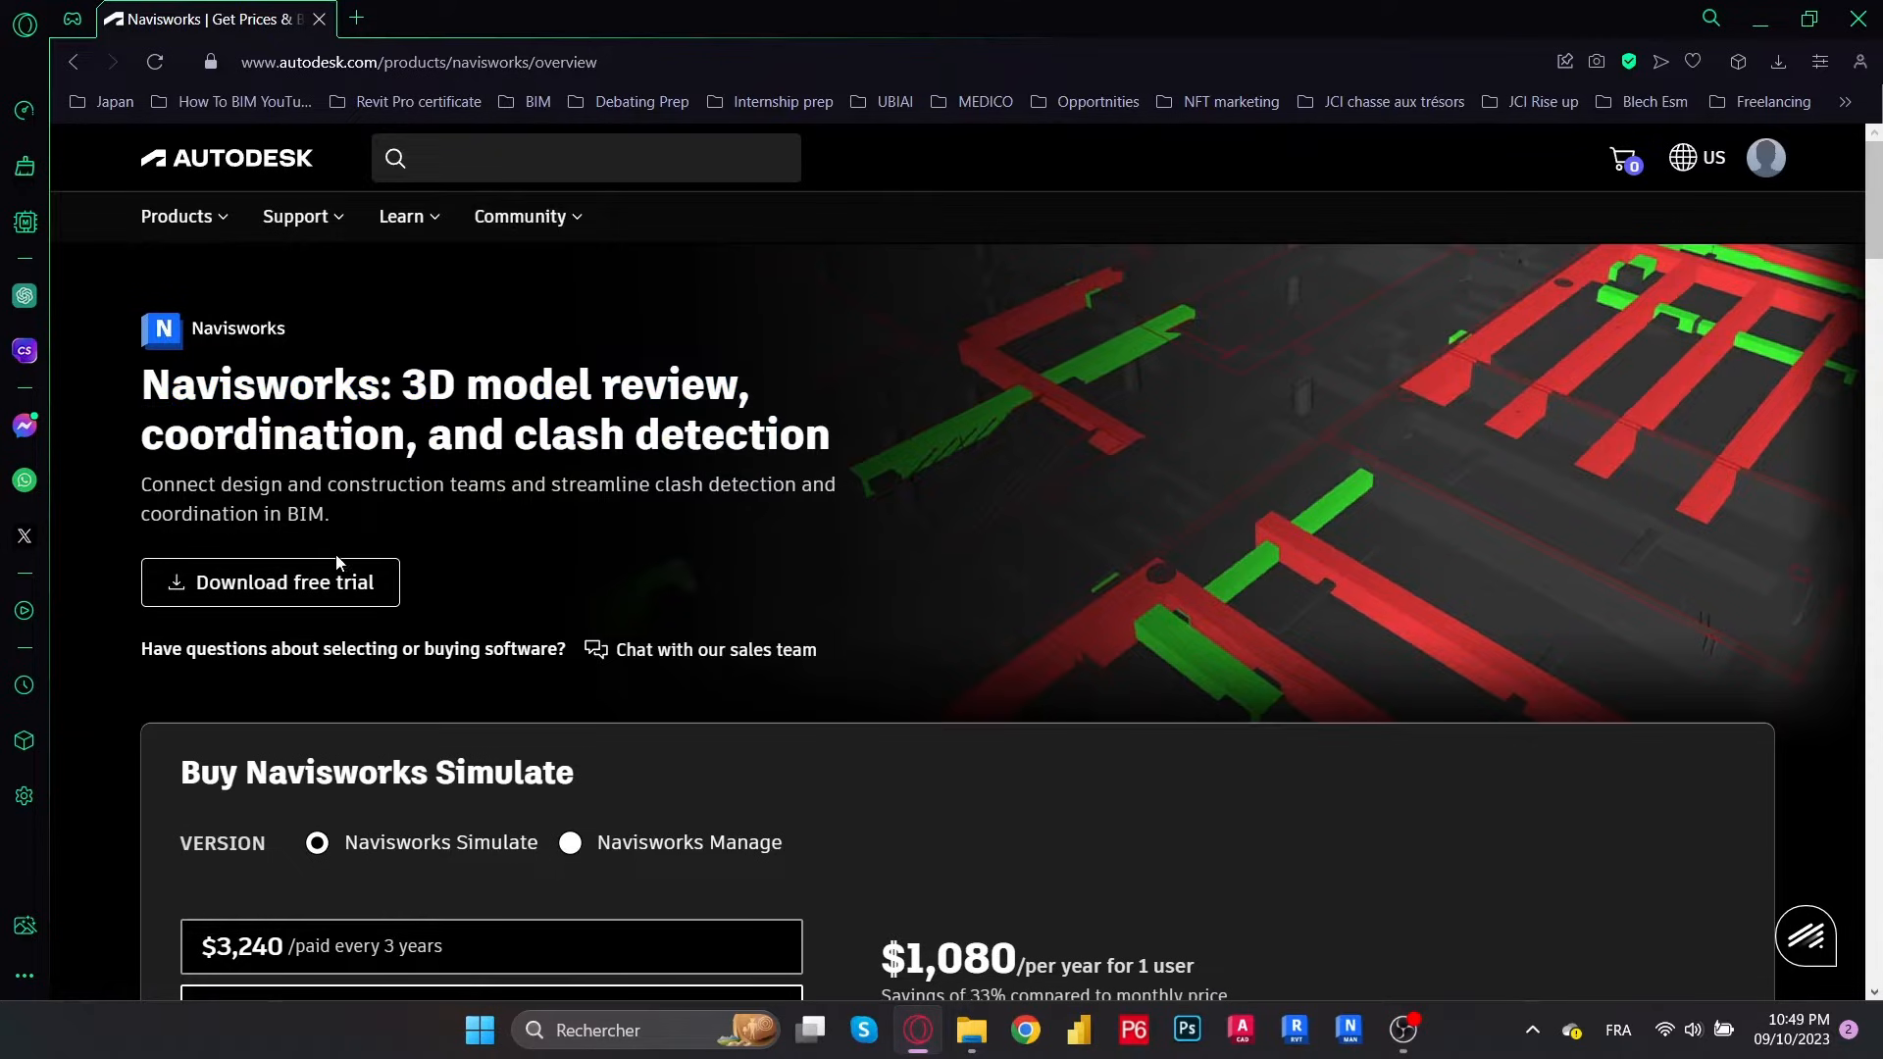
Scroll the Navisworks product page to the Navisworks Simulate pricing and purchase plans
scroll(down, 3)
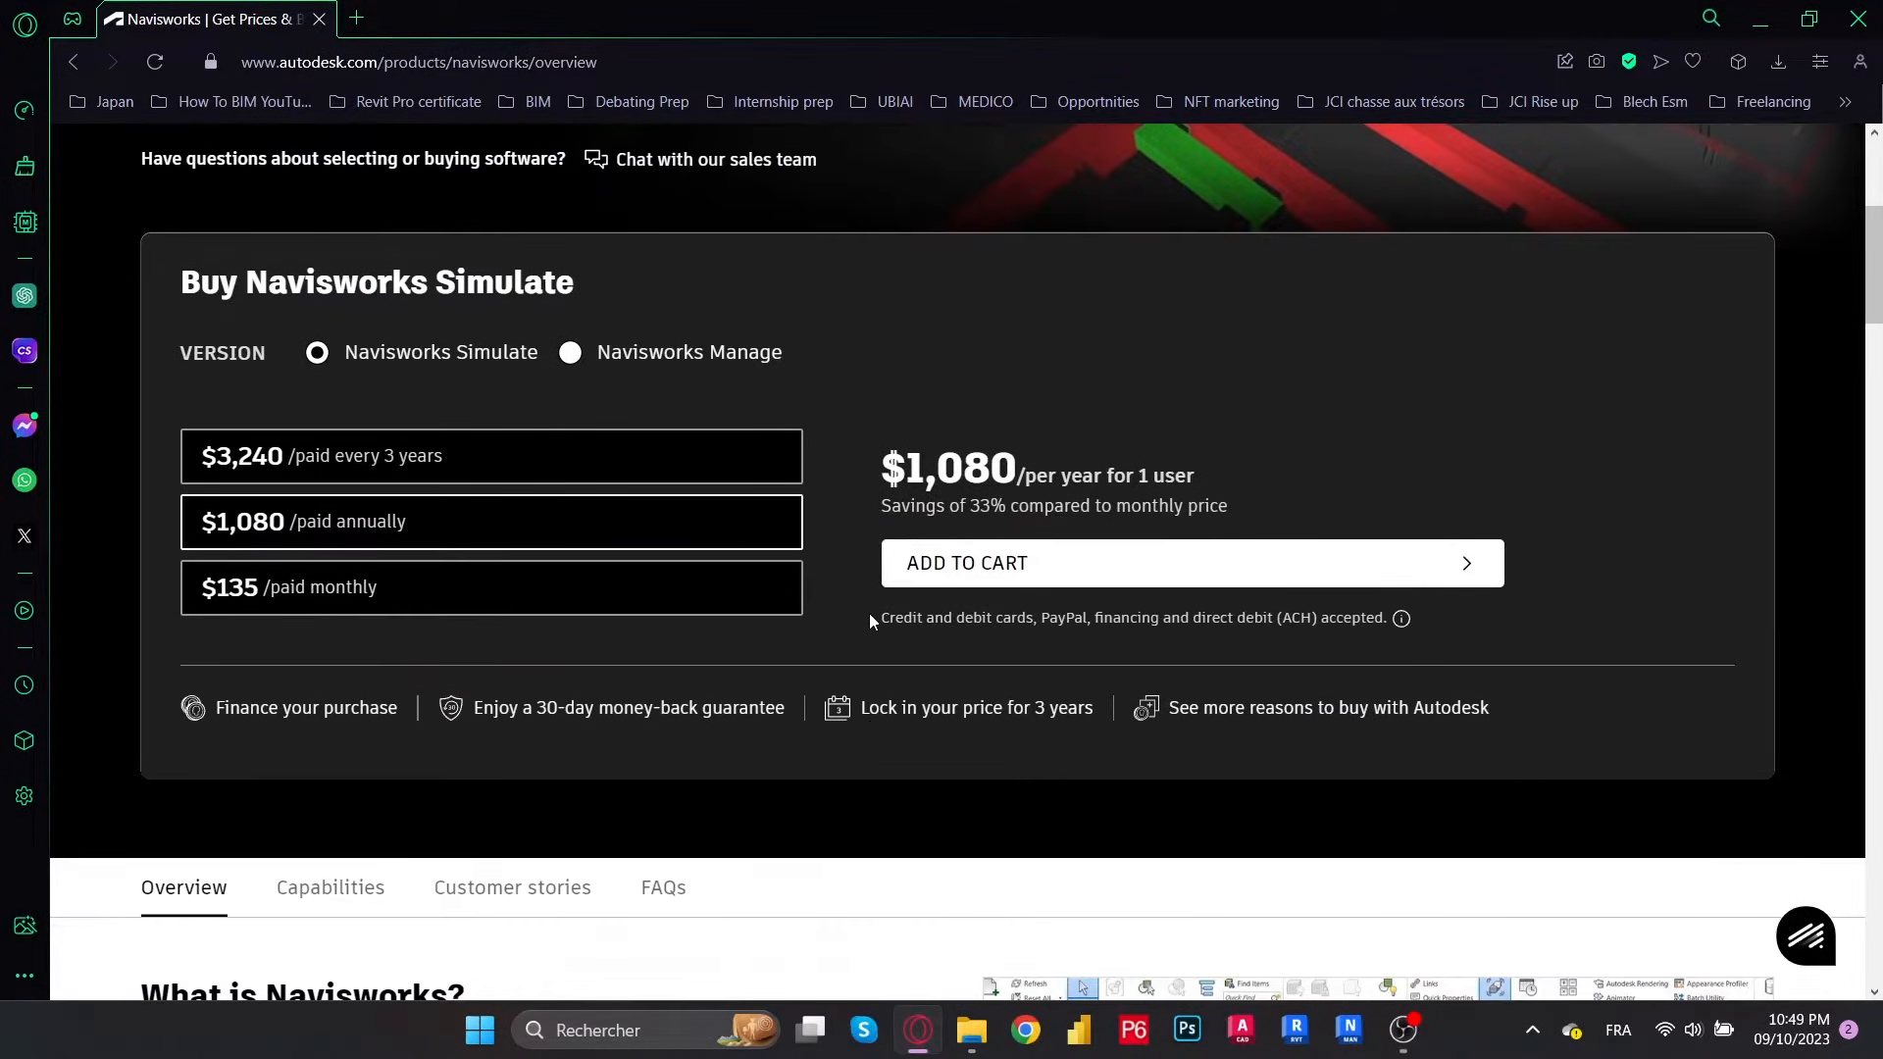
scroll(down, 3)
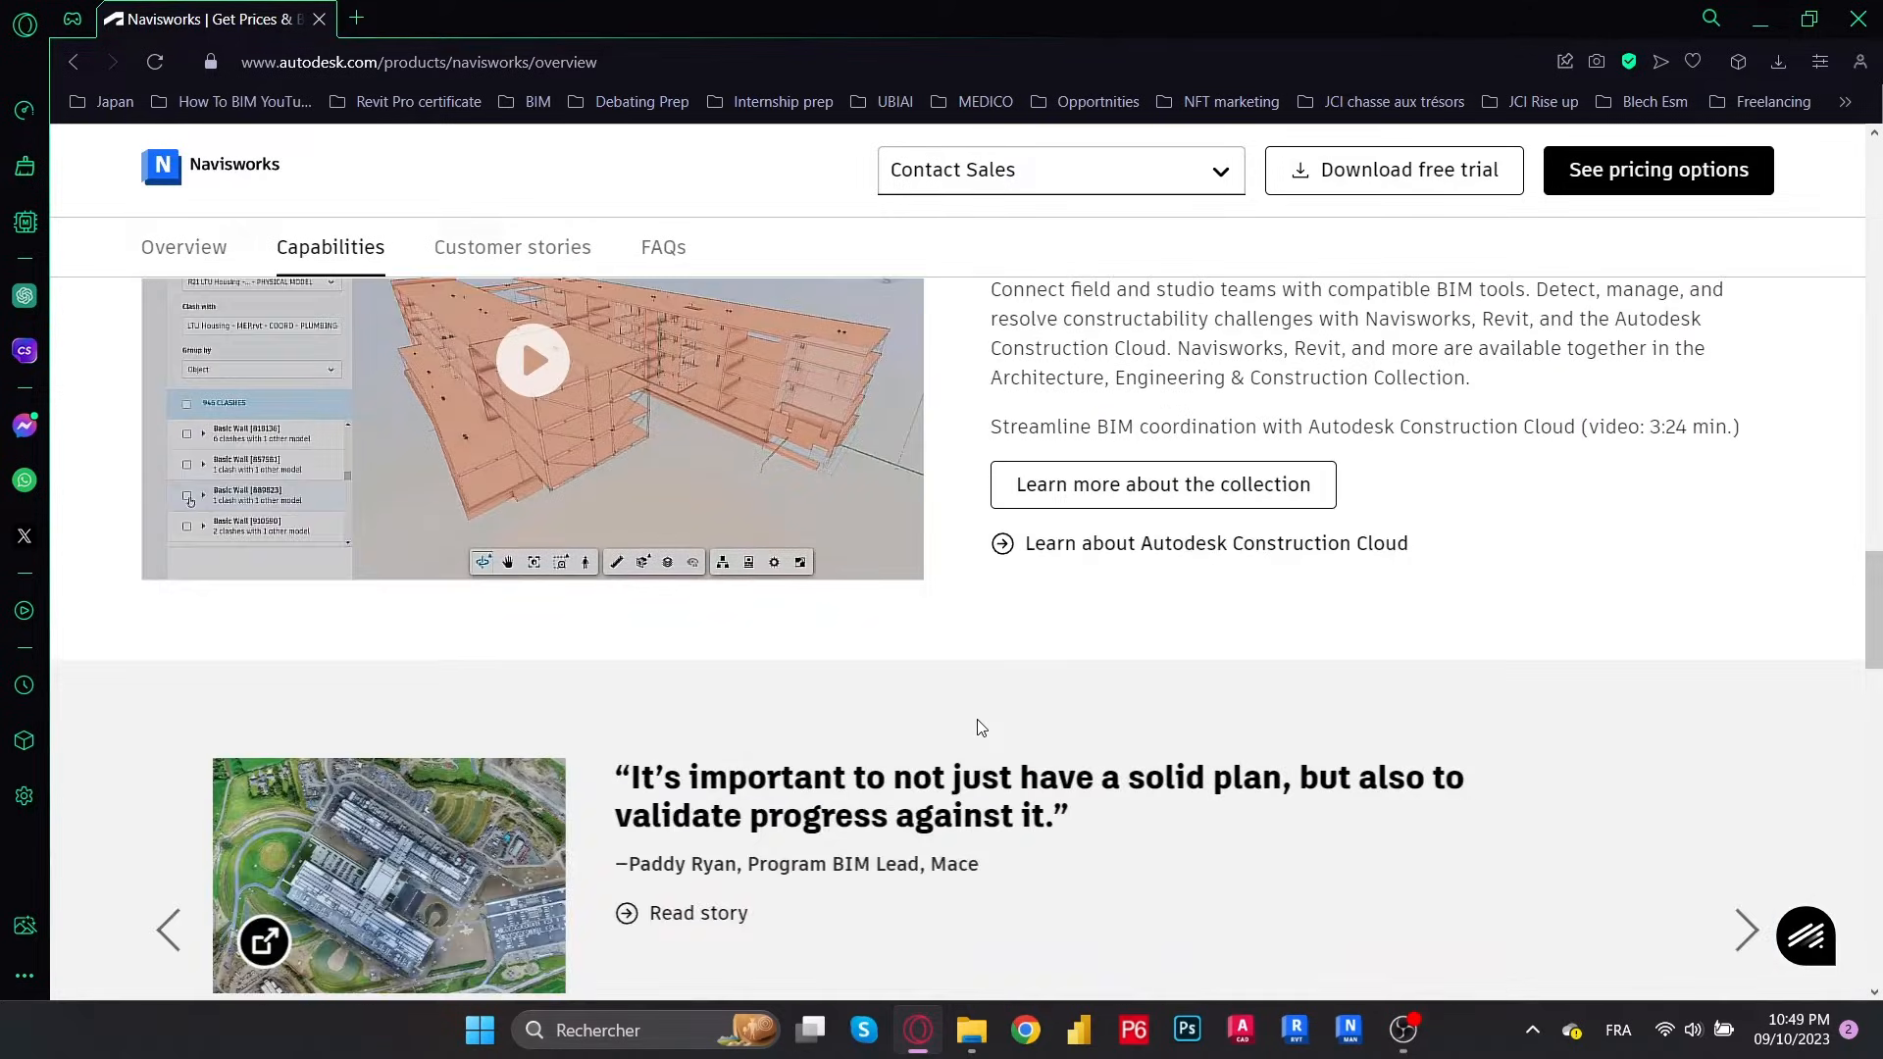
scroll(down, 3)
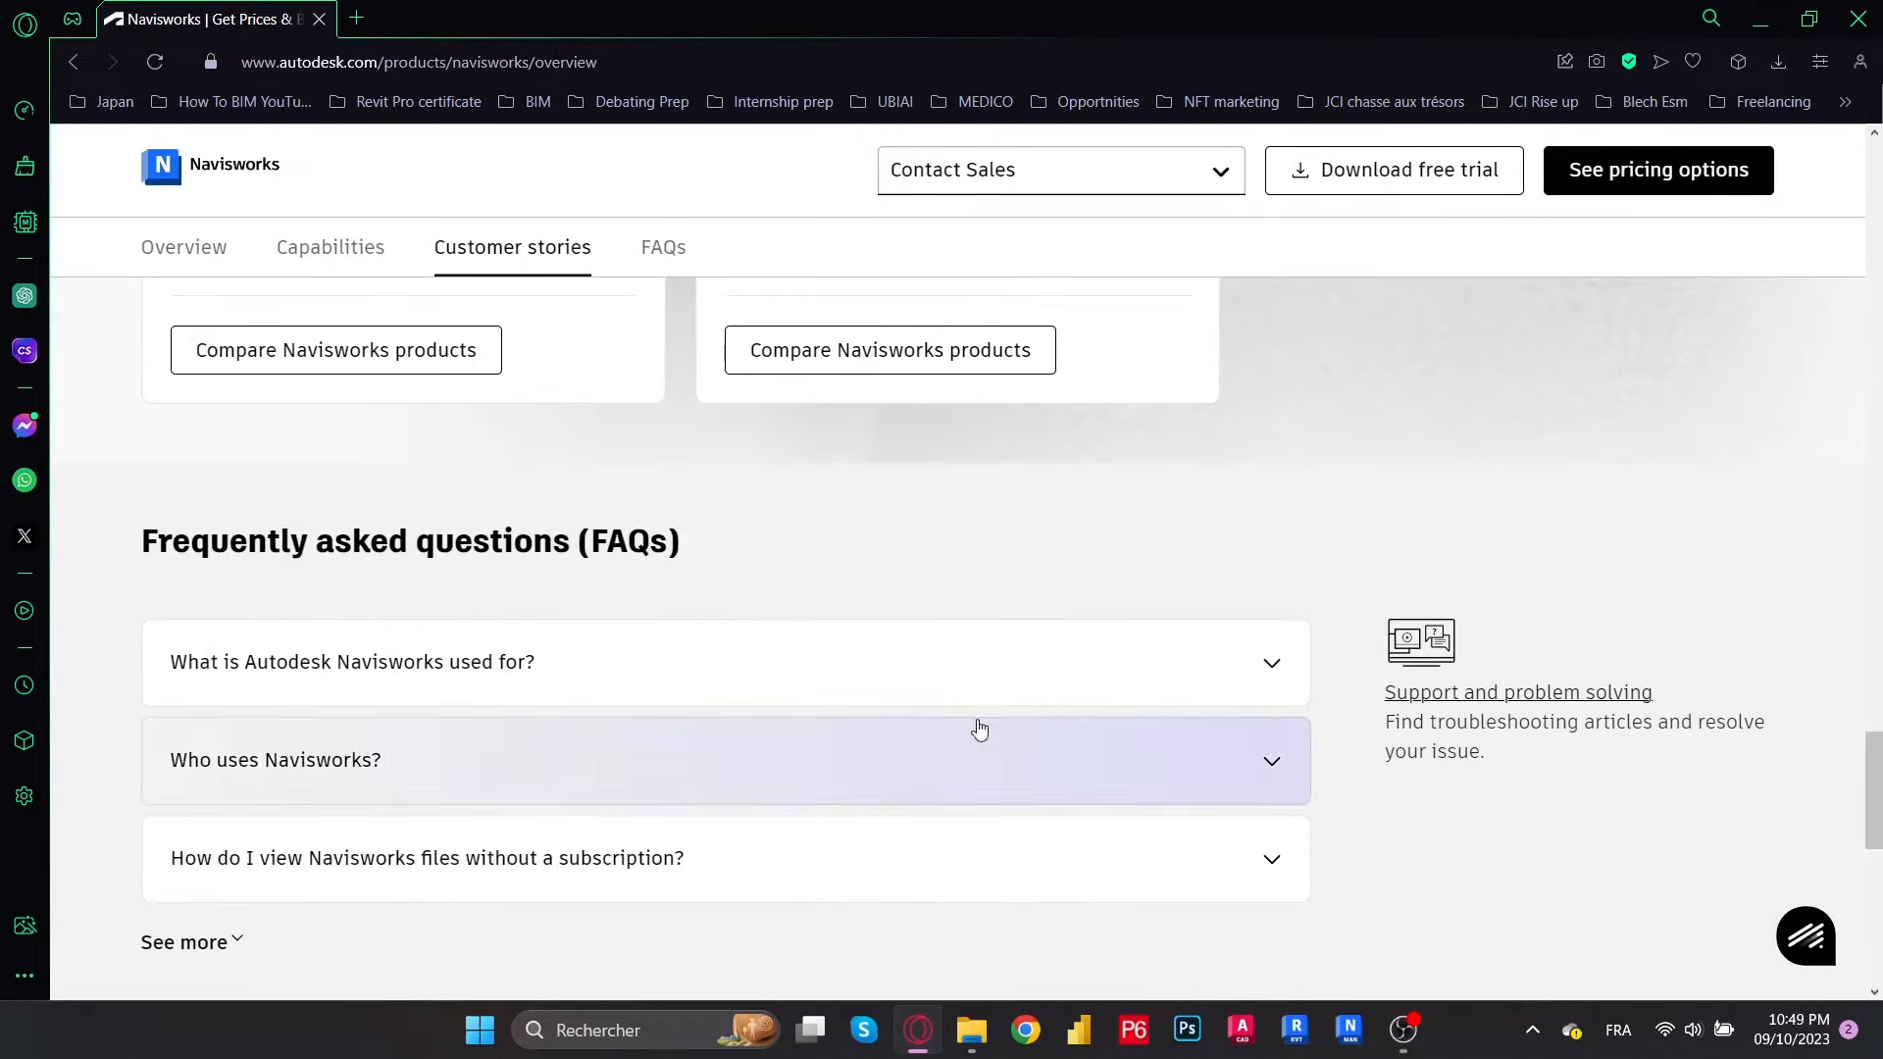
scroll(up, 3)
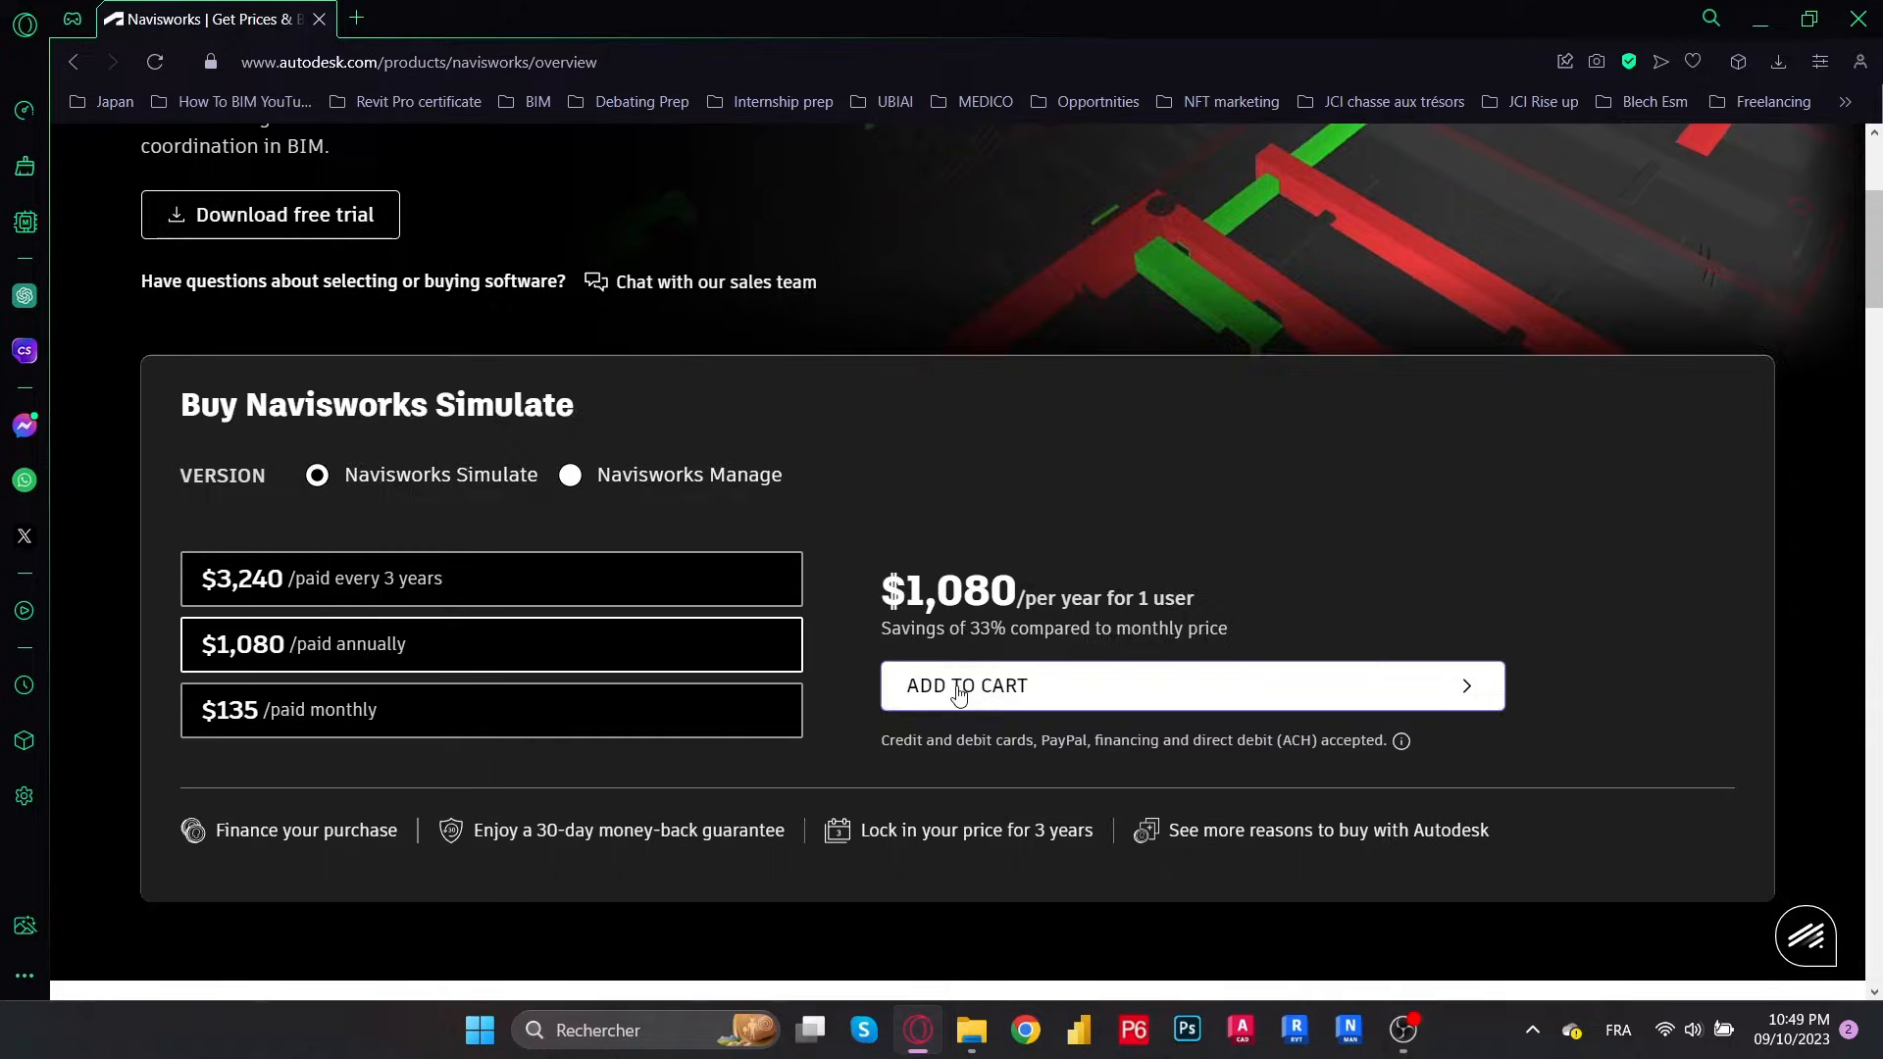
Choose the Education free trial path and scroll the catalogue to Navisworks Manage
click(271, 213)
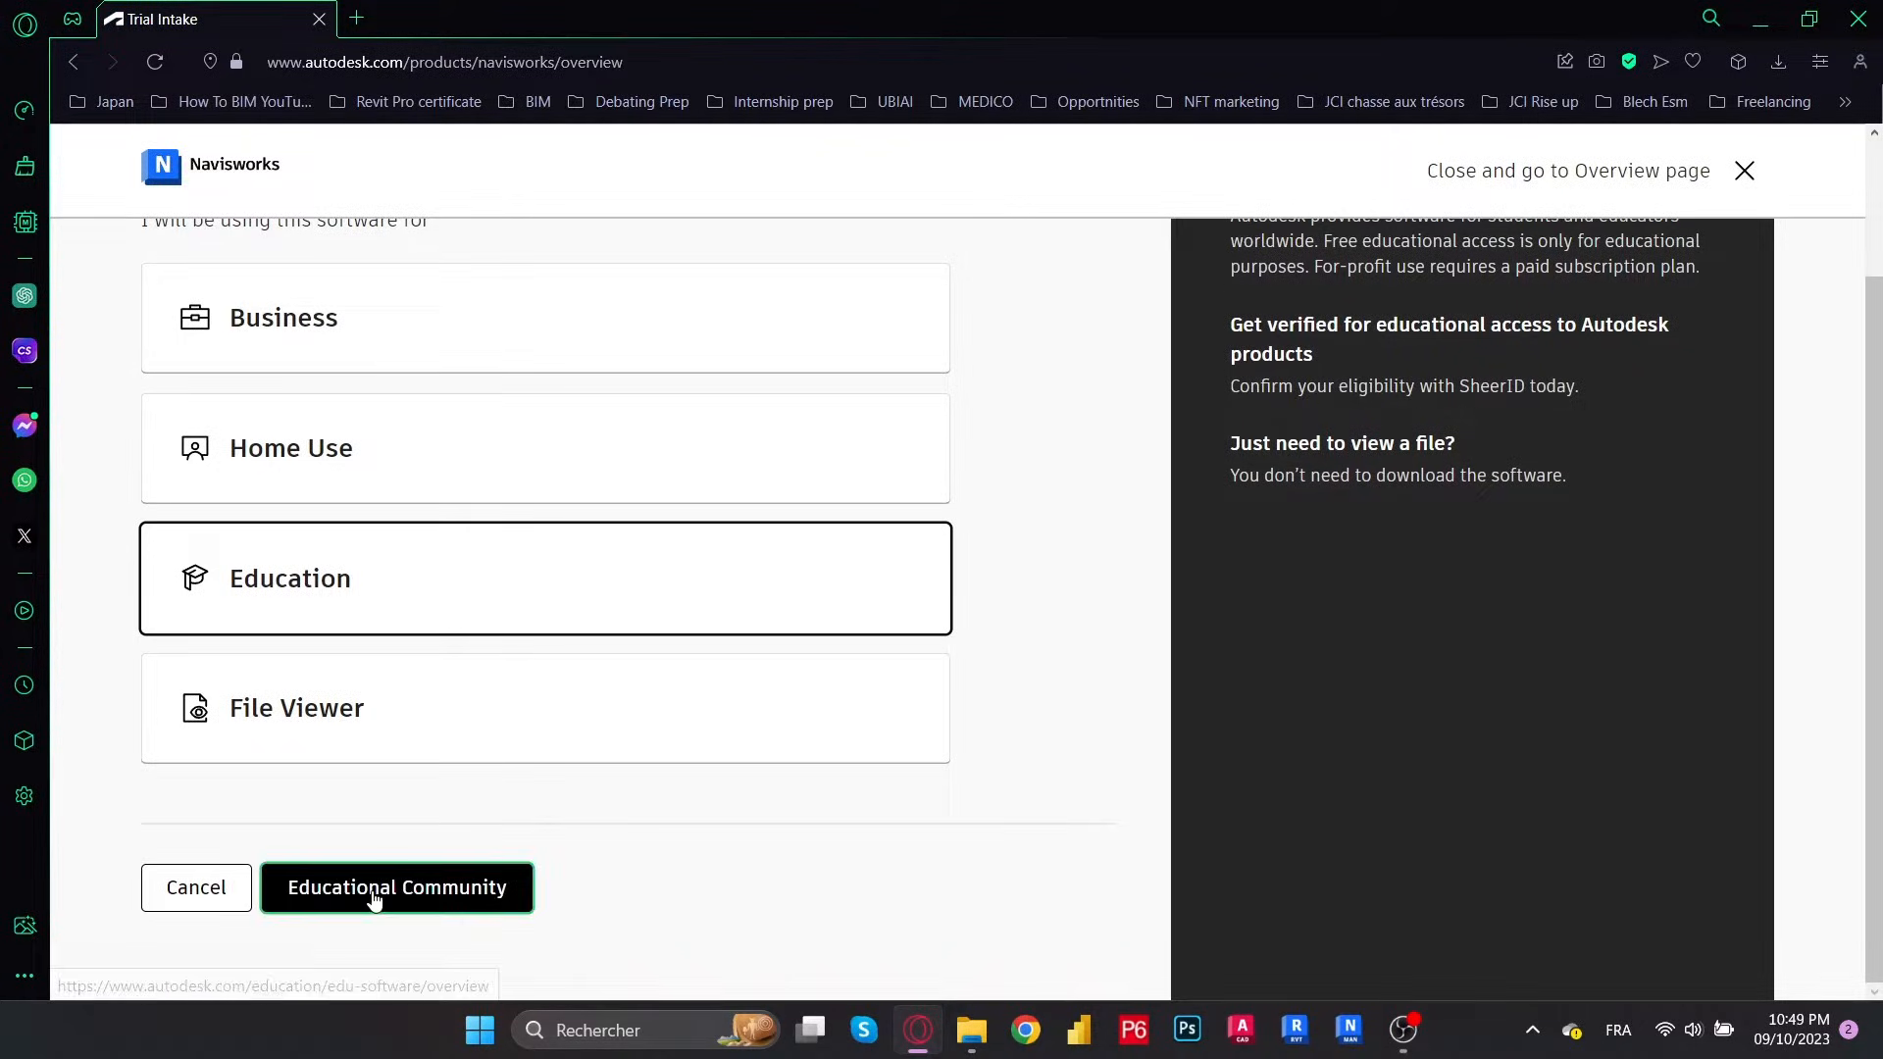
click(395, 887)
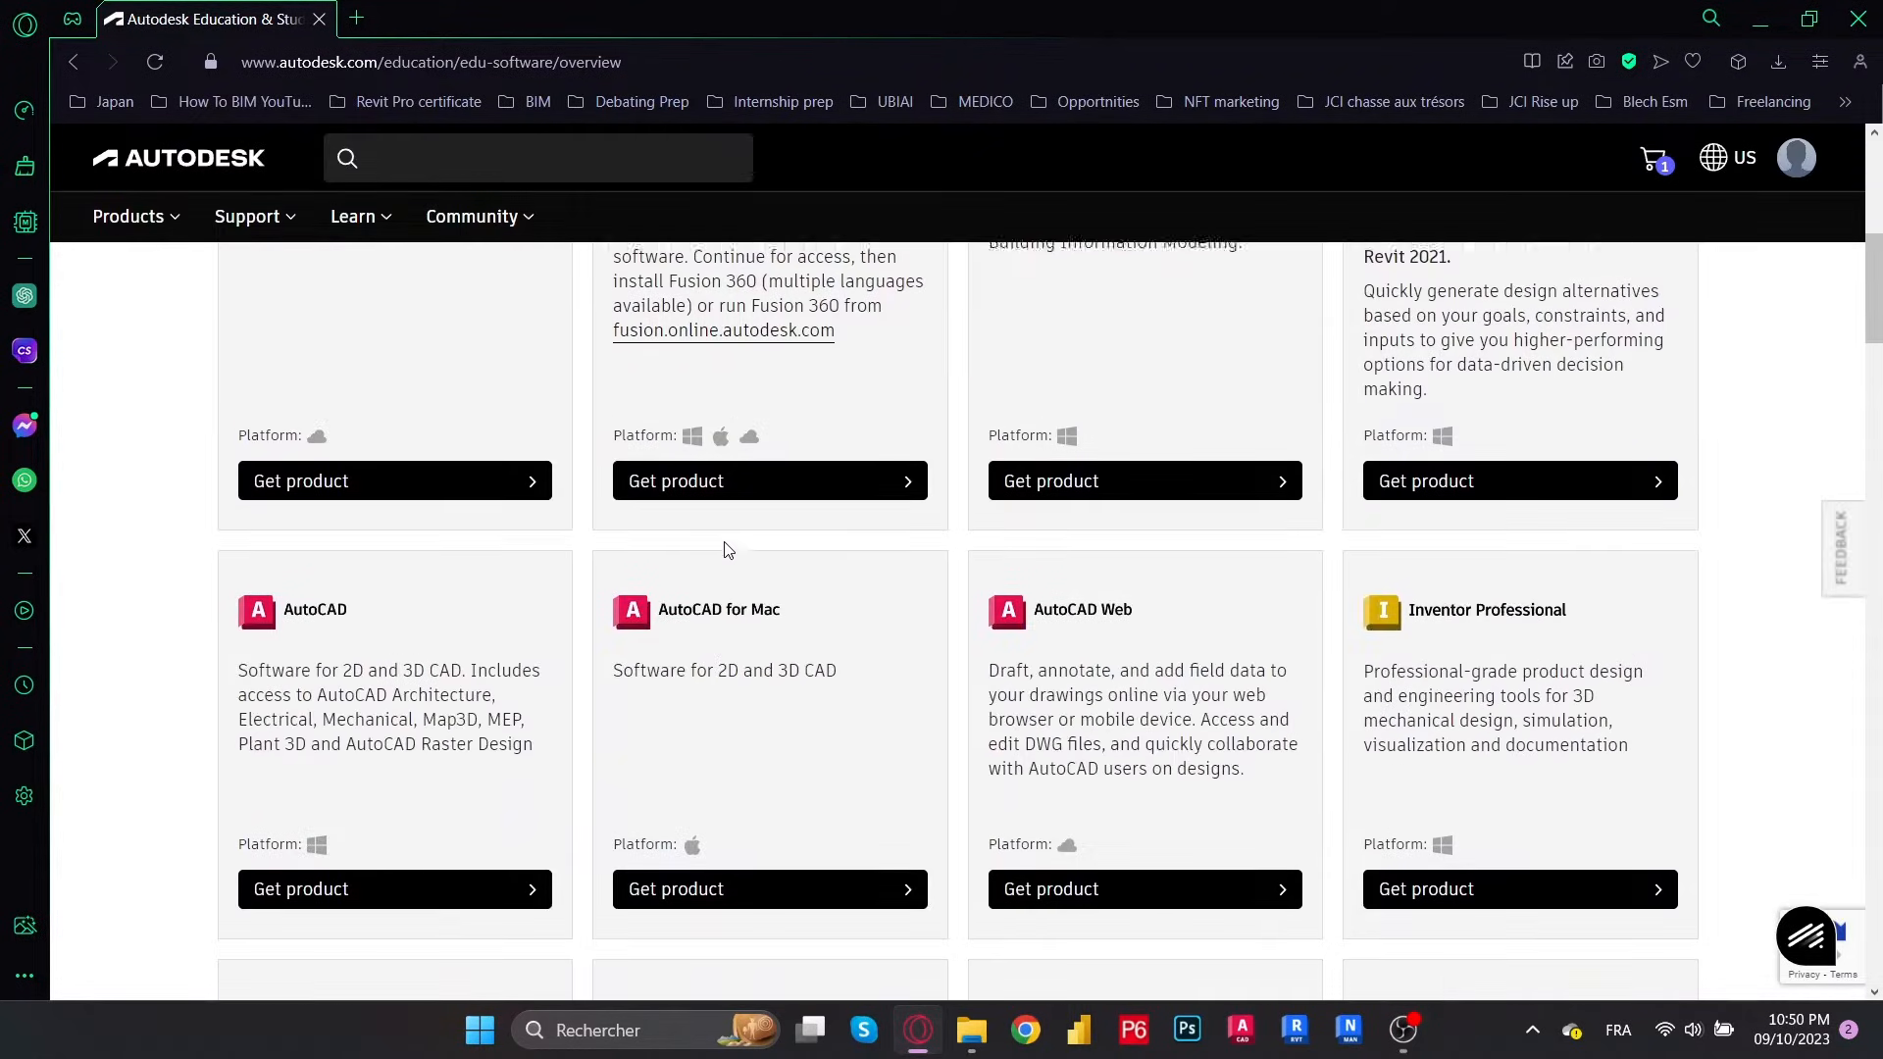
scroll(down, 3)
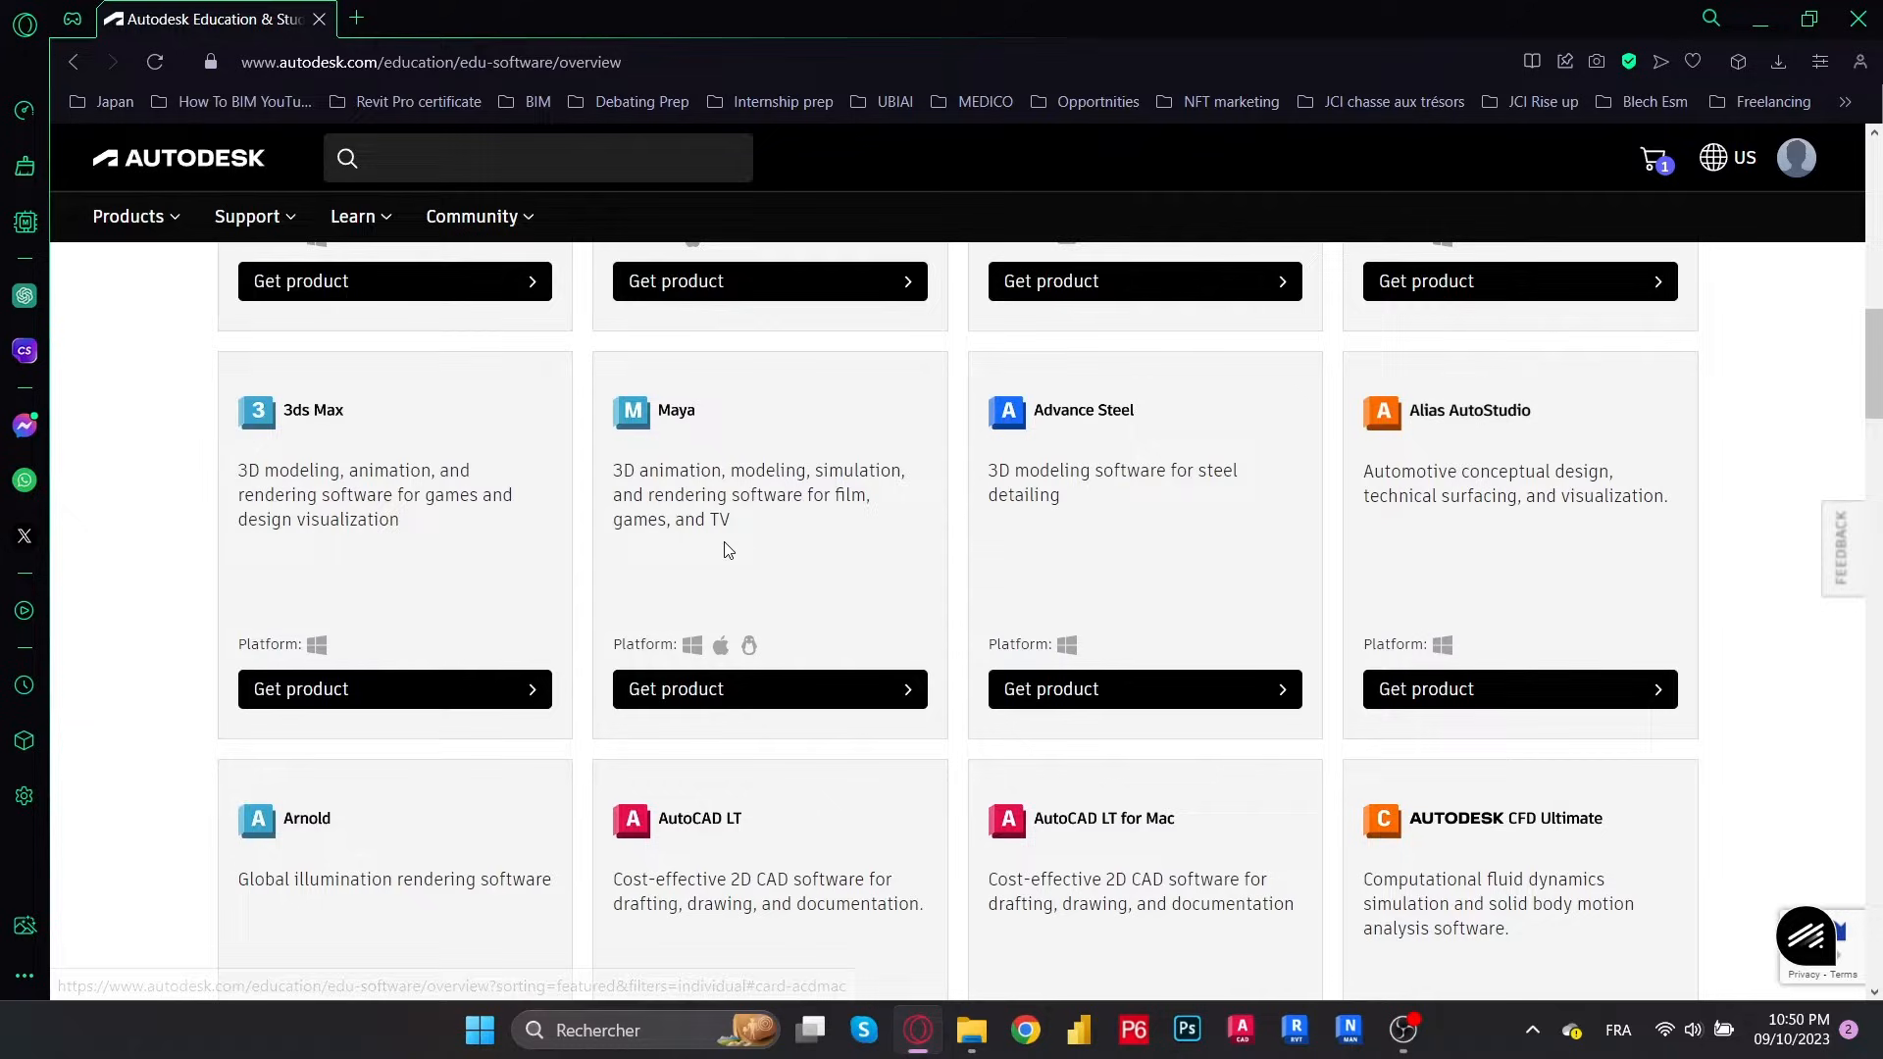
scroll(down, 3)
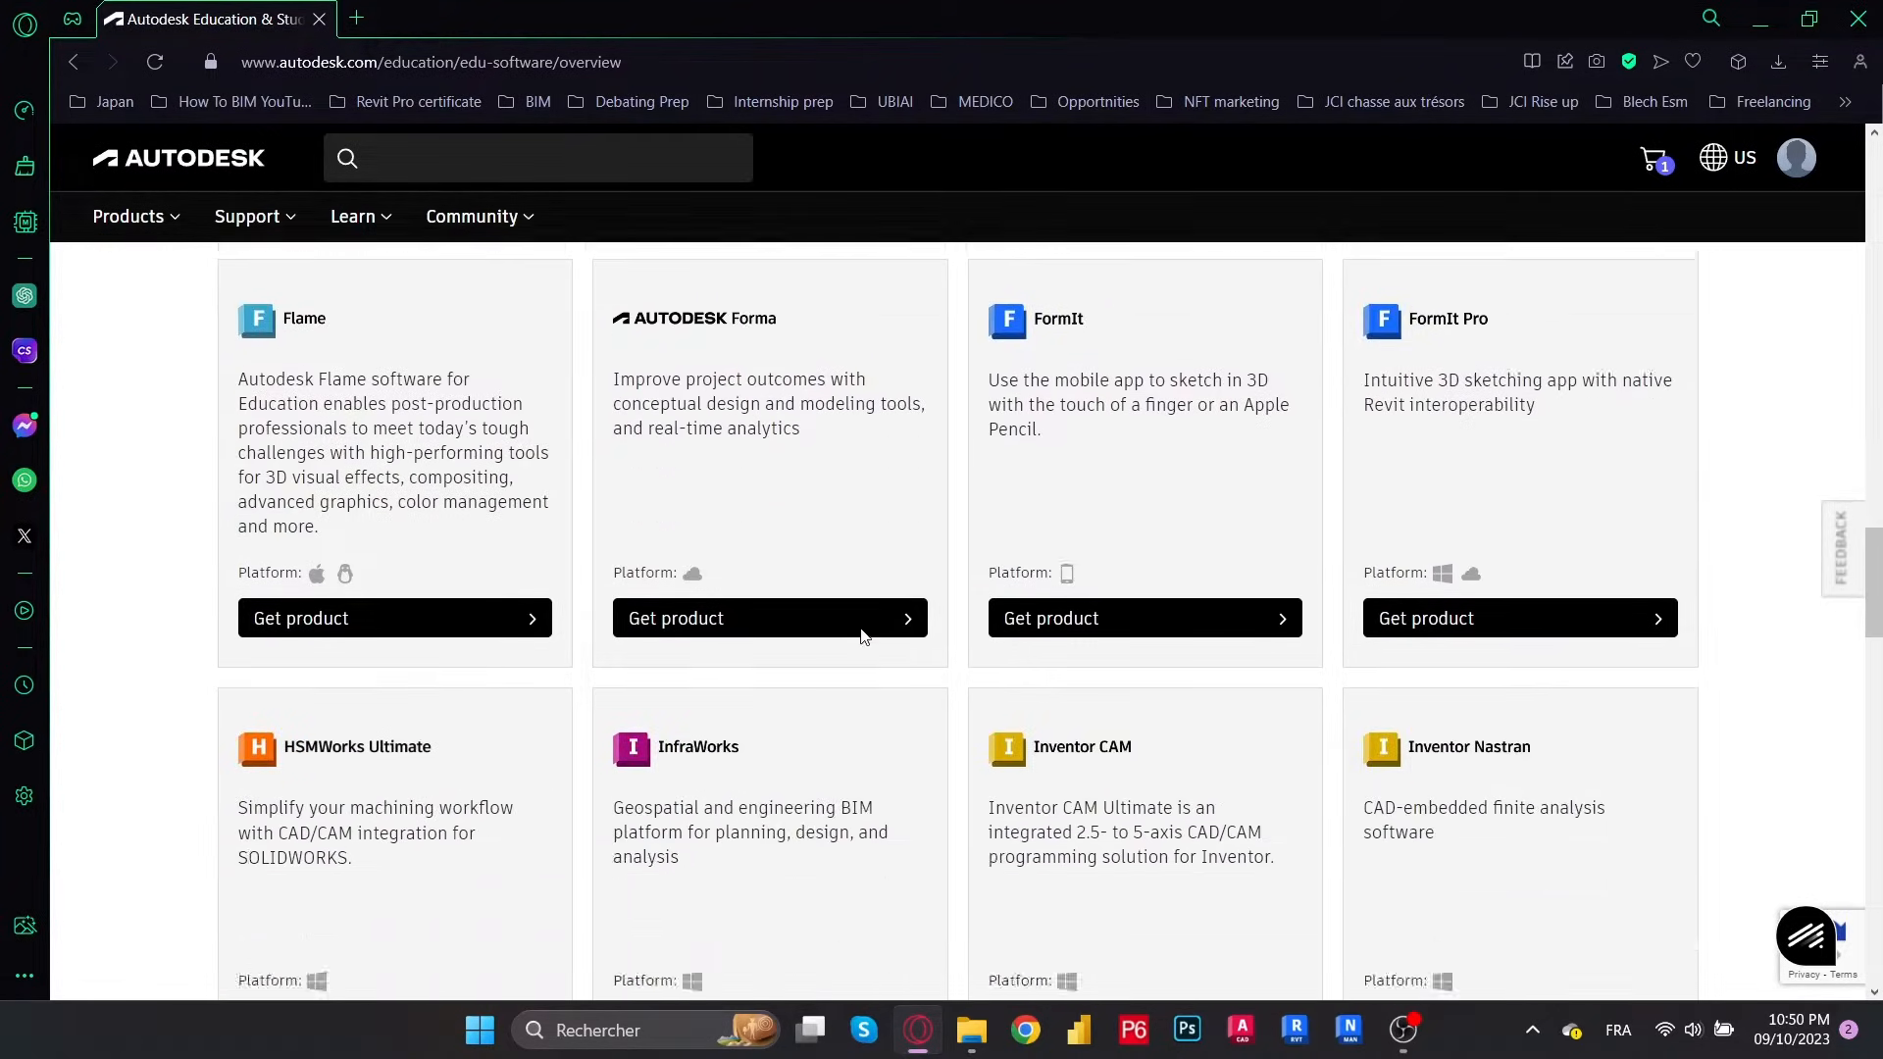
scroll(down, 3)
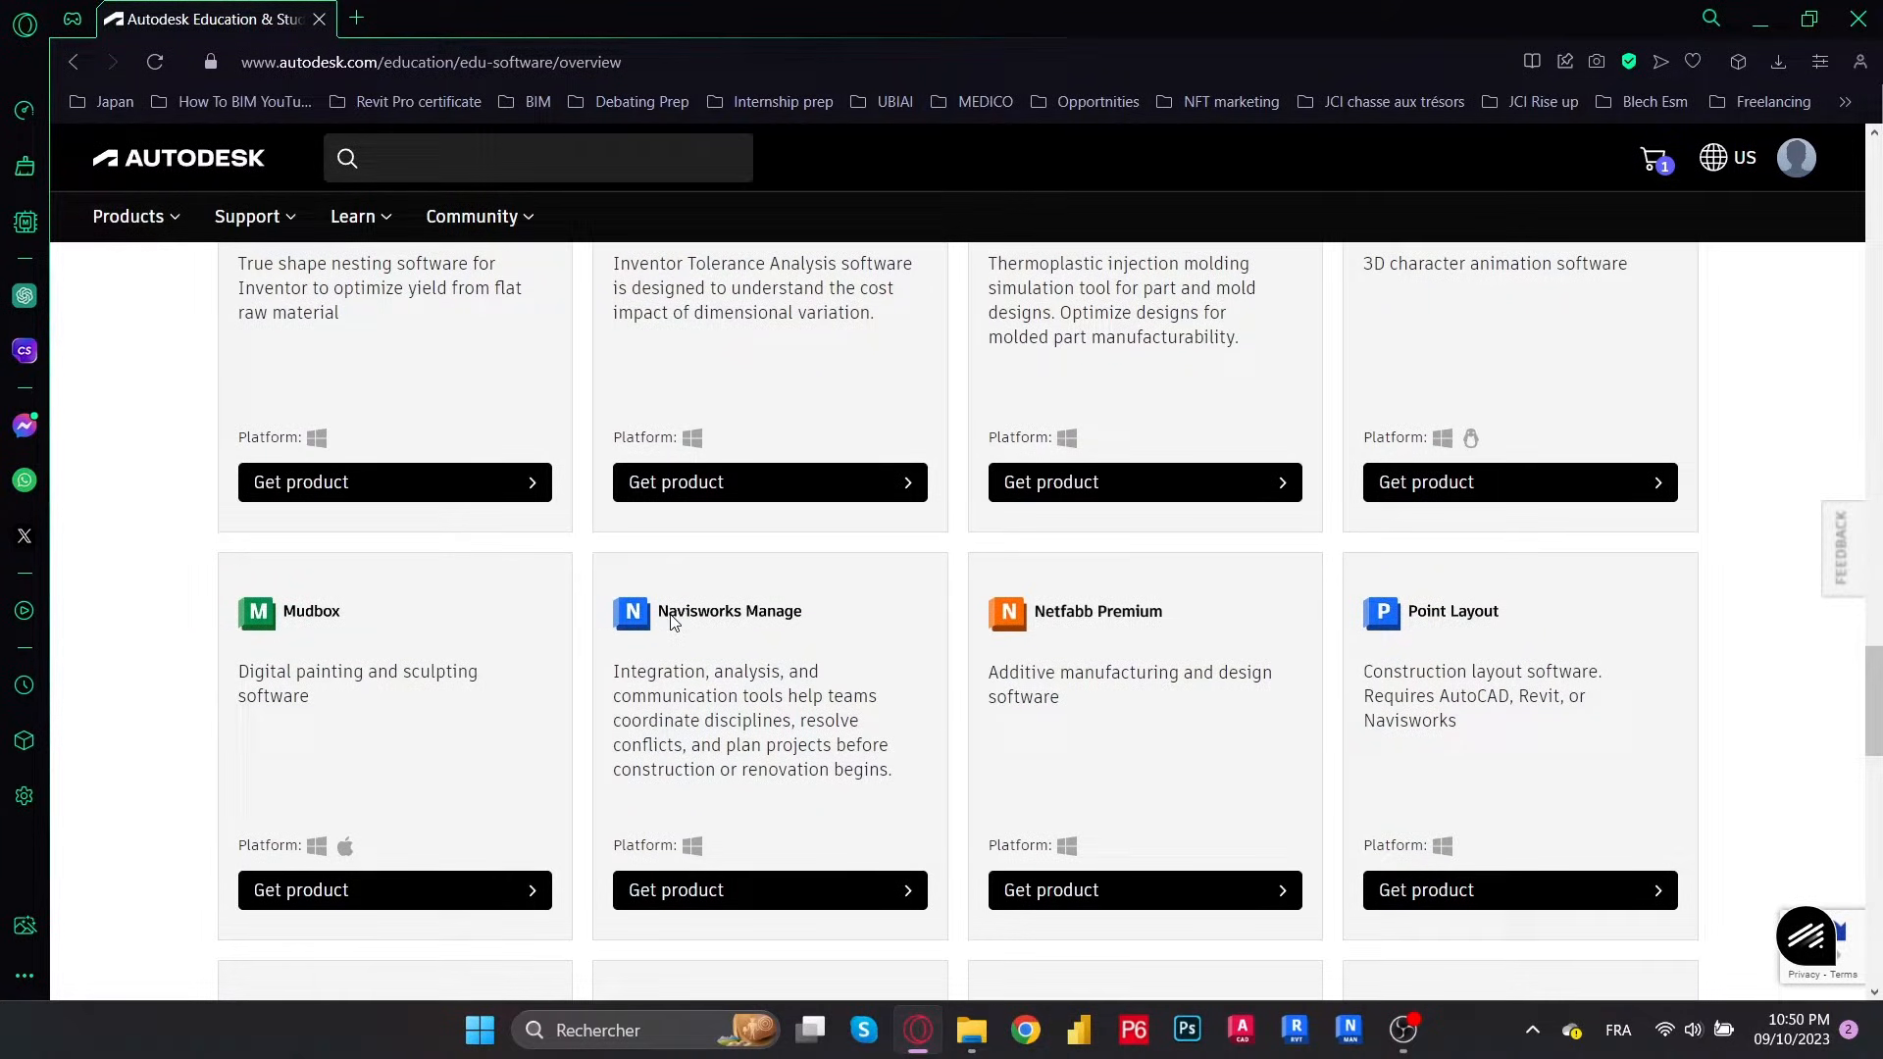
mouse_move(718, 656)
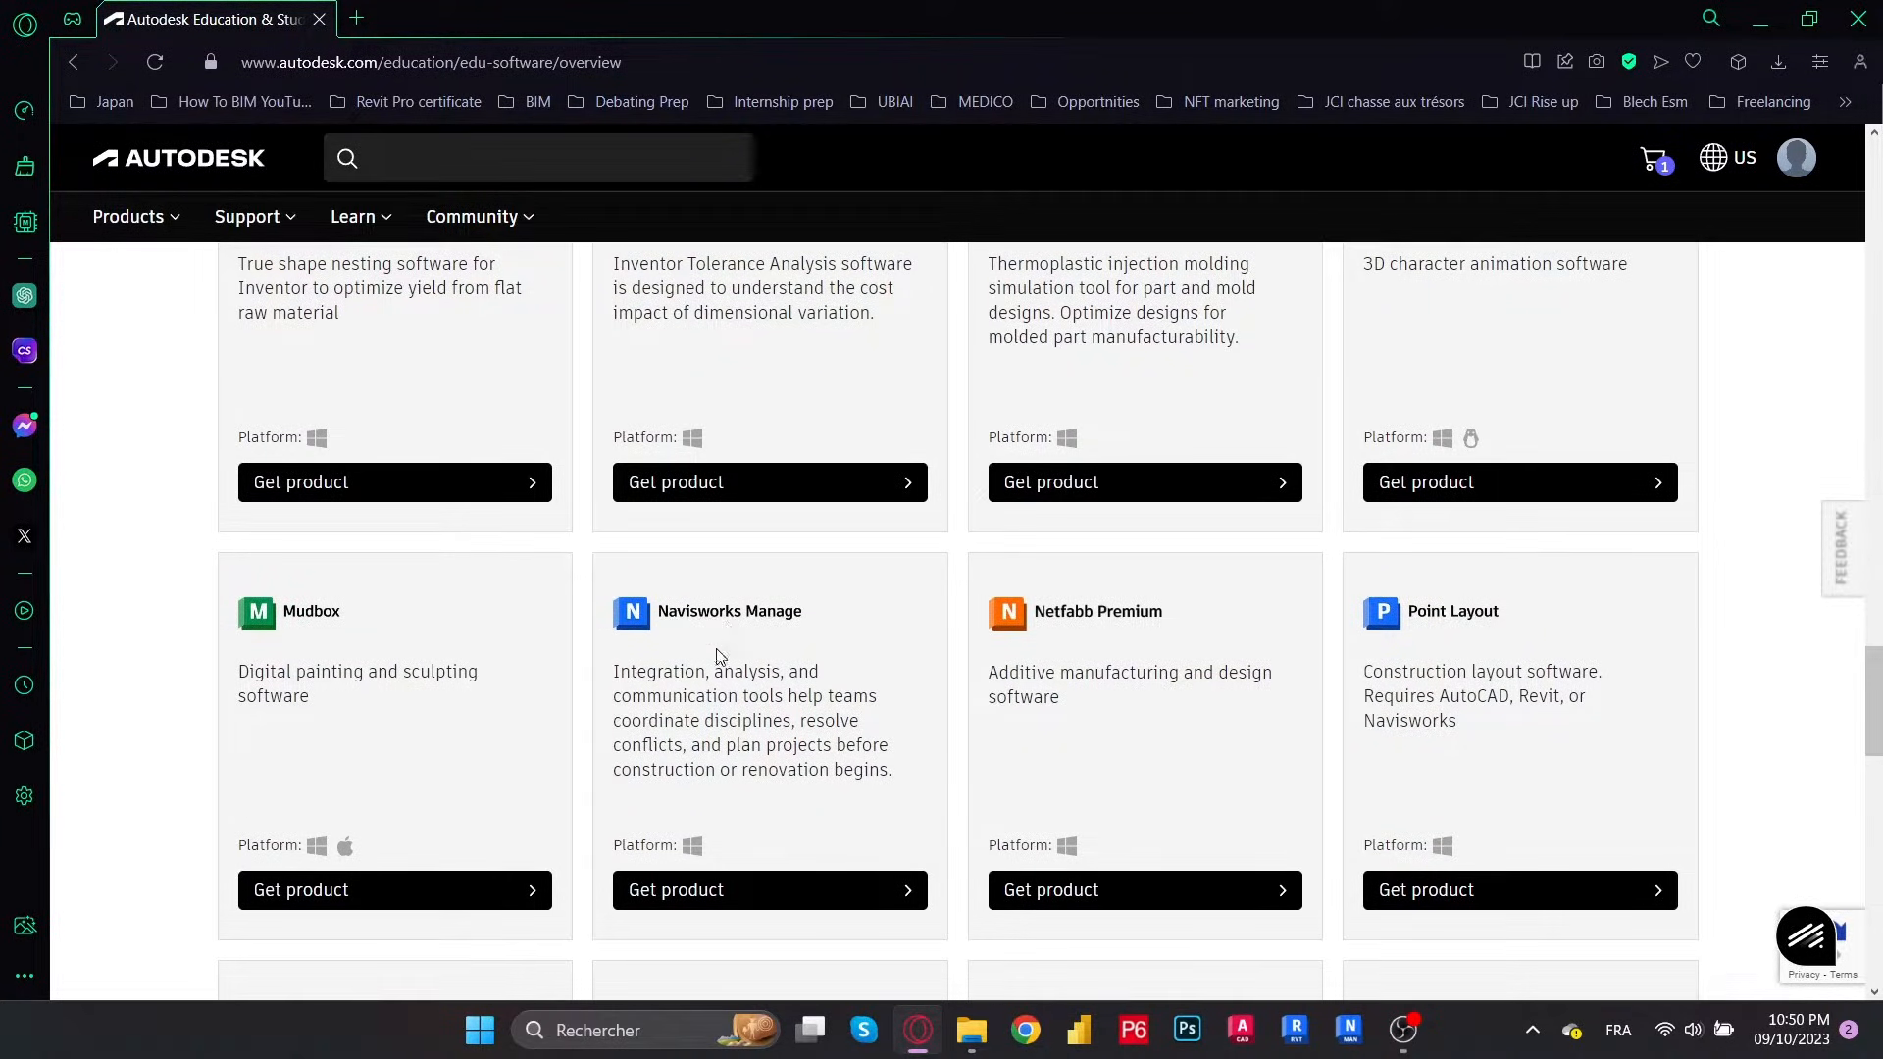
scroll(down, 3)
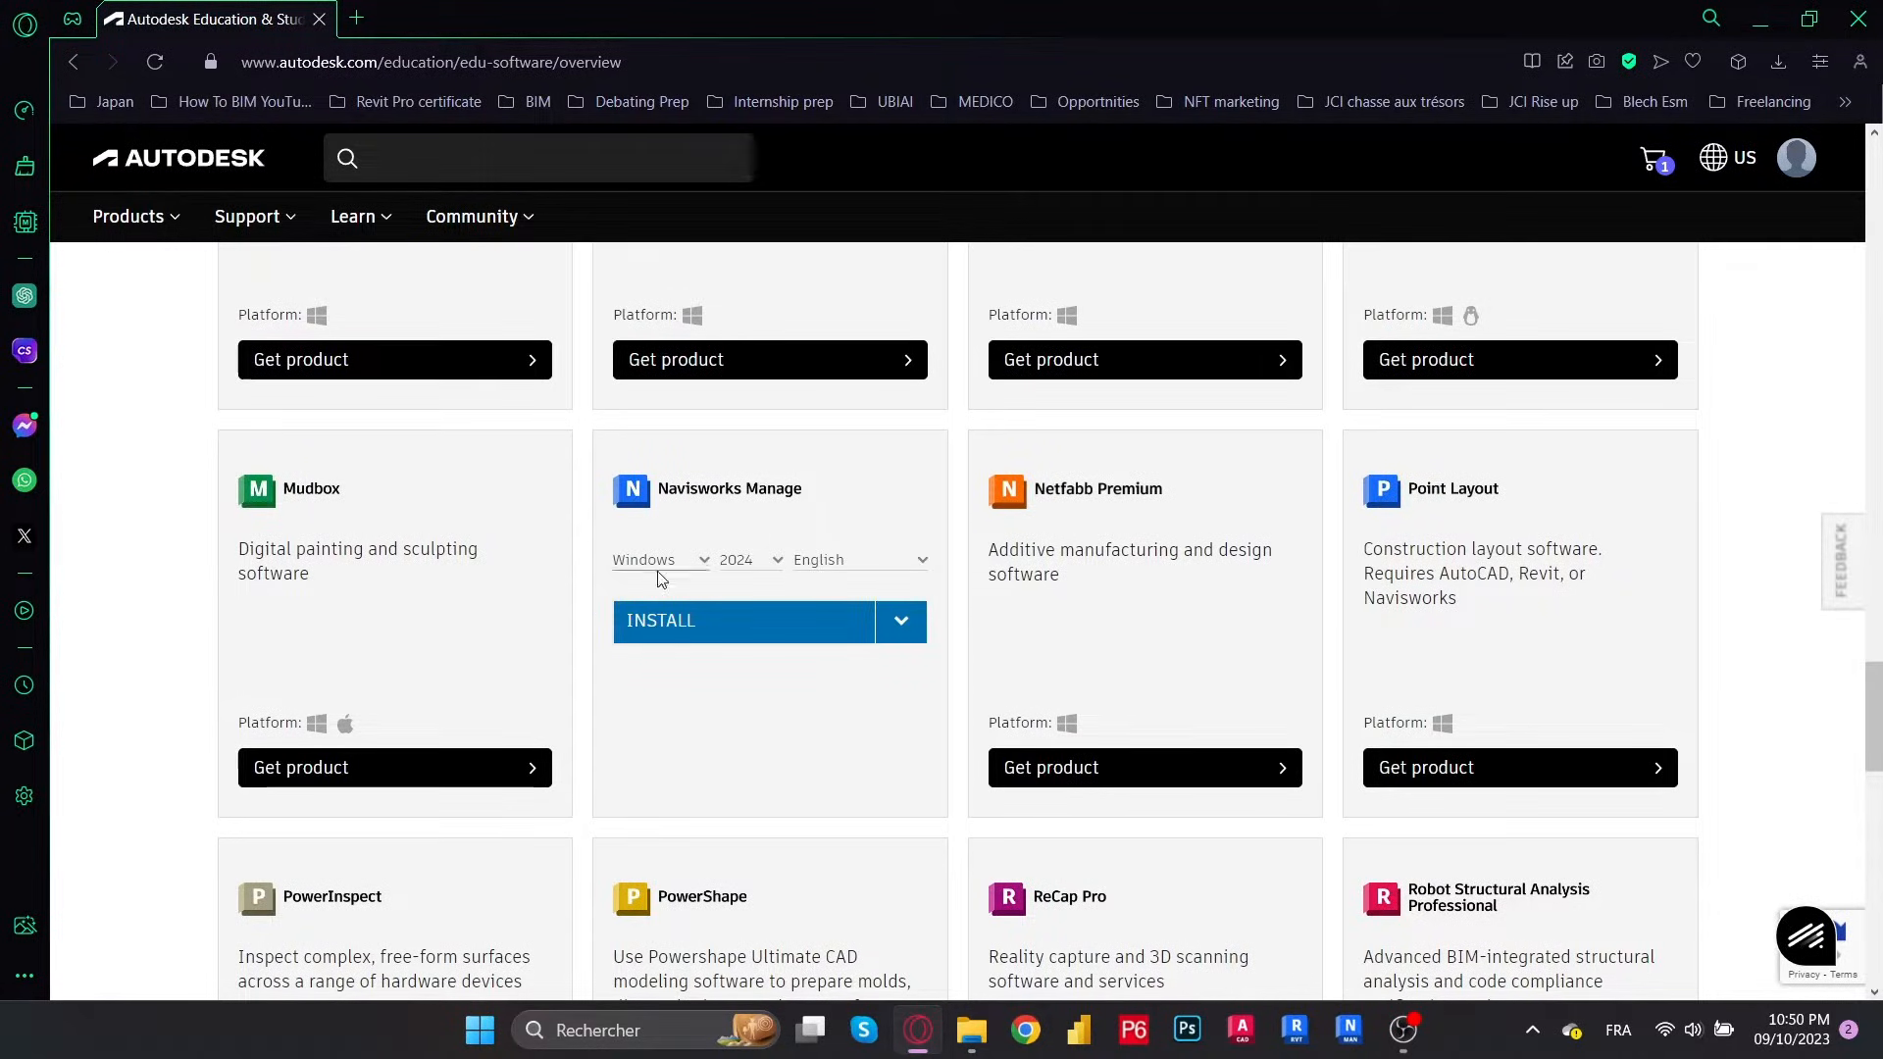
Download the Navisworks Manage 2024 Windows English installer and save it to Downloads
click(750, 560)
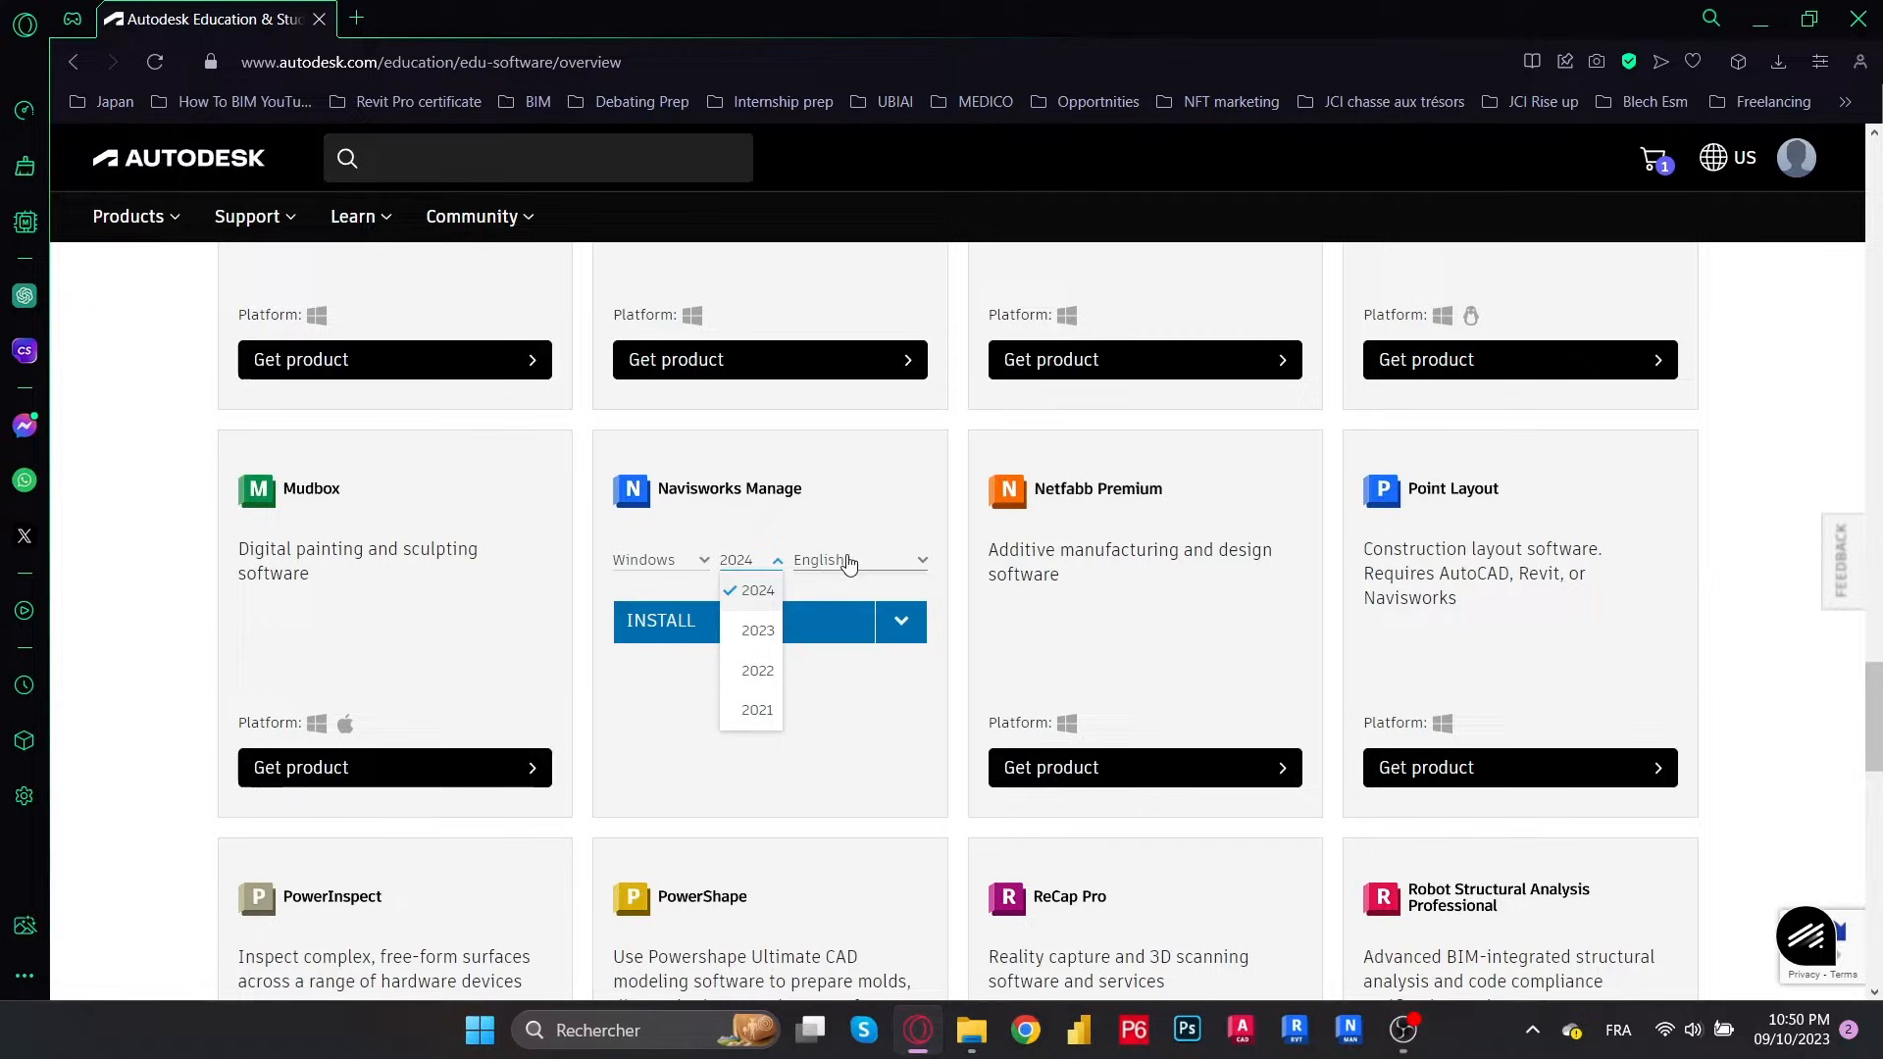
click(750, 589)
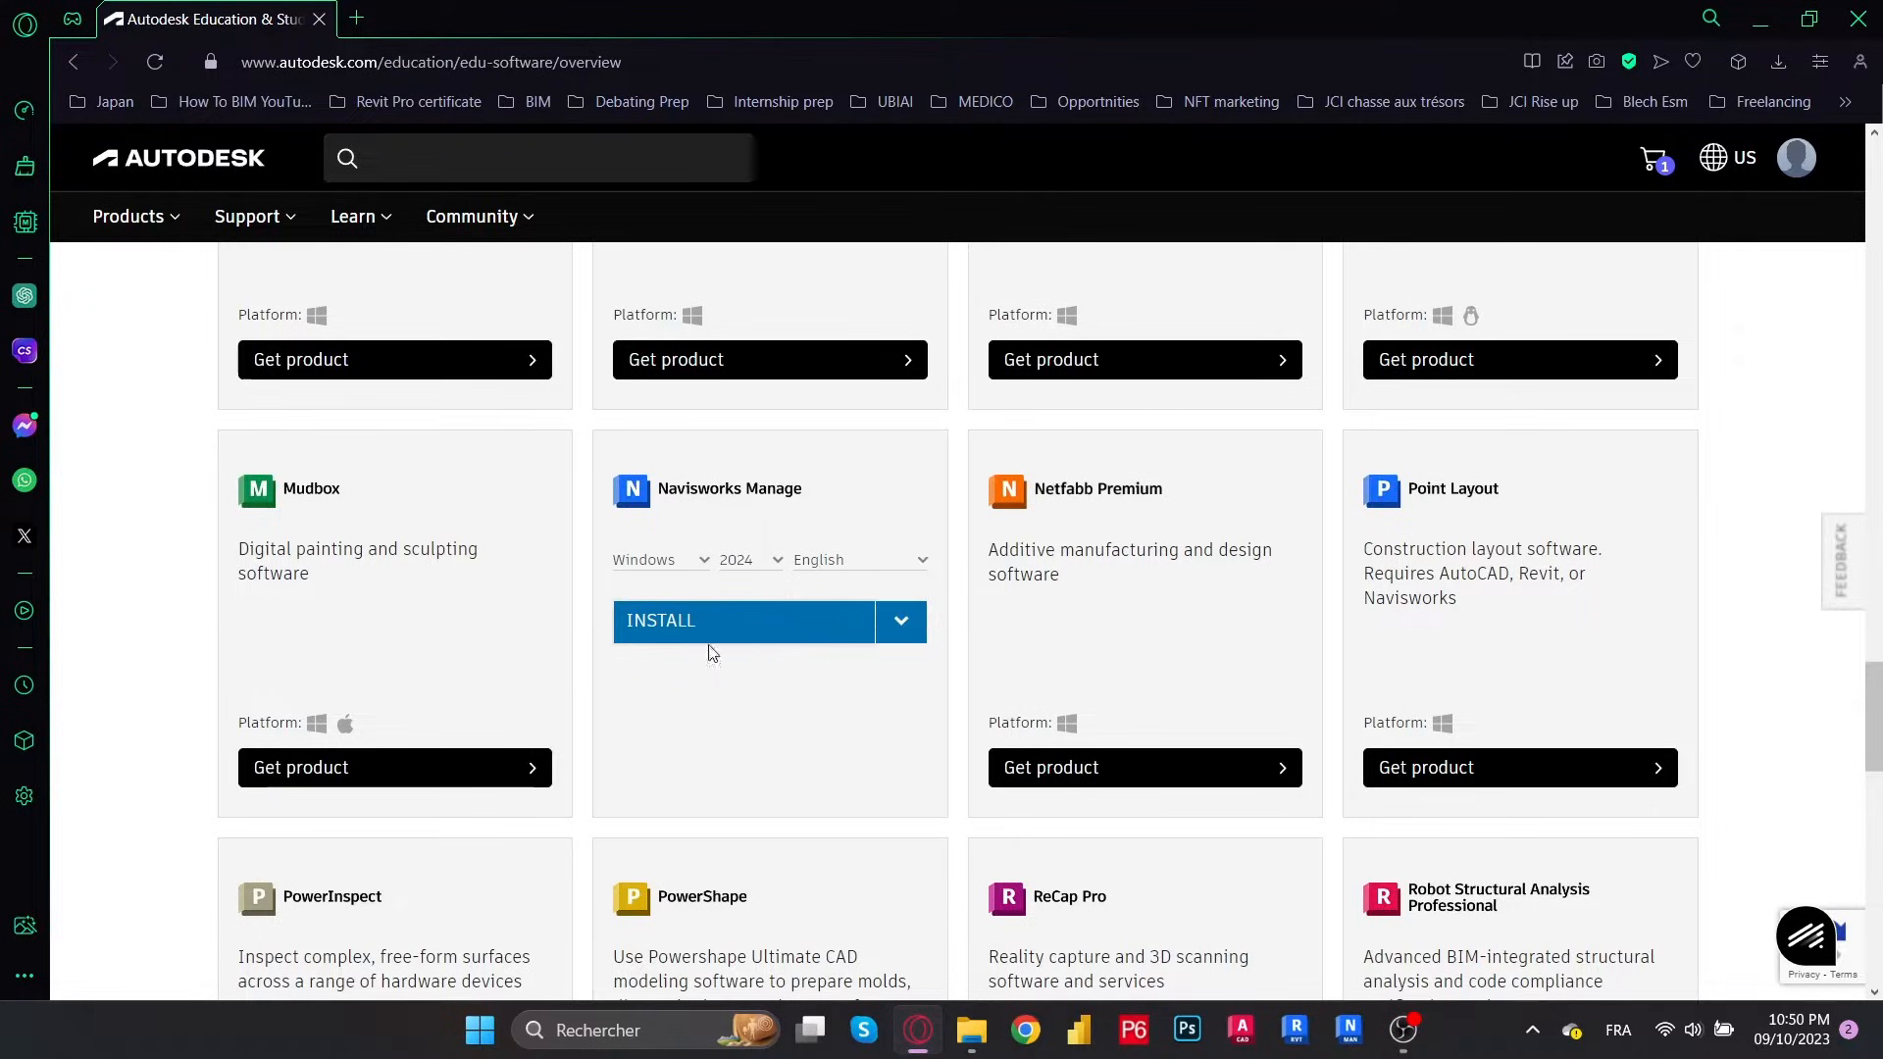
click(898, 621)
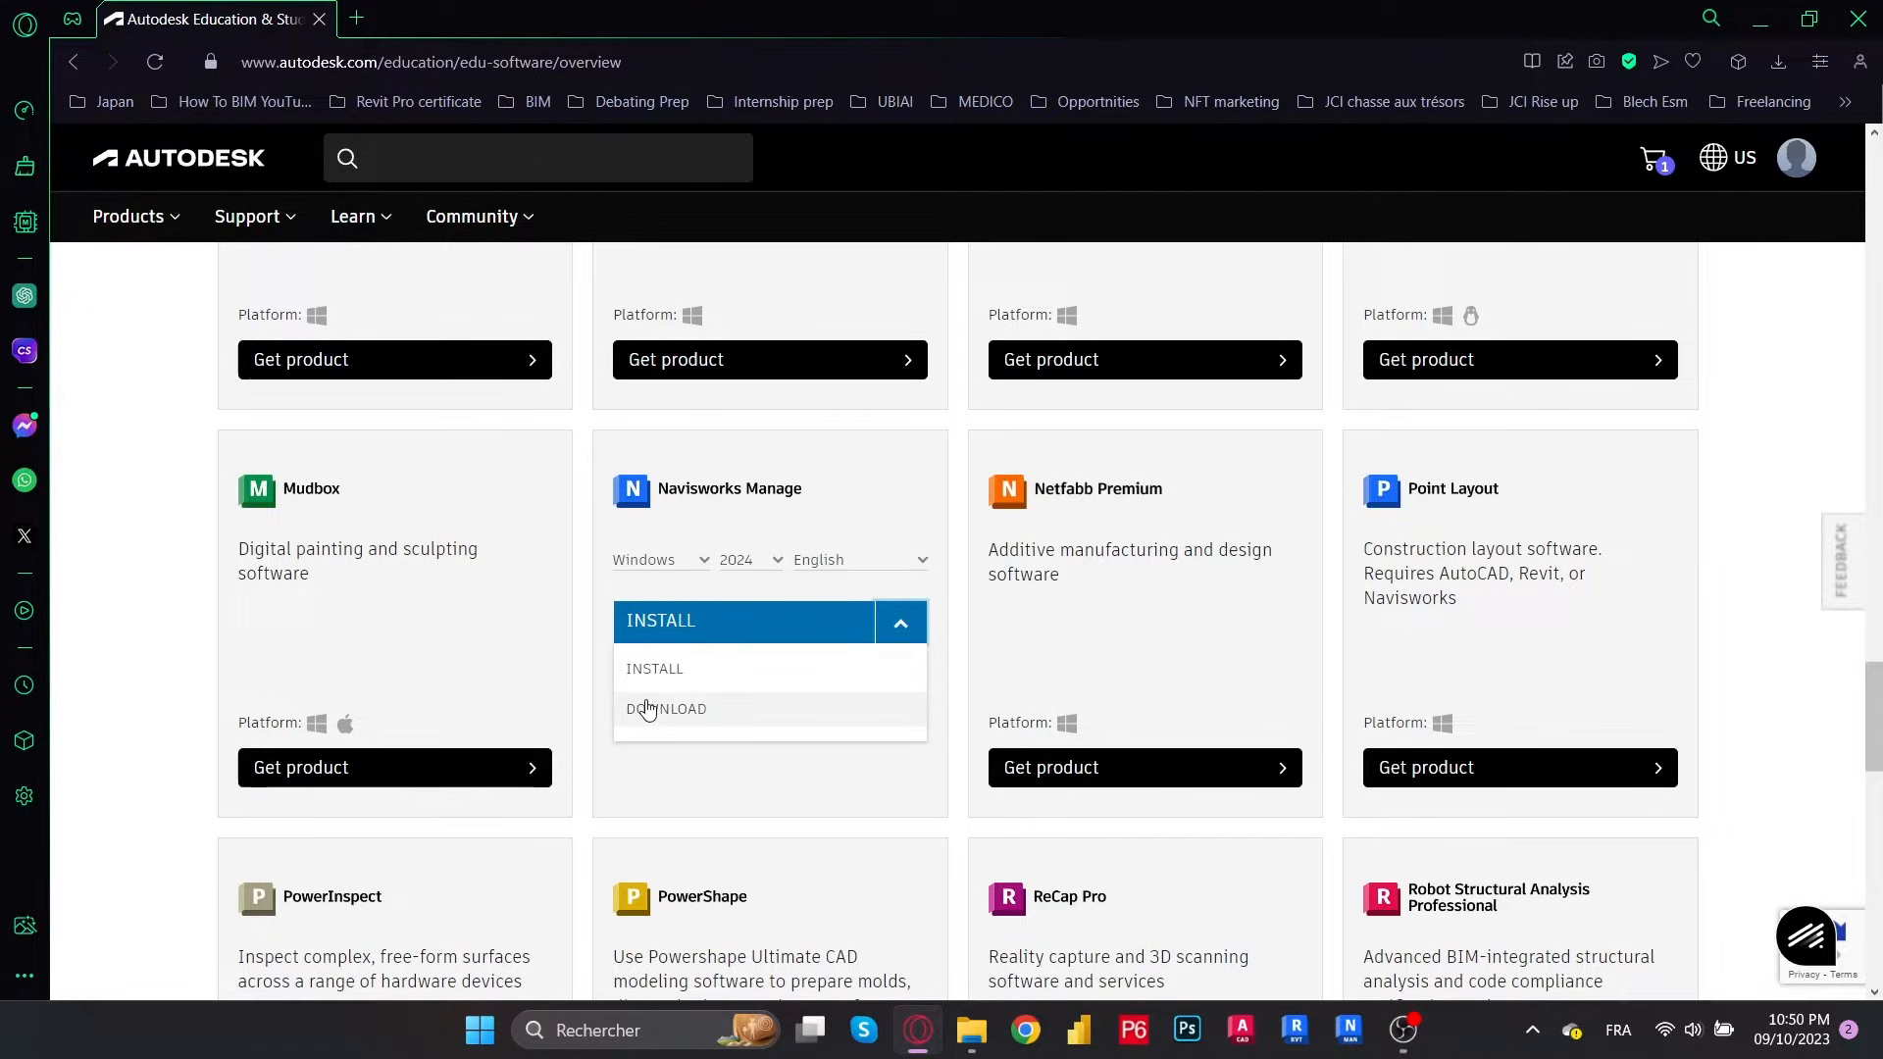
mouse_move(696, 628)
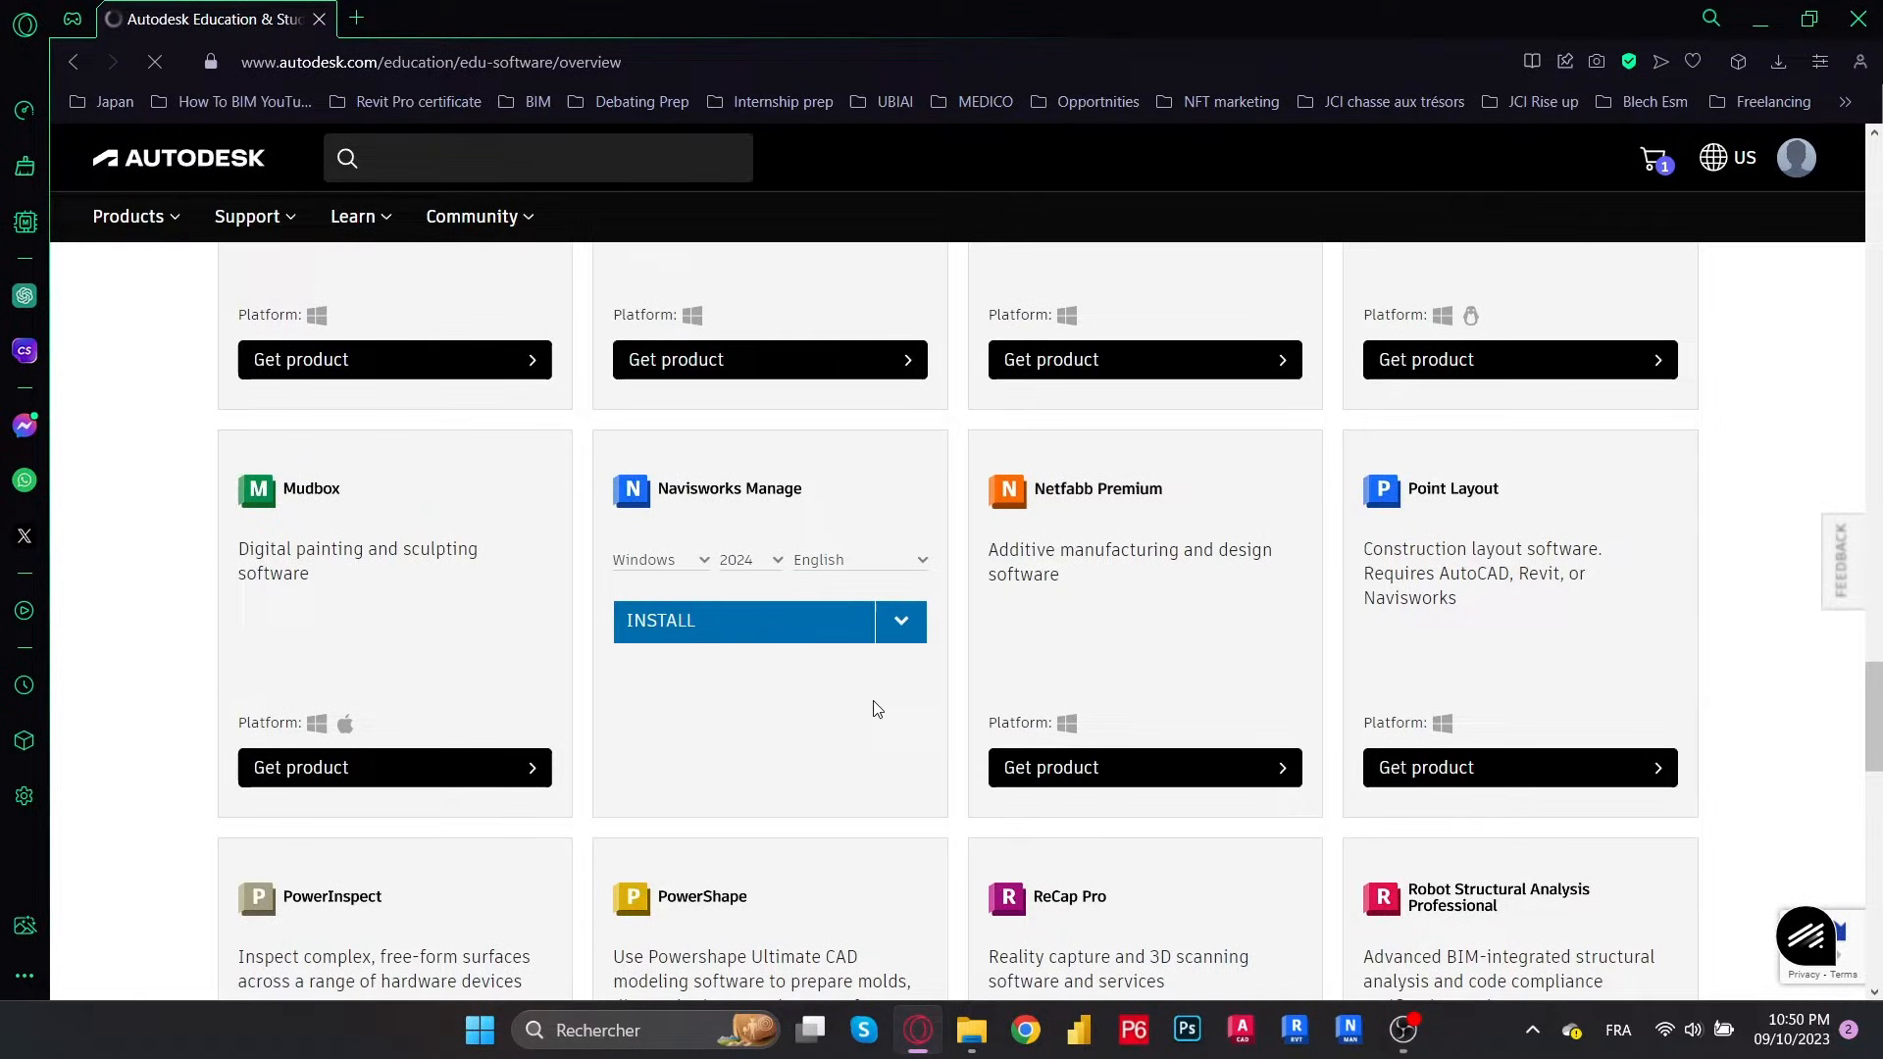
click(742, 620)
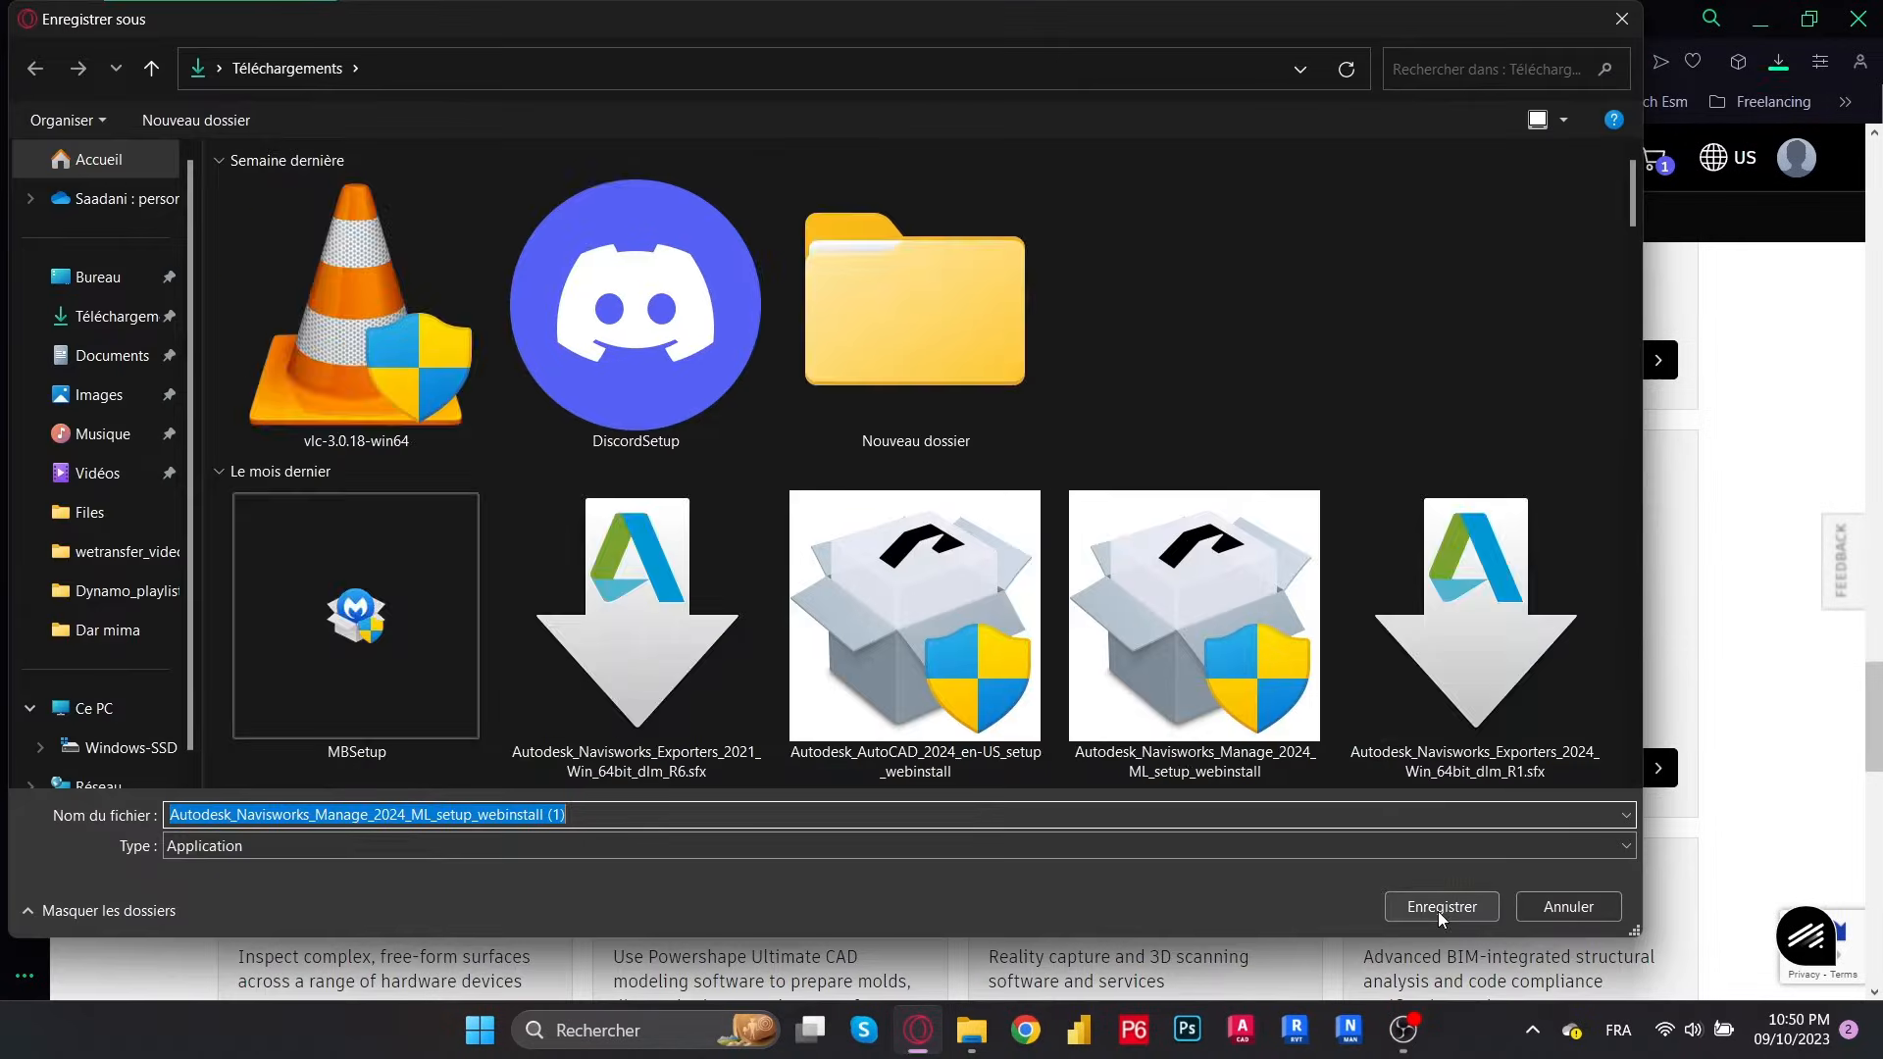
click(1440, 906)
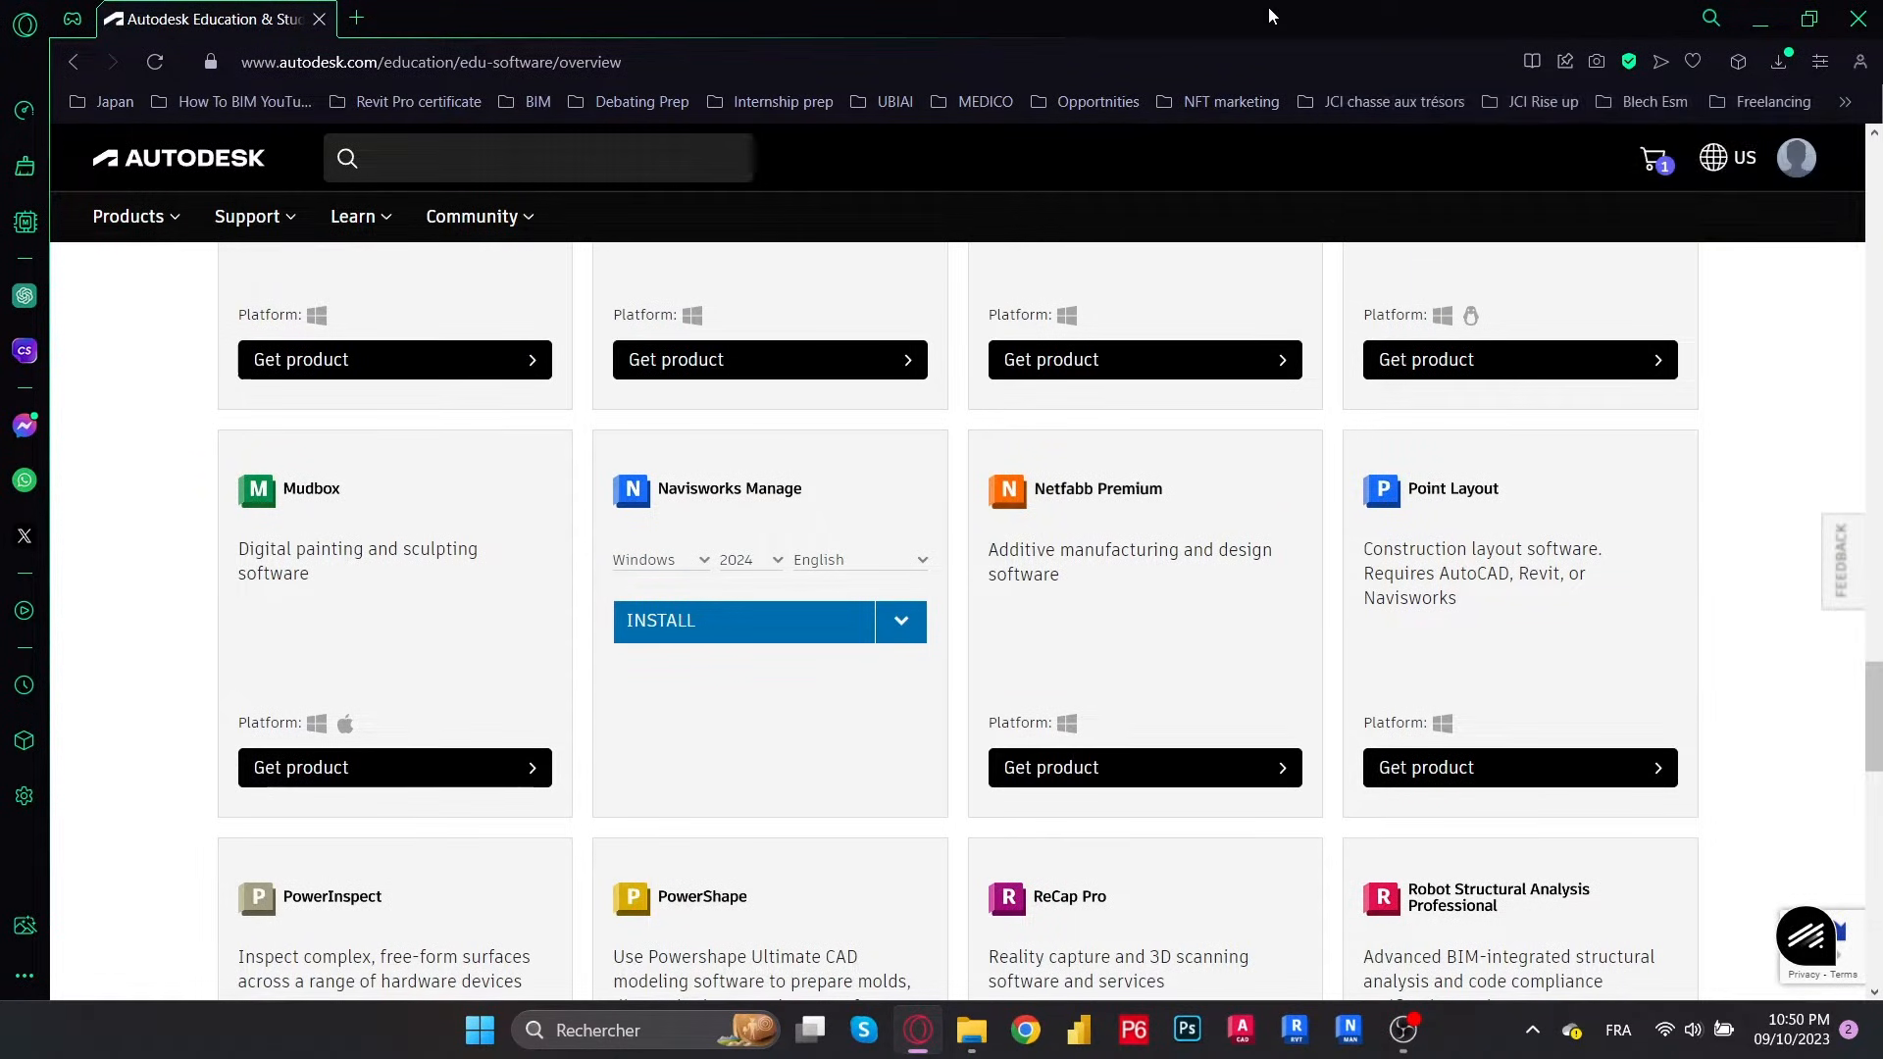
Run the Autodesk_Navisworks_Manage_2024 setup file from the Téléchargements folder
click(970, 1029)
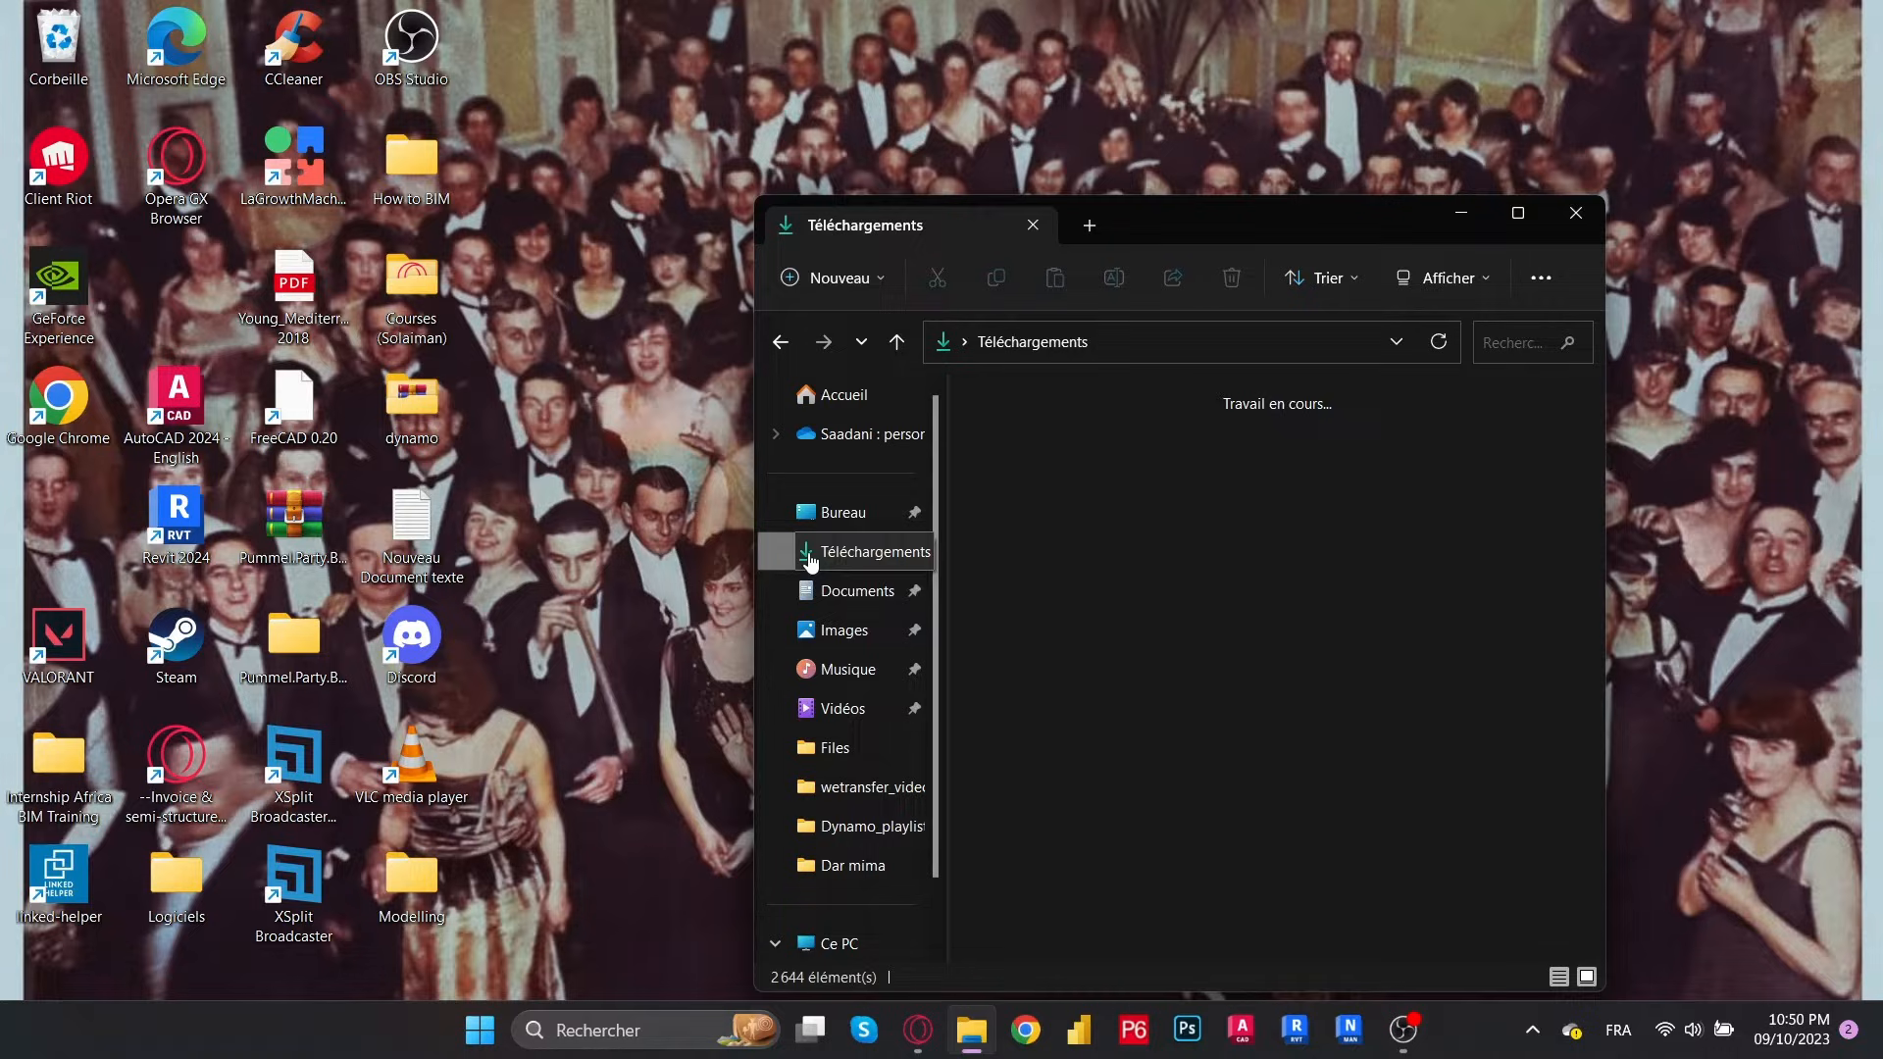
click(865, 551)
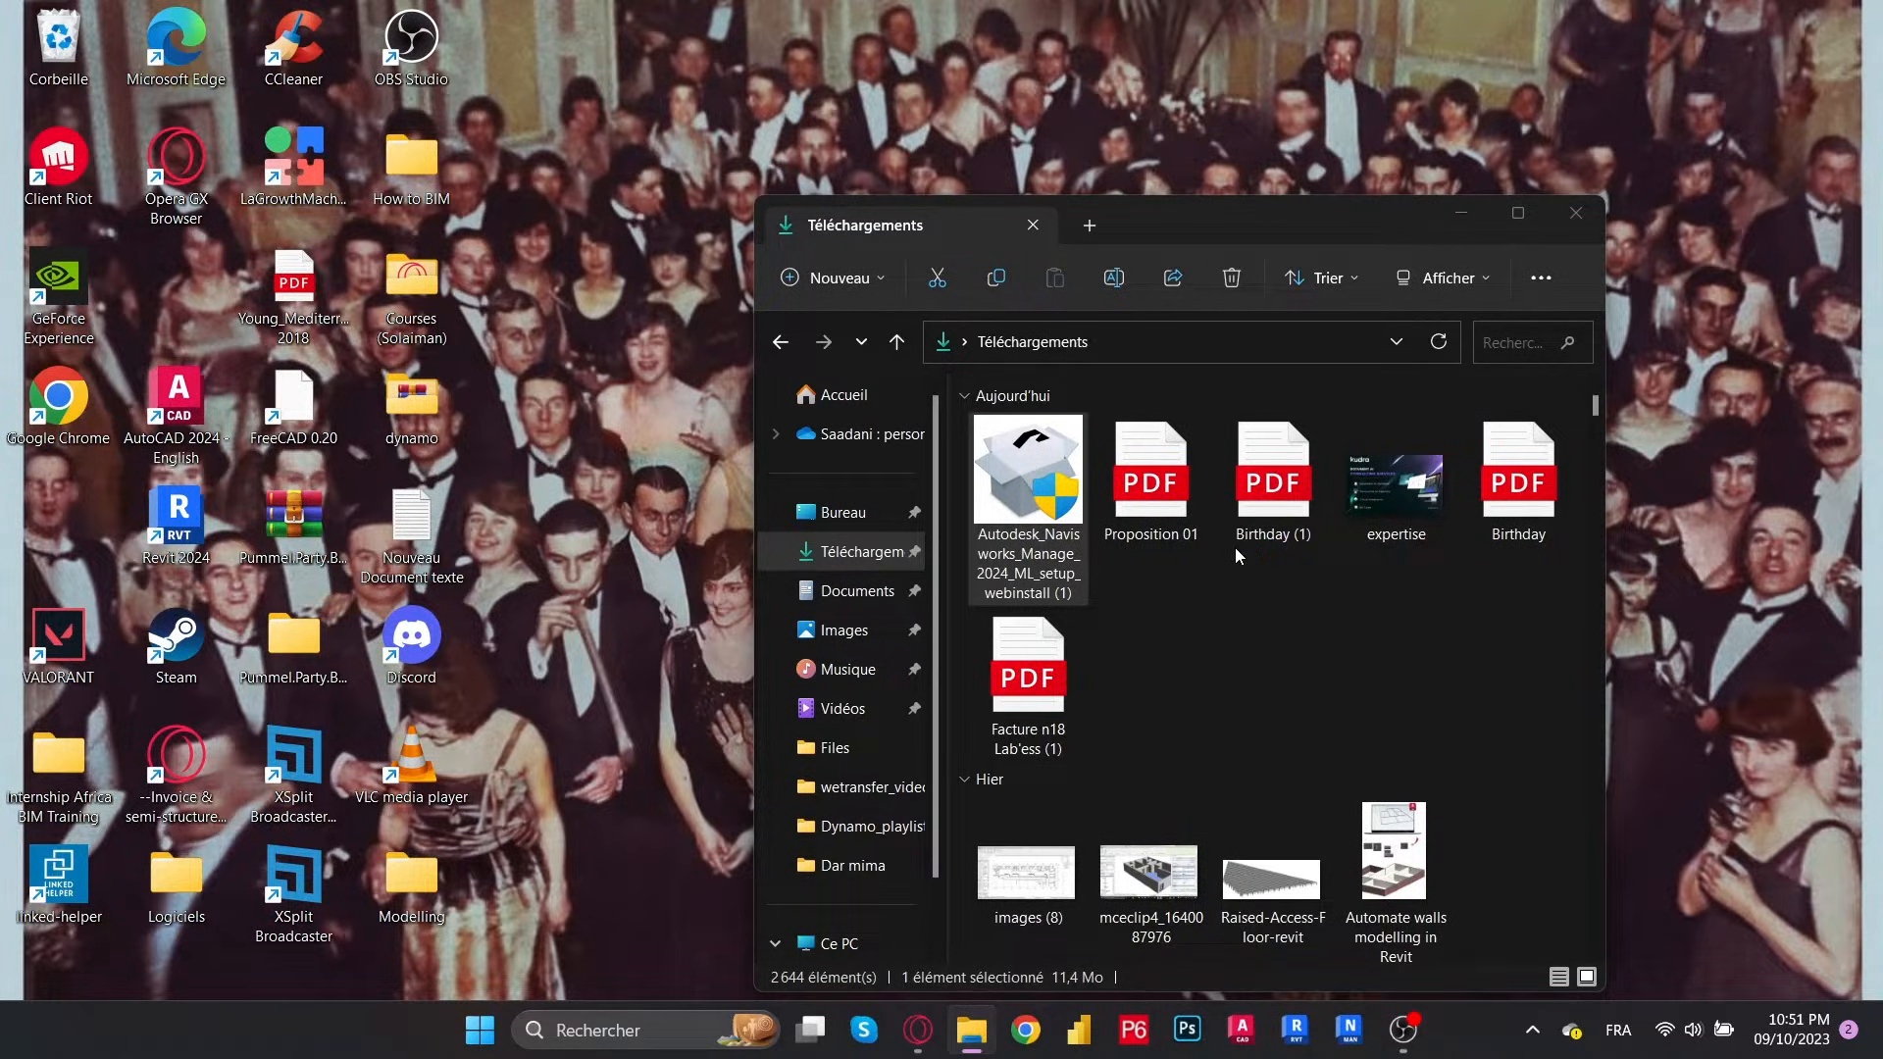
mouse_move(844, 707)
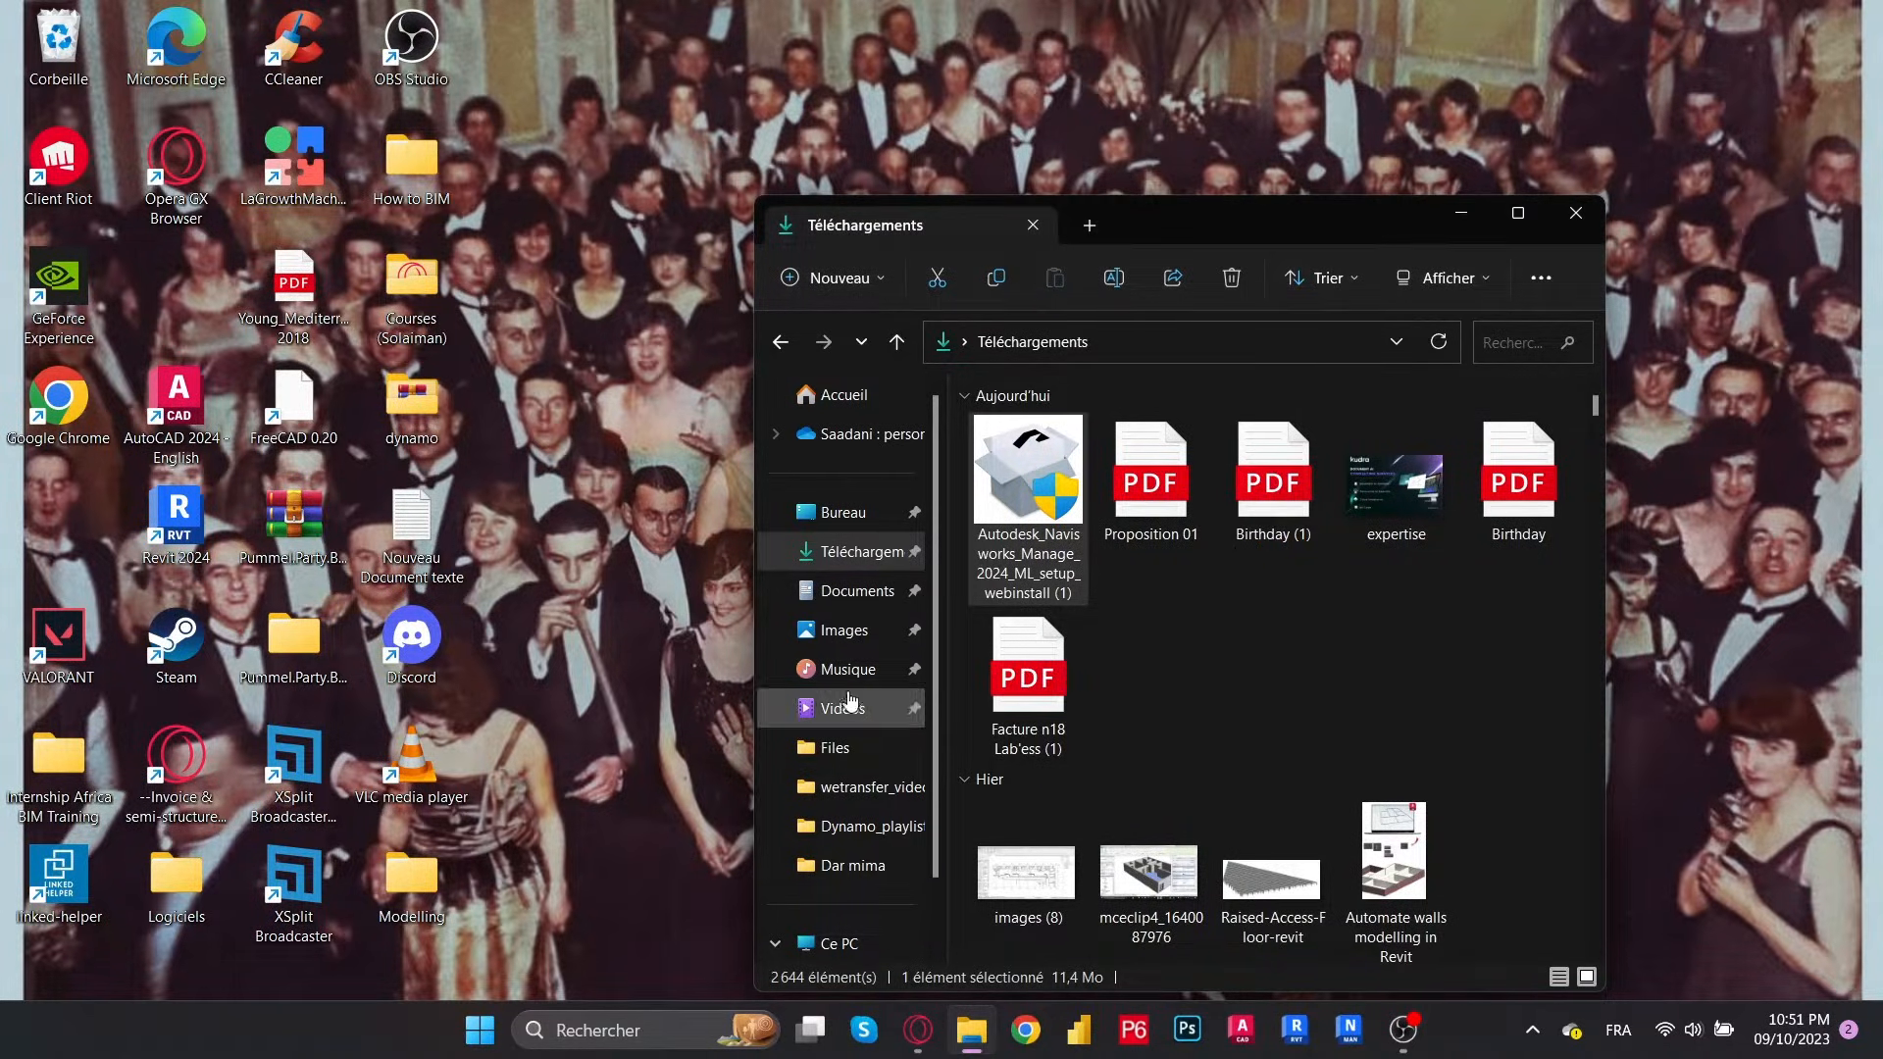
double_click(1026, 468)
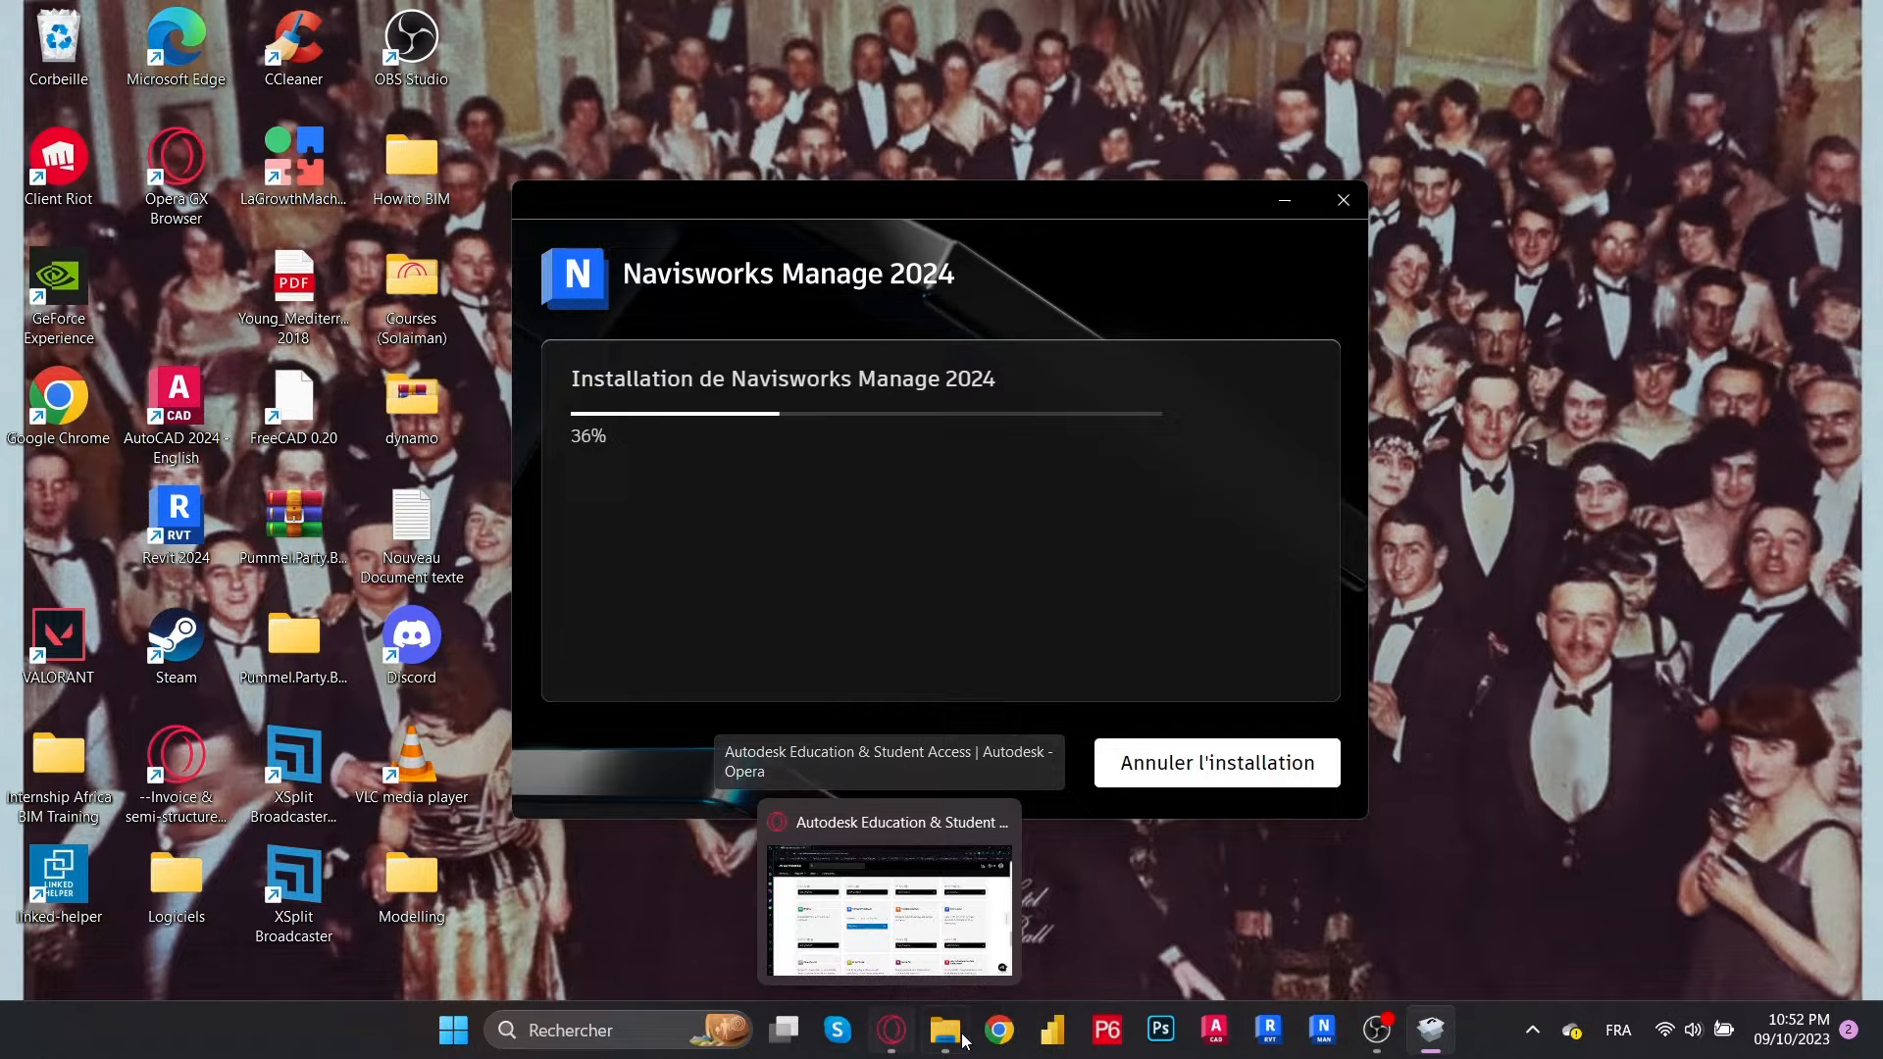
click(1788, 1029)
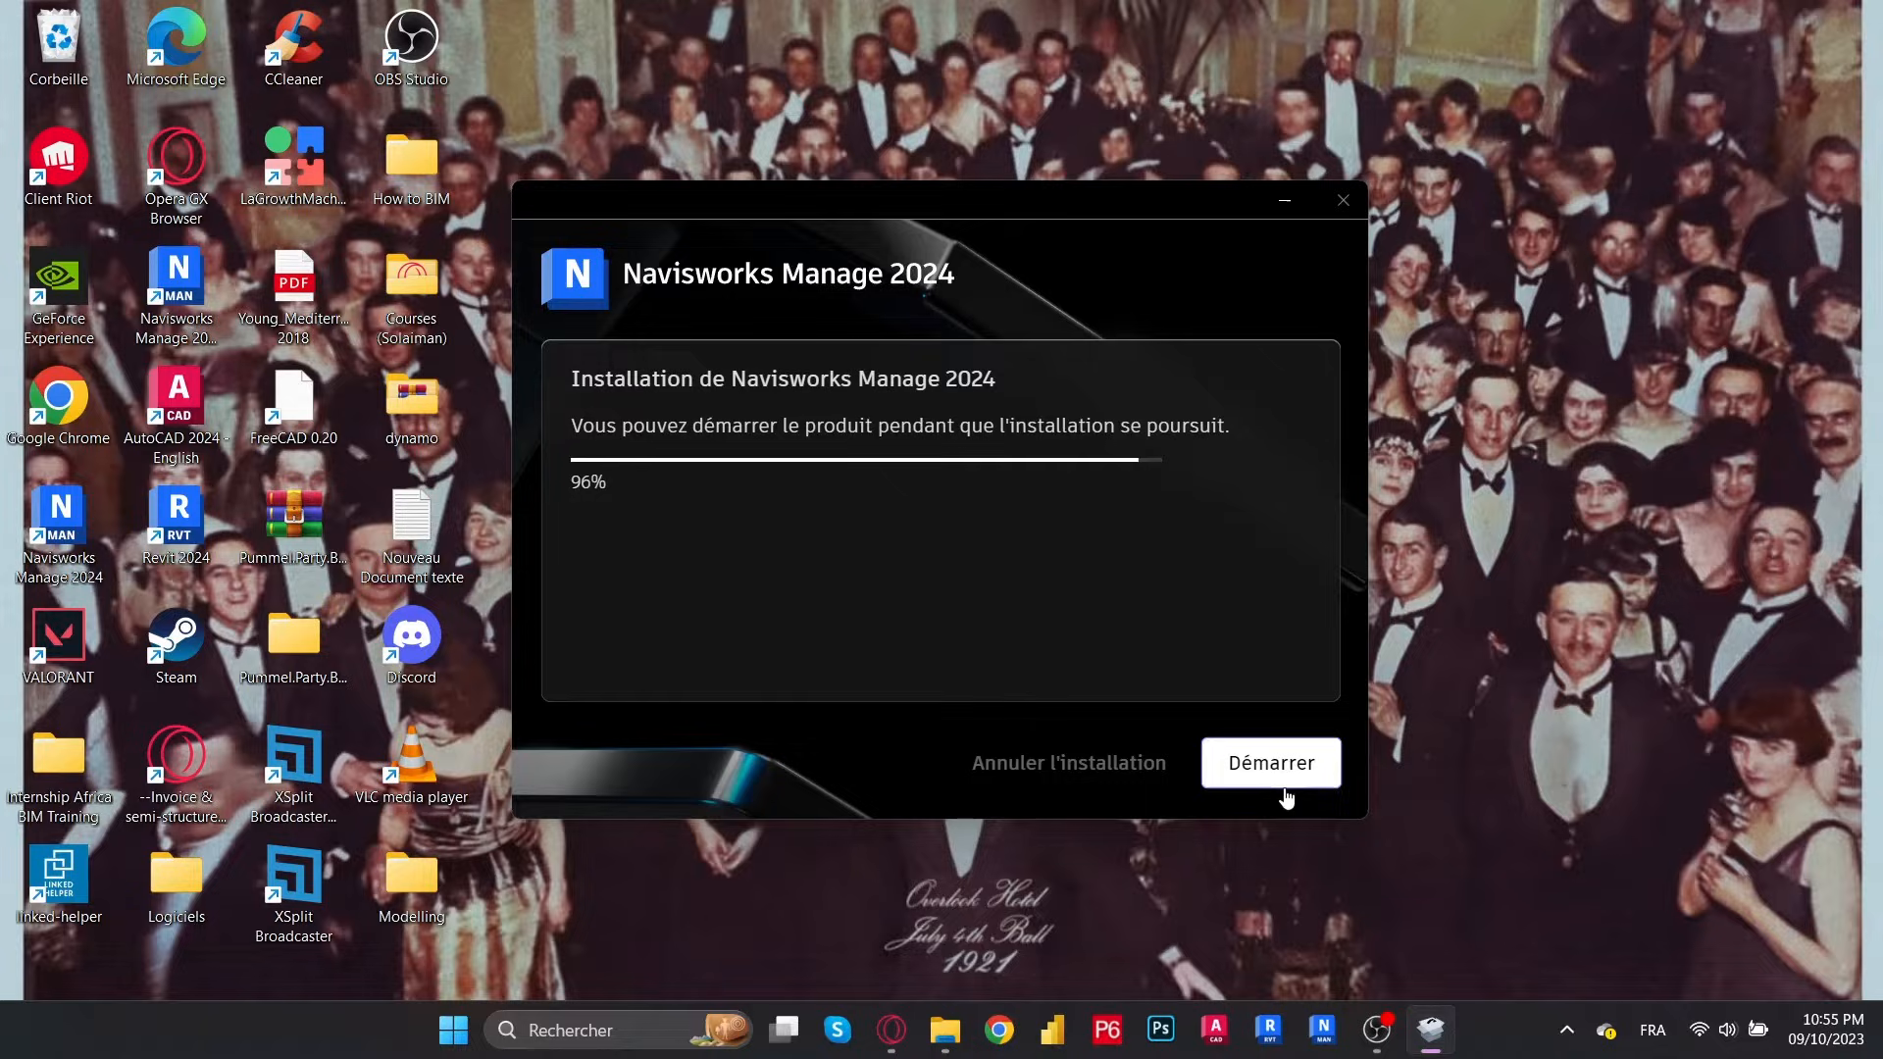
mouse_move(1271, 795)
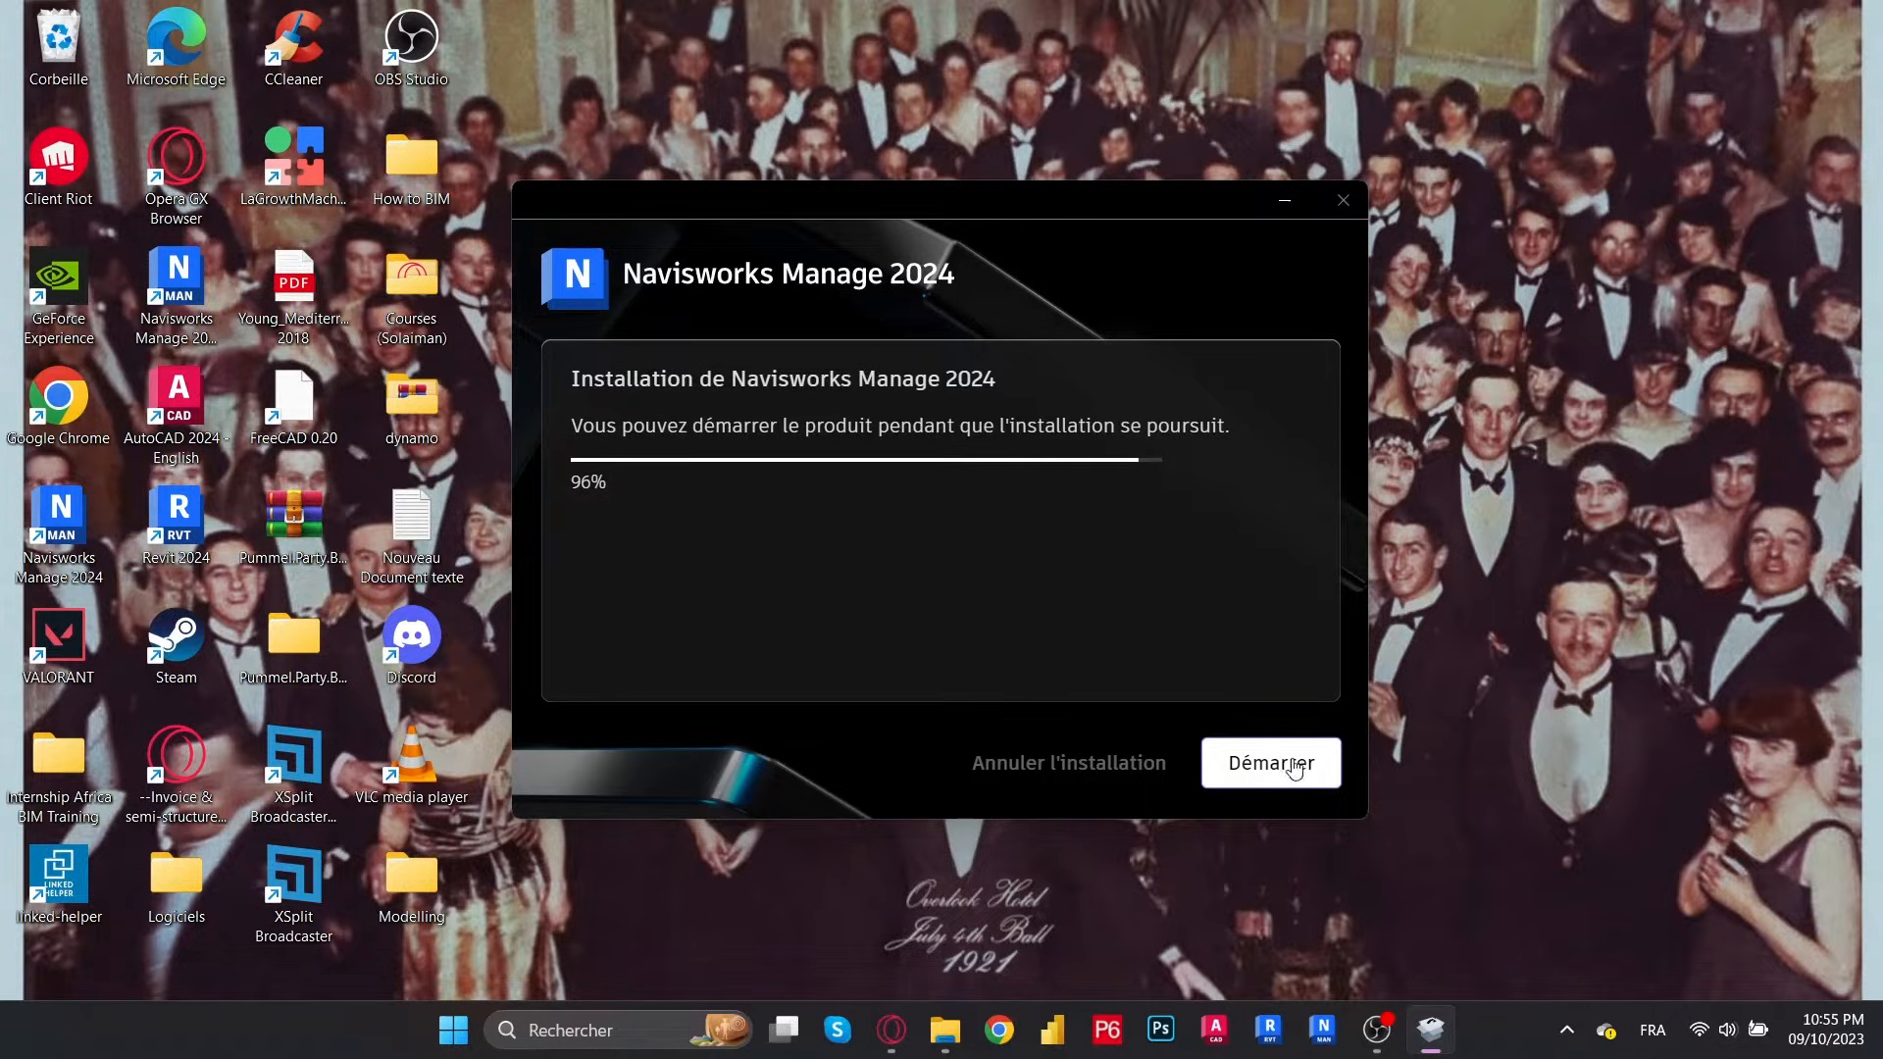
Launch Navisworks Manage 2024 with Démarrer while installation continues at 96%
click(1269, 764)
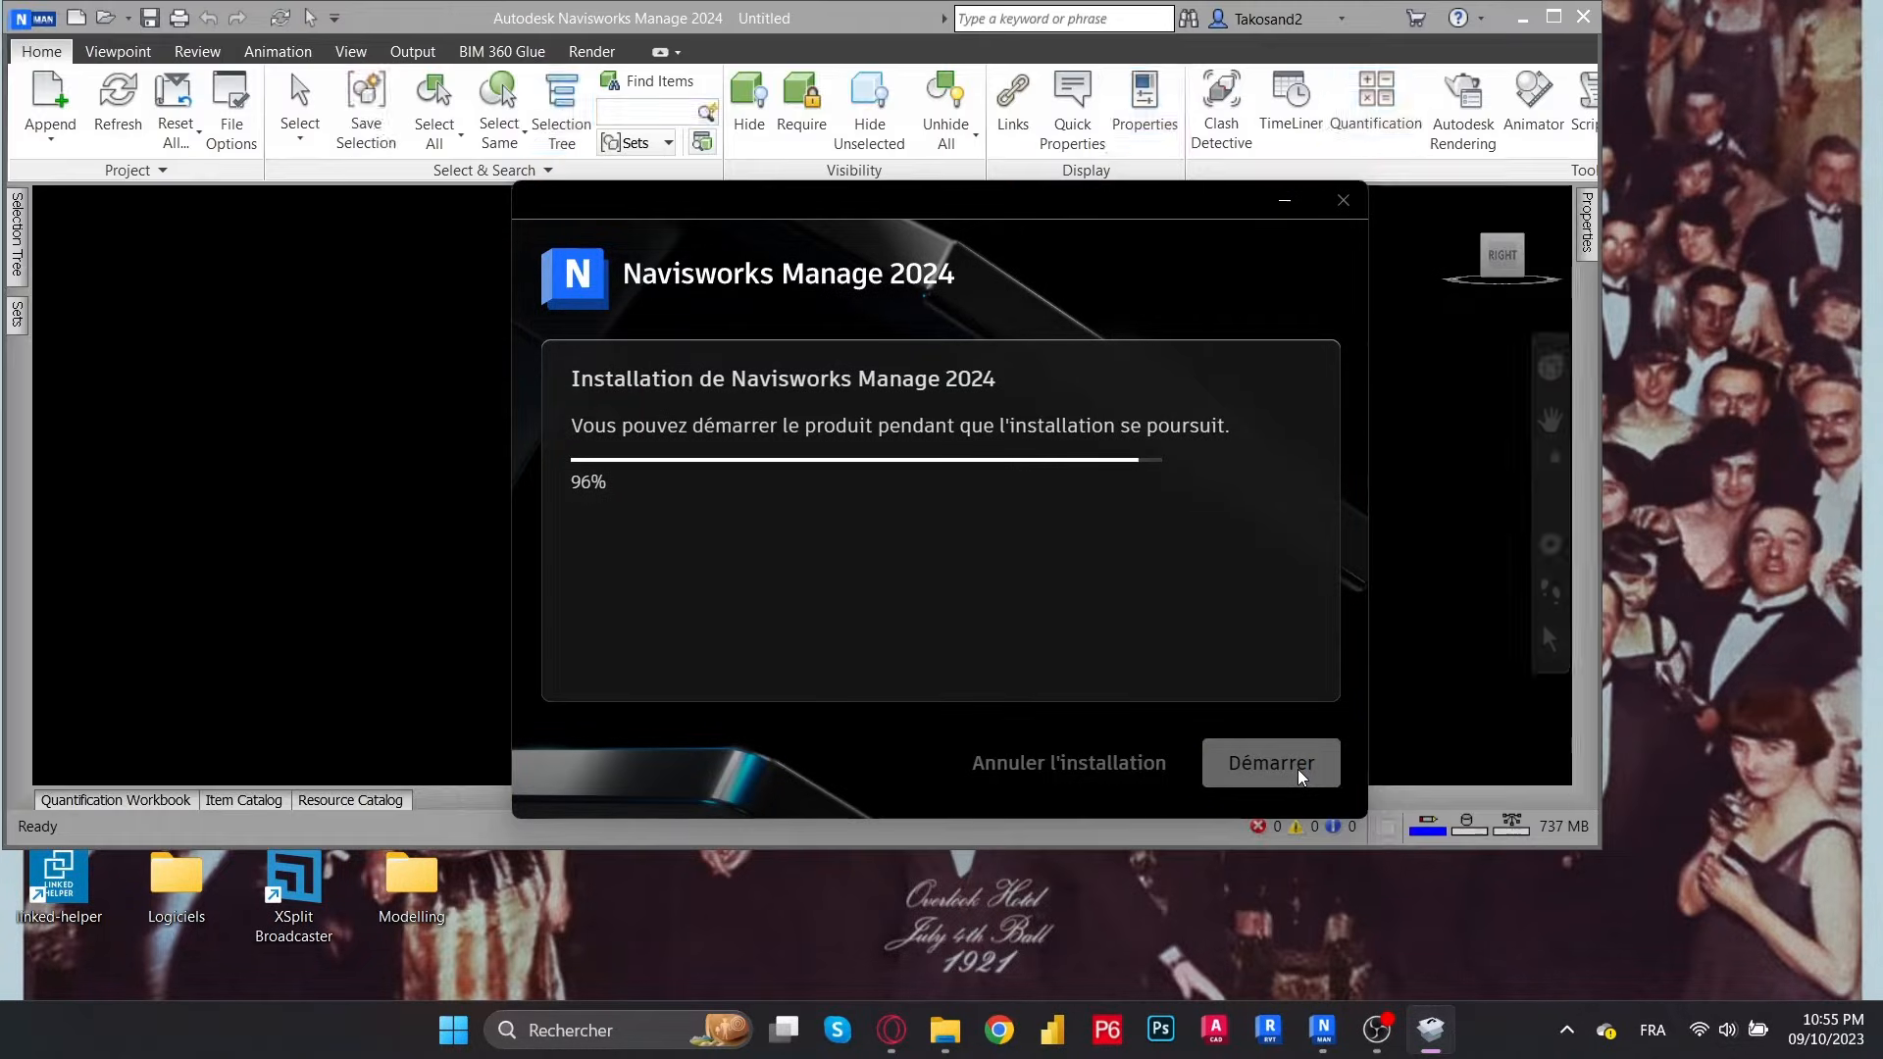
Append the building model files from the Desktop model folder into the scene
click(1270, 763)
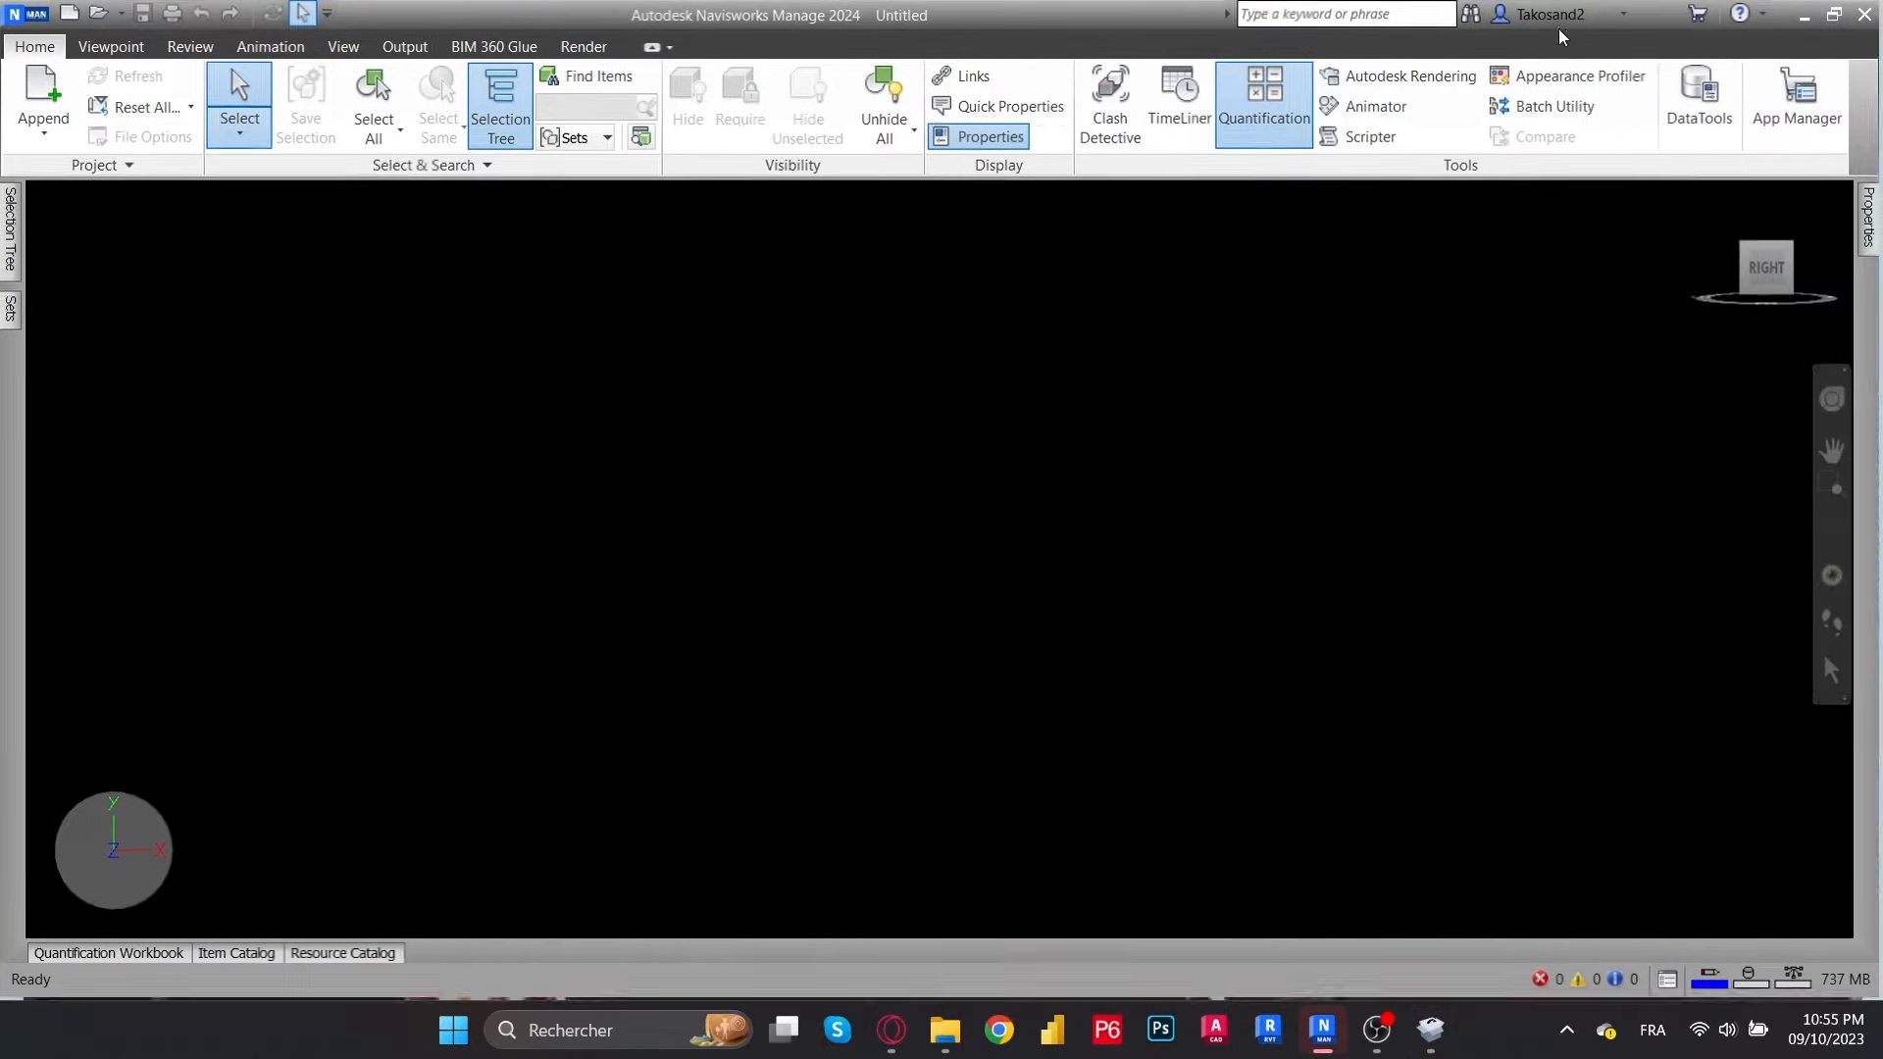
click(41, 96)
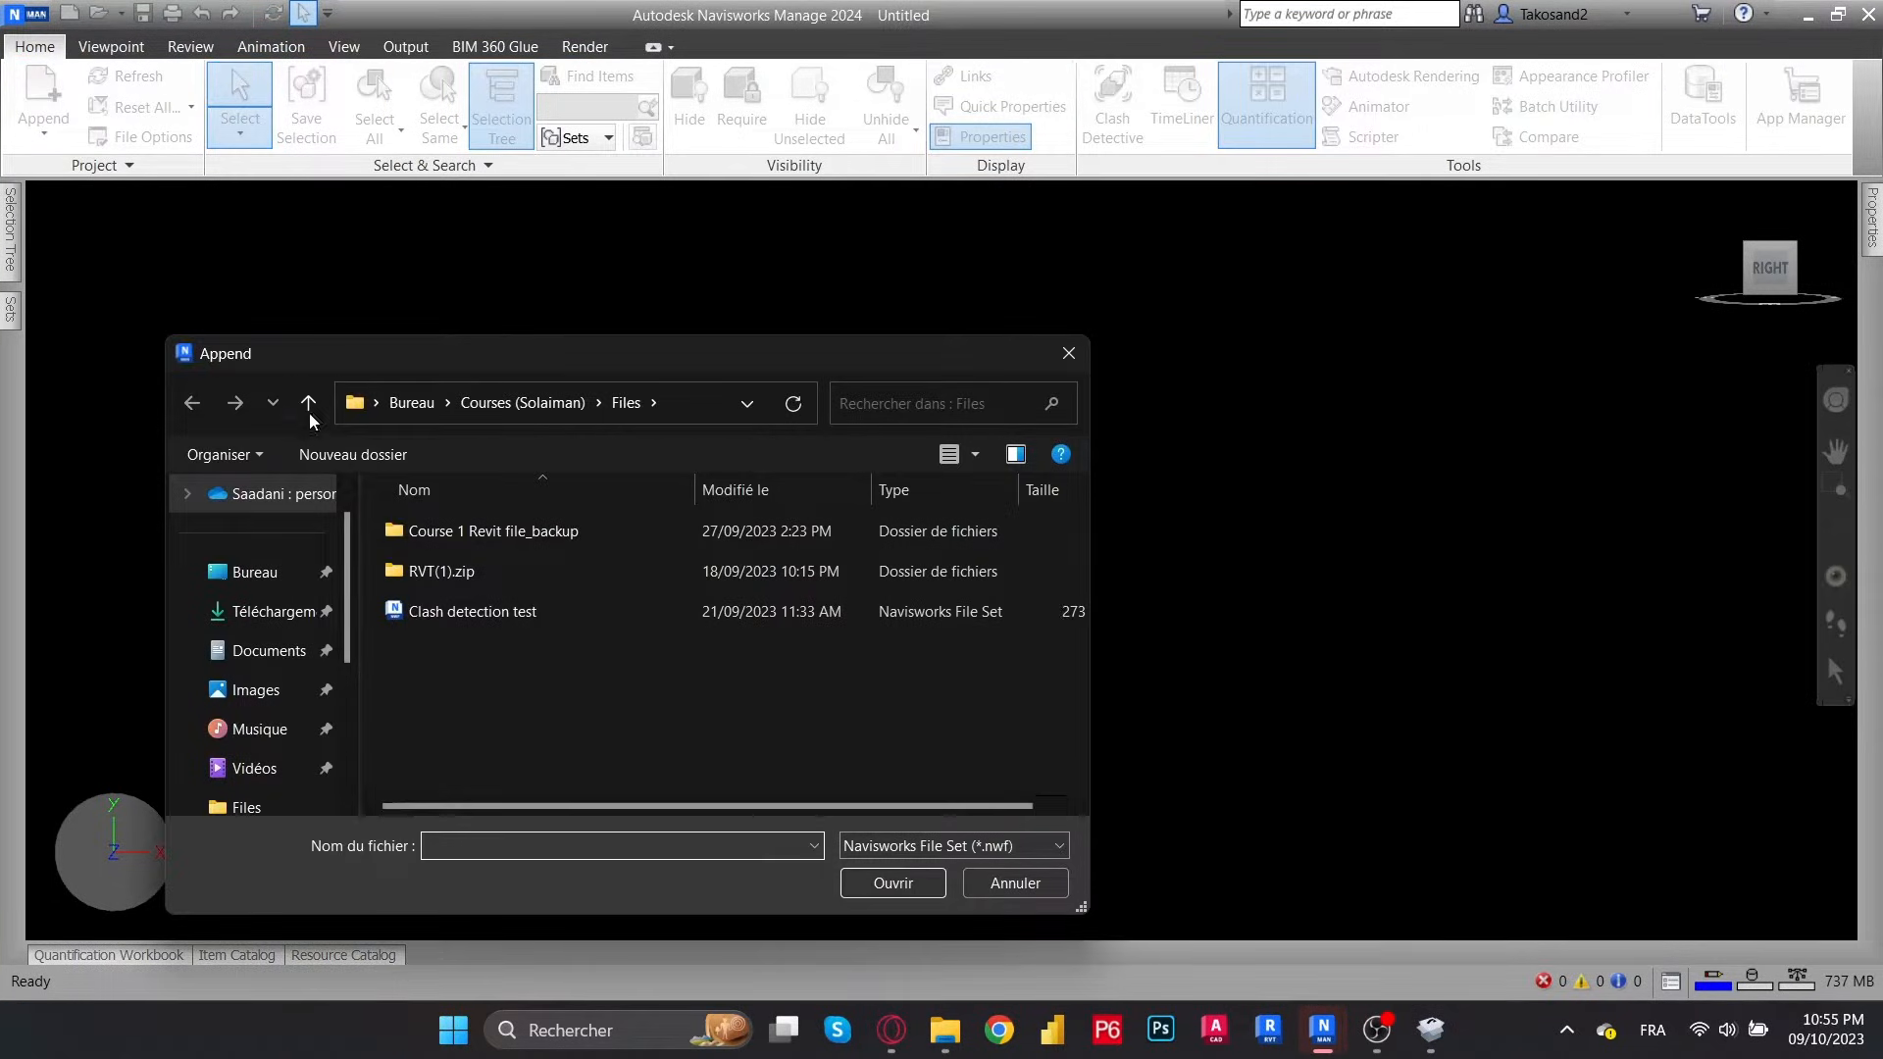
mouse_move(412, 402)
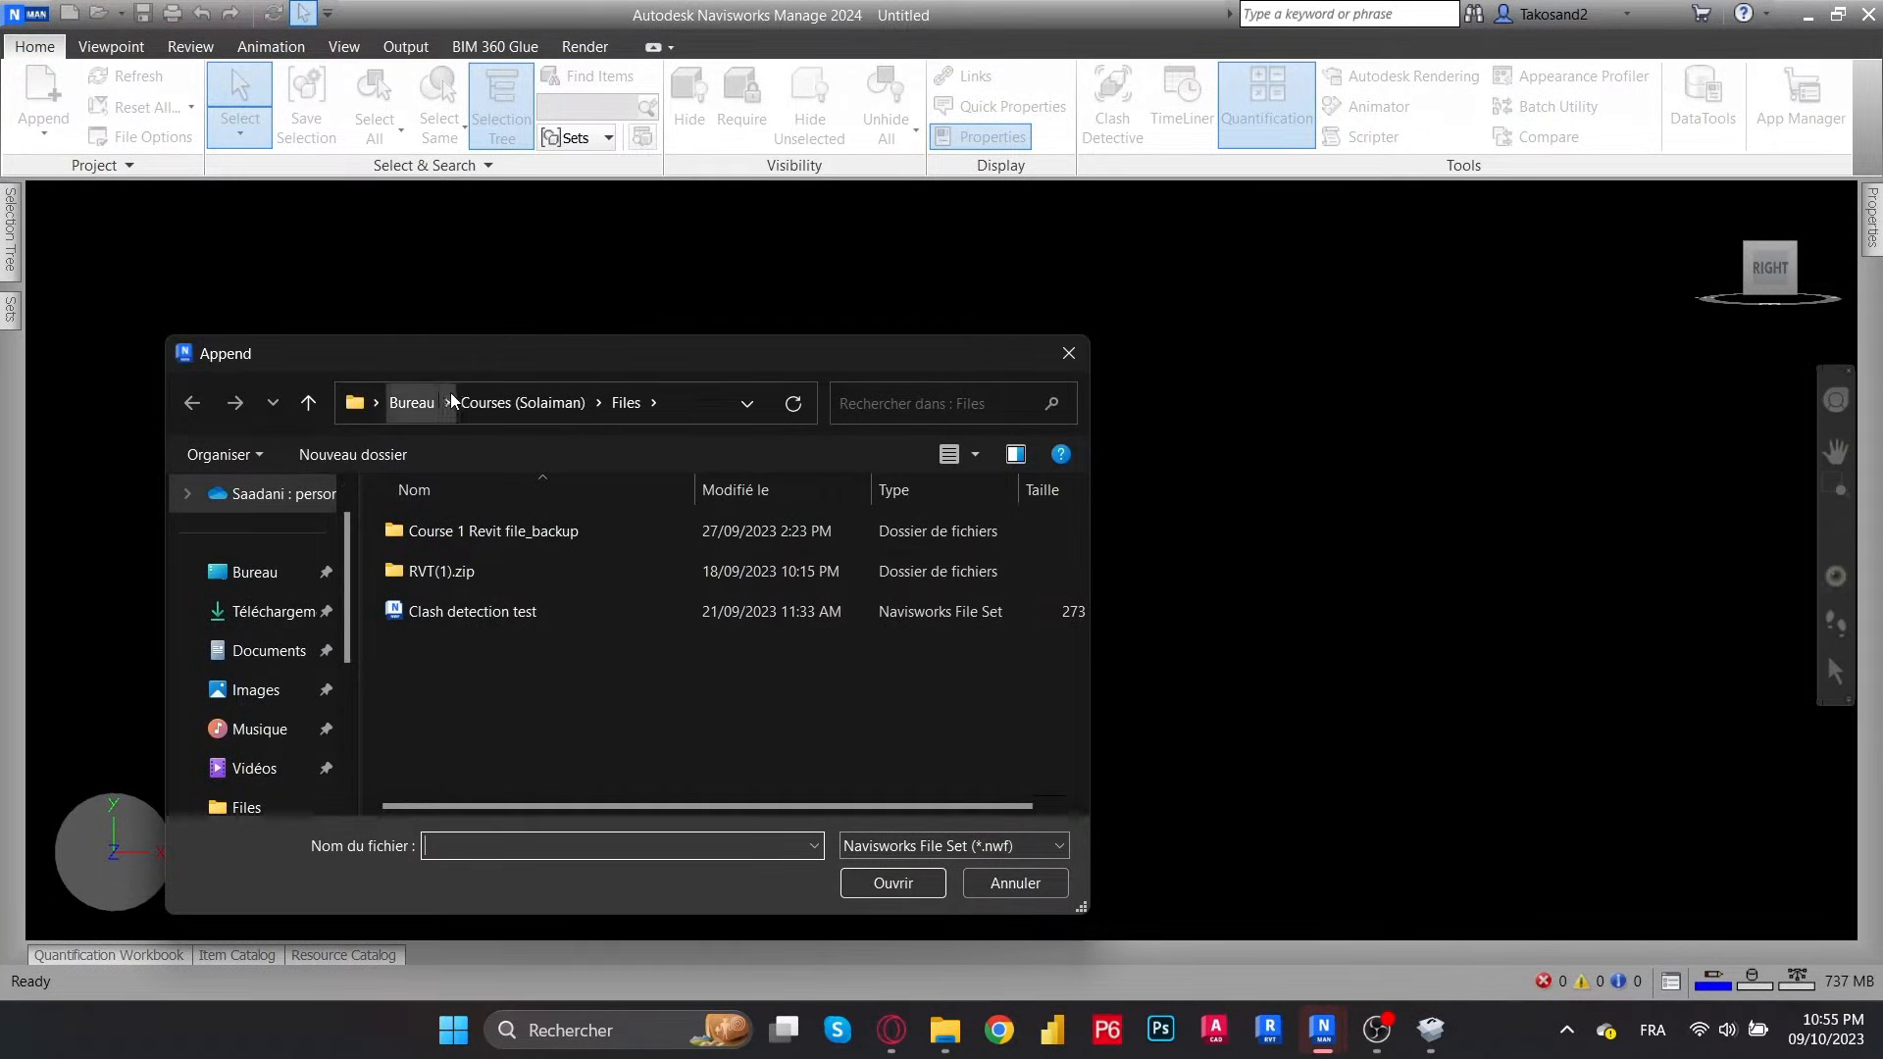
click(411, 402)
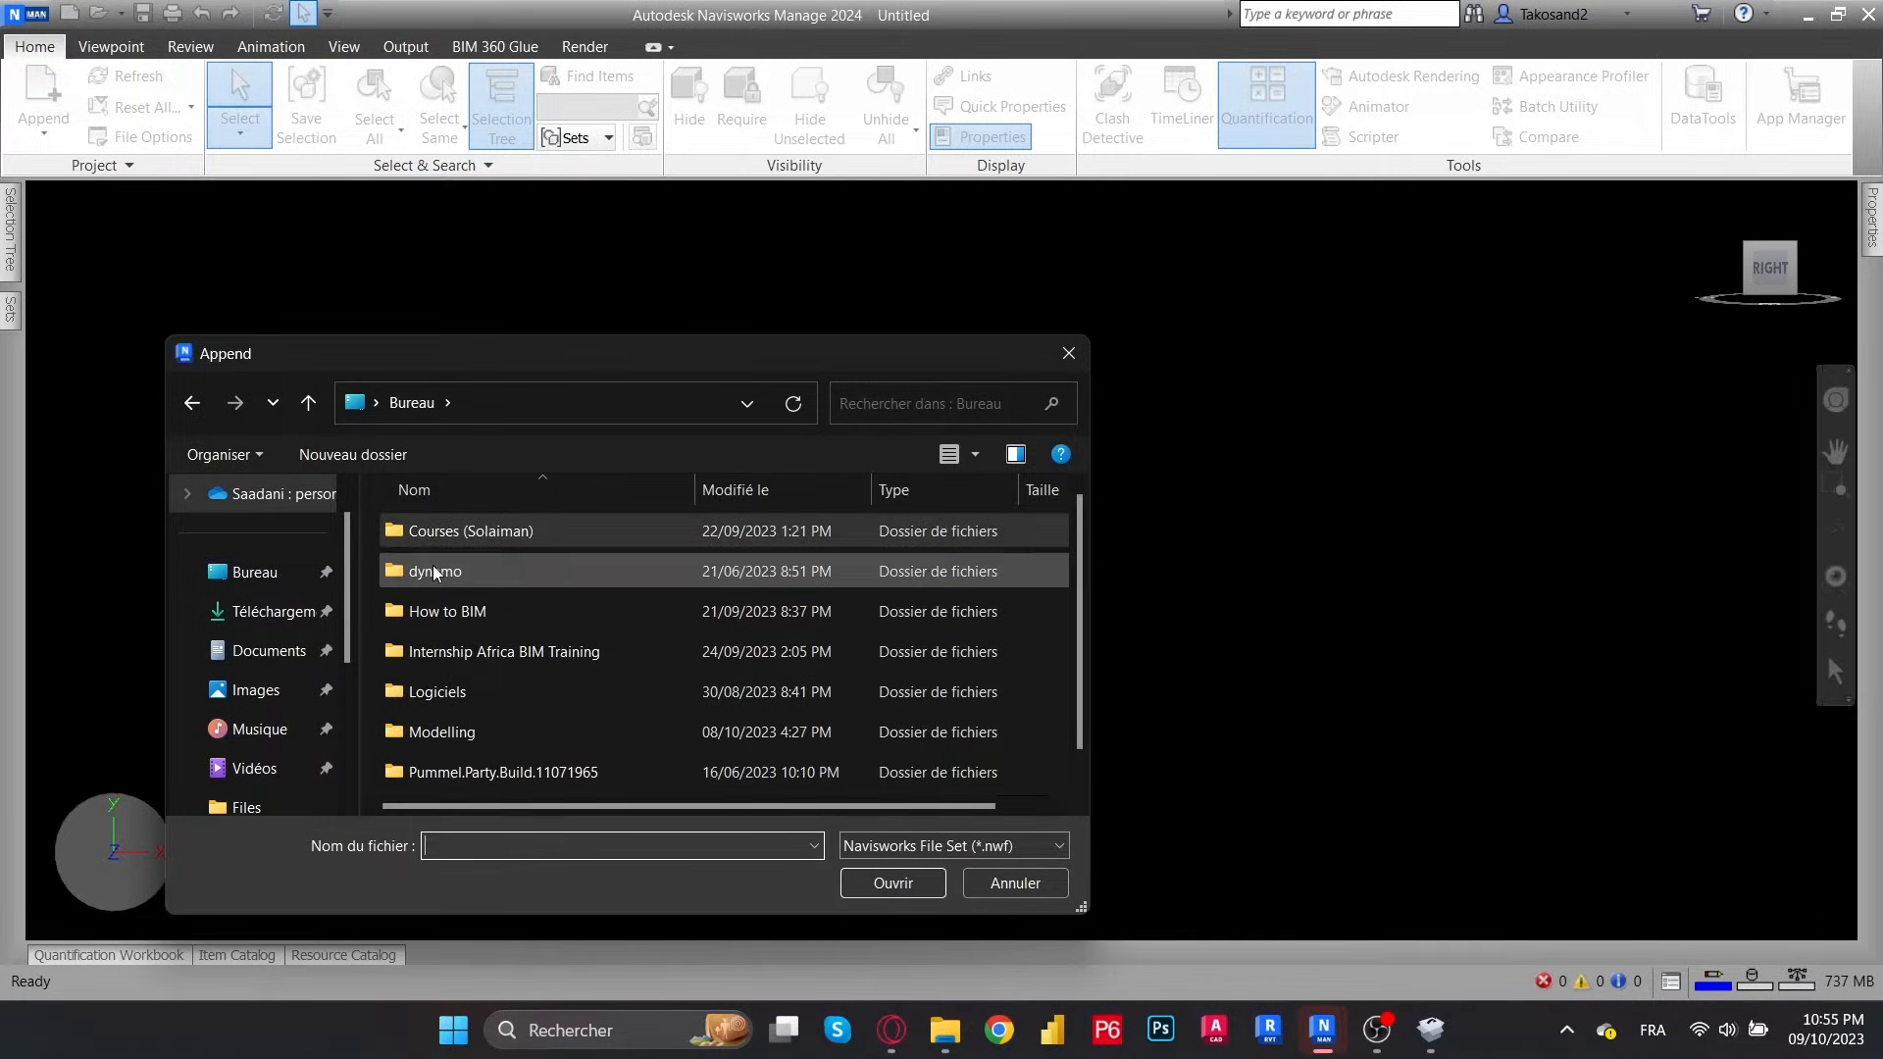
double_click(445, 611)
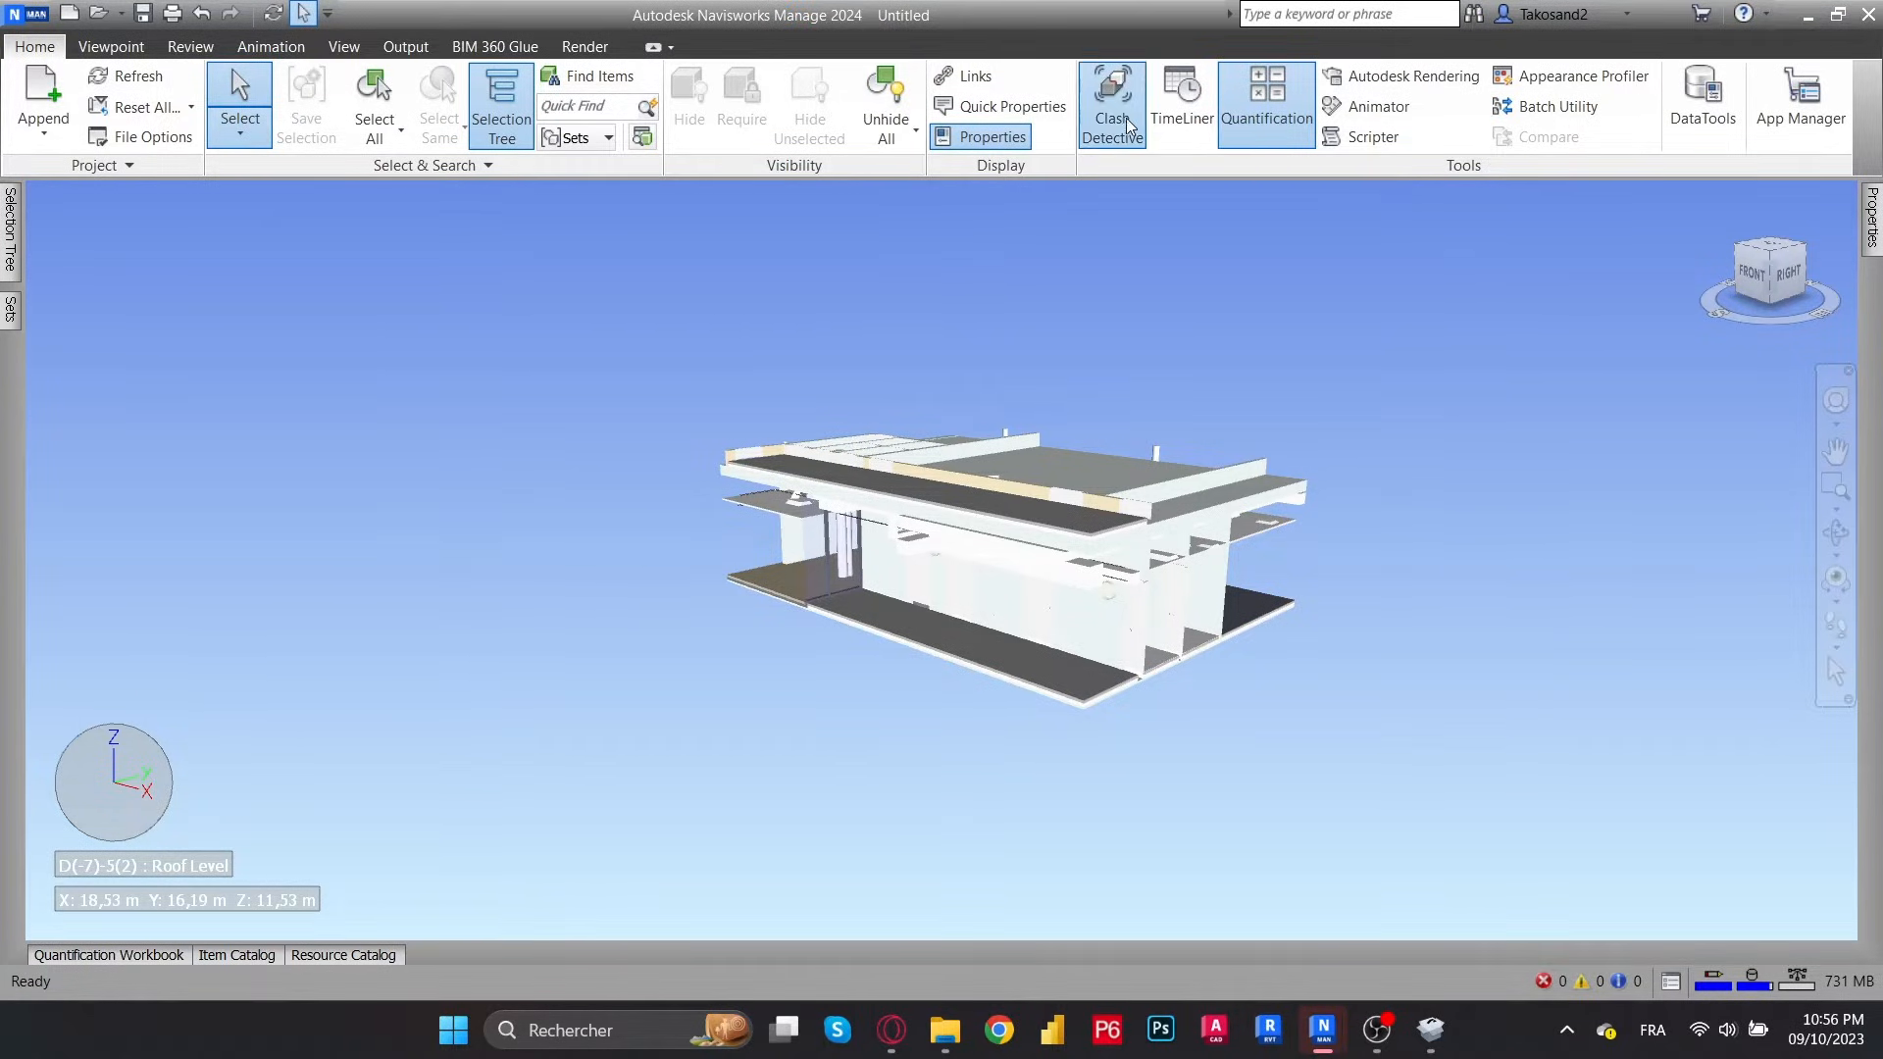
Open Clash Detective and add clash test 'Test 1' for architecture versus MEP
click(1108, 102)
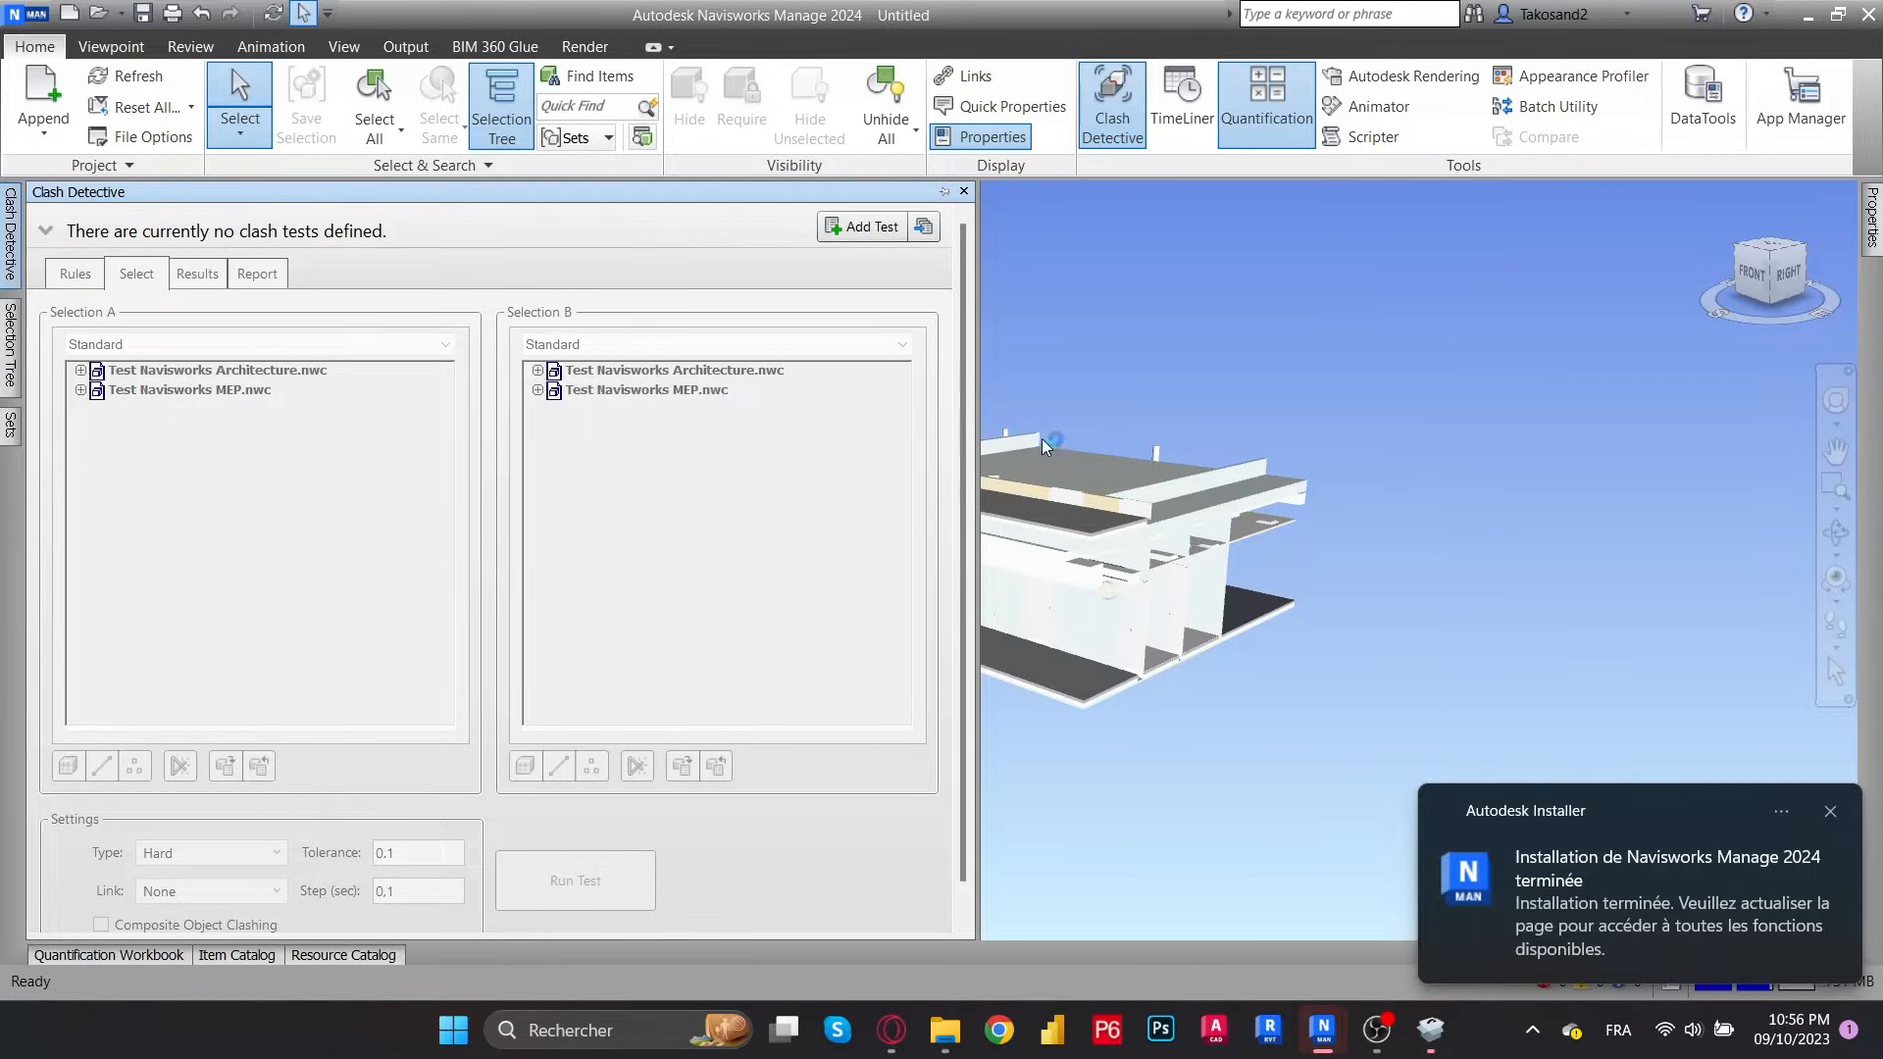
click(961, 191)
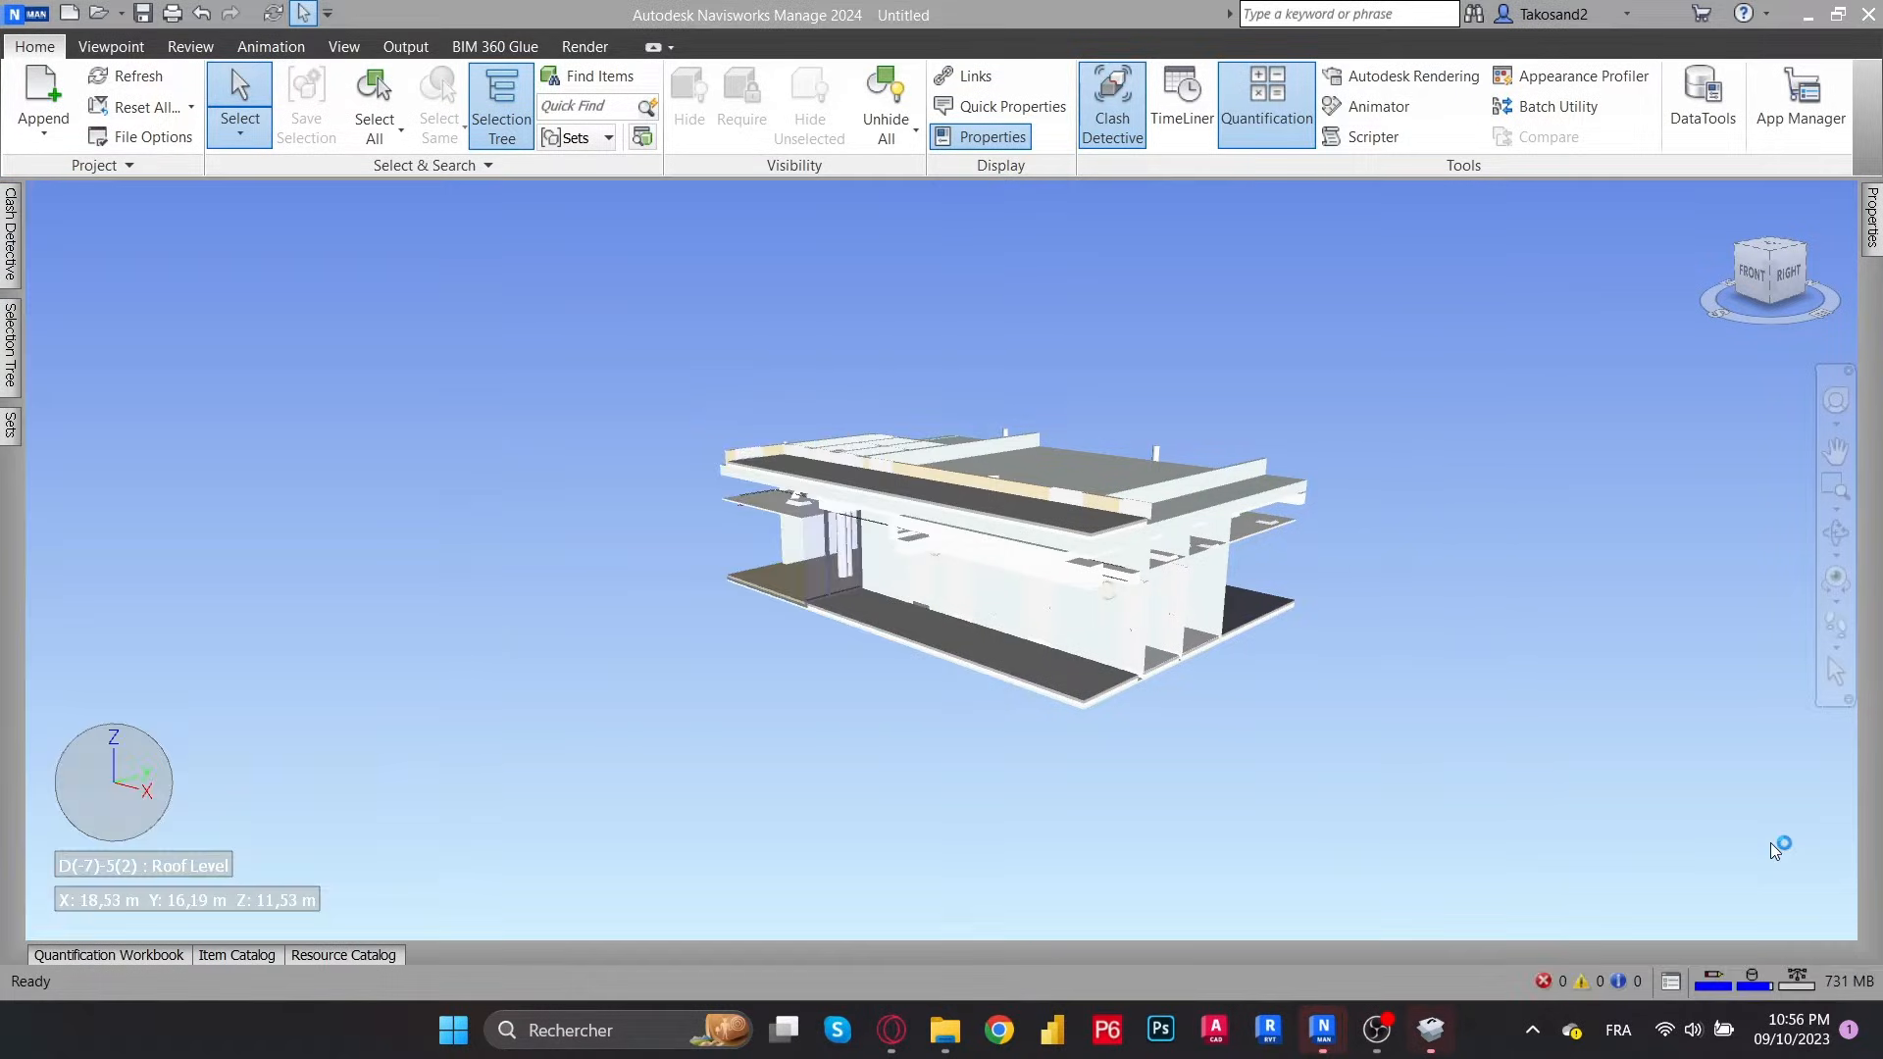
mouse_move(541, 278)
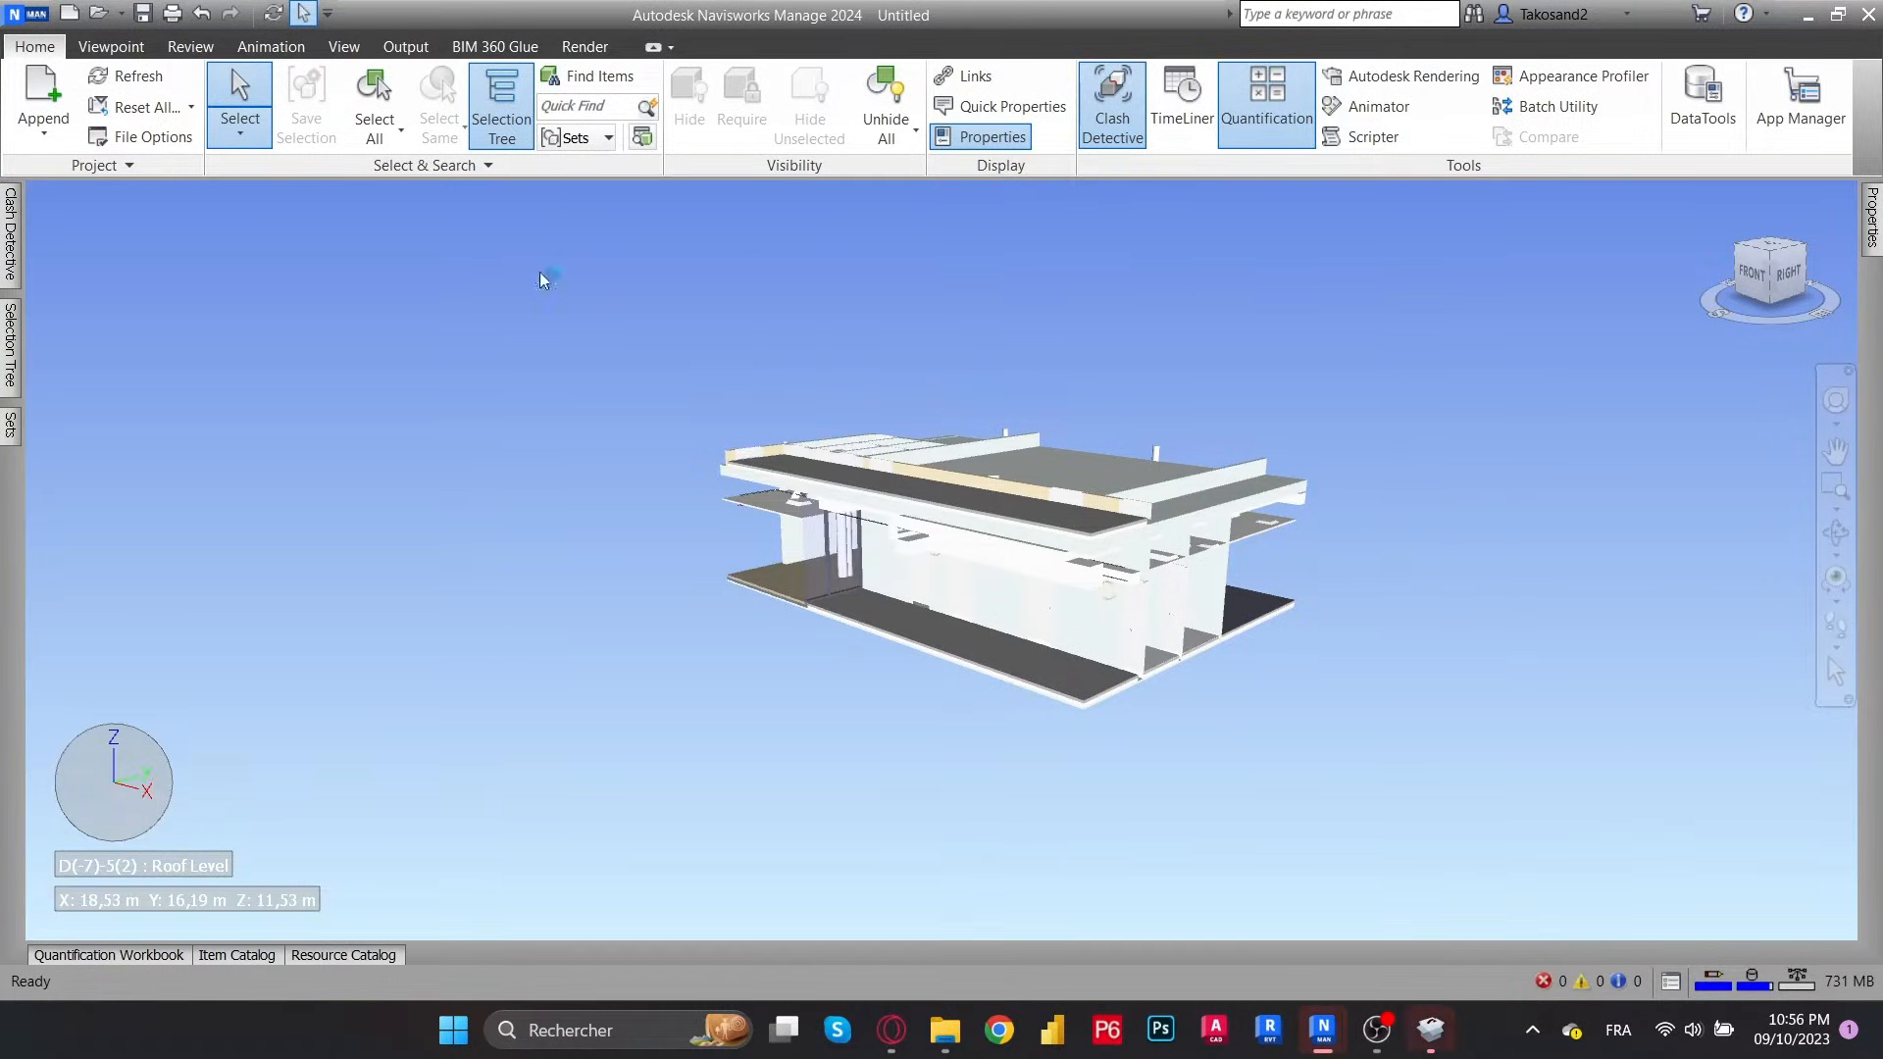
click(1108, 101)
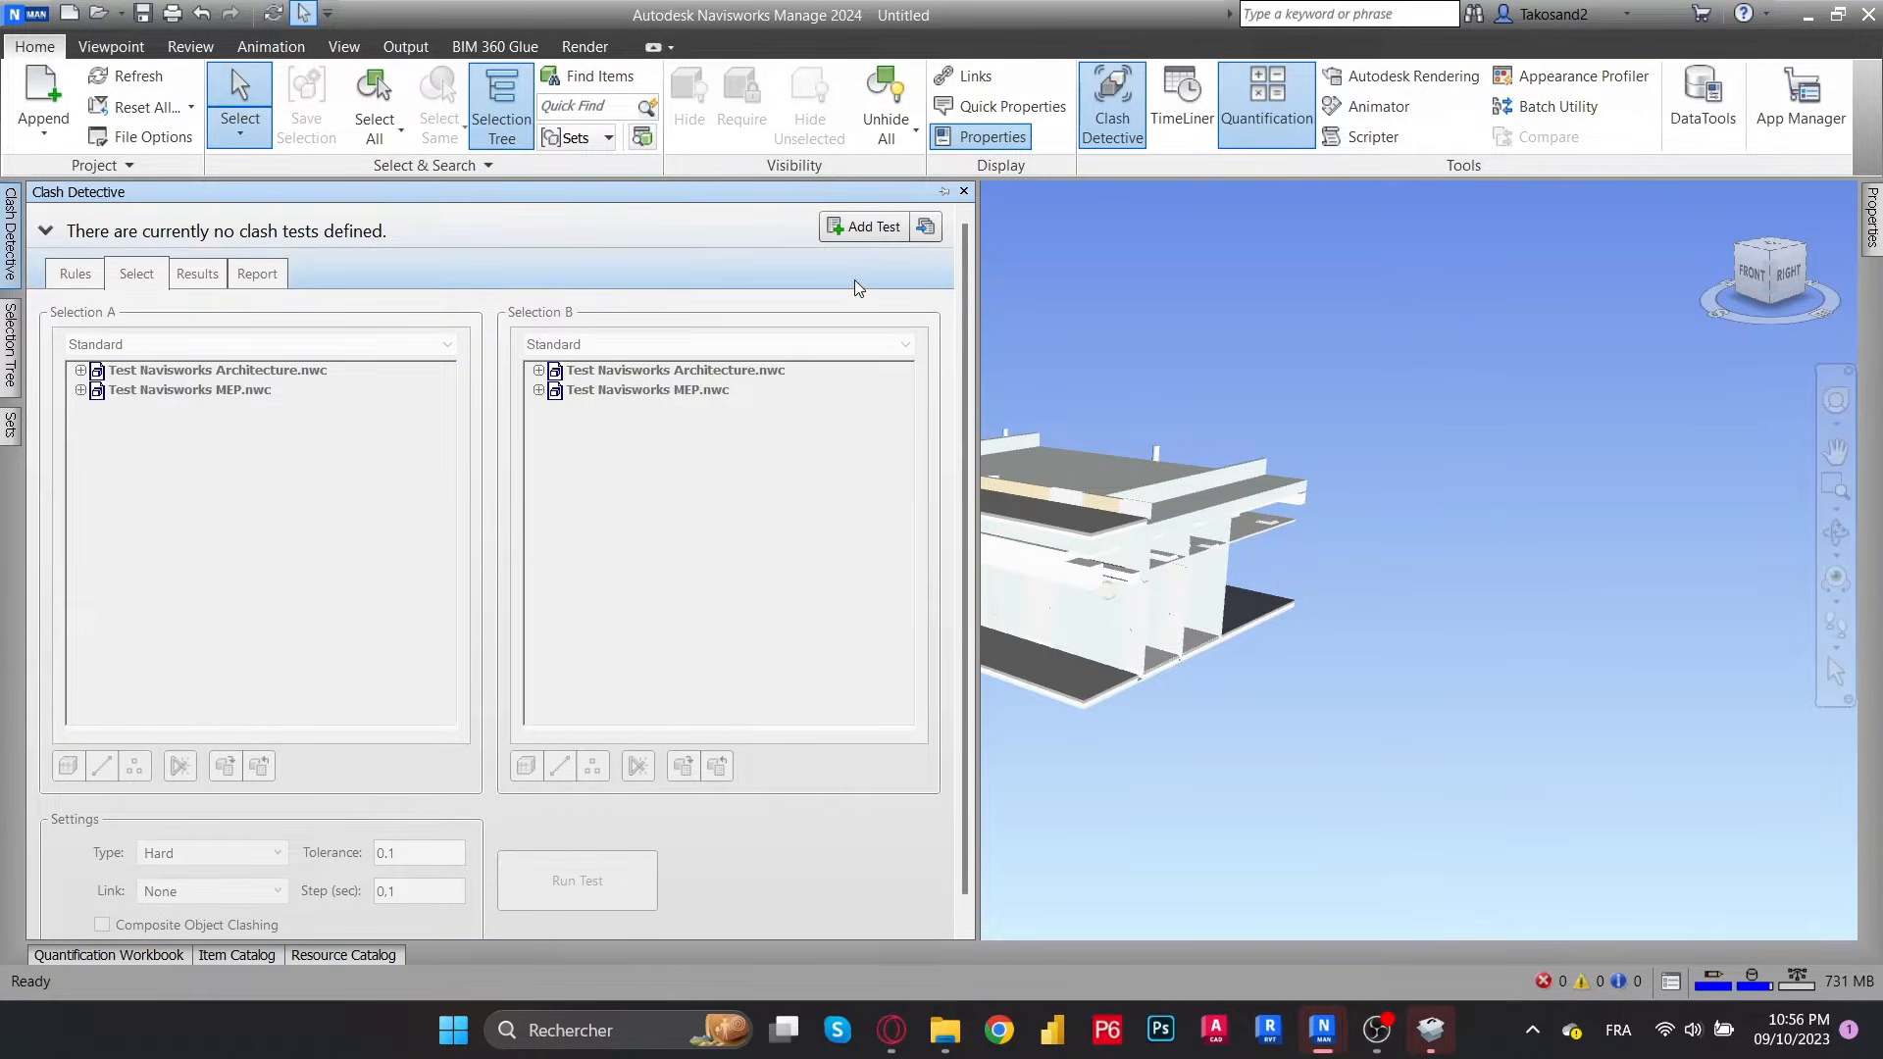
click(871, 226)
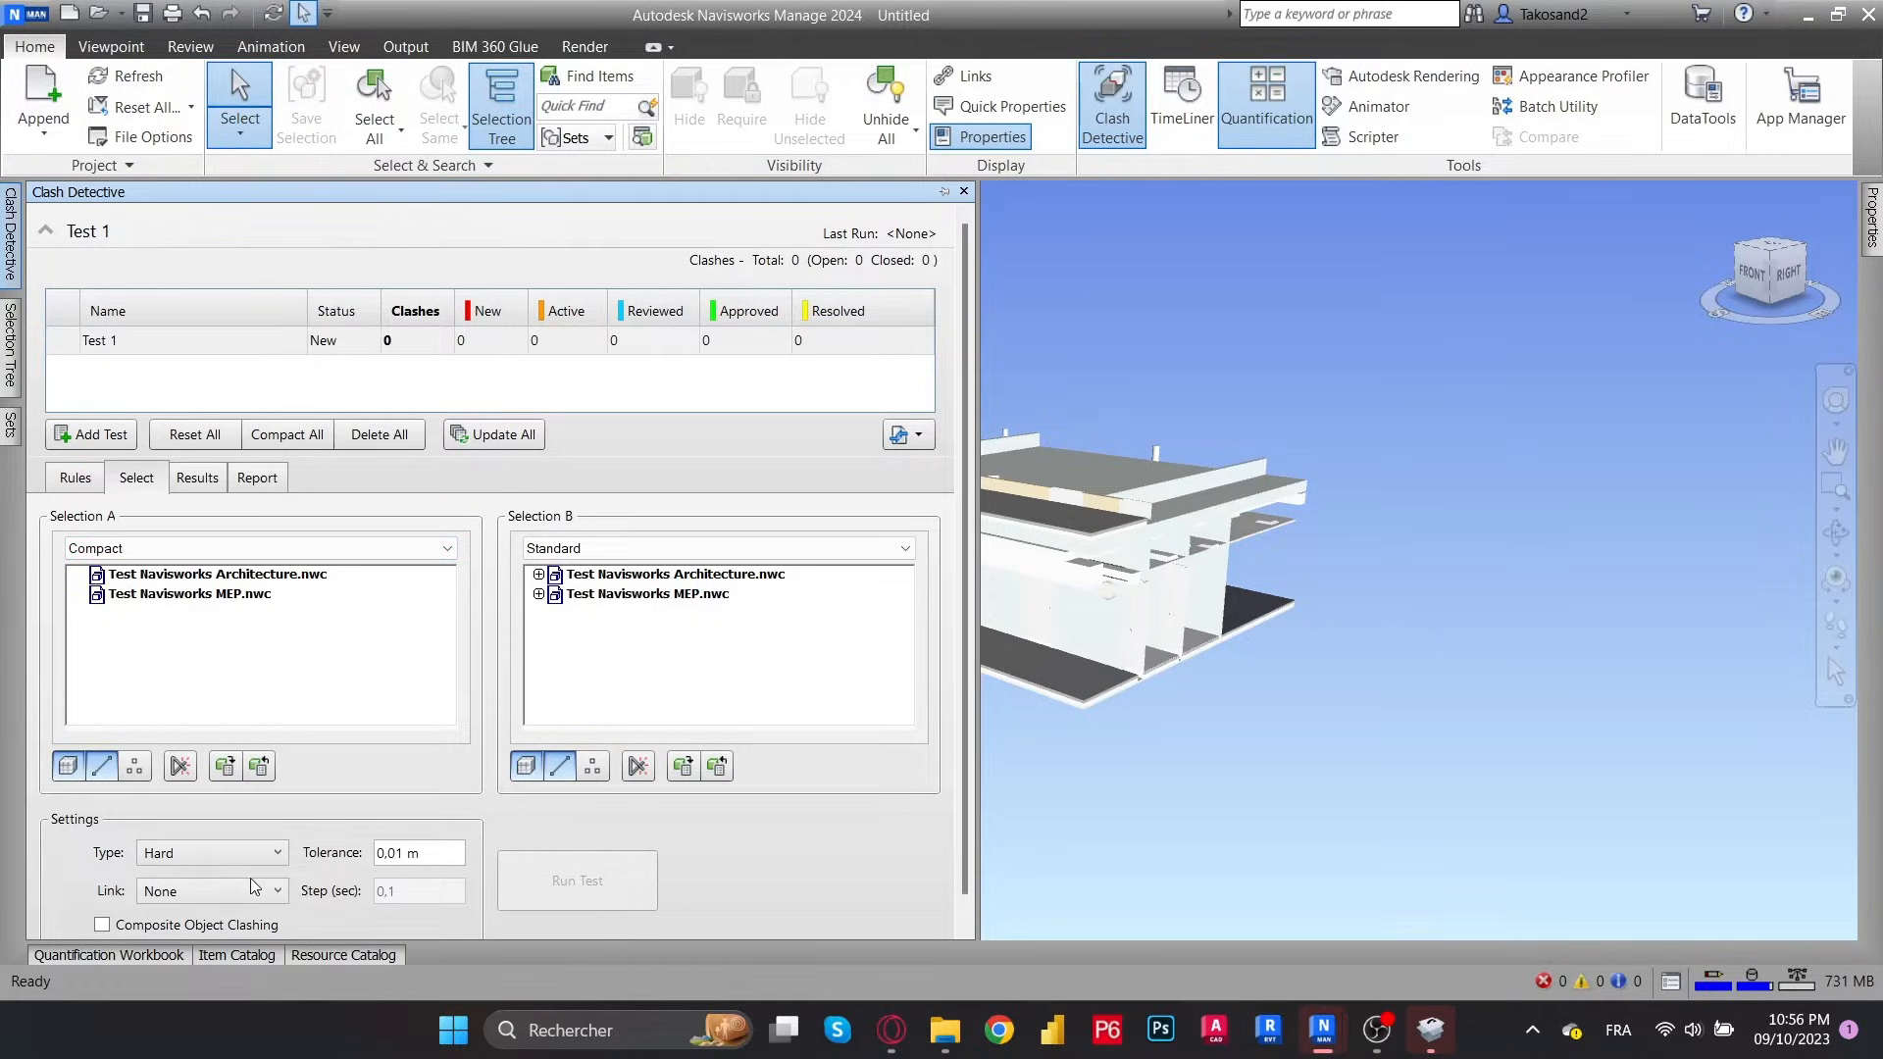
Switch Selection A to the Properties view and pick Pipe Fittings and Pipes
click(215, 574)
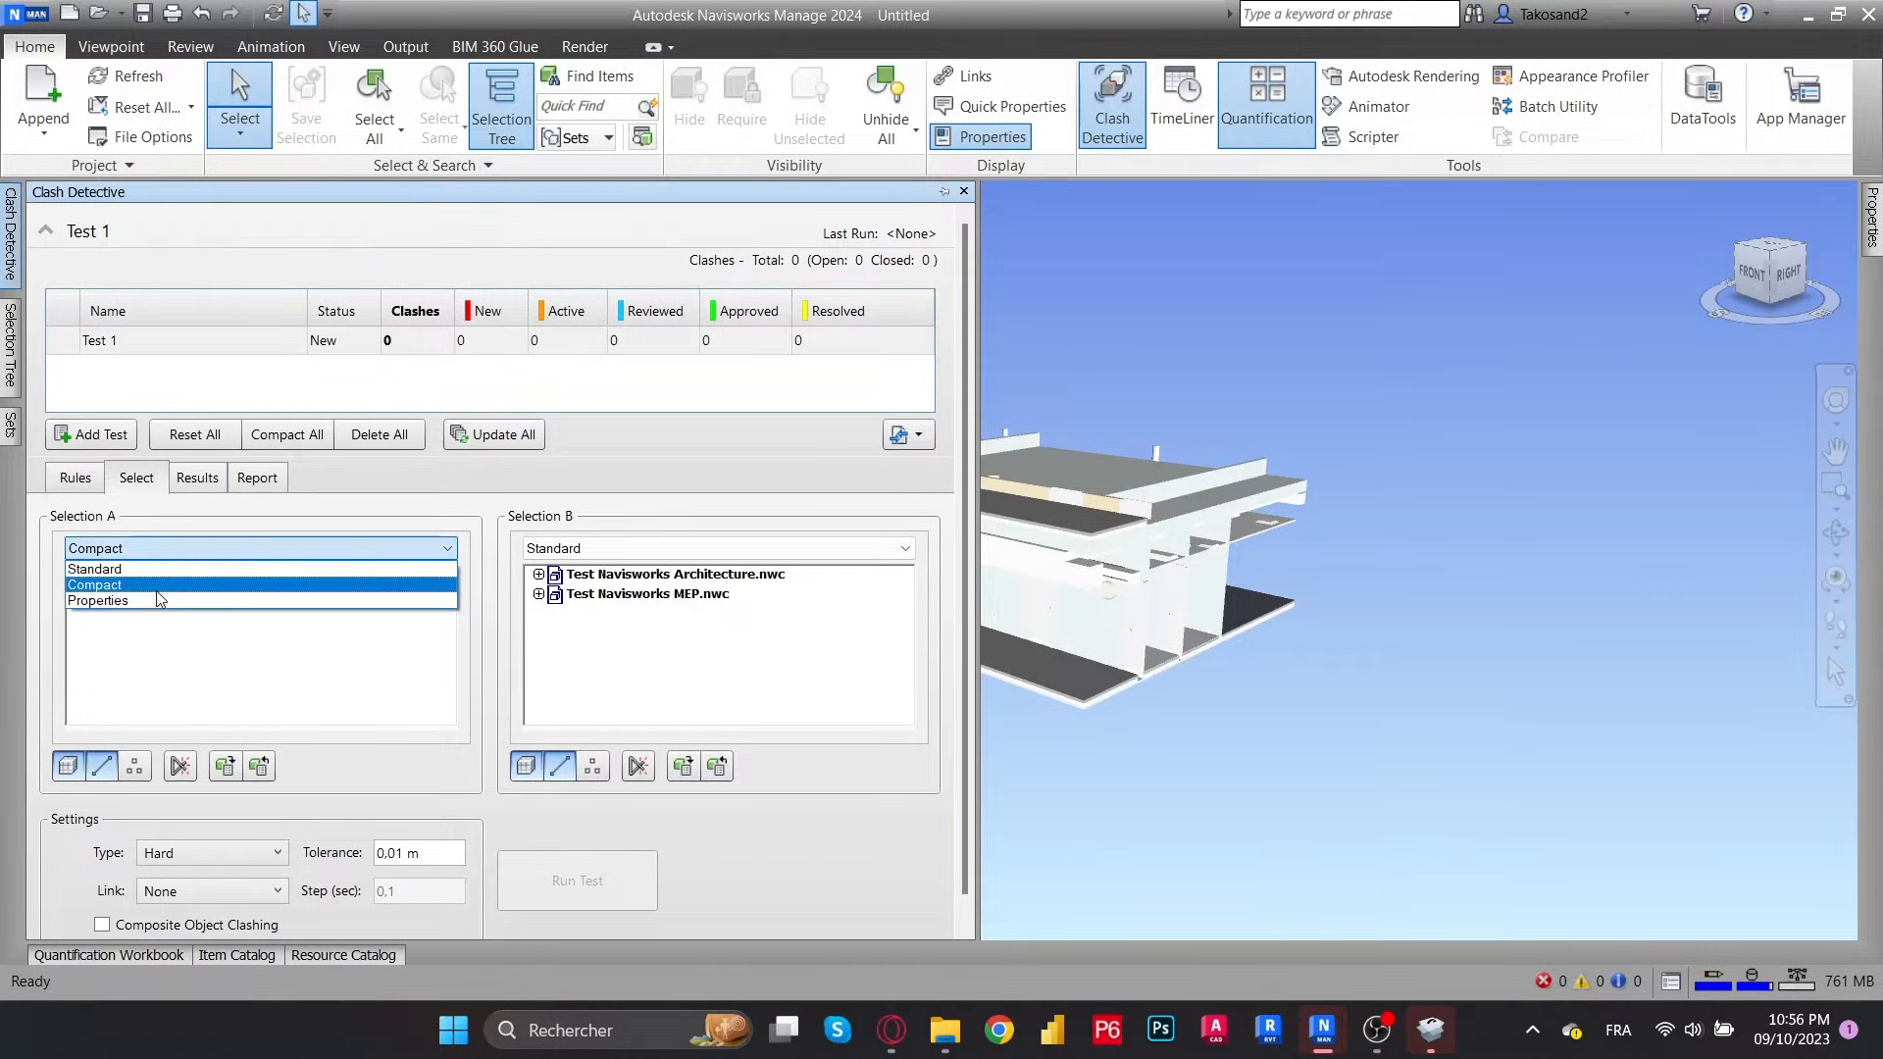
click(95, 569)
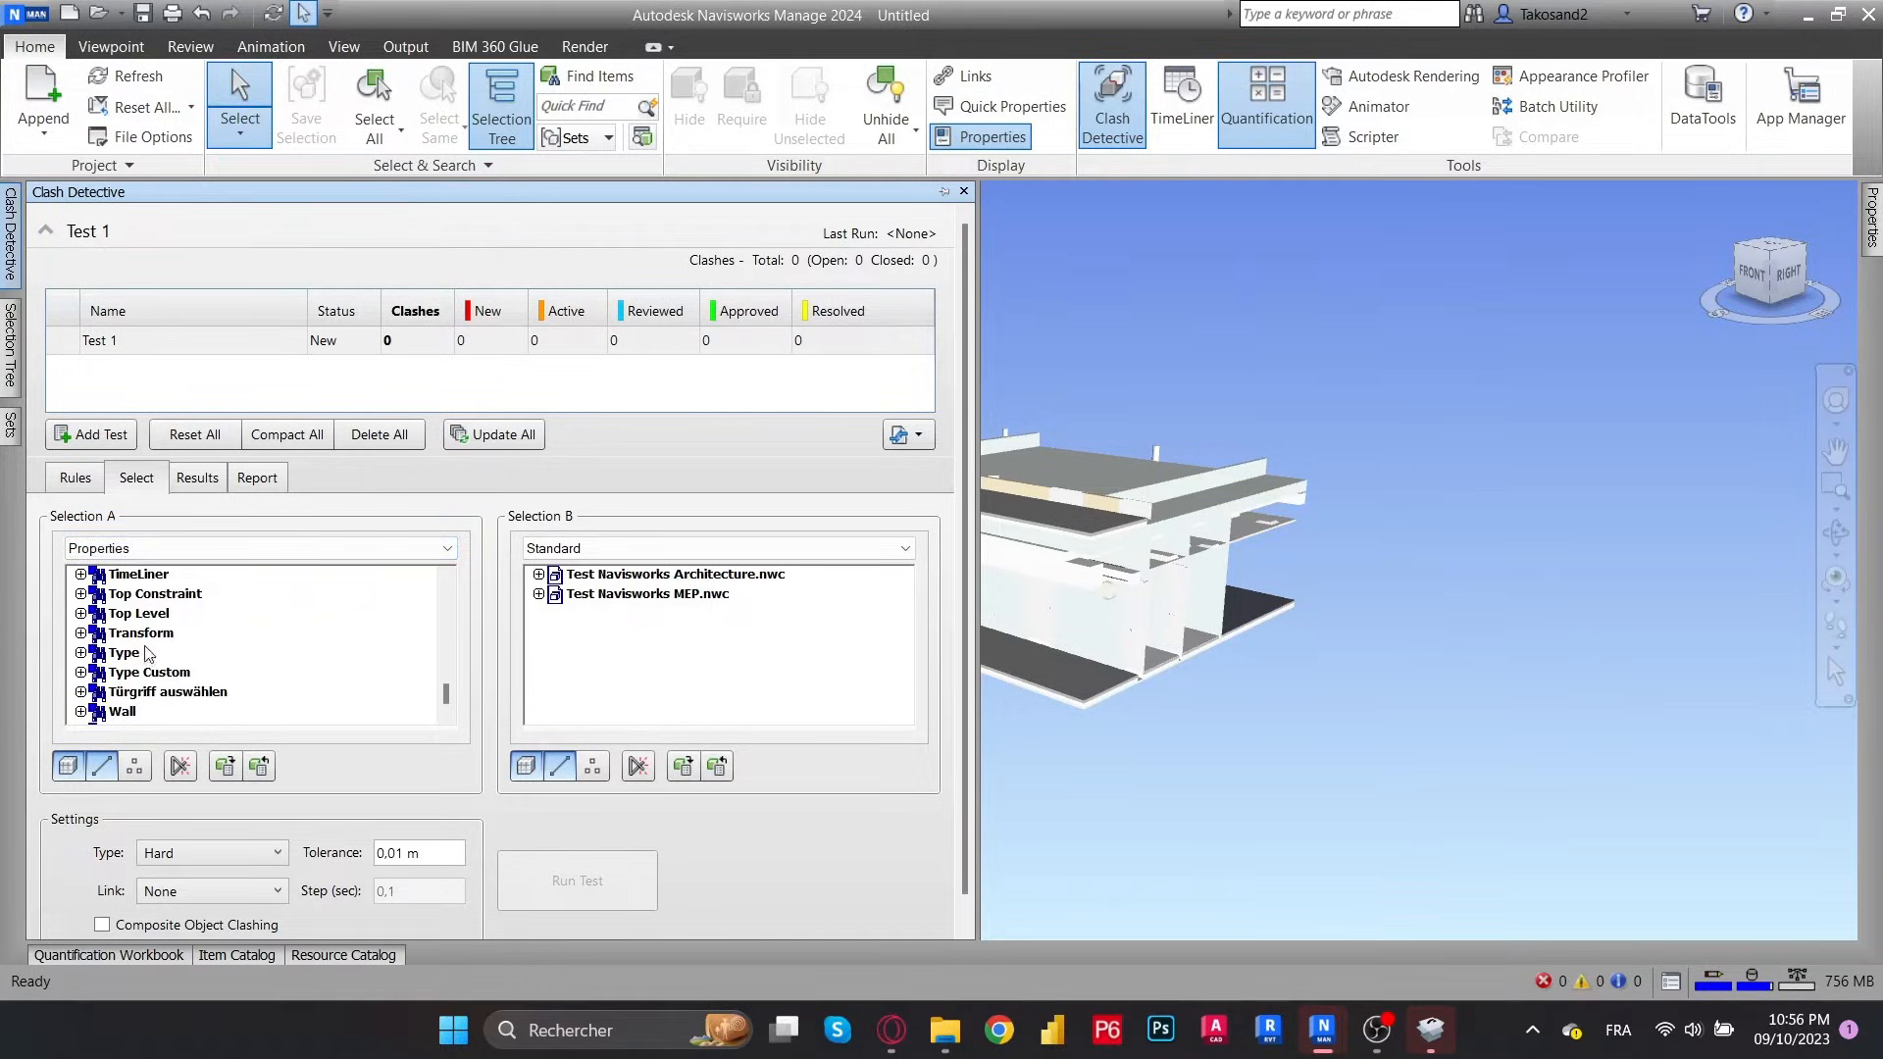
scroll(up, 3)
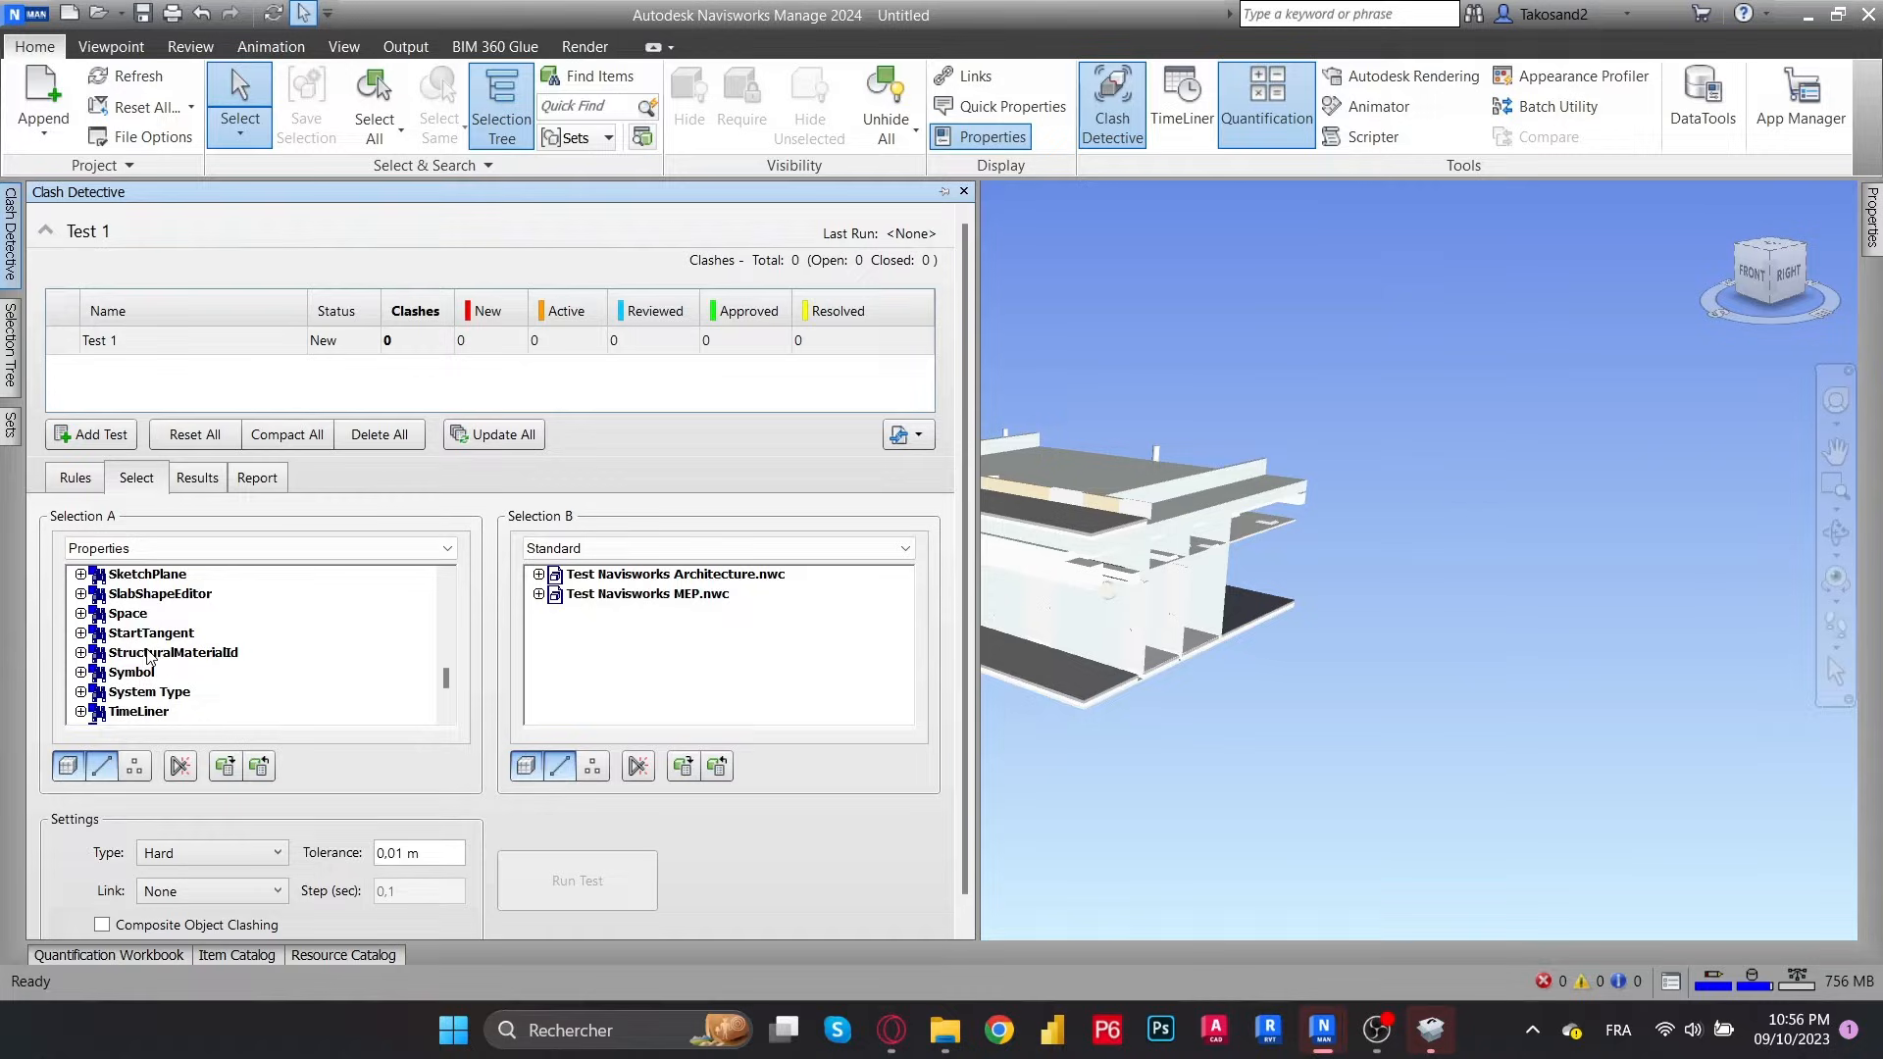
scroll(up, 3)
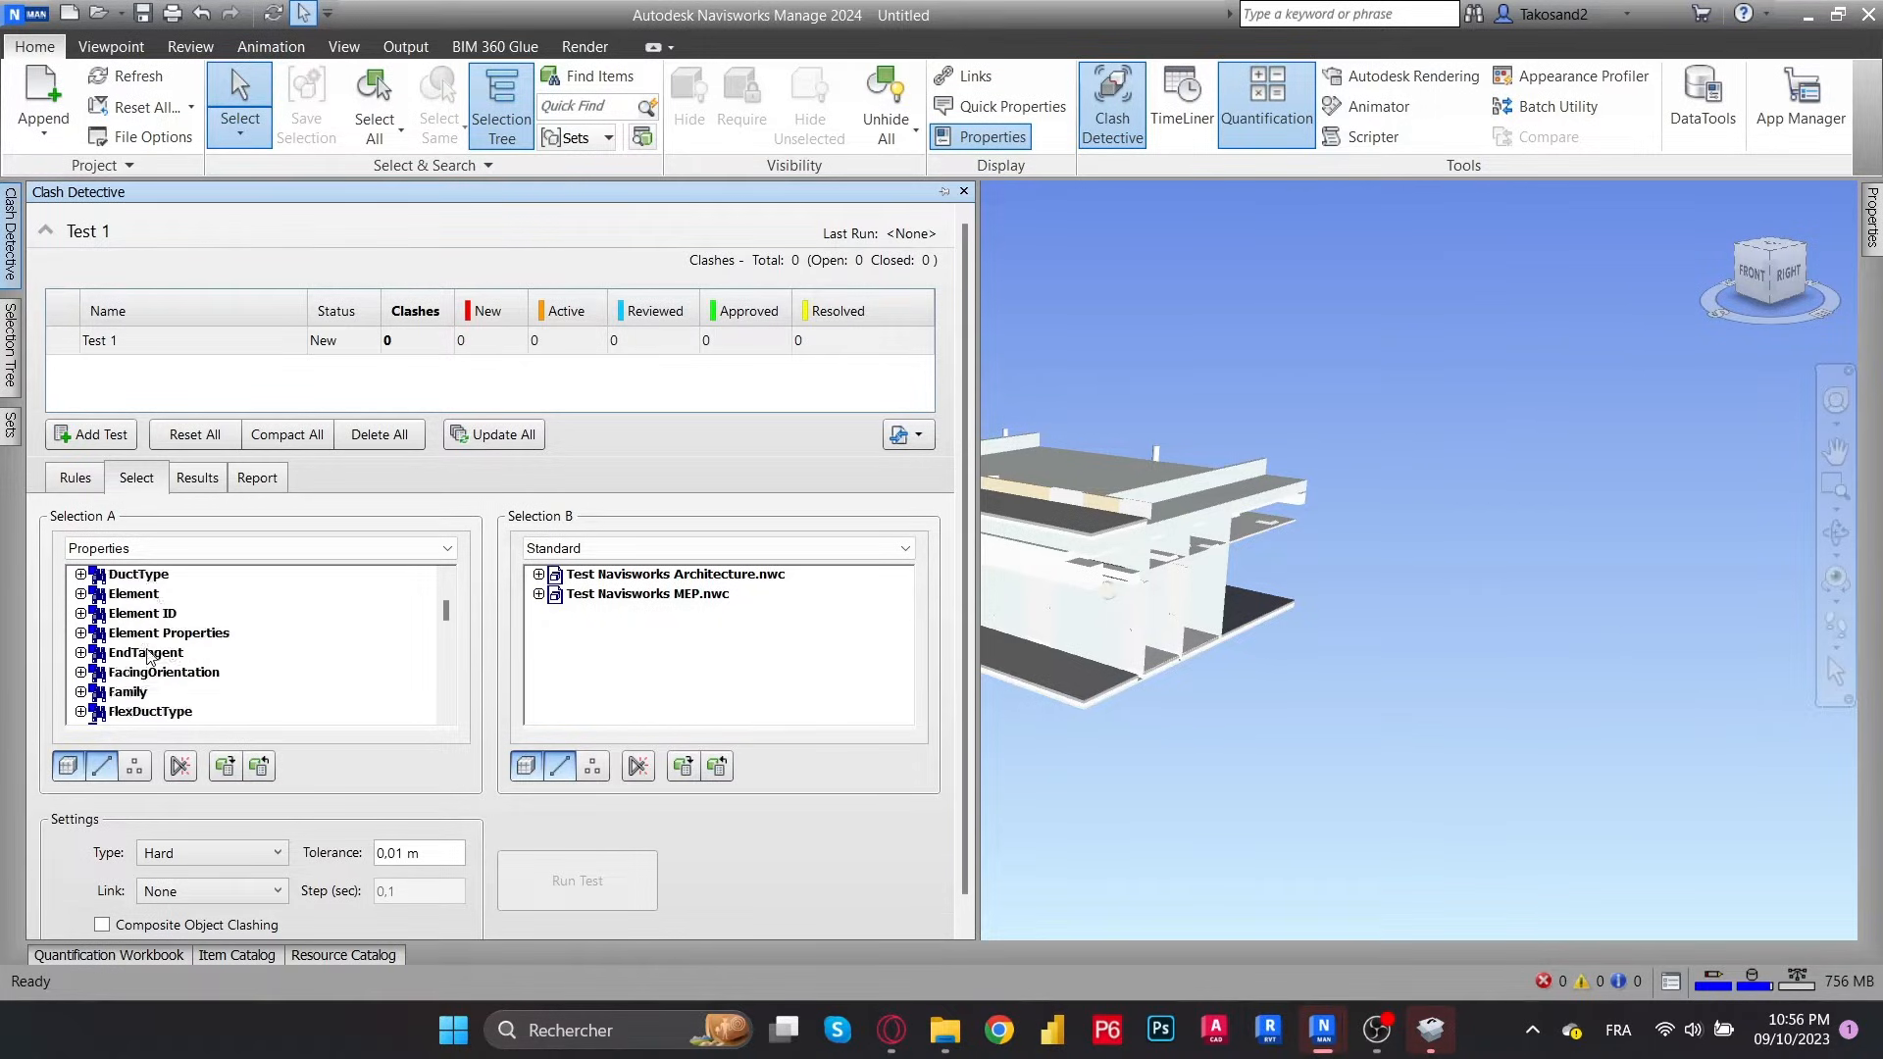
scroll(up, 3)
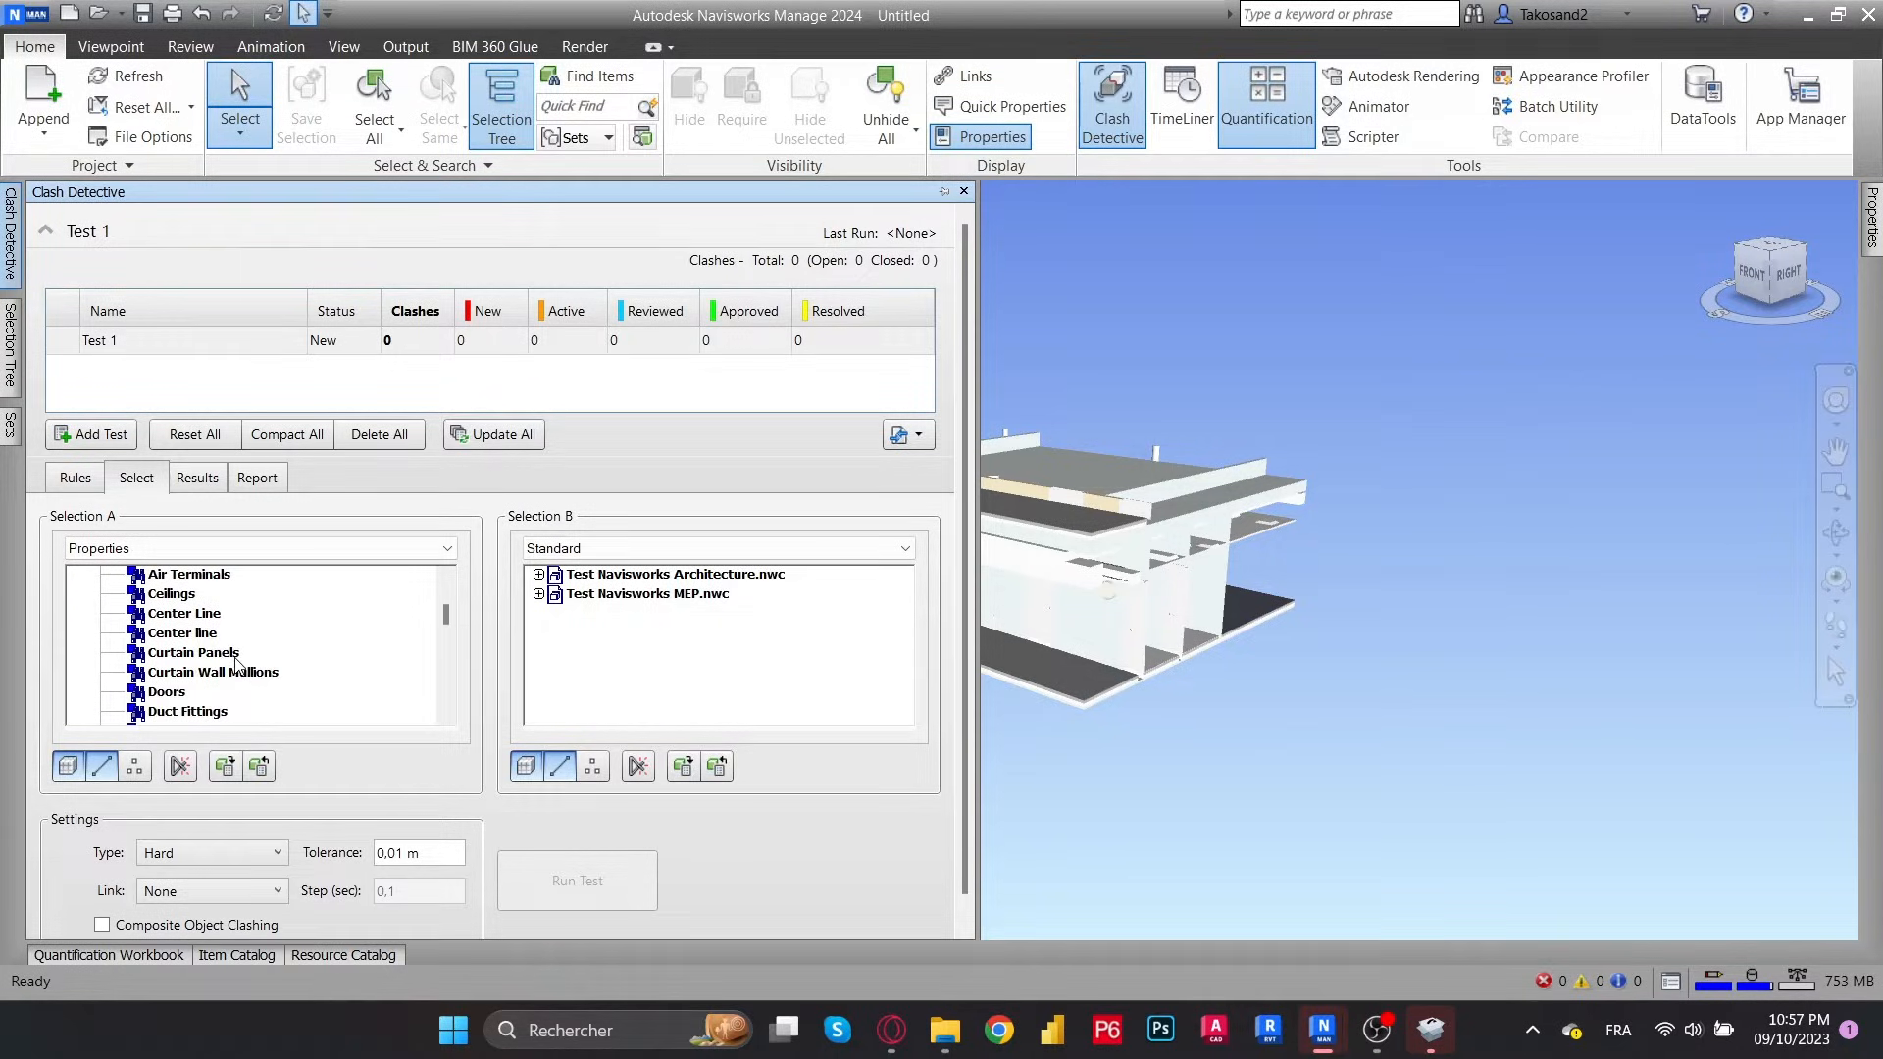
scroll(down, 3)
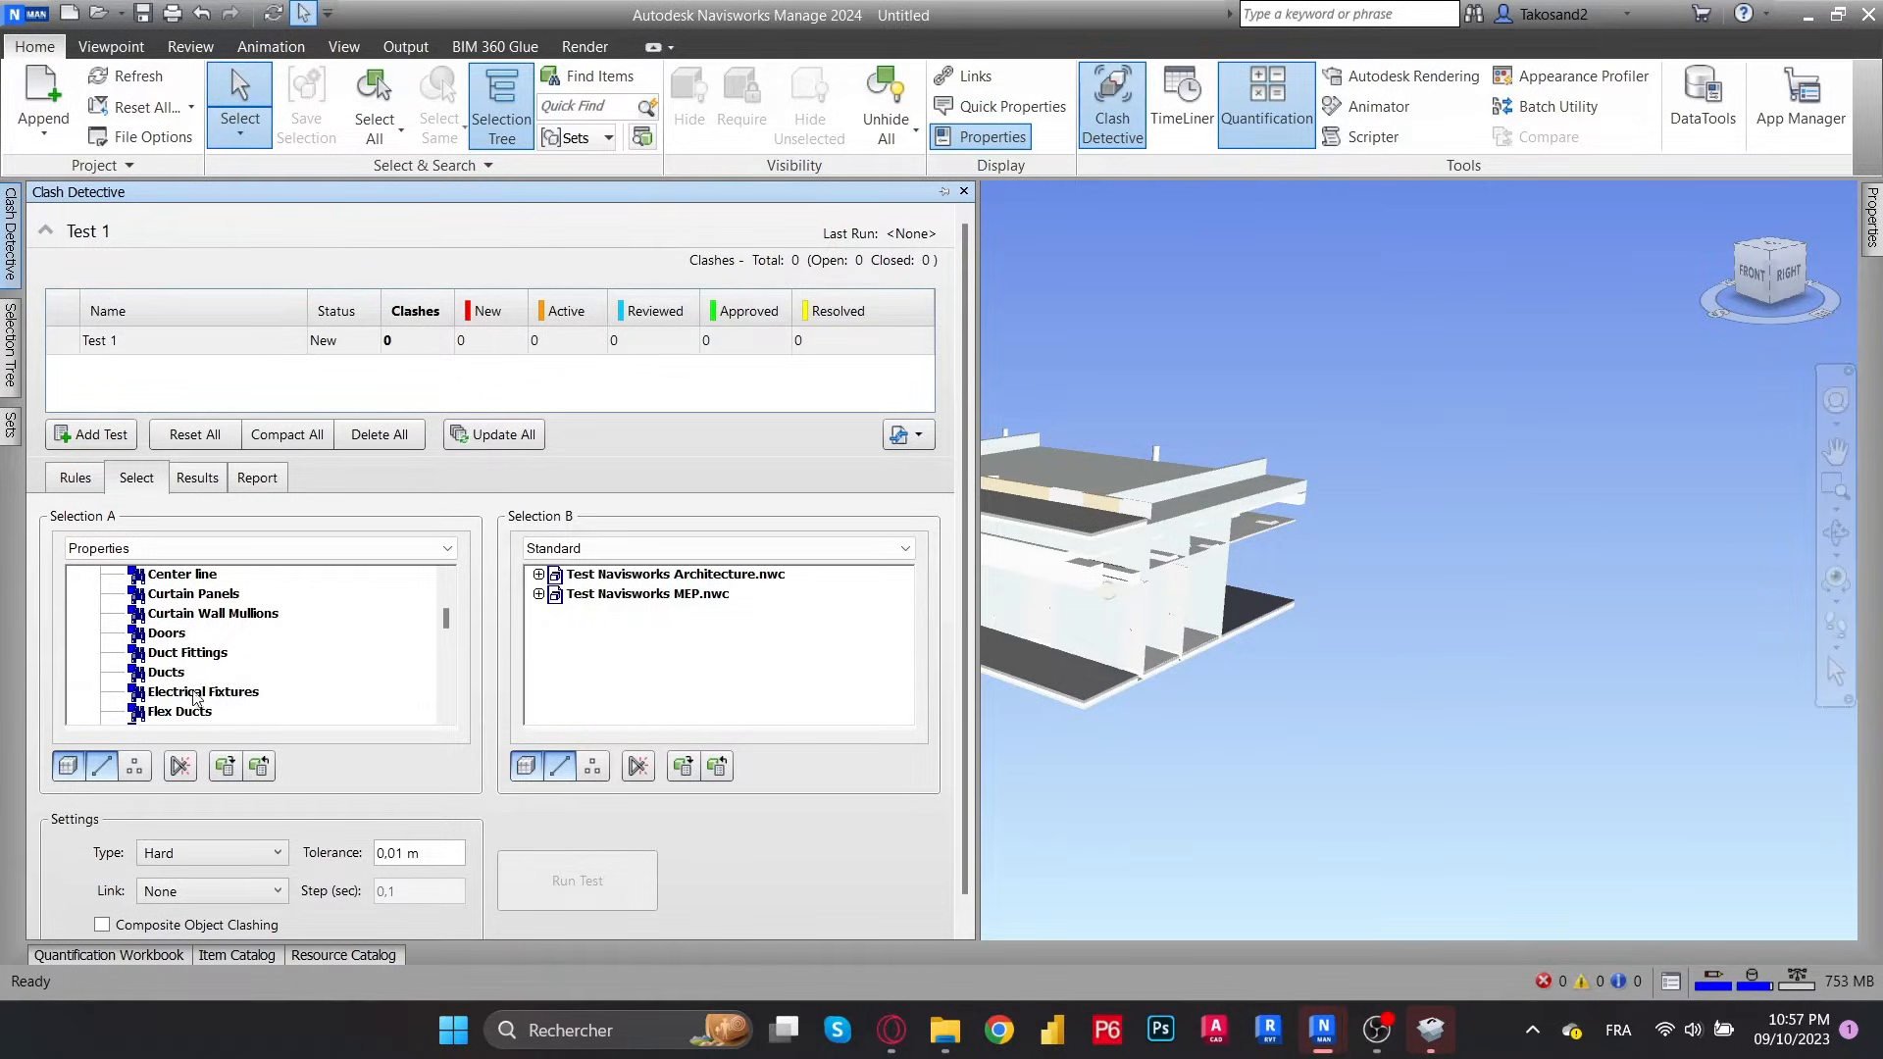
scroll(down, 3)
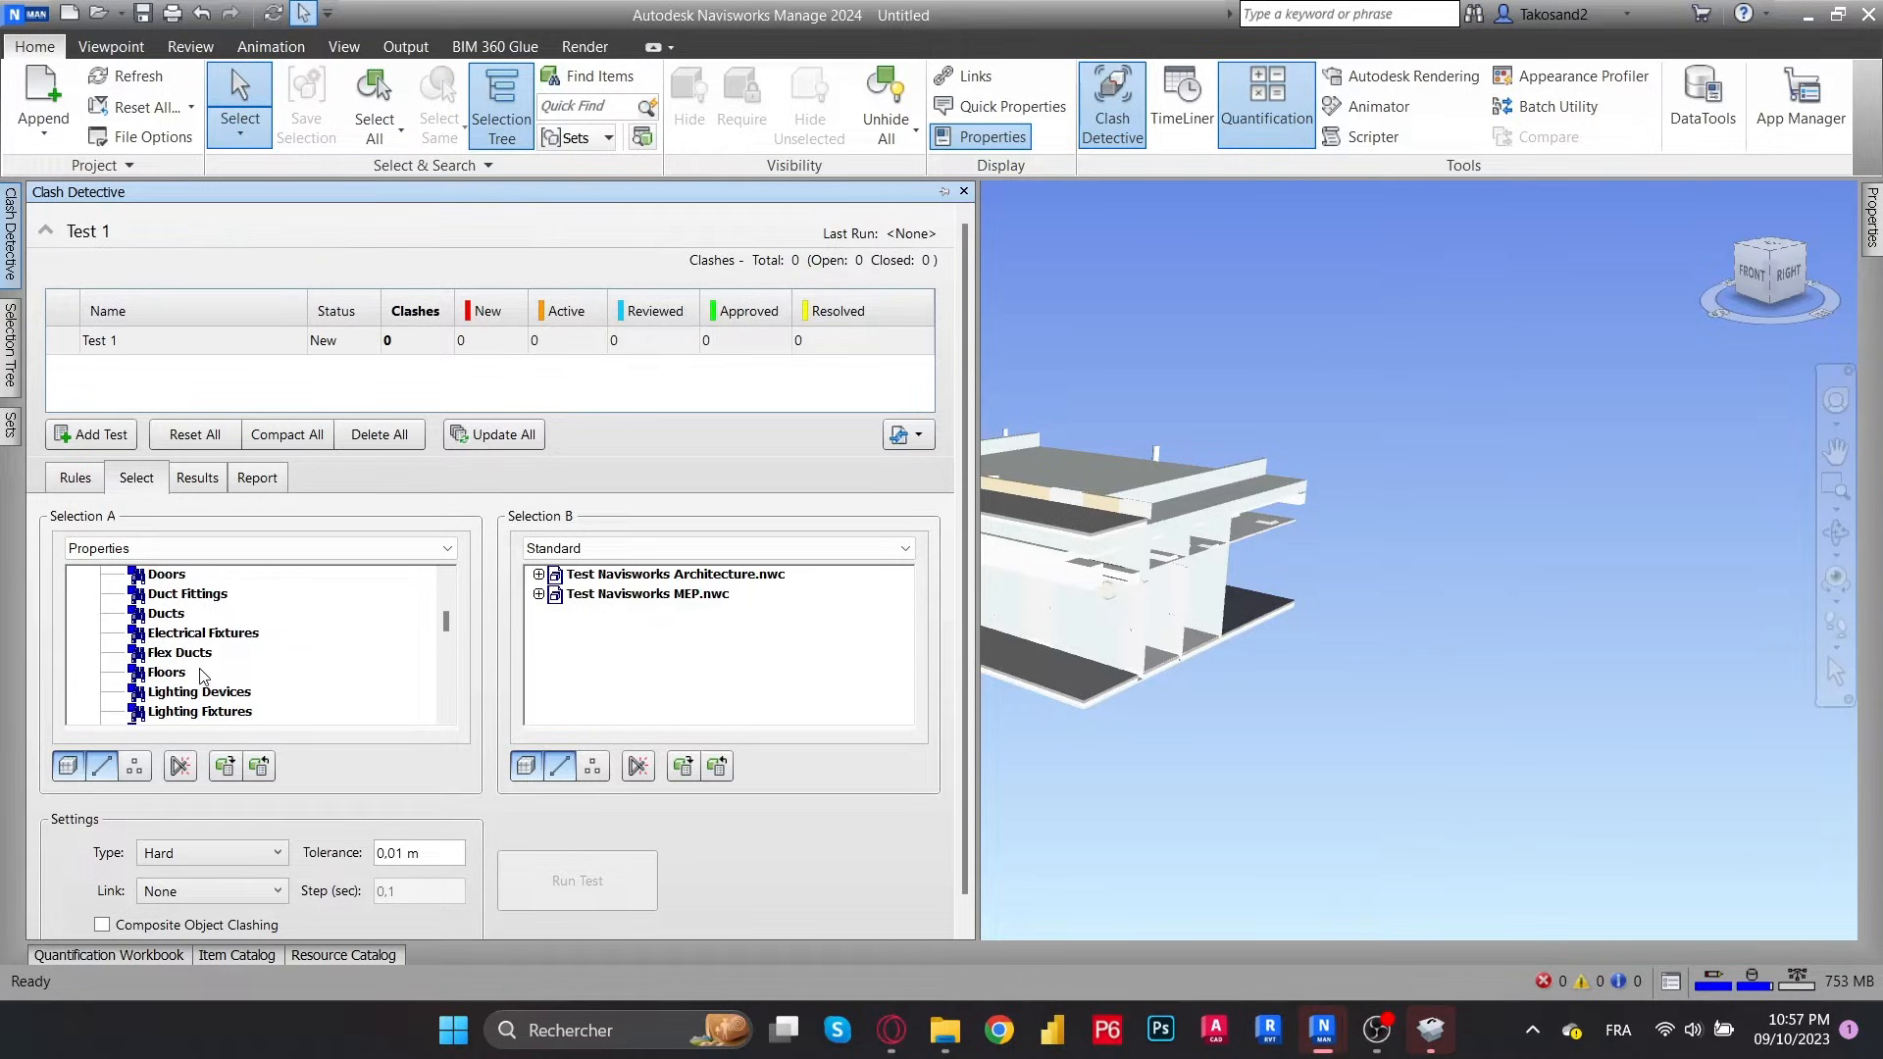
click(185, 692)
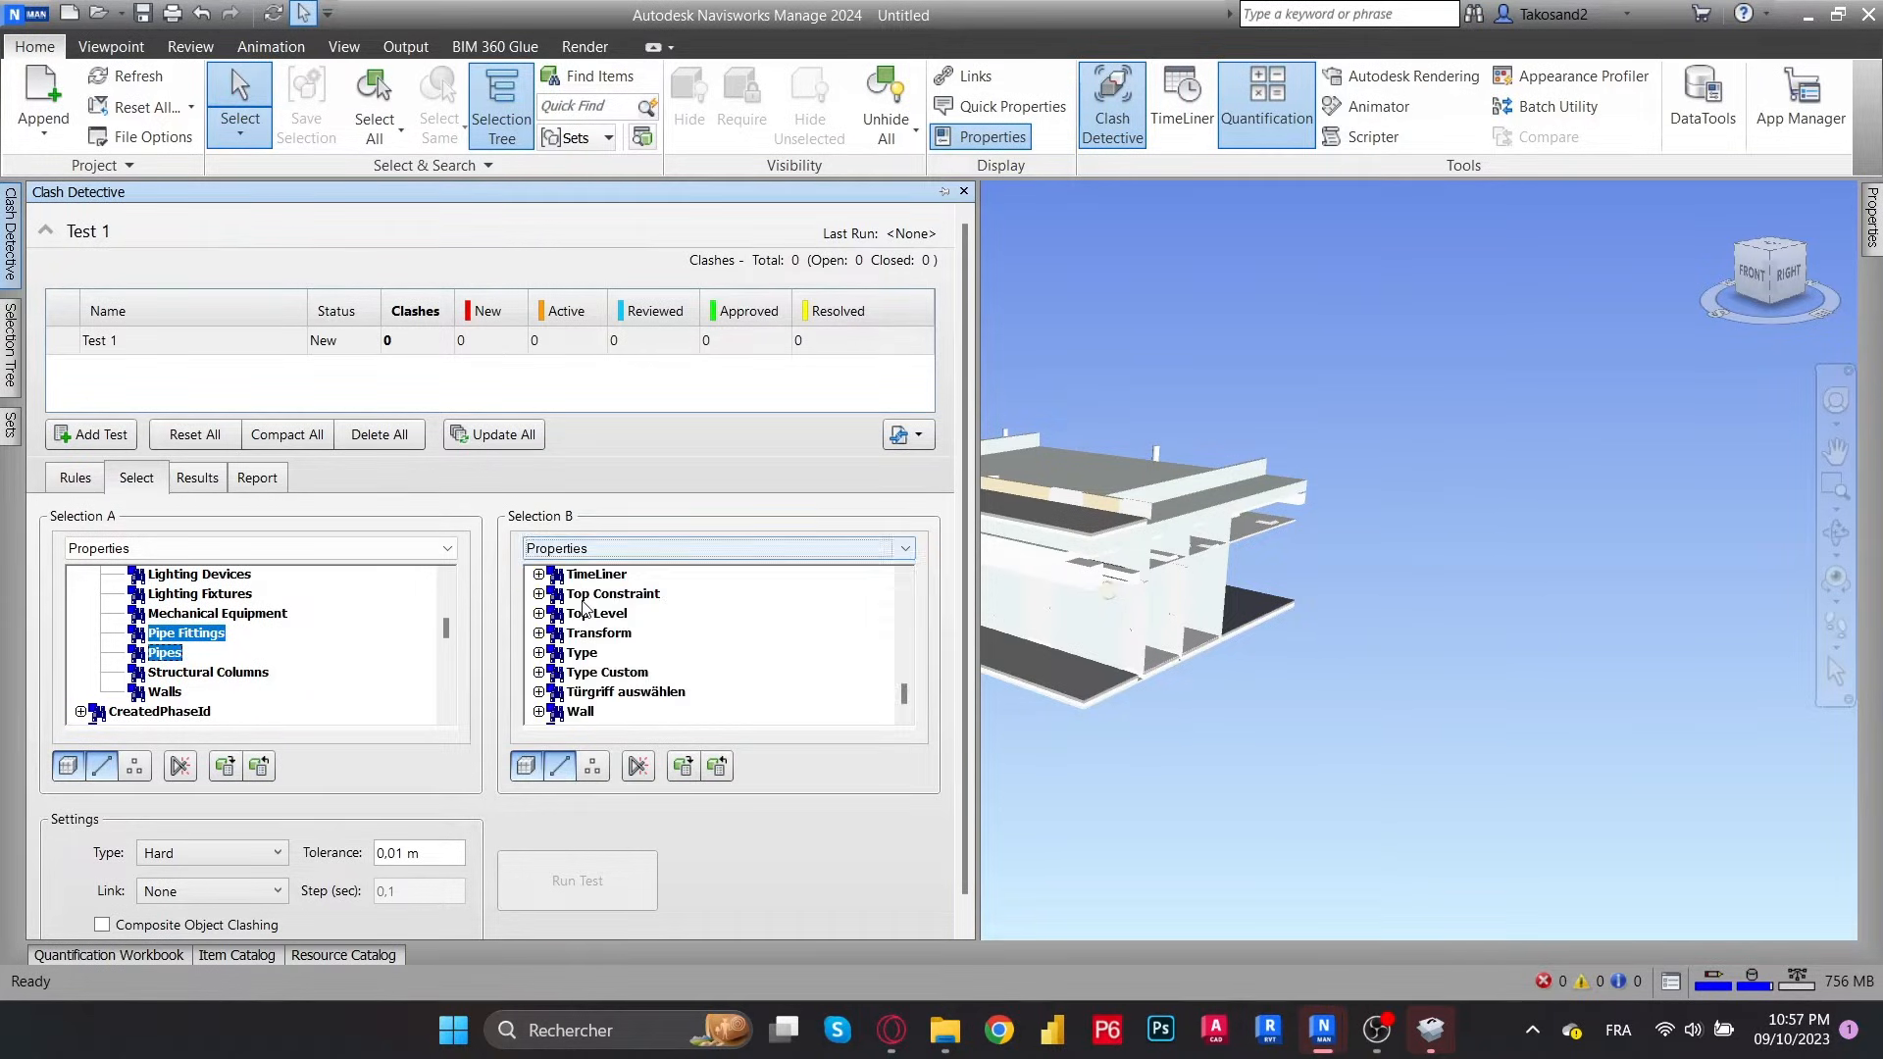
Set Selection B to Walls and Structural Columns with Hard type, then run the test
scroll(up, 3)
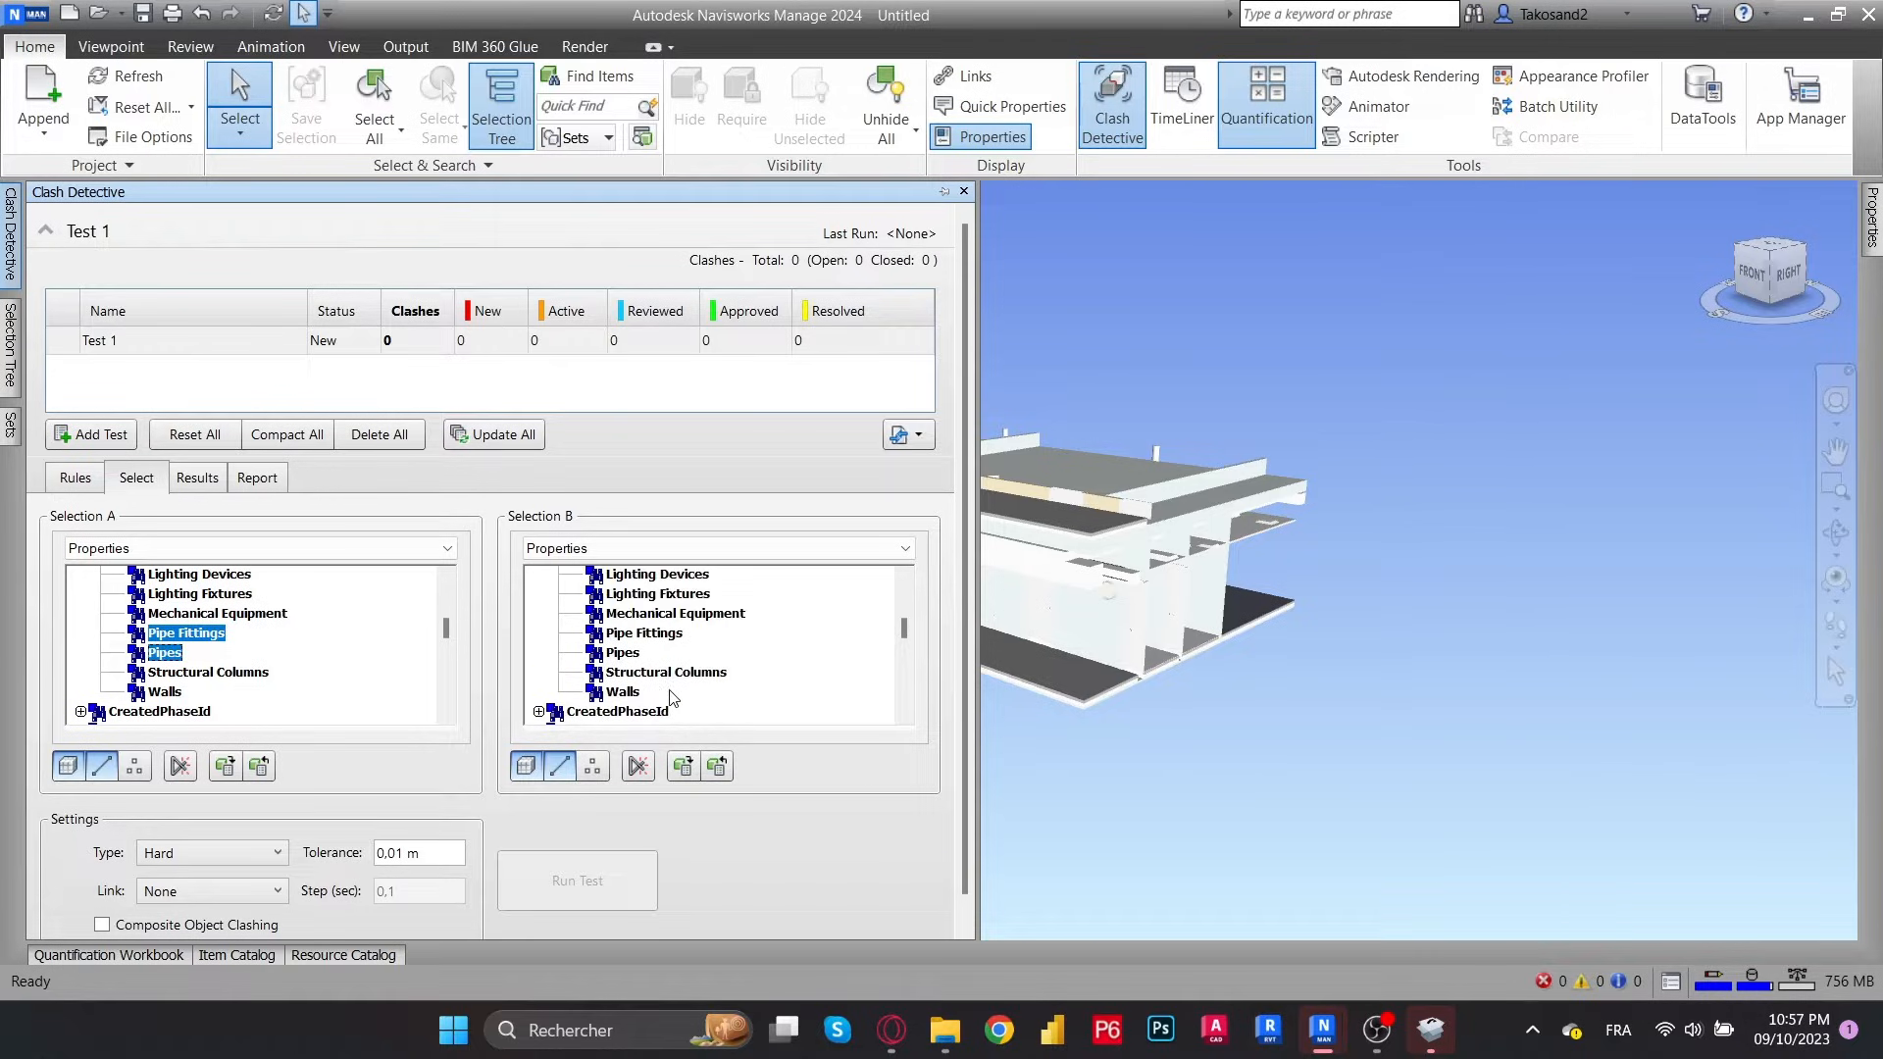
click(621, 691)
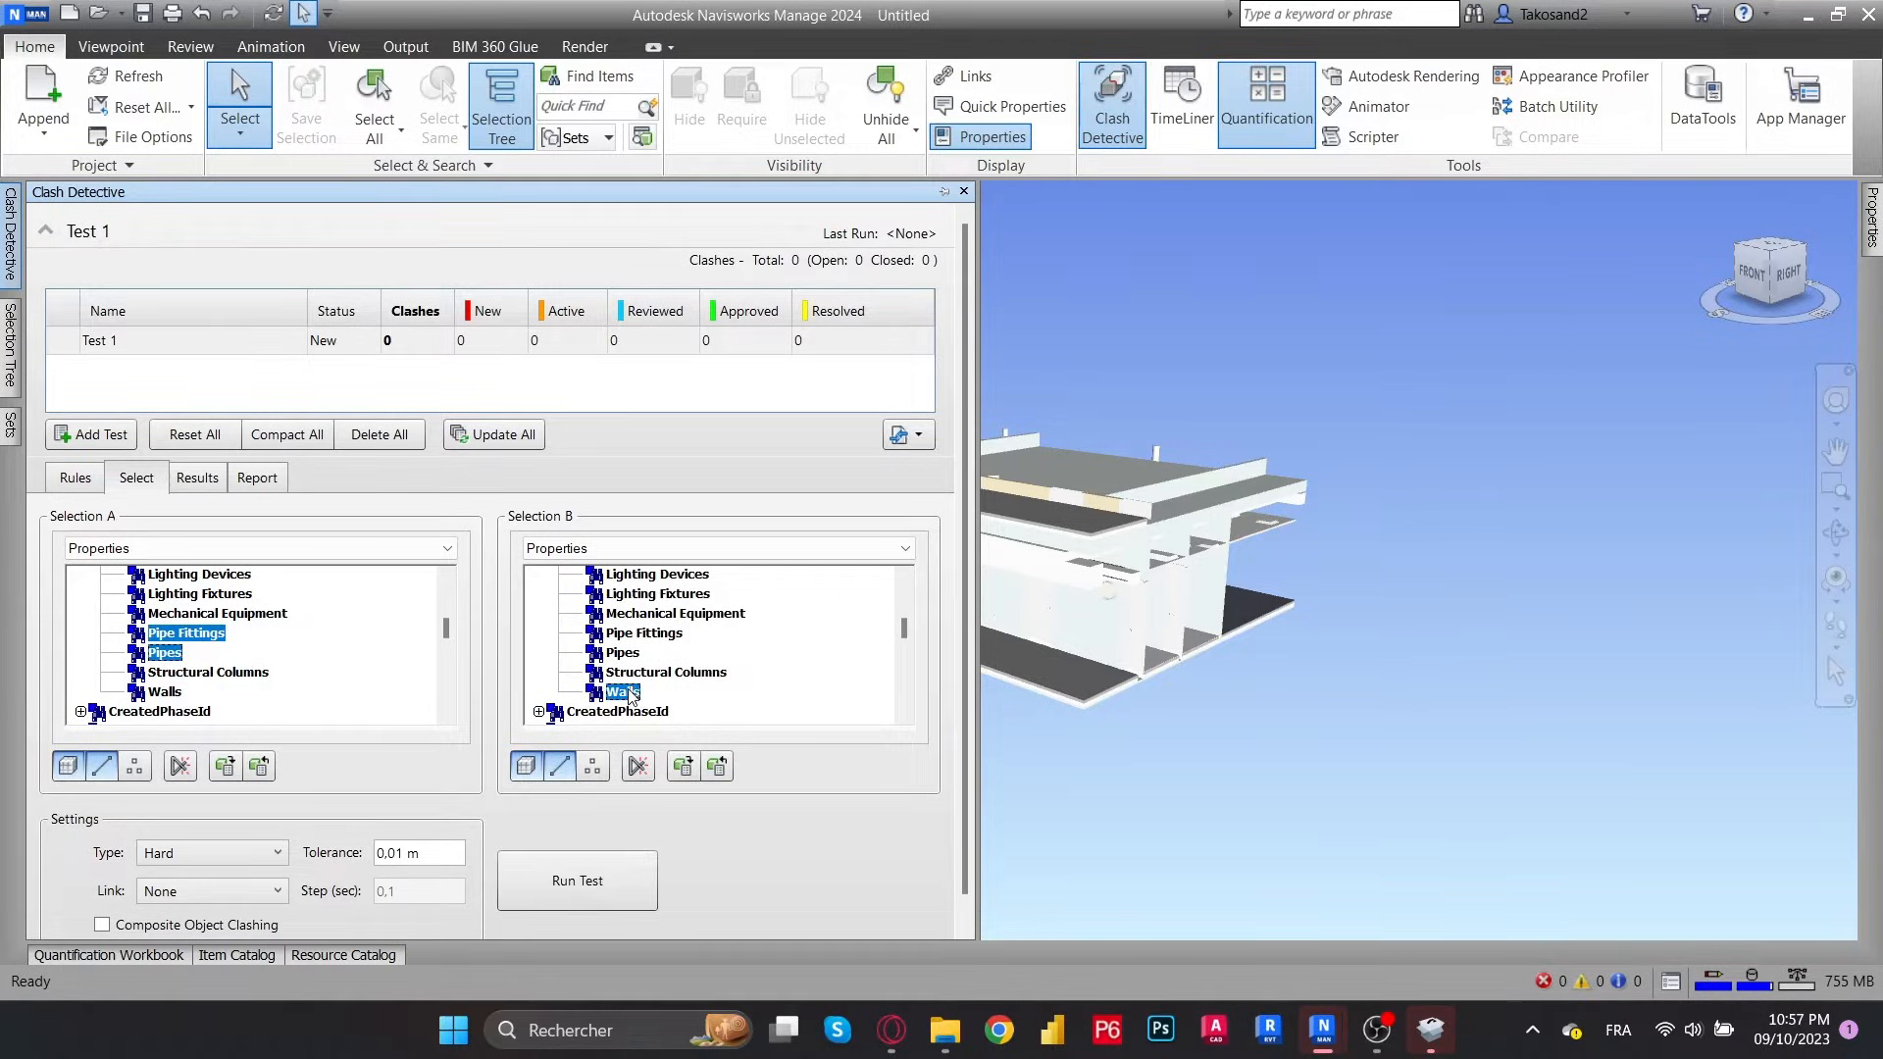
click(665, 670)
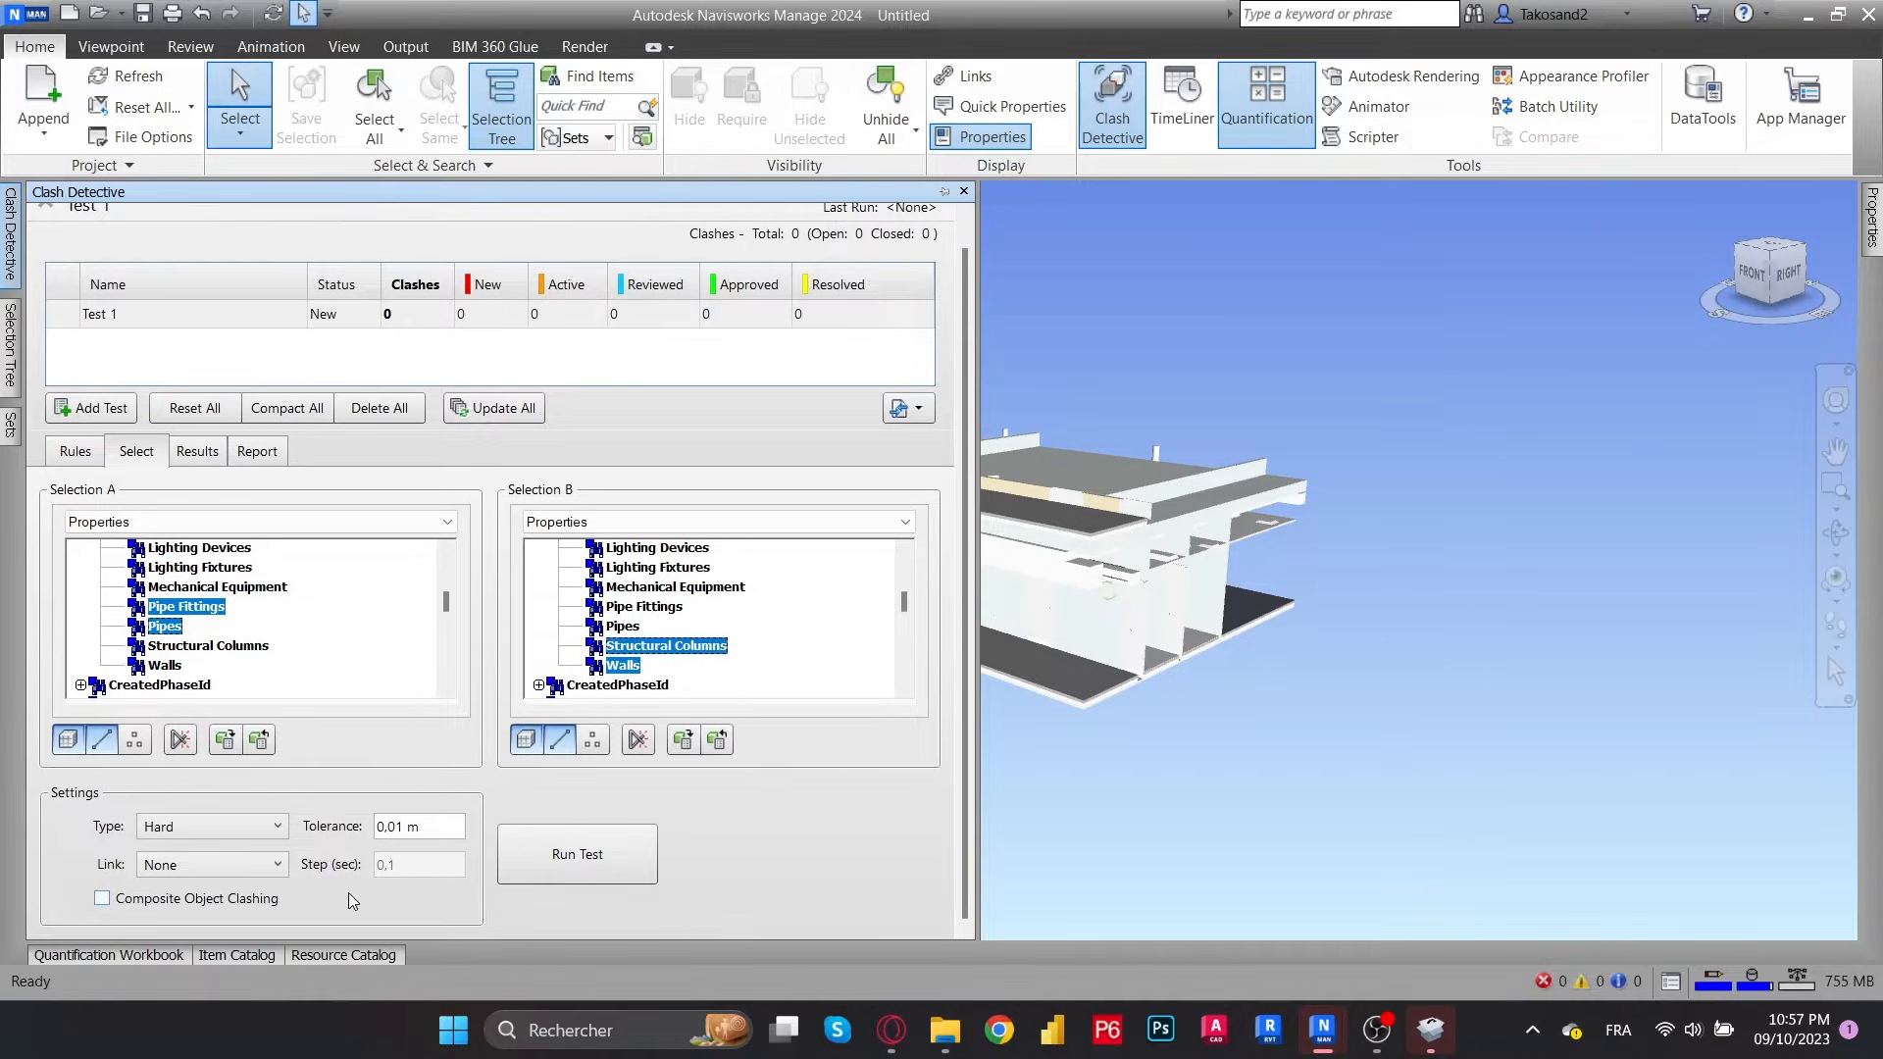
click(209, 825)
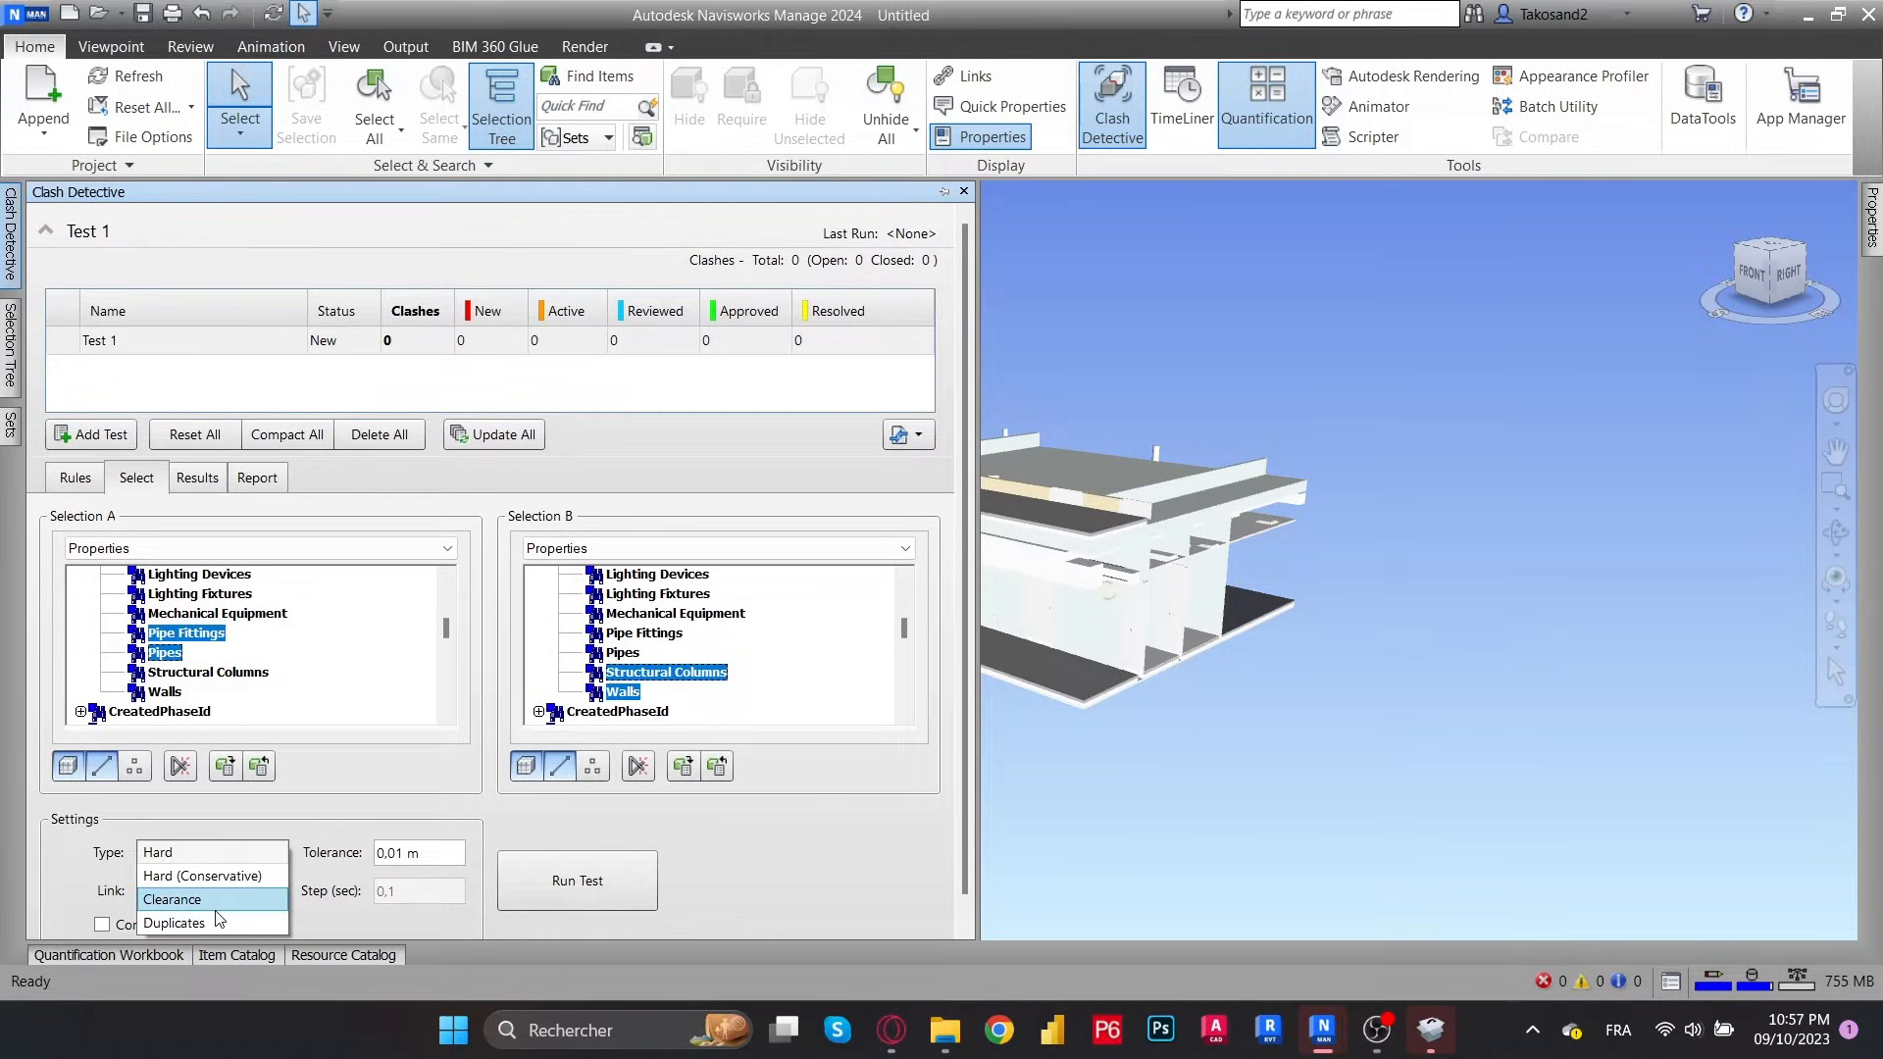
click(577, 880)
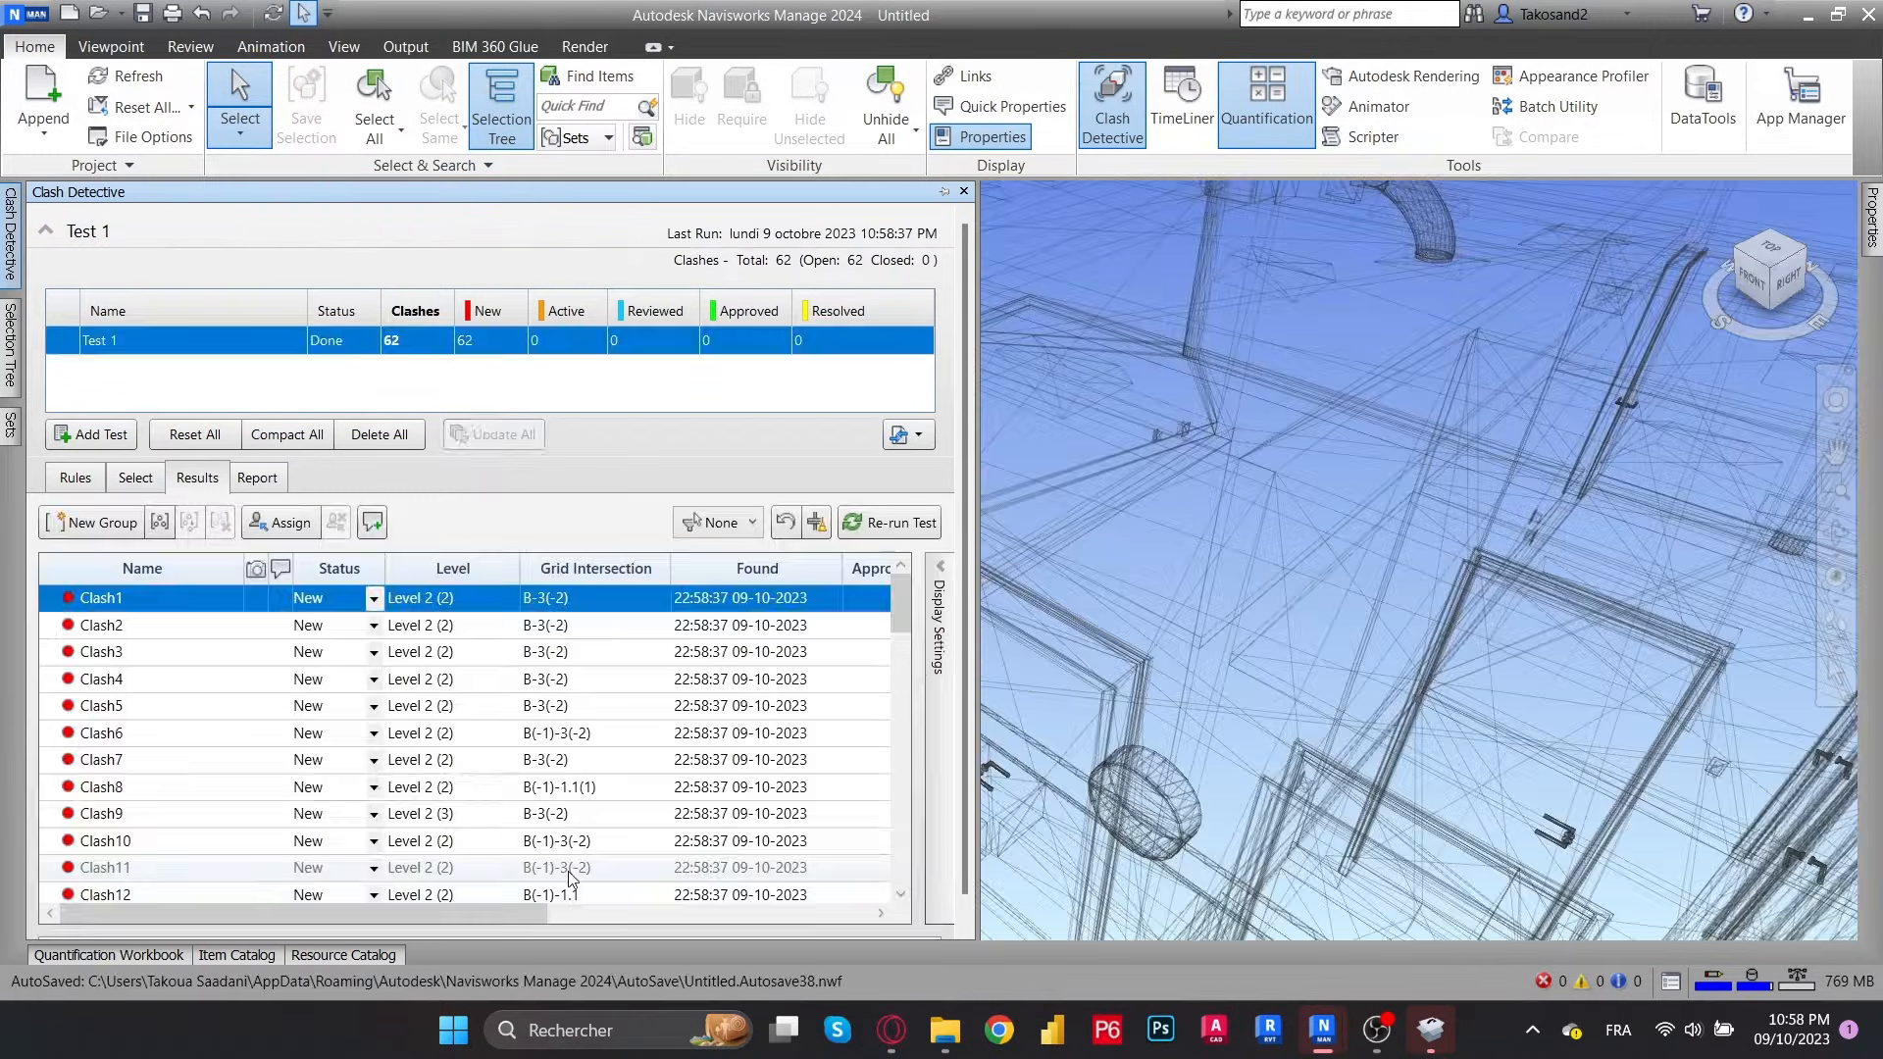
Revisit the clash test's selection sets, then return to the Clash Detective results list
scroll(down, 3)
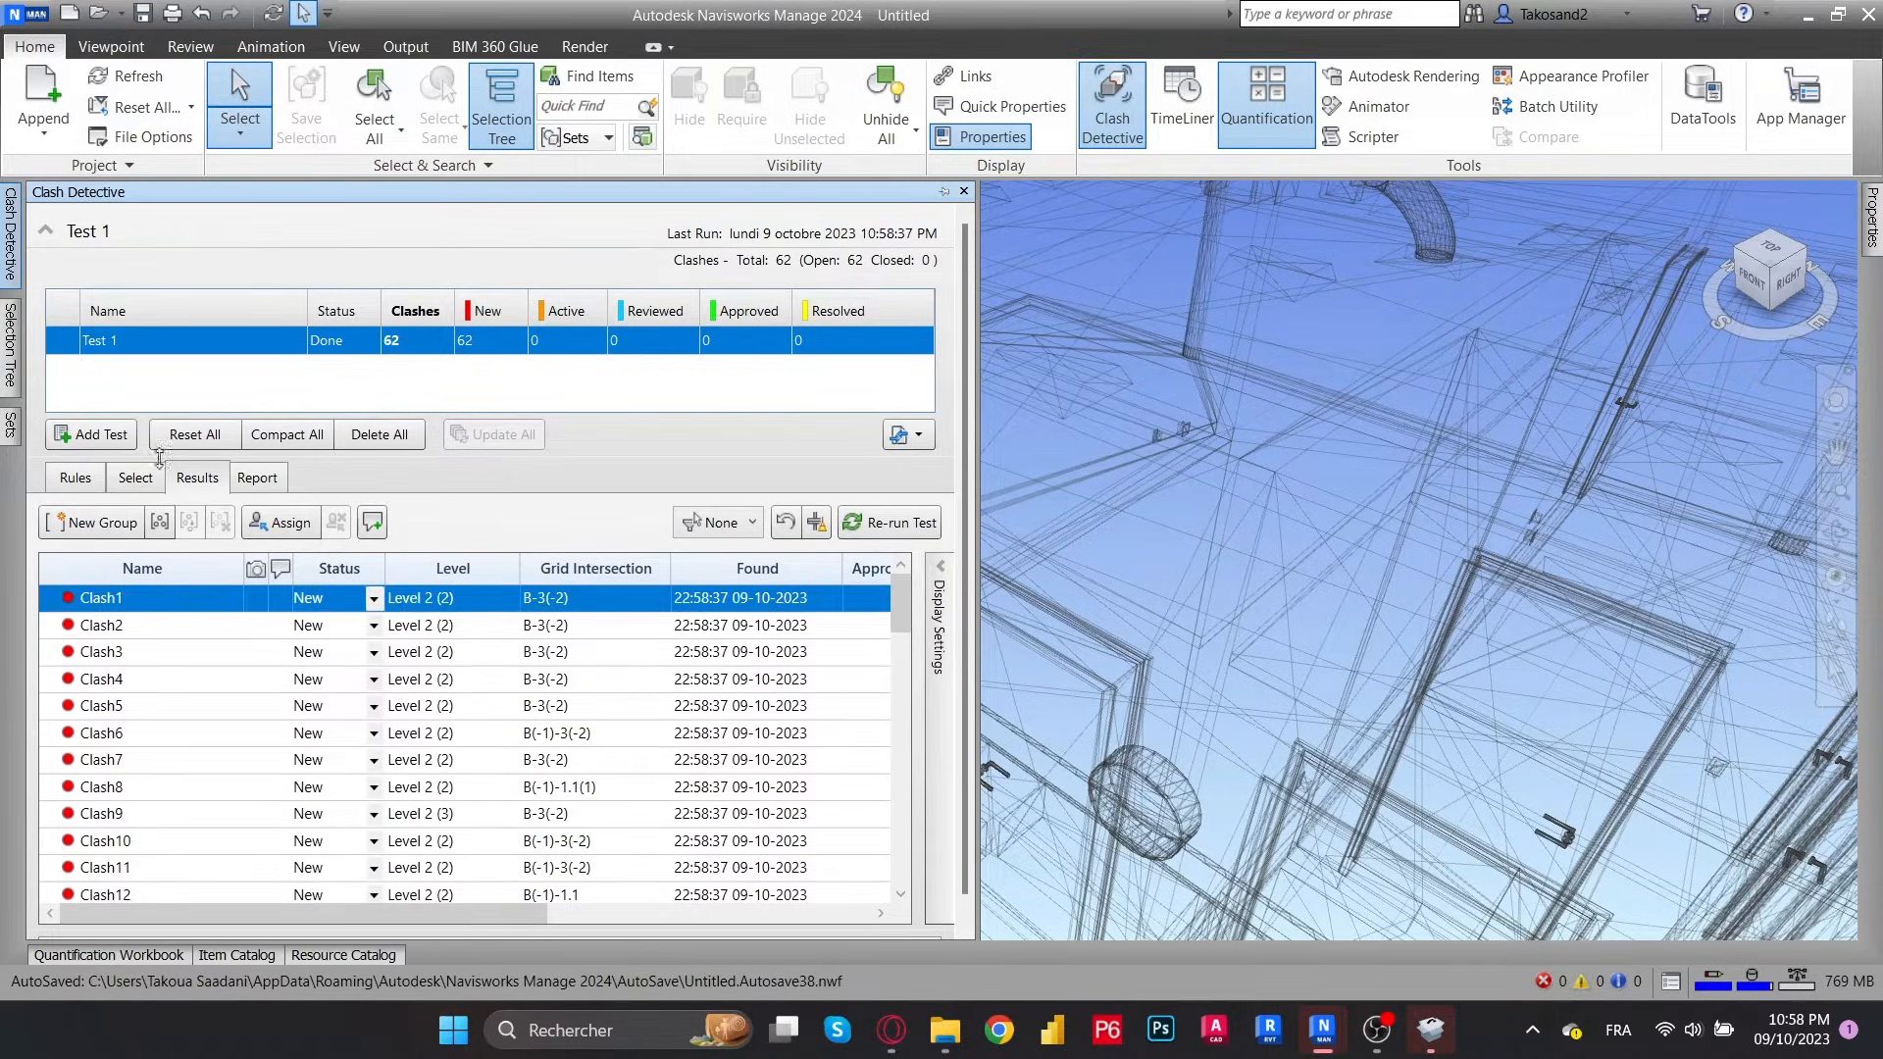
click(962, 191)
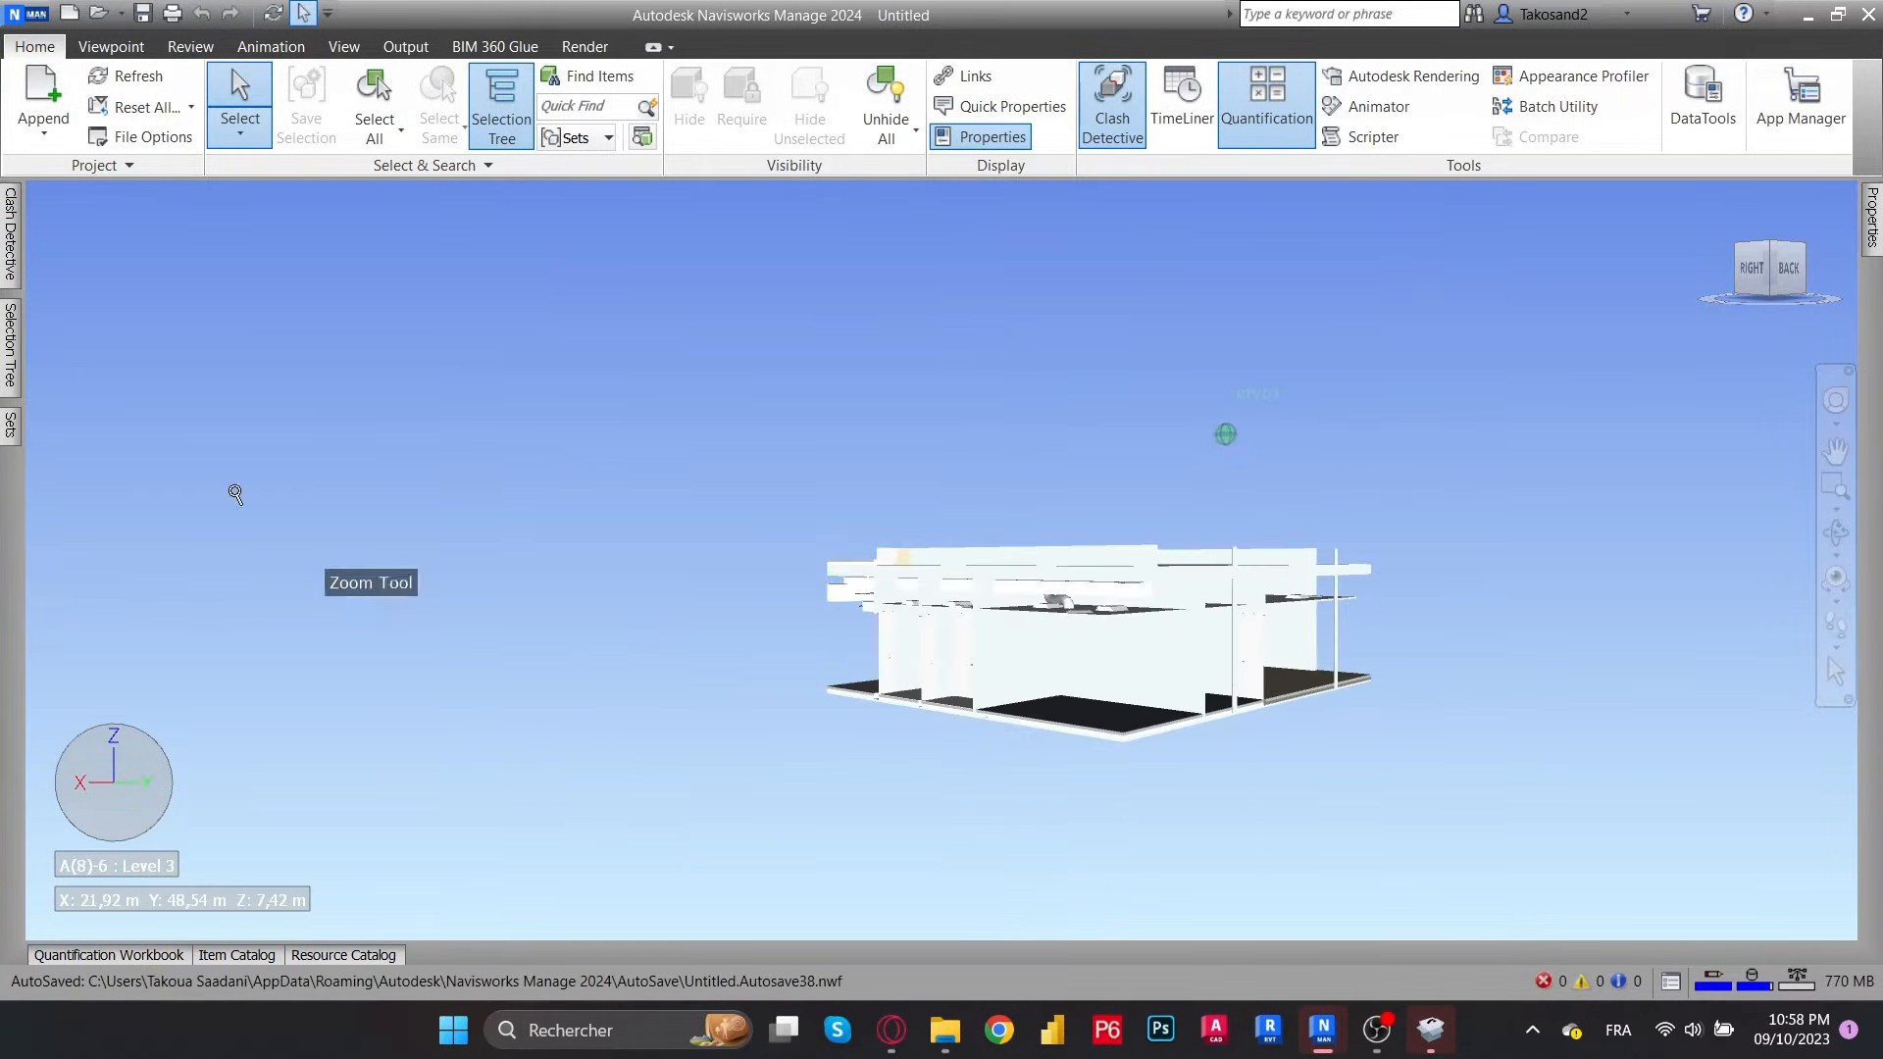
click(1109, 102)
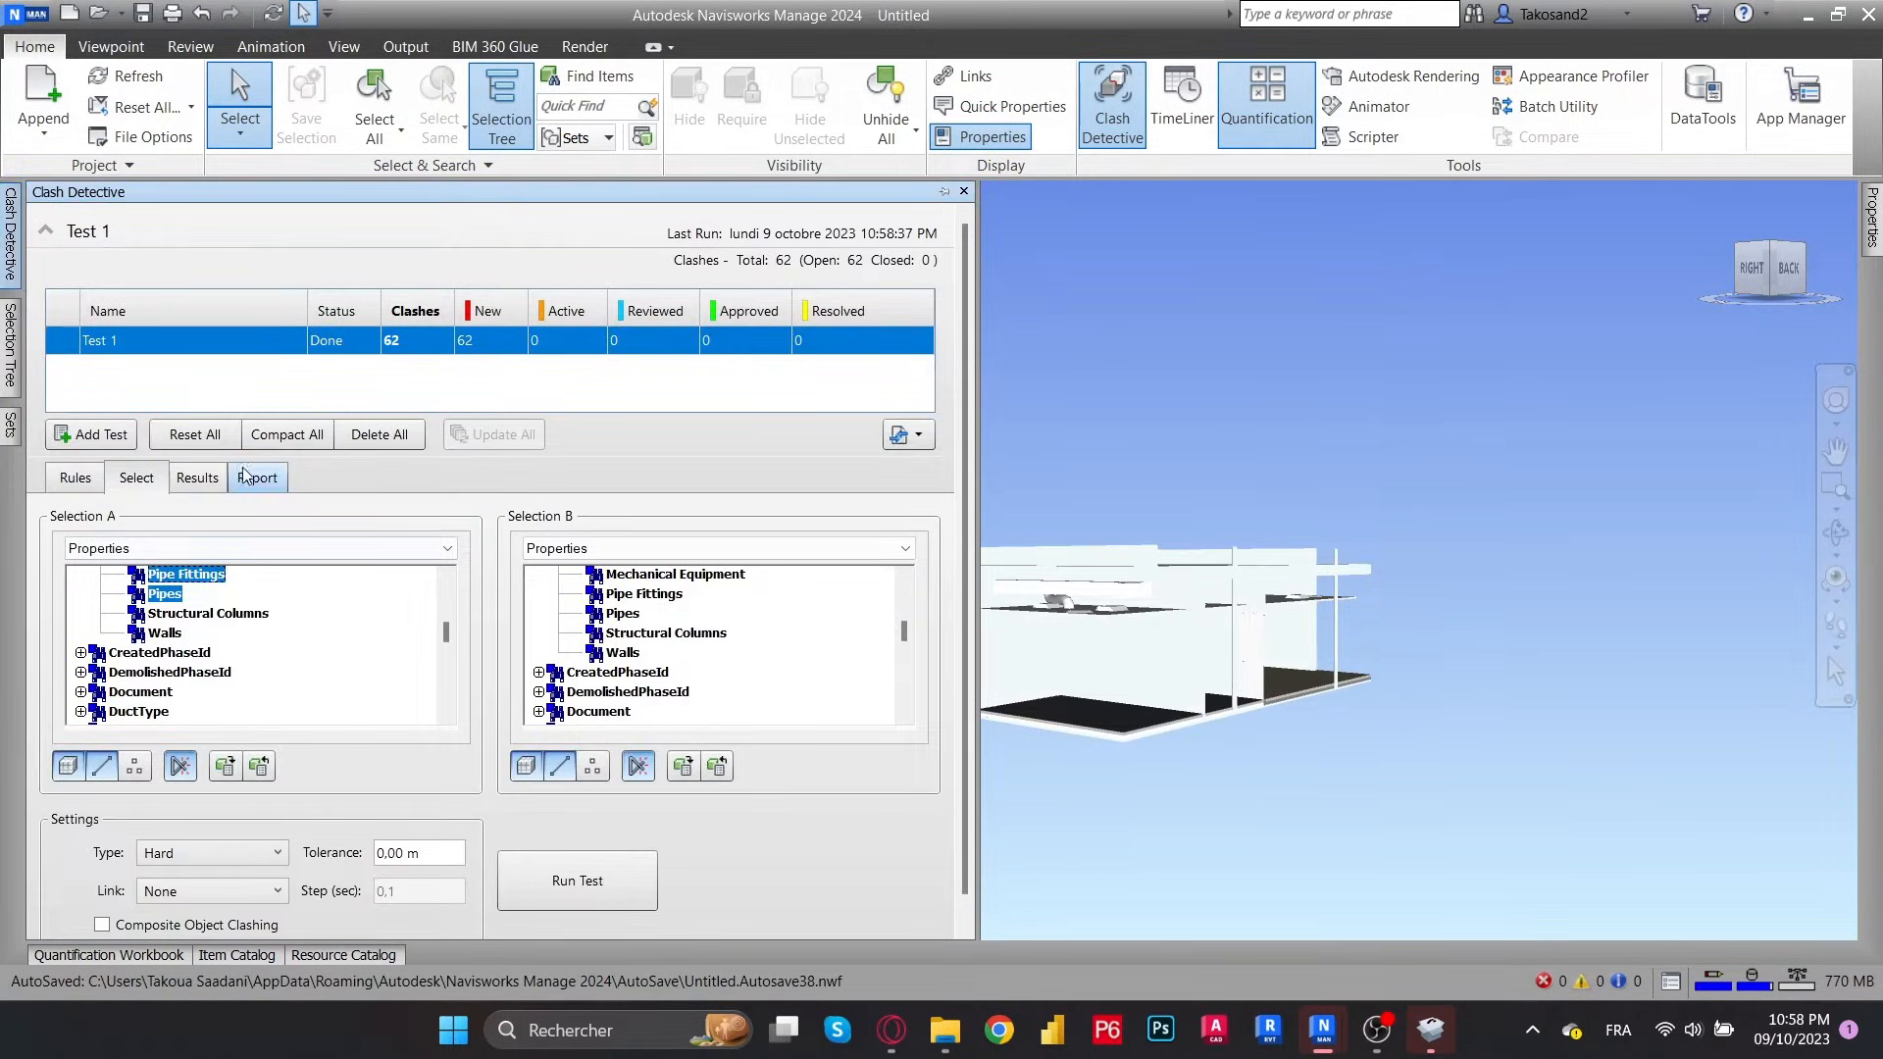
click(196, 477)
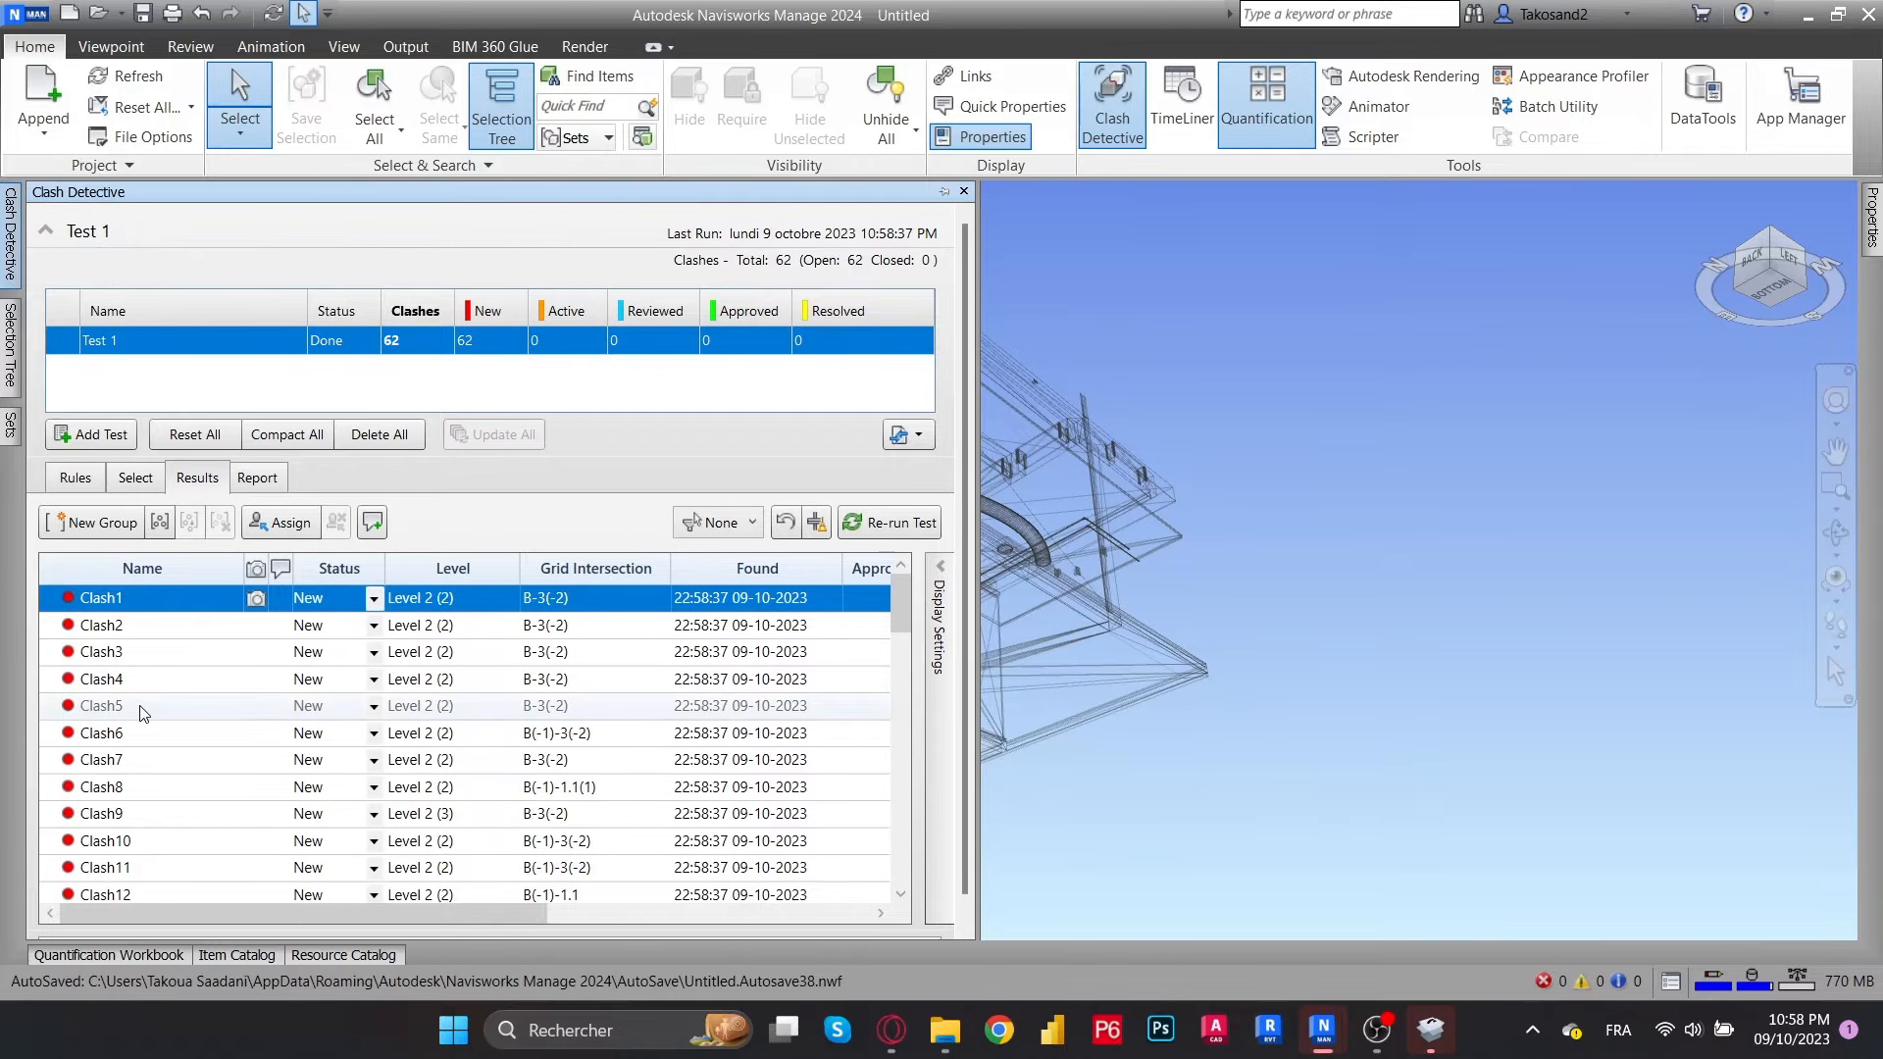
Zoom the model to Clash5, Clash10 and a later clash from the results
click(101, 705)
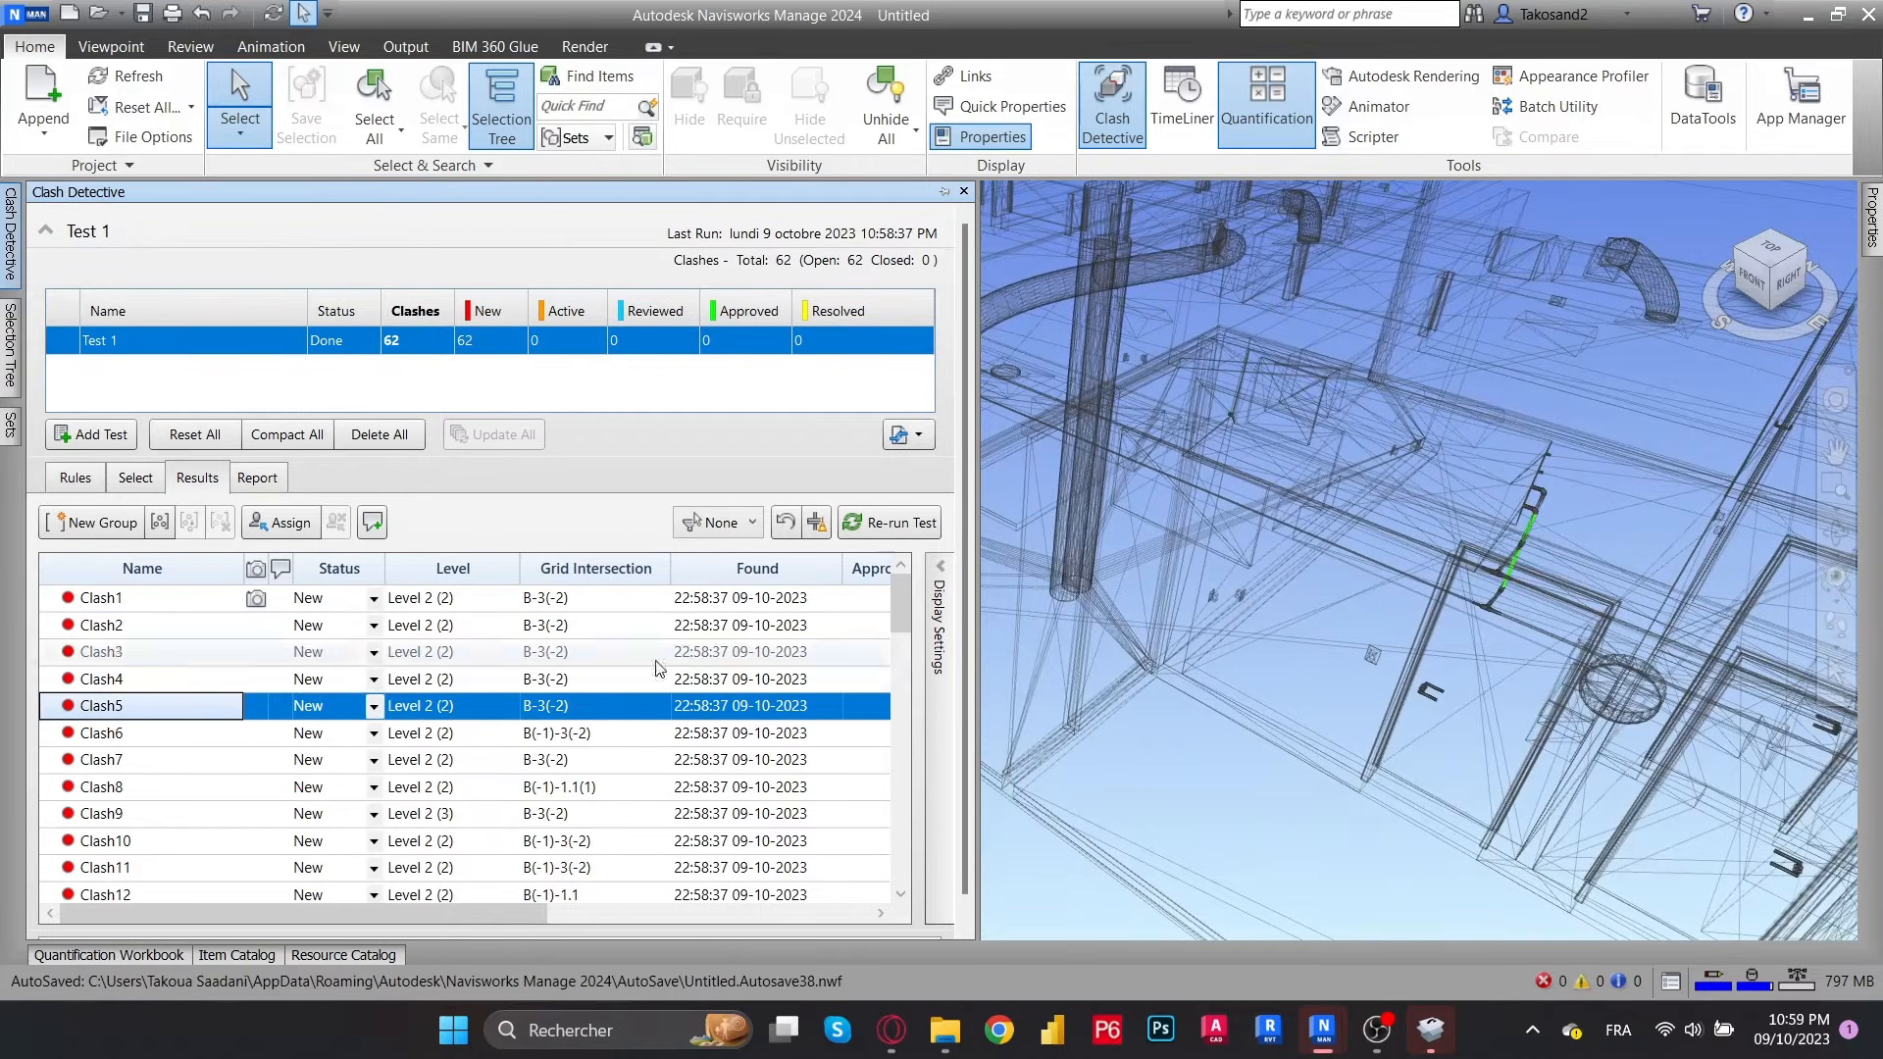
click(106, 841)
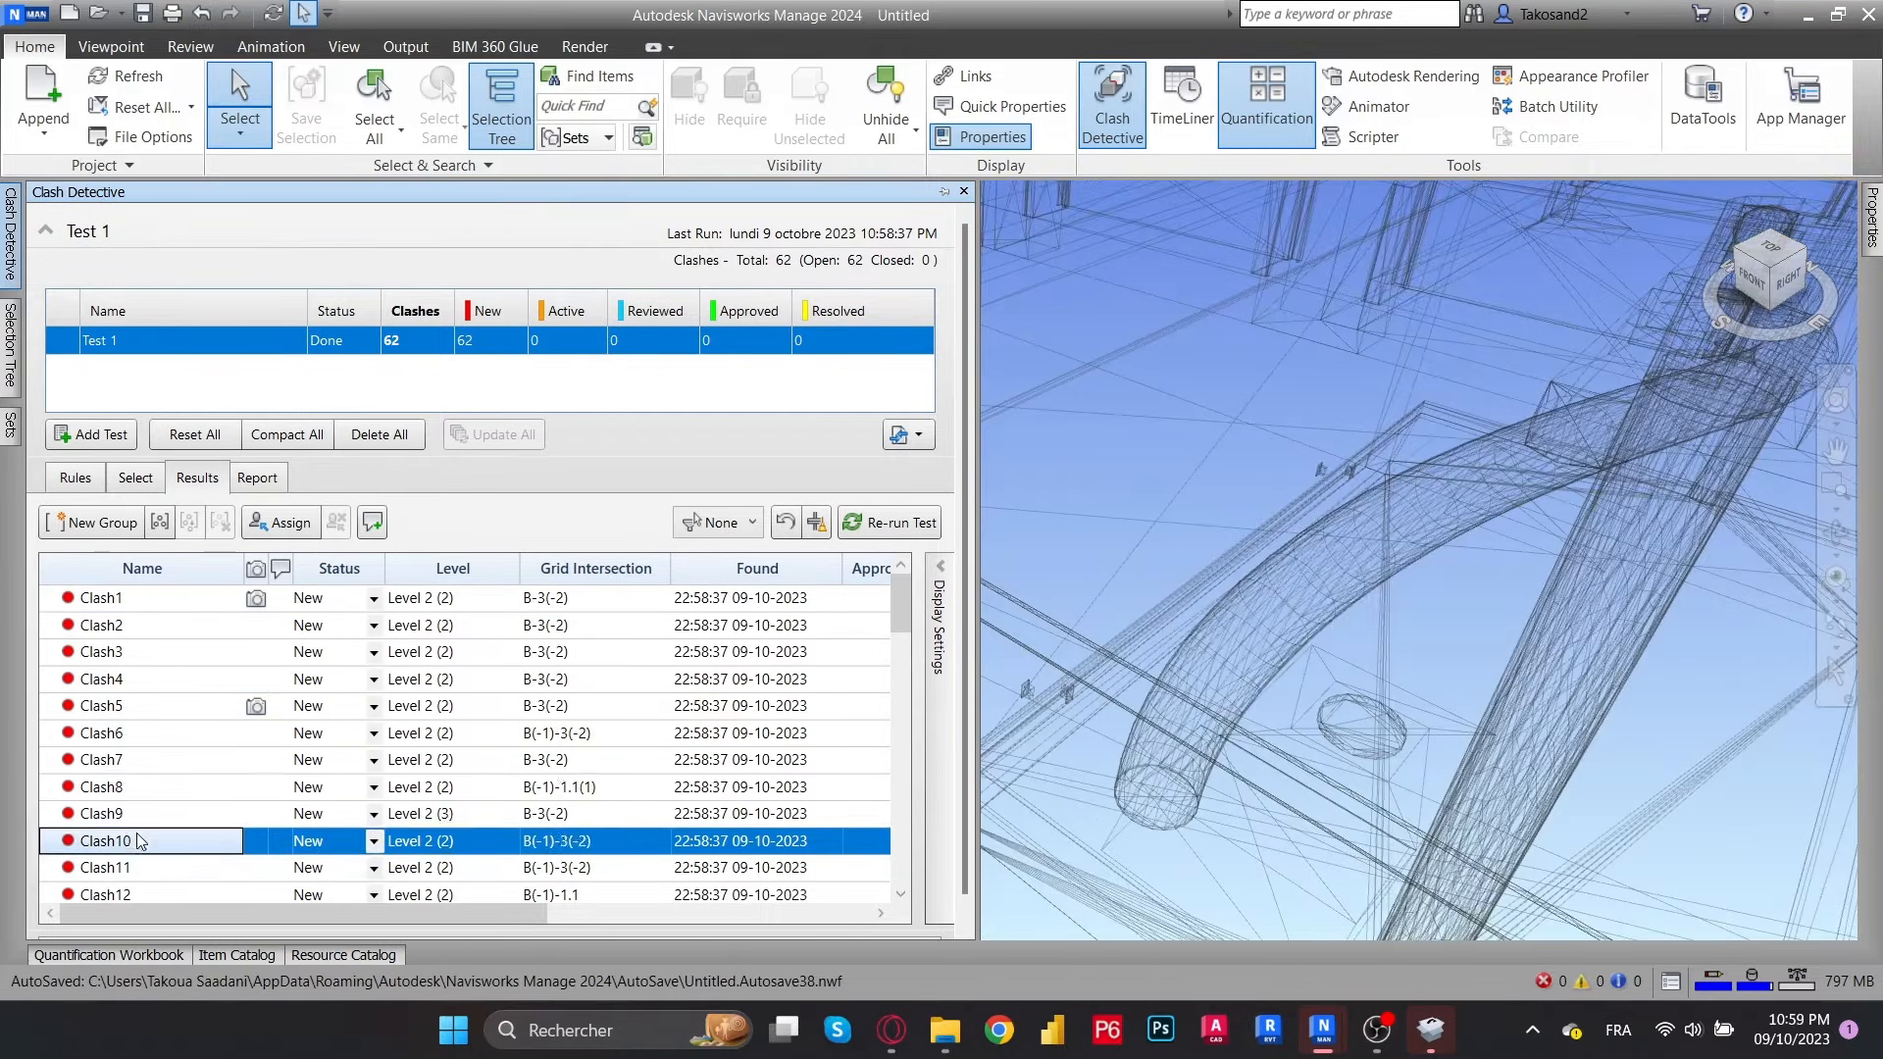
scroll(down, 3)
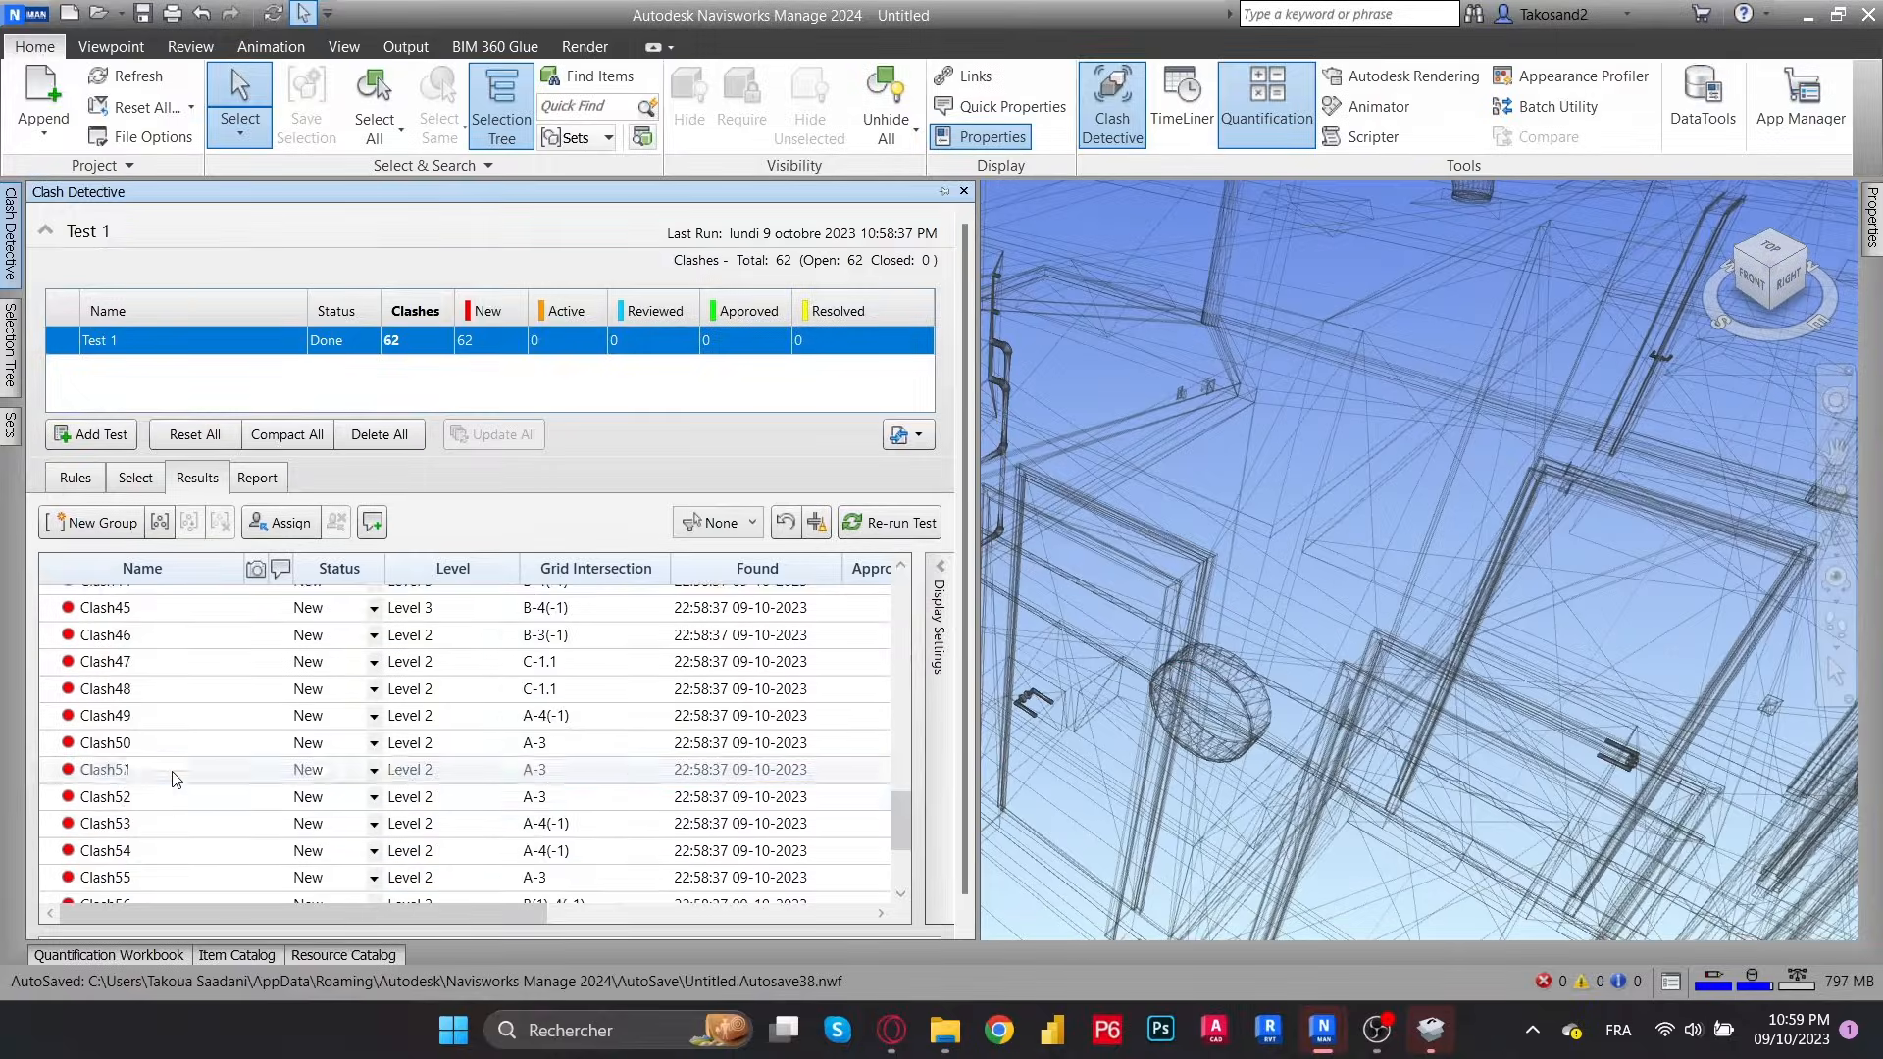
click(103, 769)
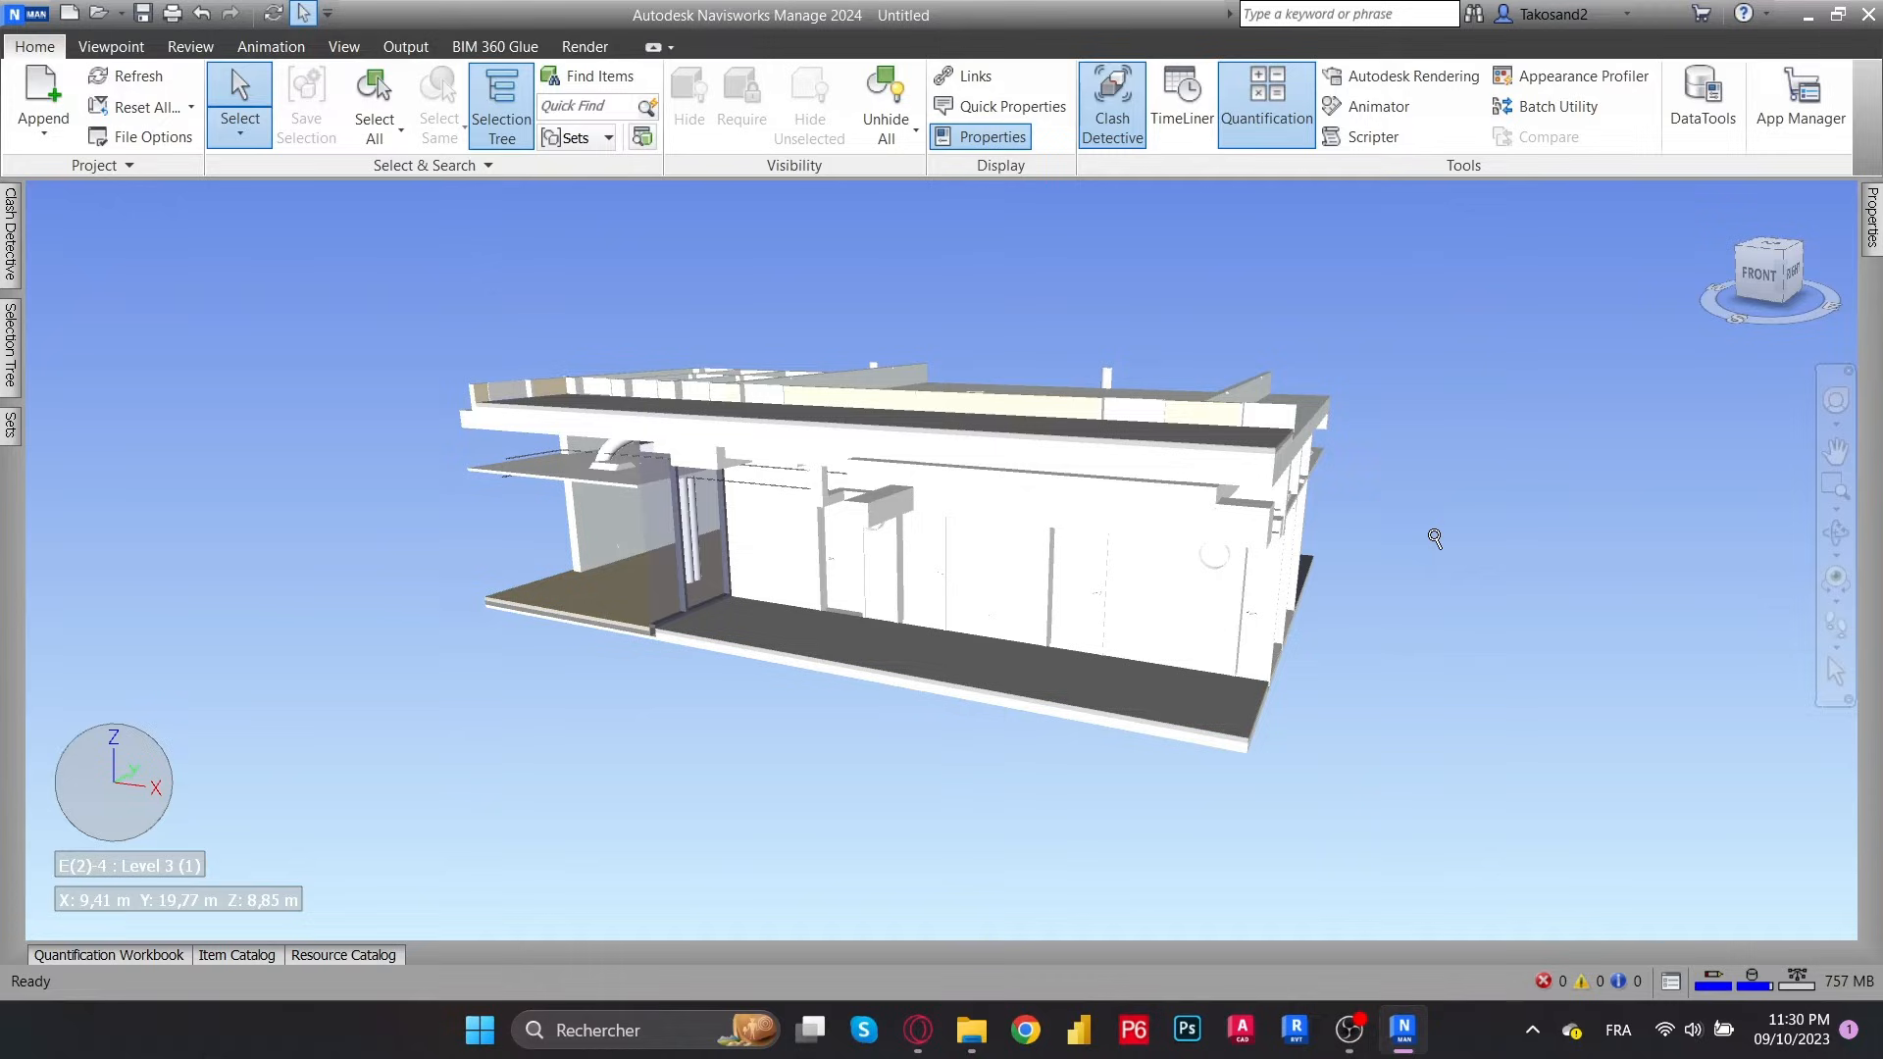
mouse_move(1128, 530)
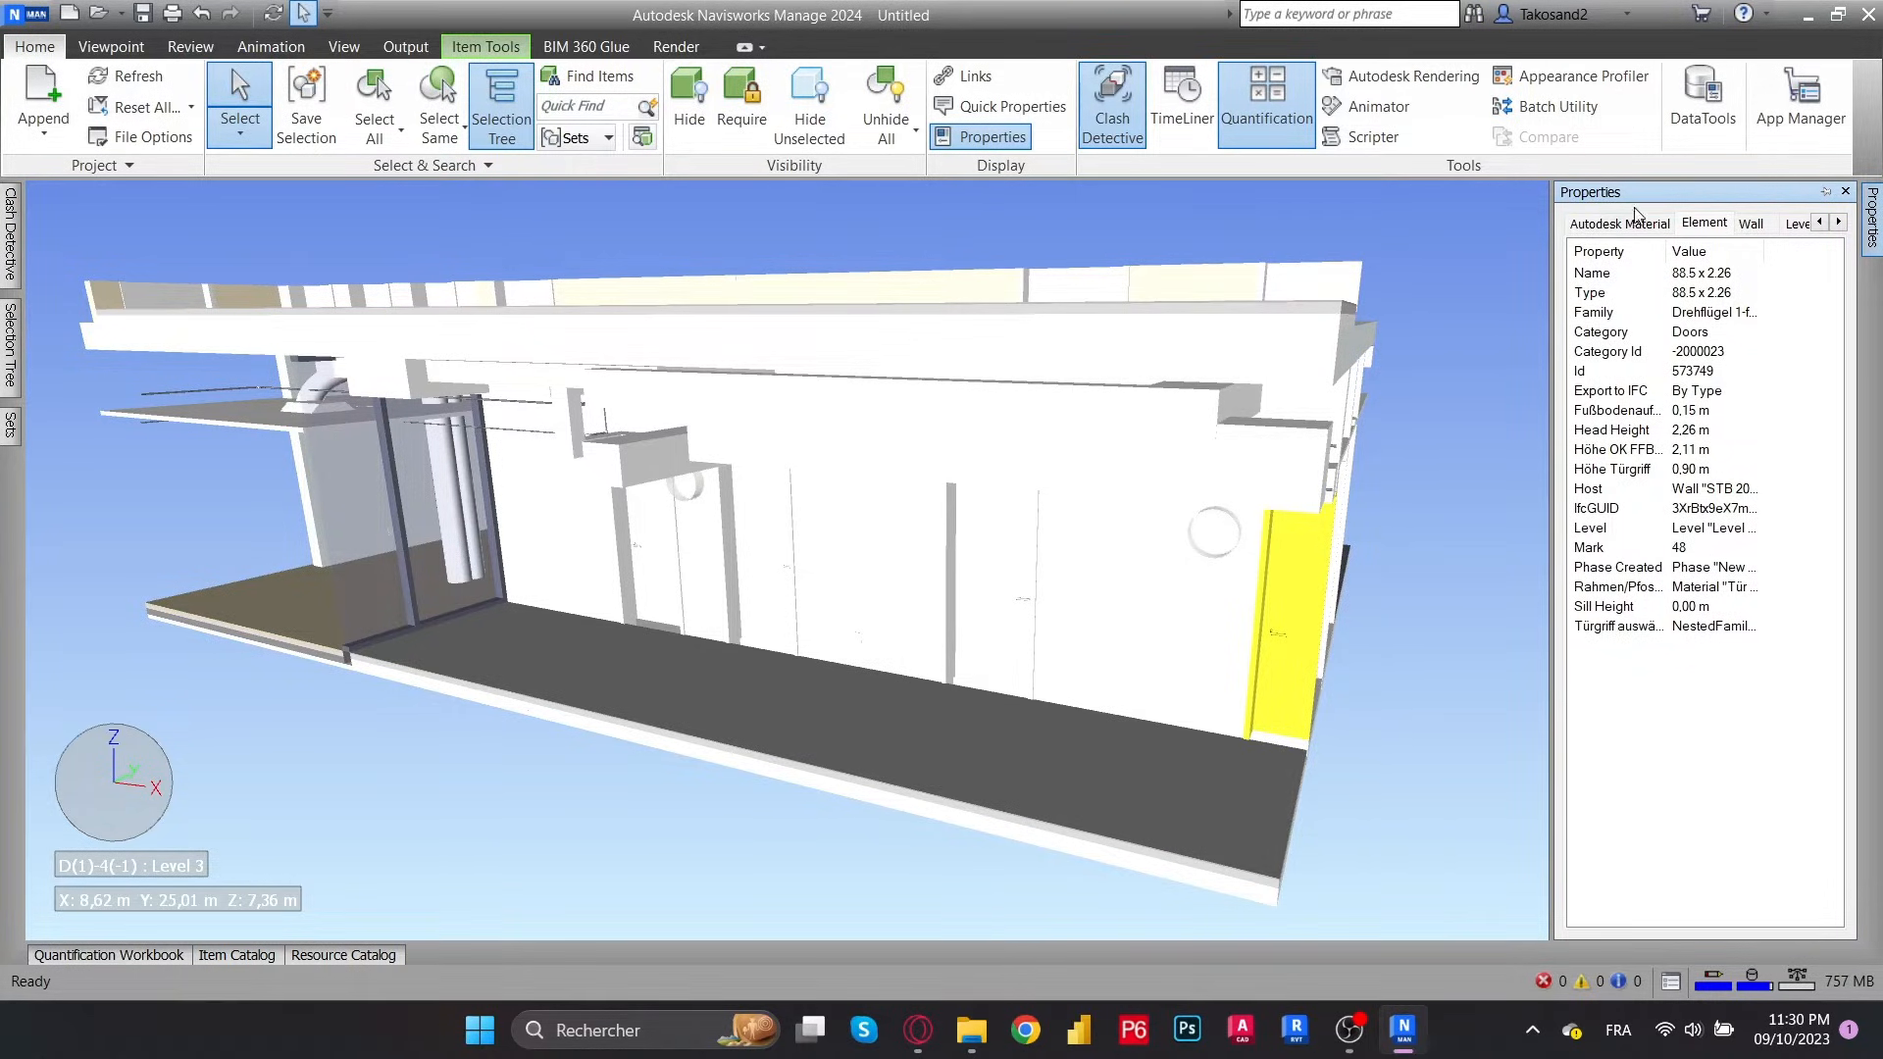
mouse_move(1727, 336)
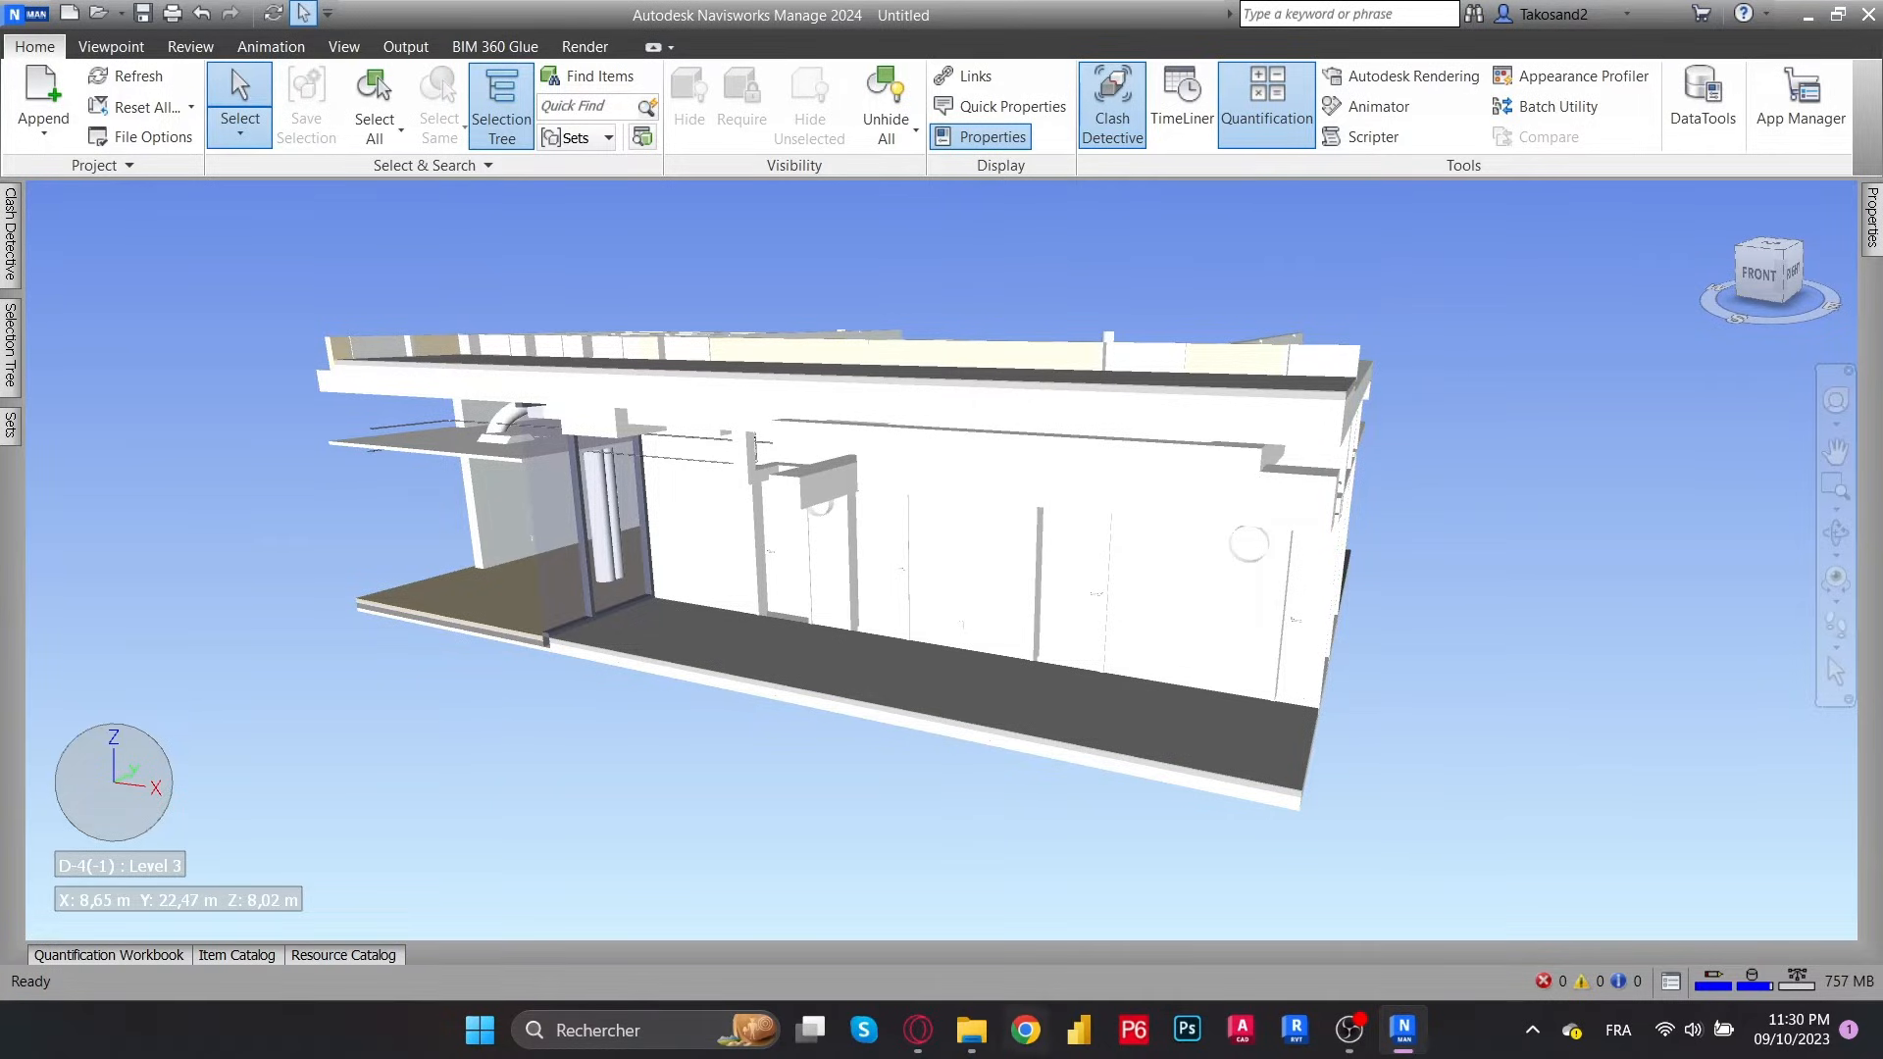
Switch to Opera and search 'ex' for the Navisworks Revit File Exporter help page
click(916, 1031)
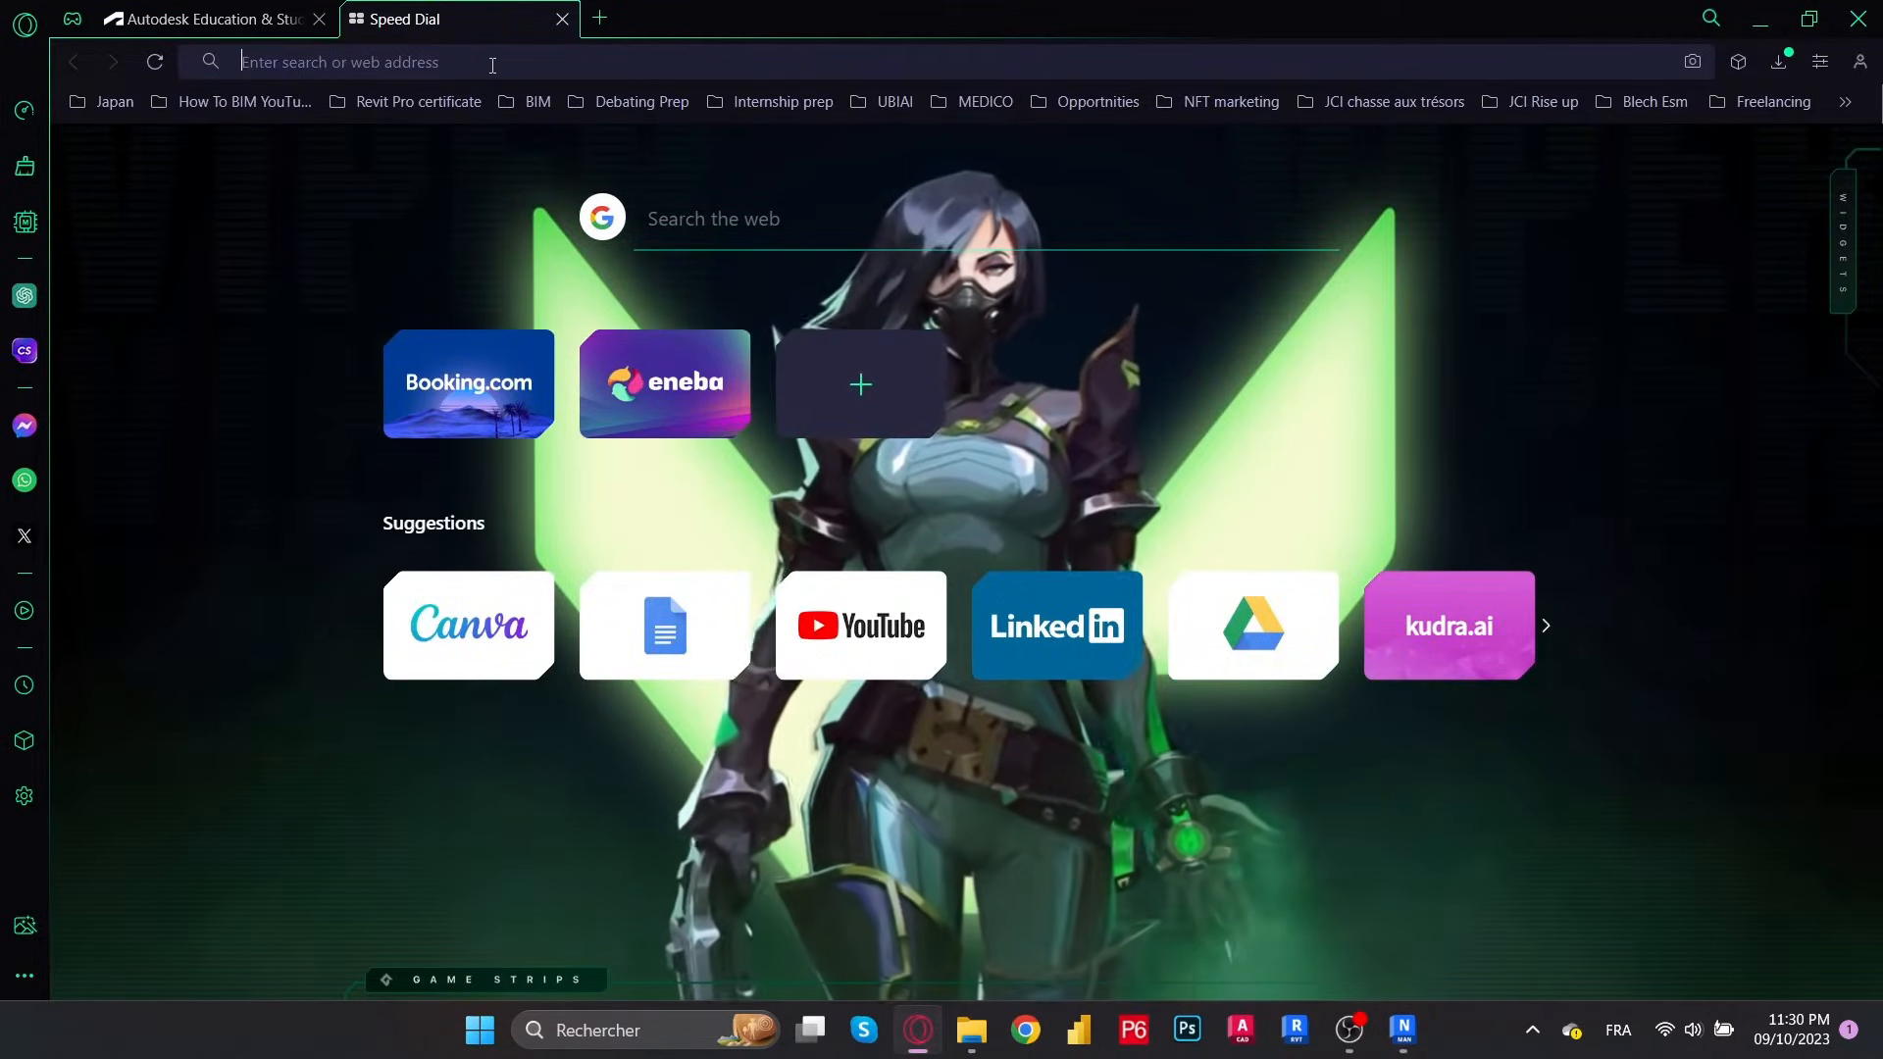
text(ex)
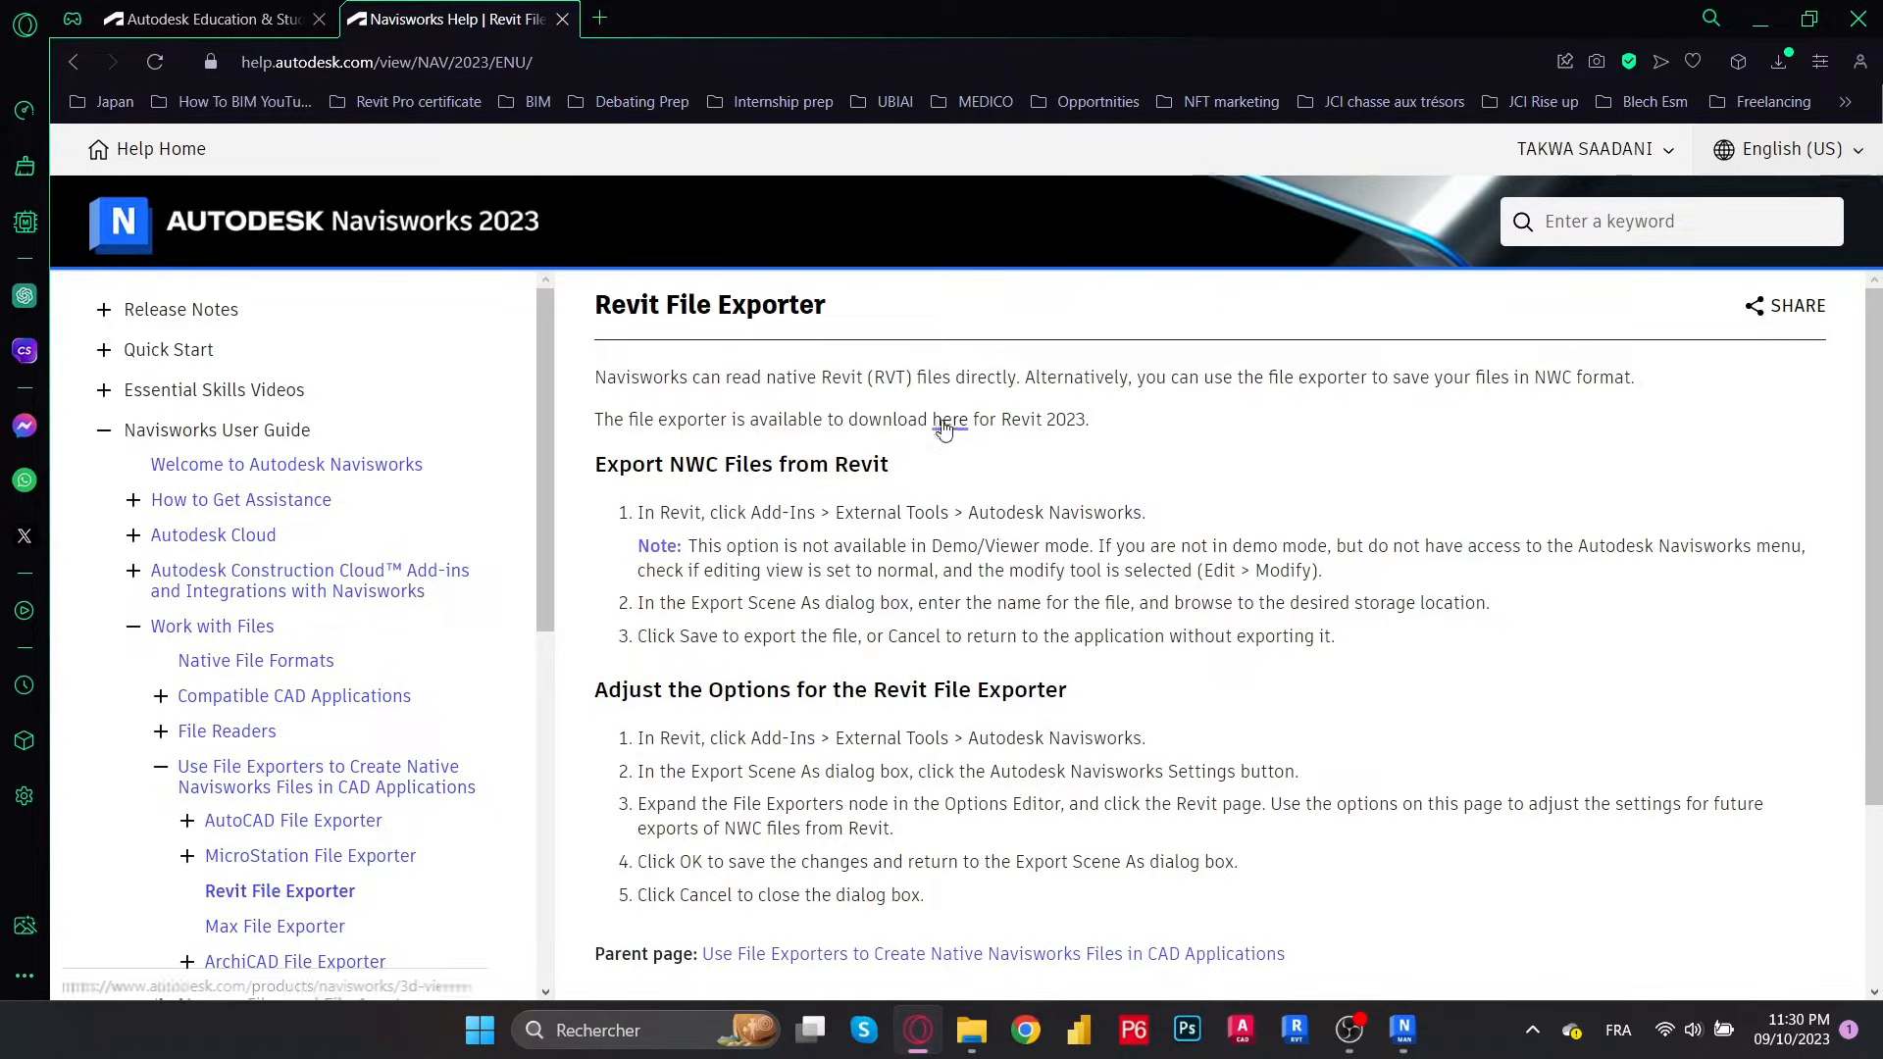
Open the NWC Export Utility page and download NavisworksExporters2024.exe
click(947, 419)
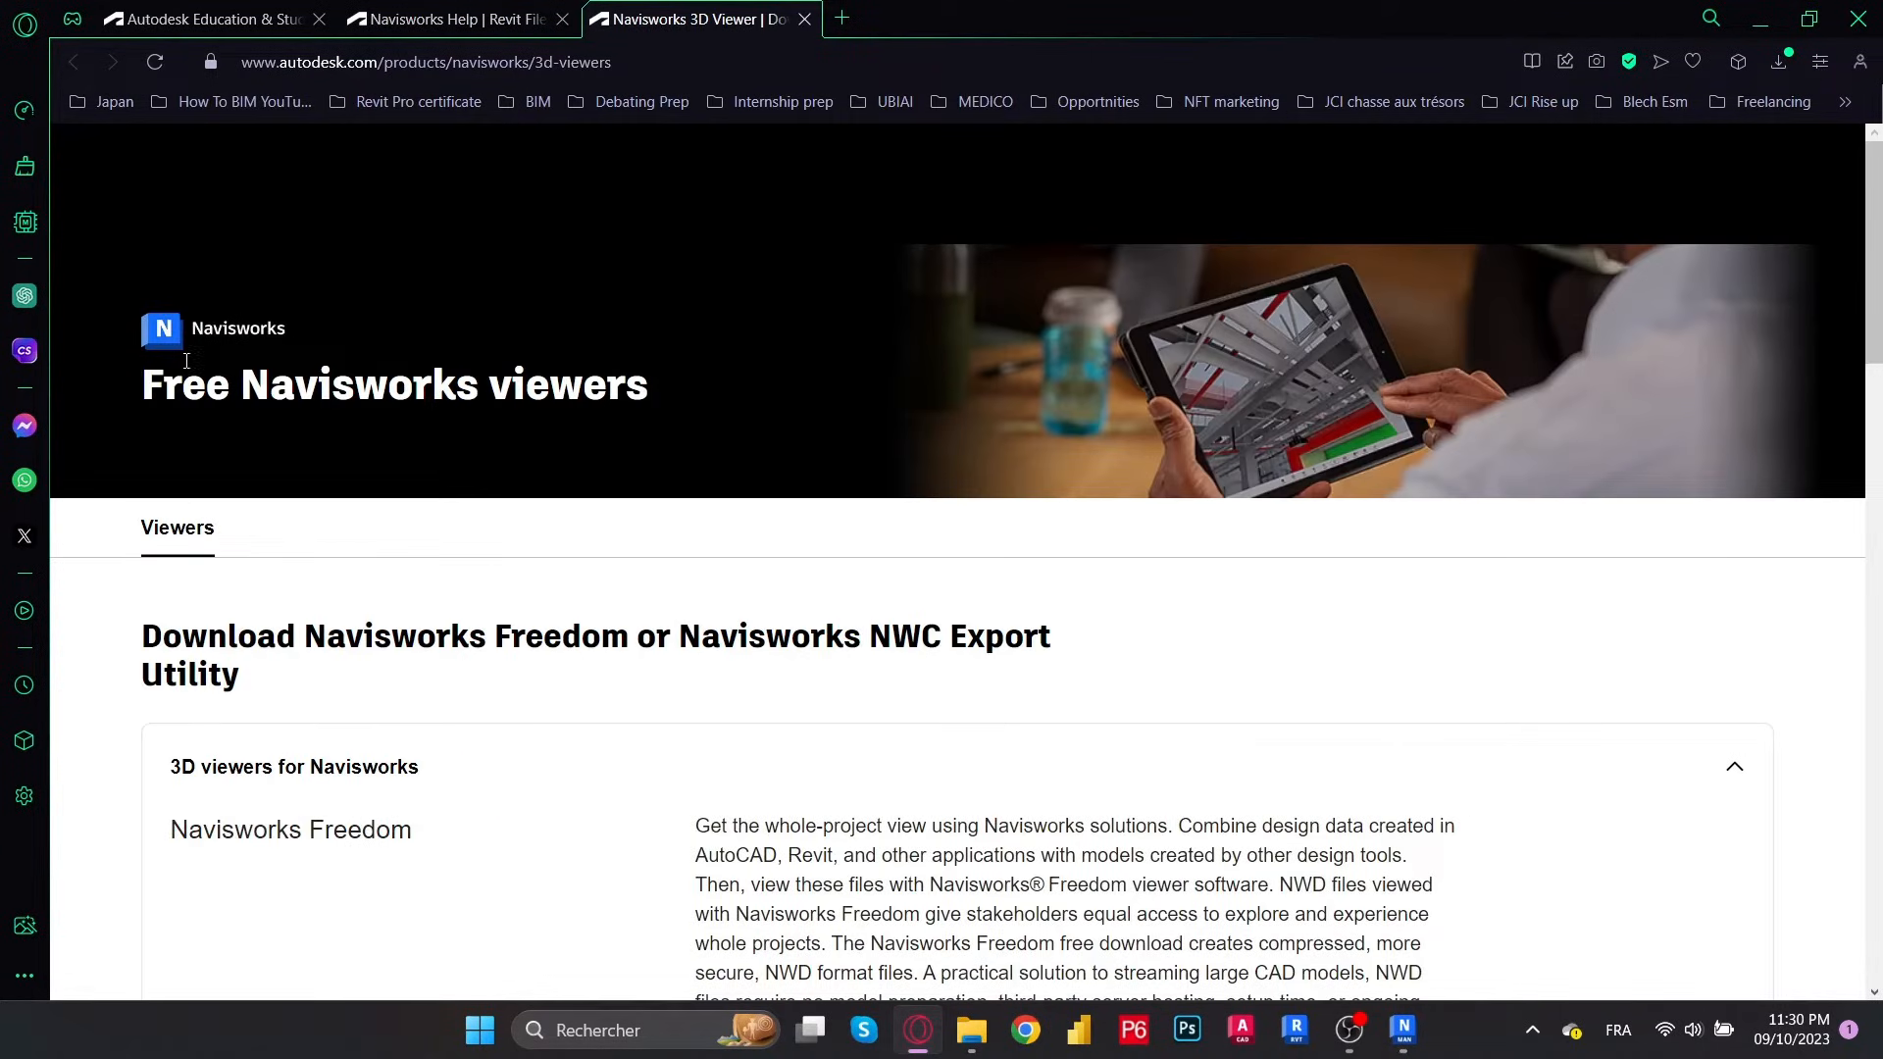
click(424, 63)
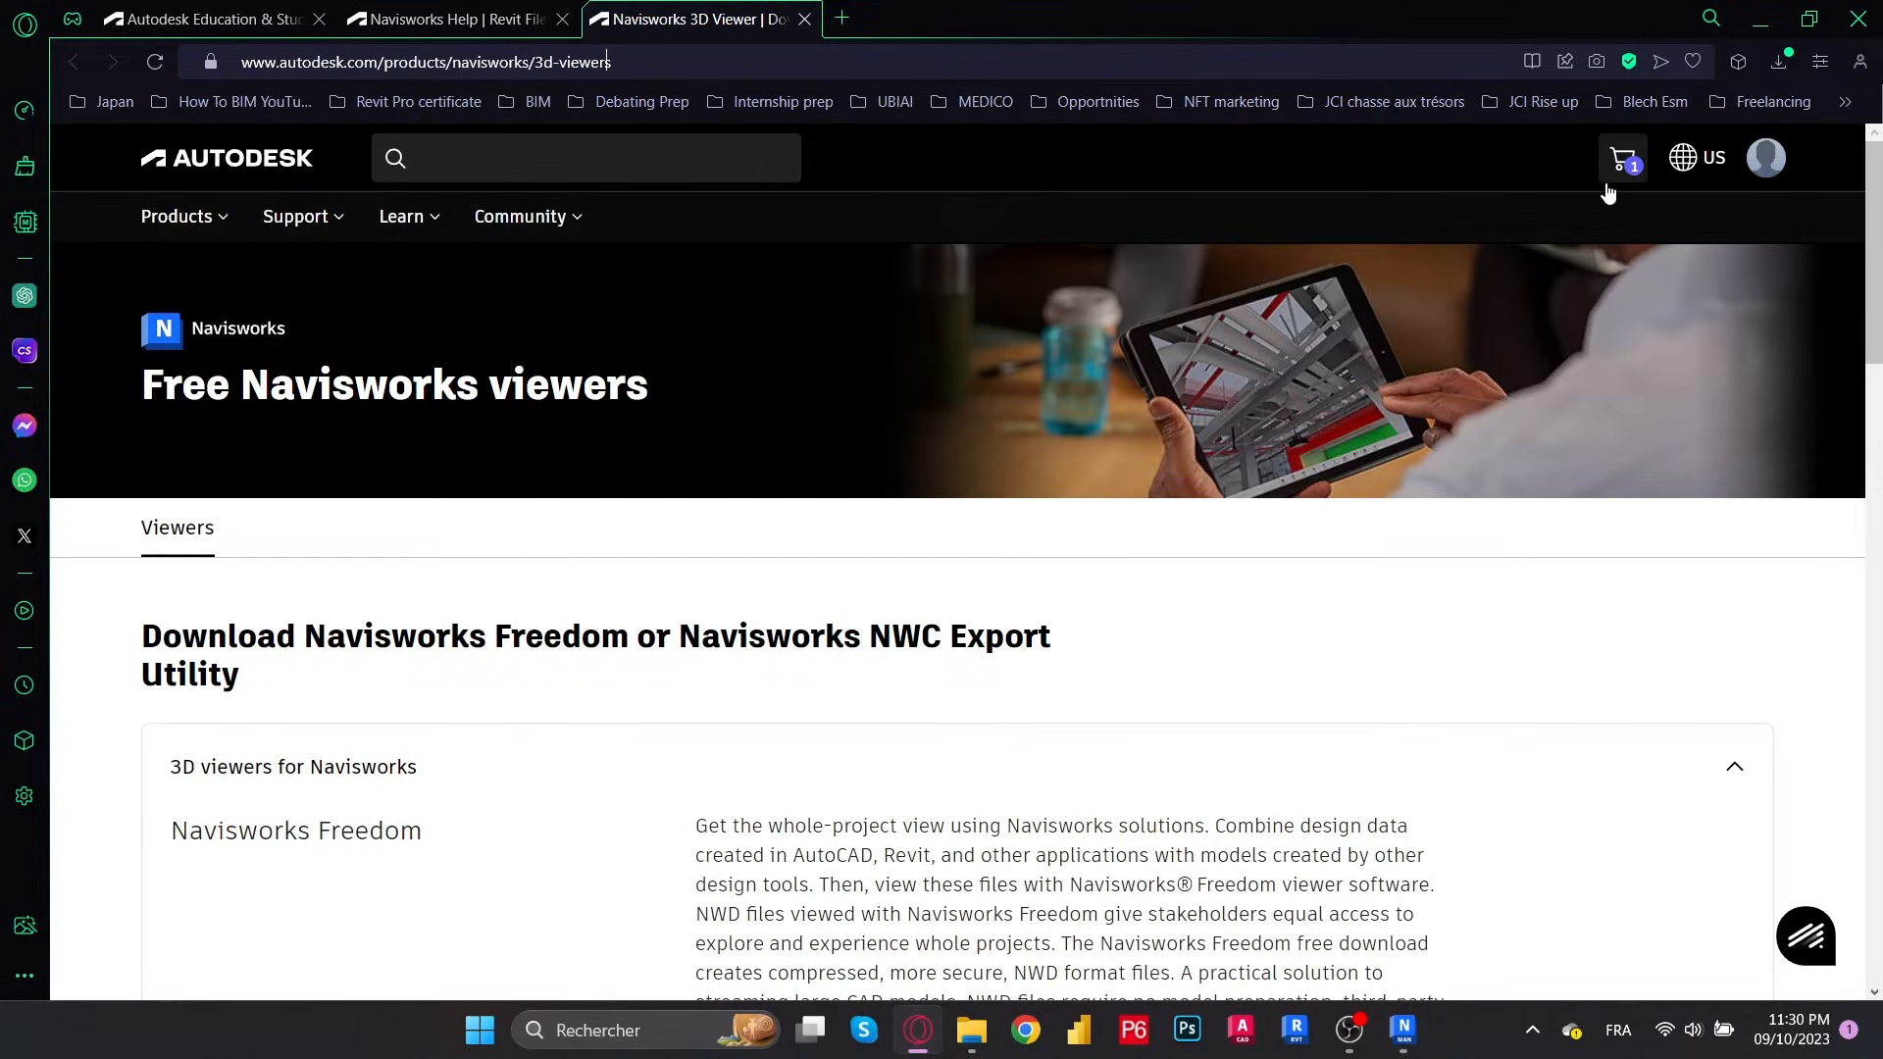
mouse_move(501, 767)
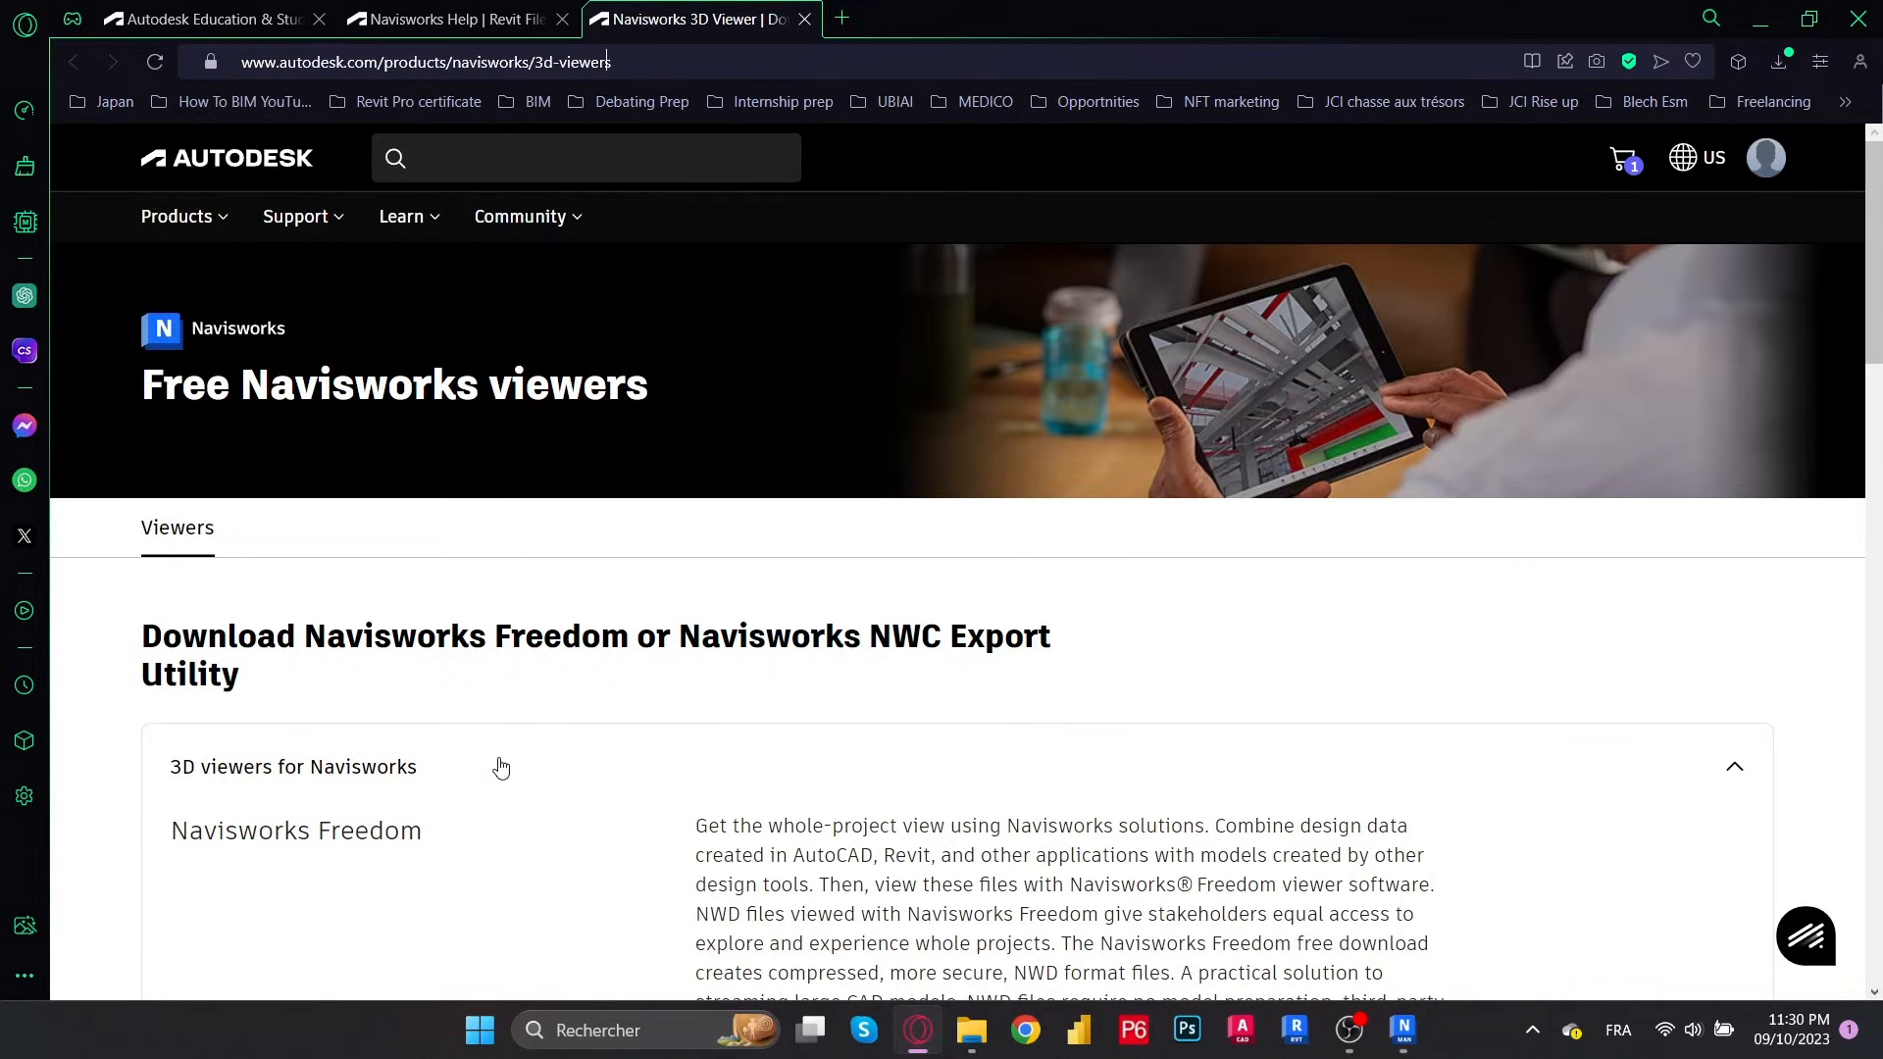
scroll(down, 3)
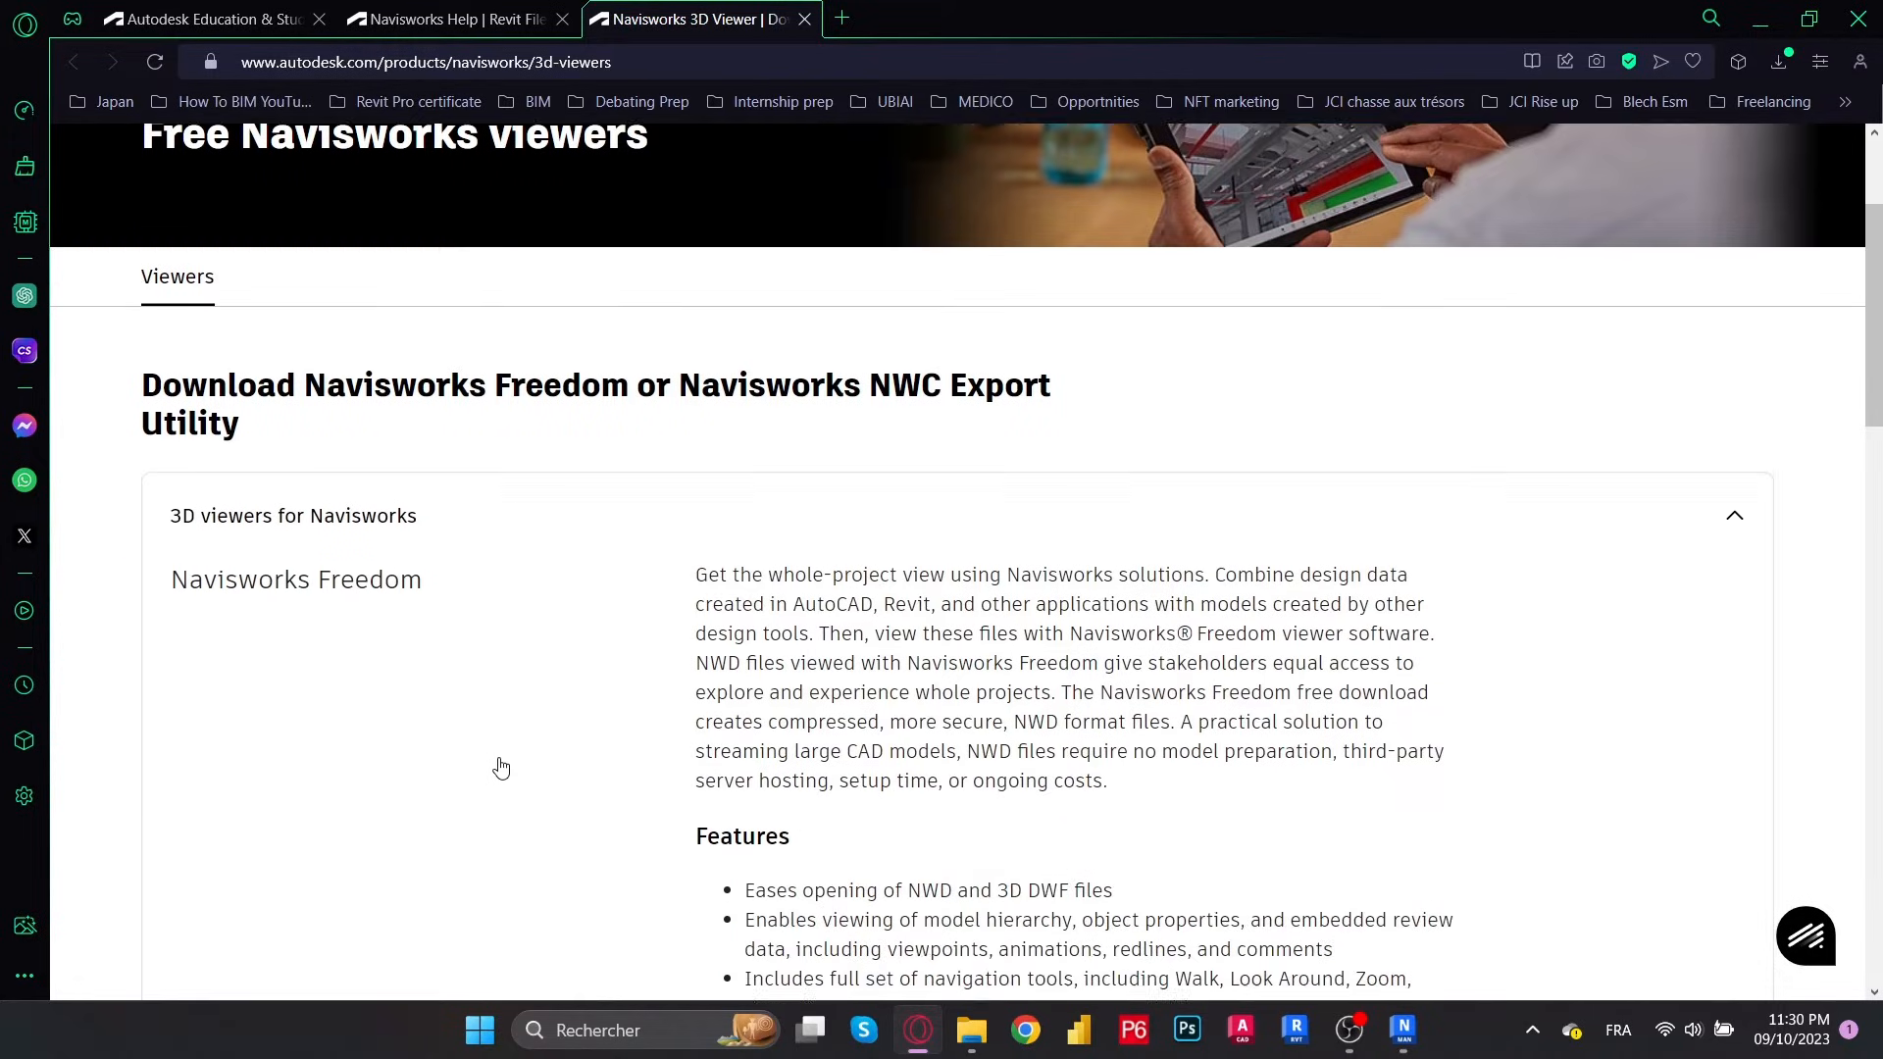
scroll(down, 3)
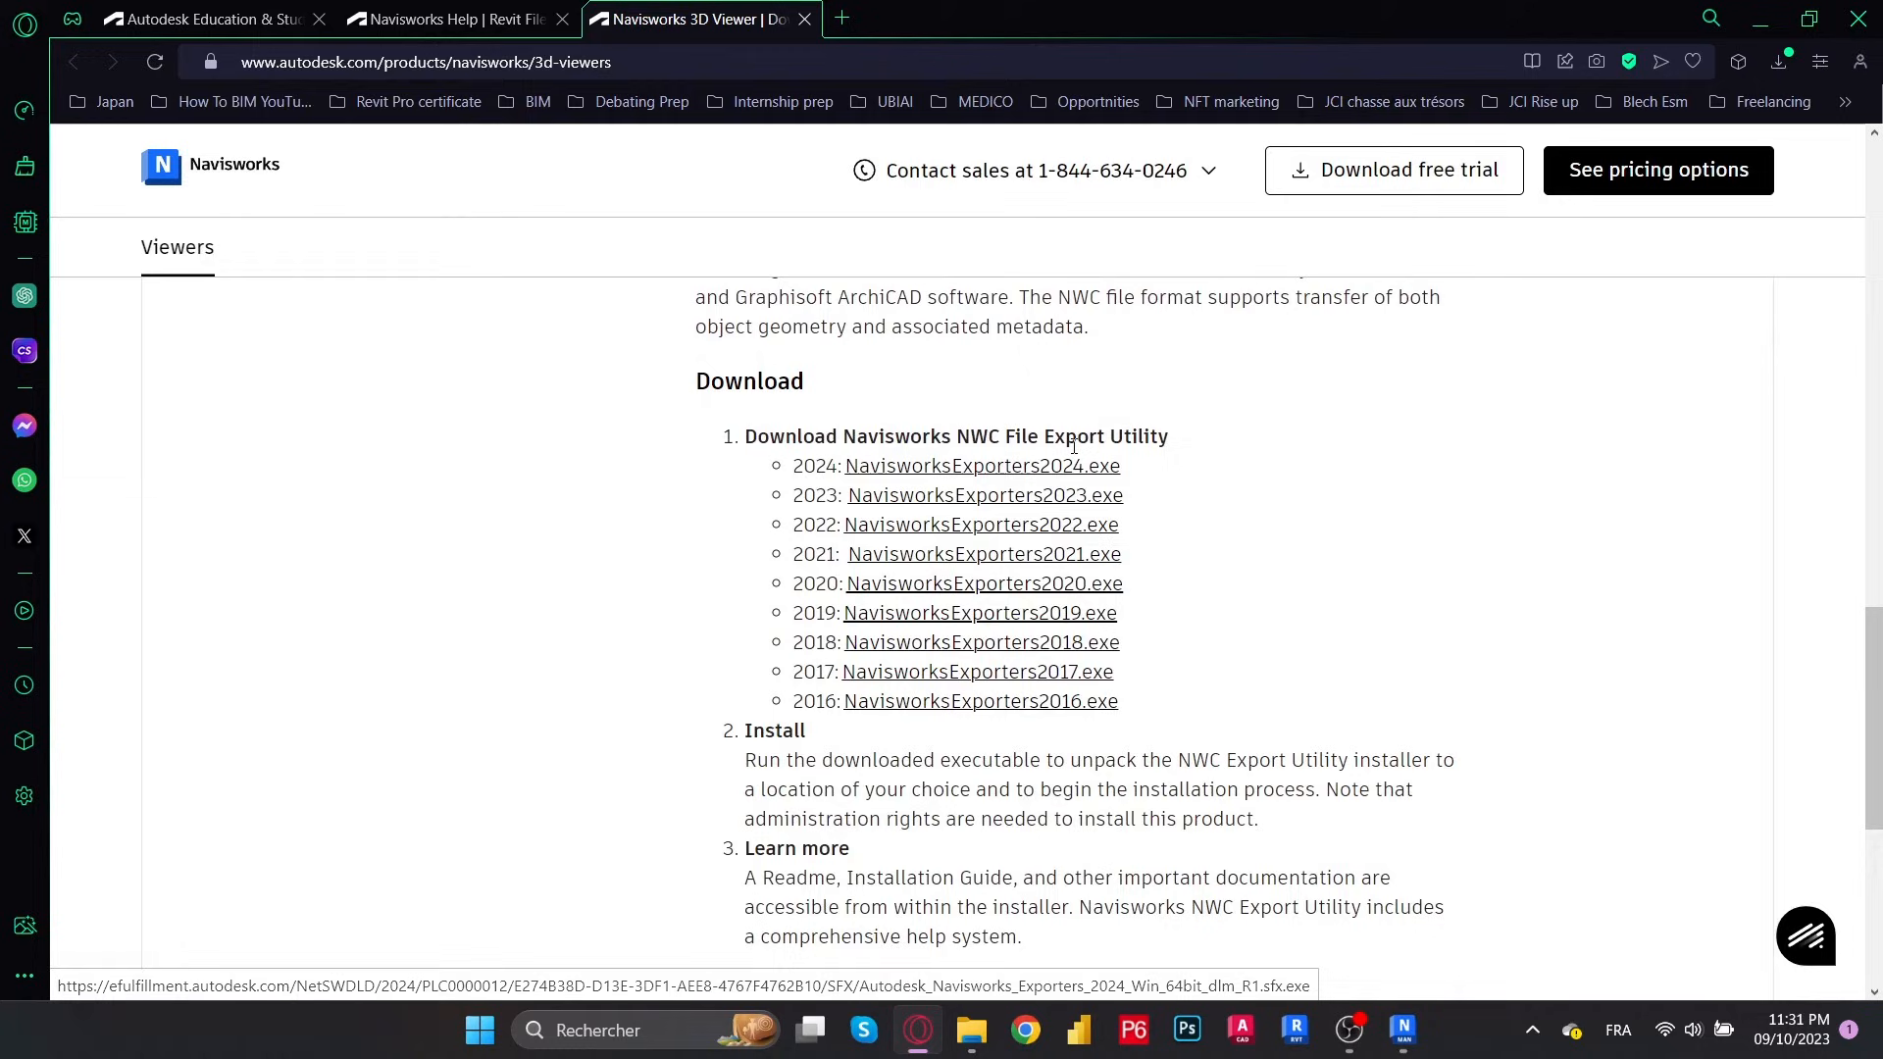
mouse_move(984, 553)
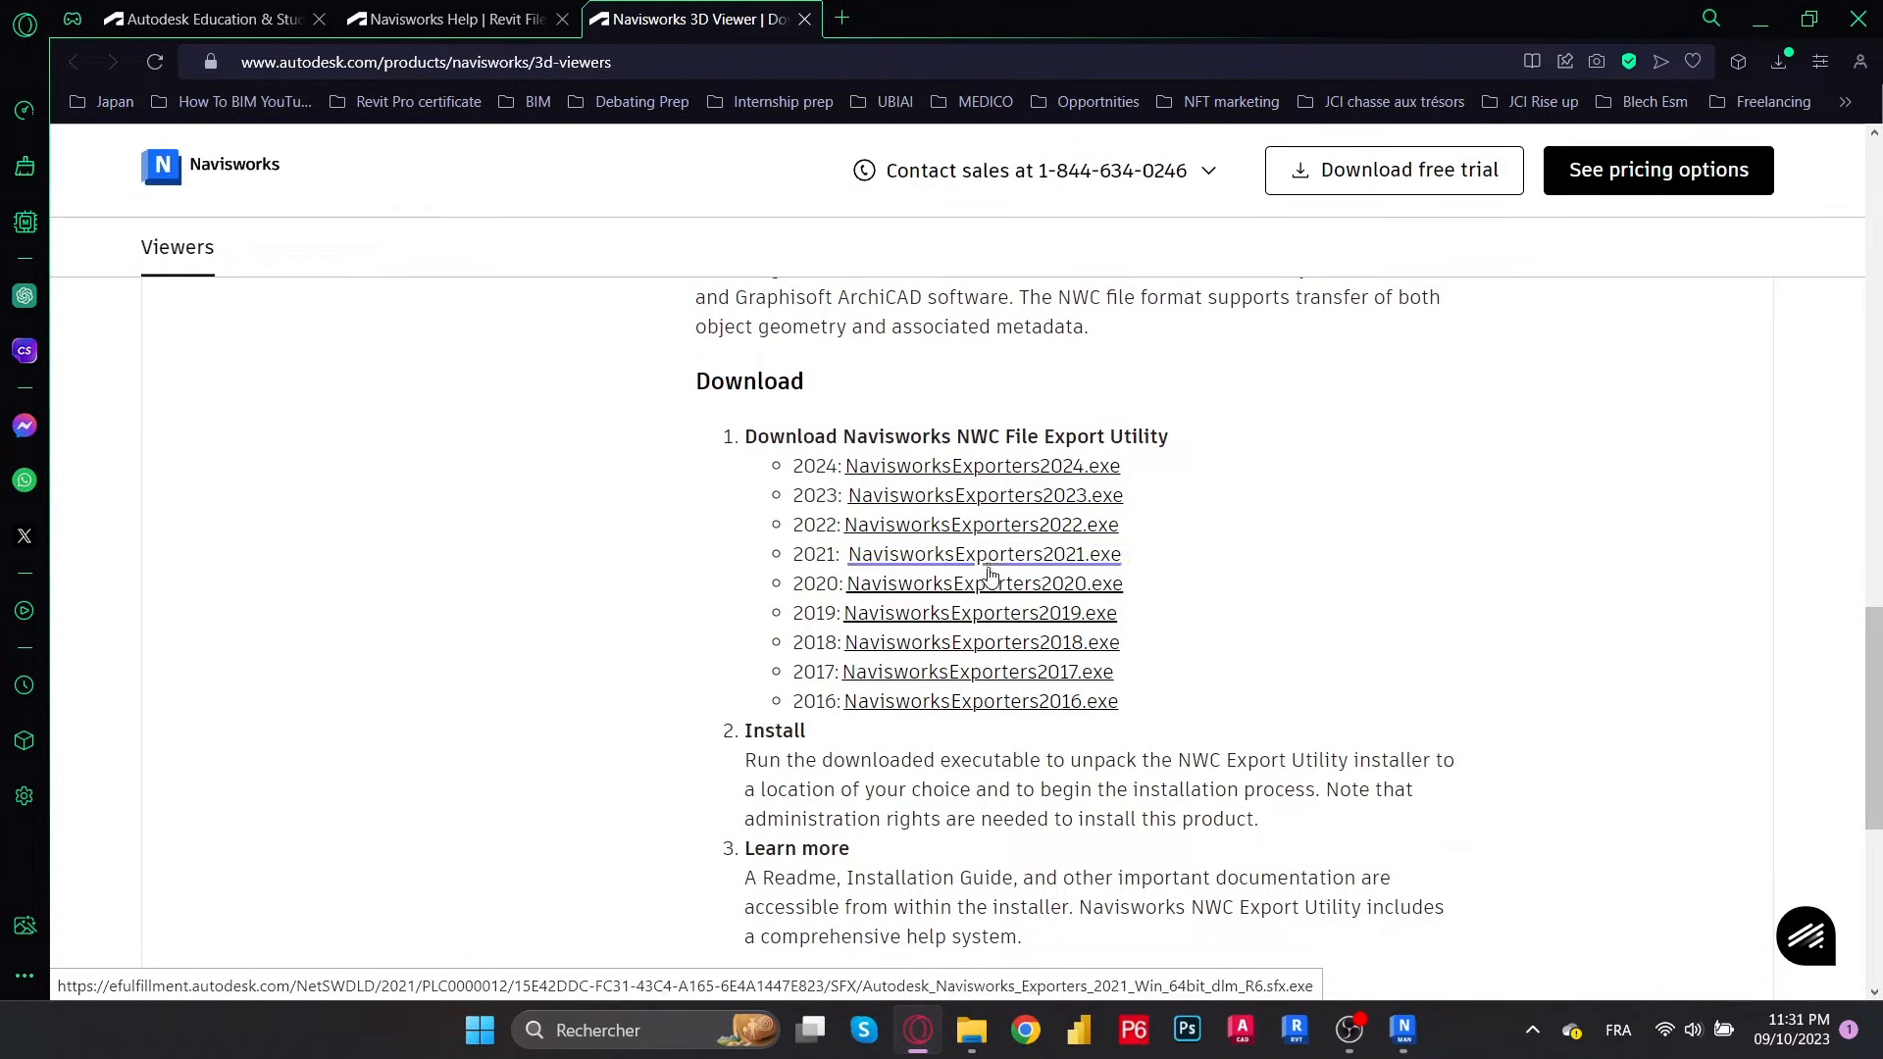
mouse_move(981, 466)
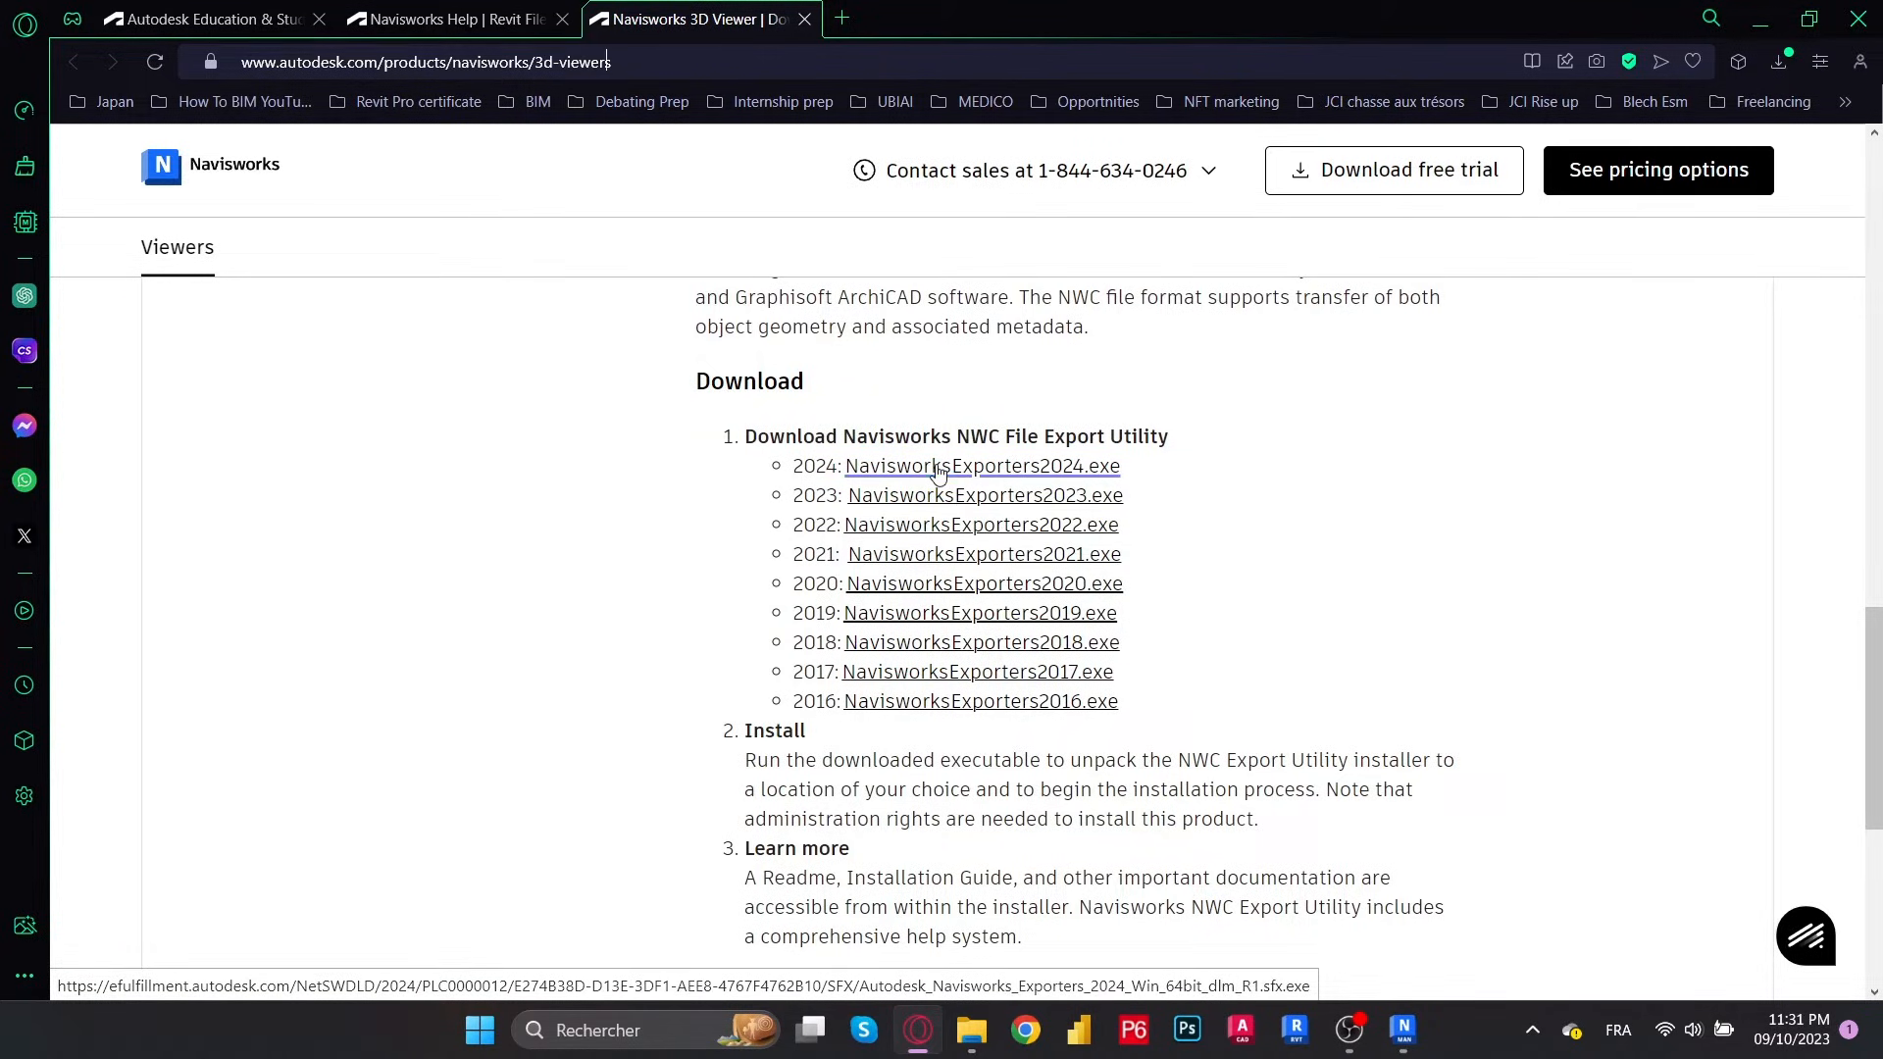
click(981, 466)
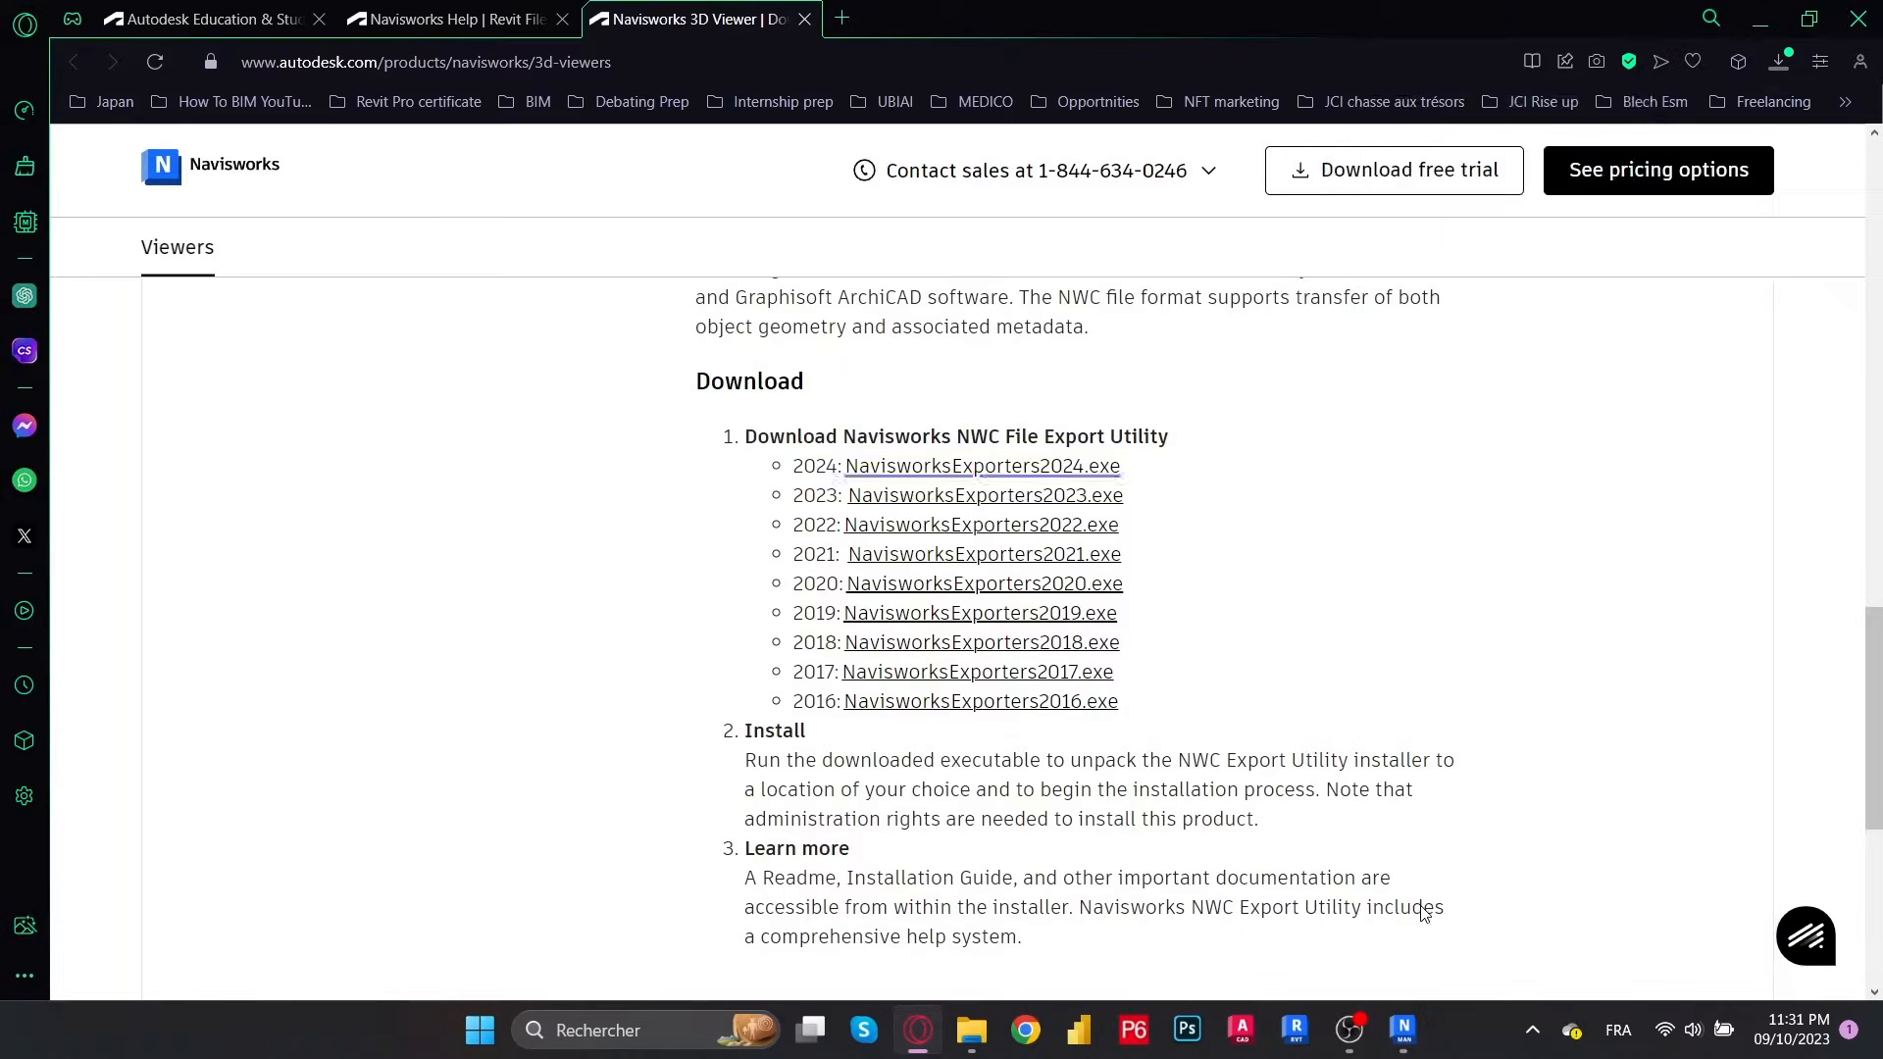
click(981, 466)
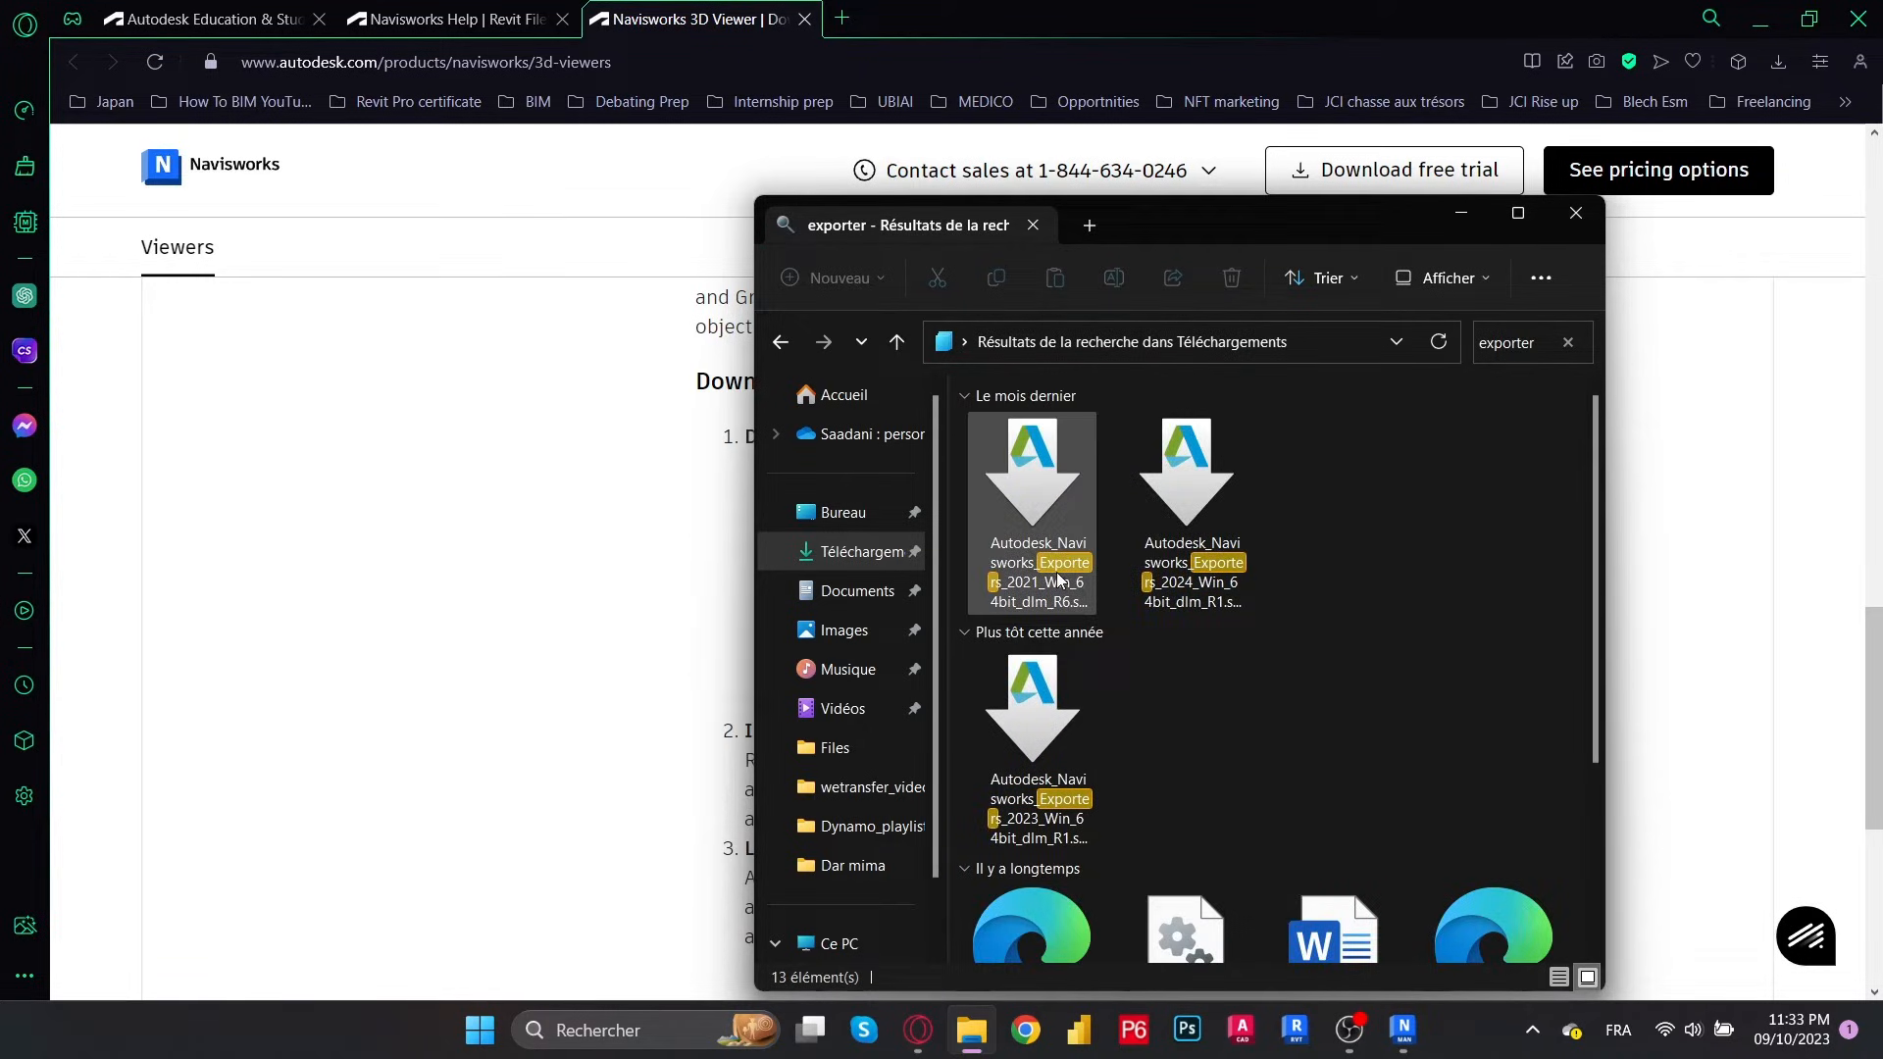
Run the 2024 exporter installer and extract it to C:\Autodesk\
click(1183, 469)
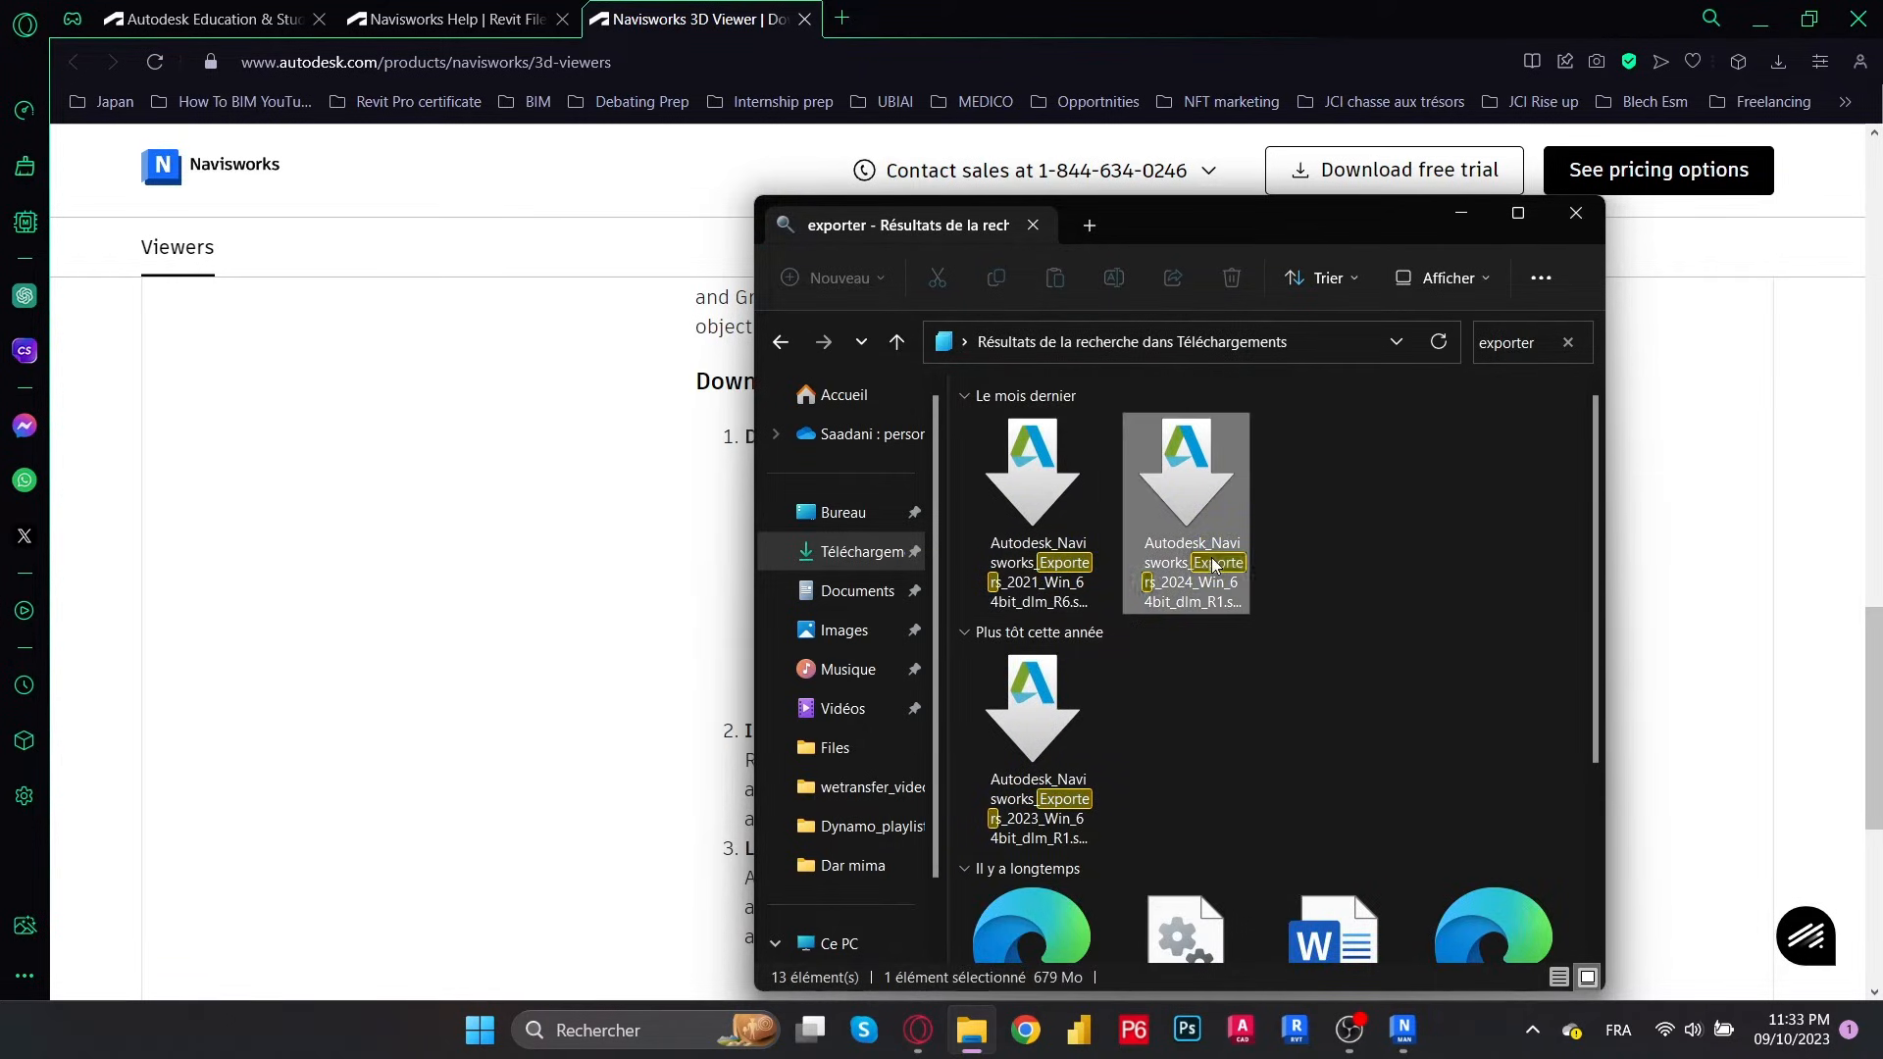
right_click(1185, 510)
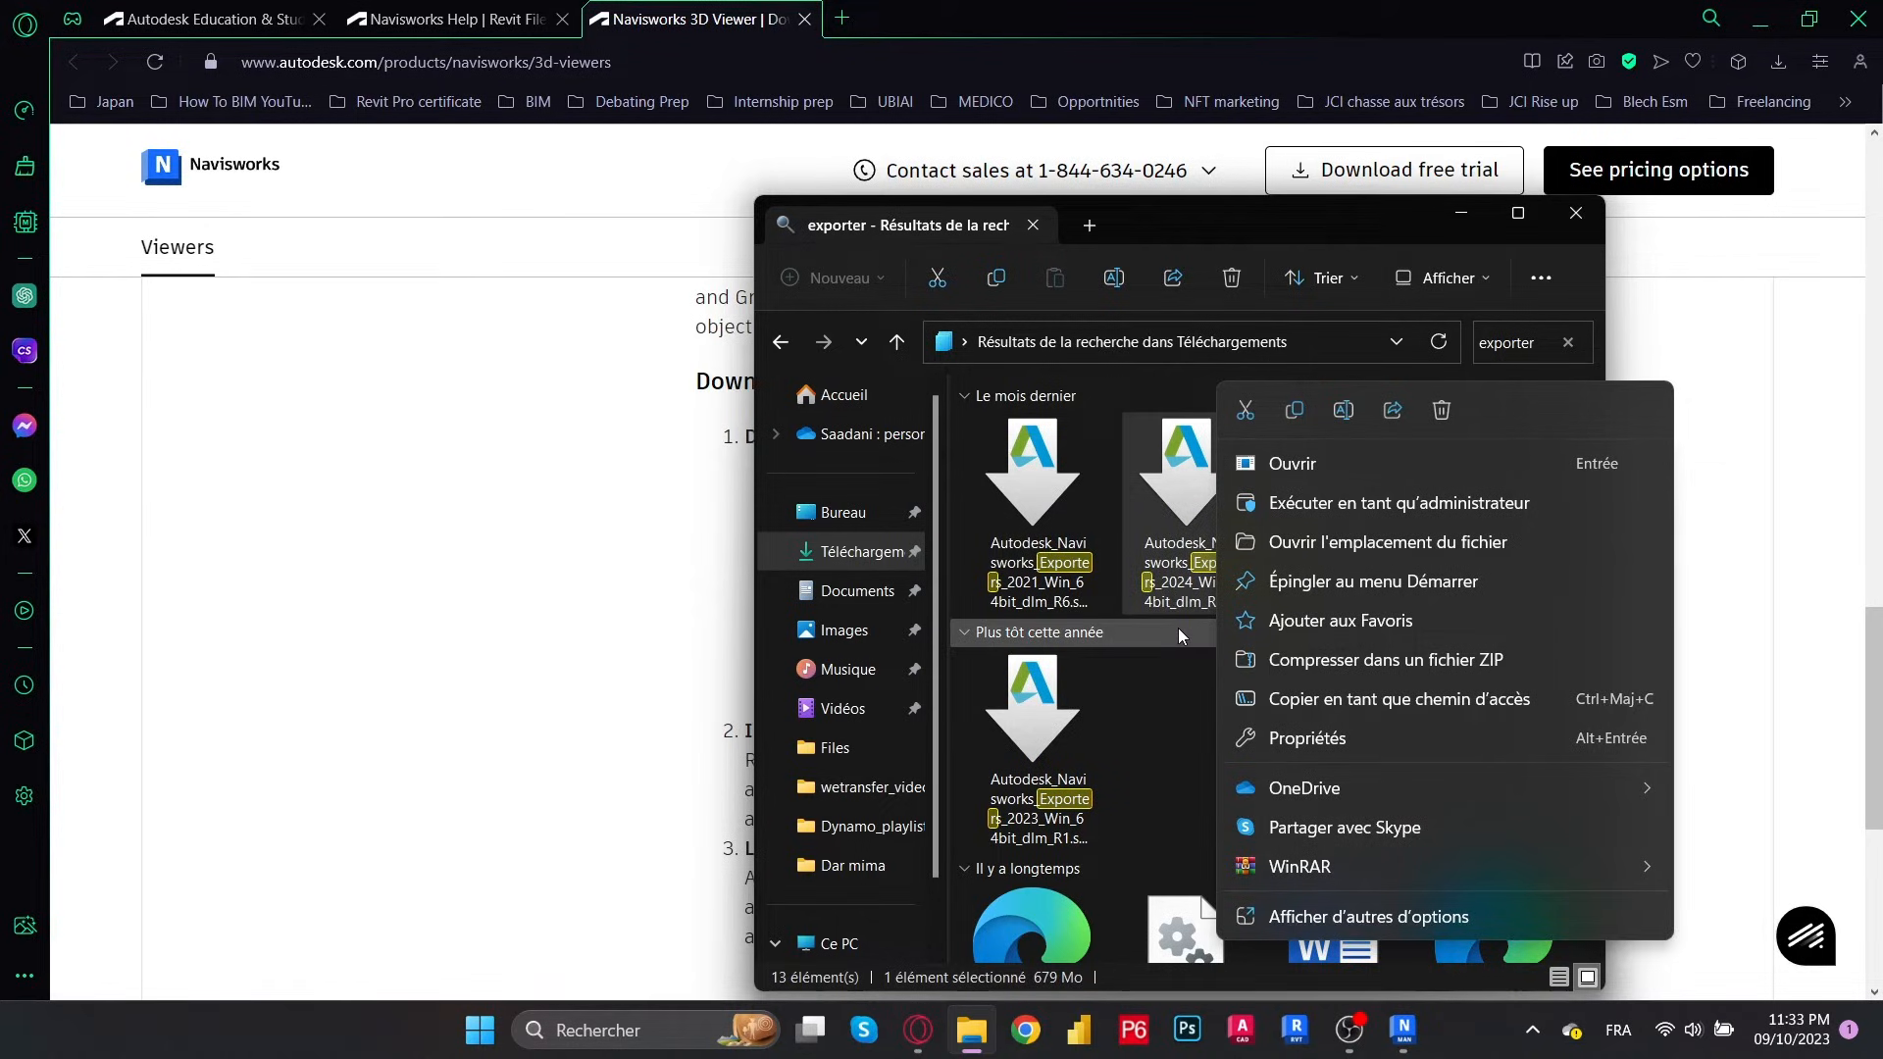
mouse_move(1366, 510)
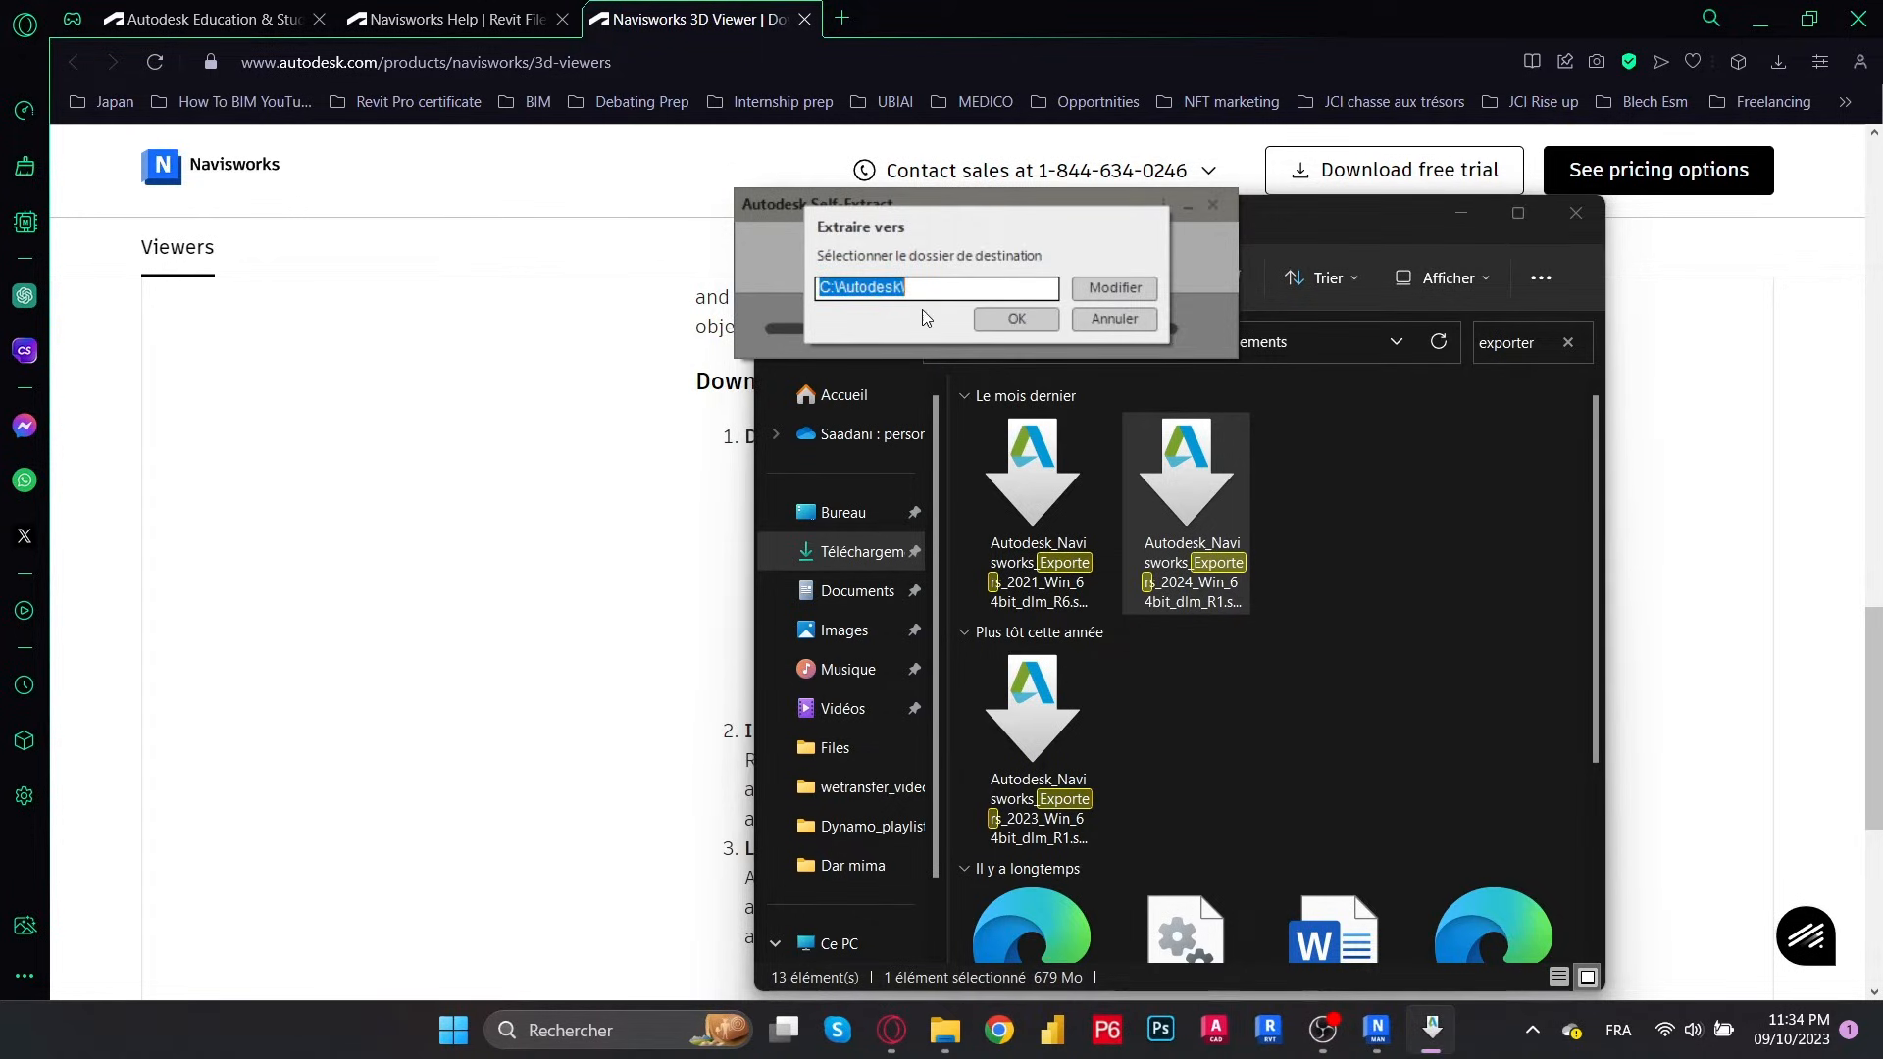
click(1015, 317)
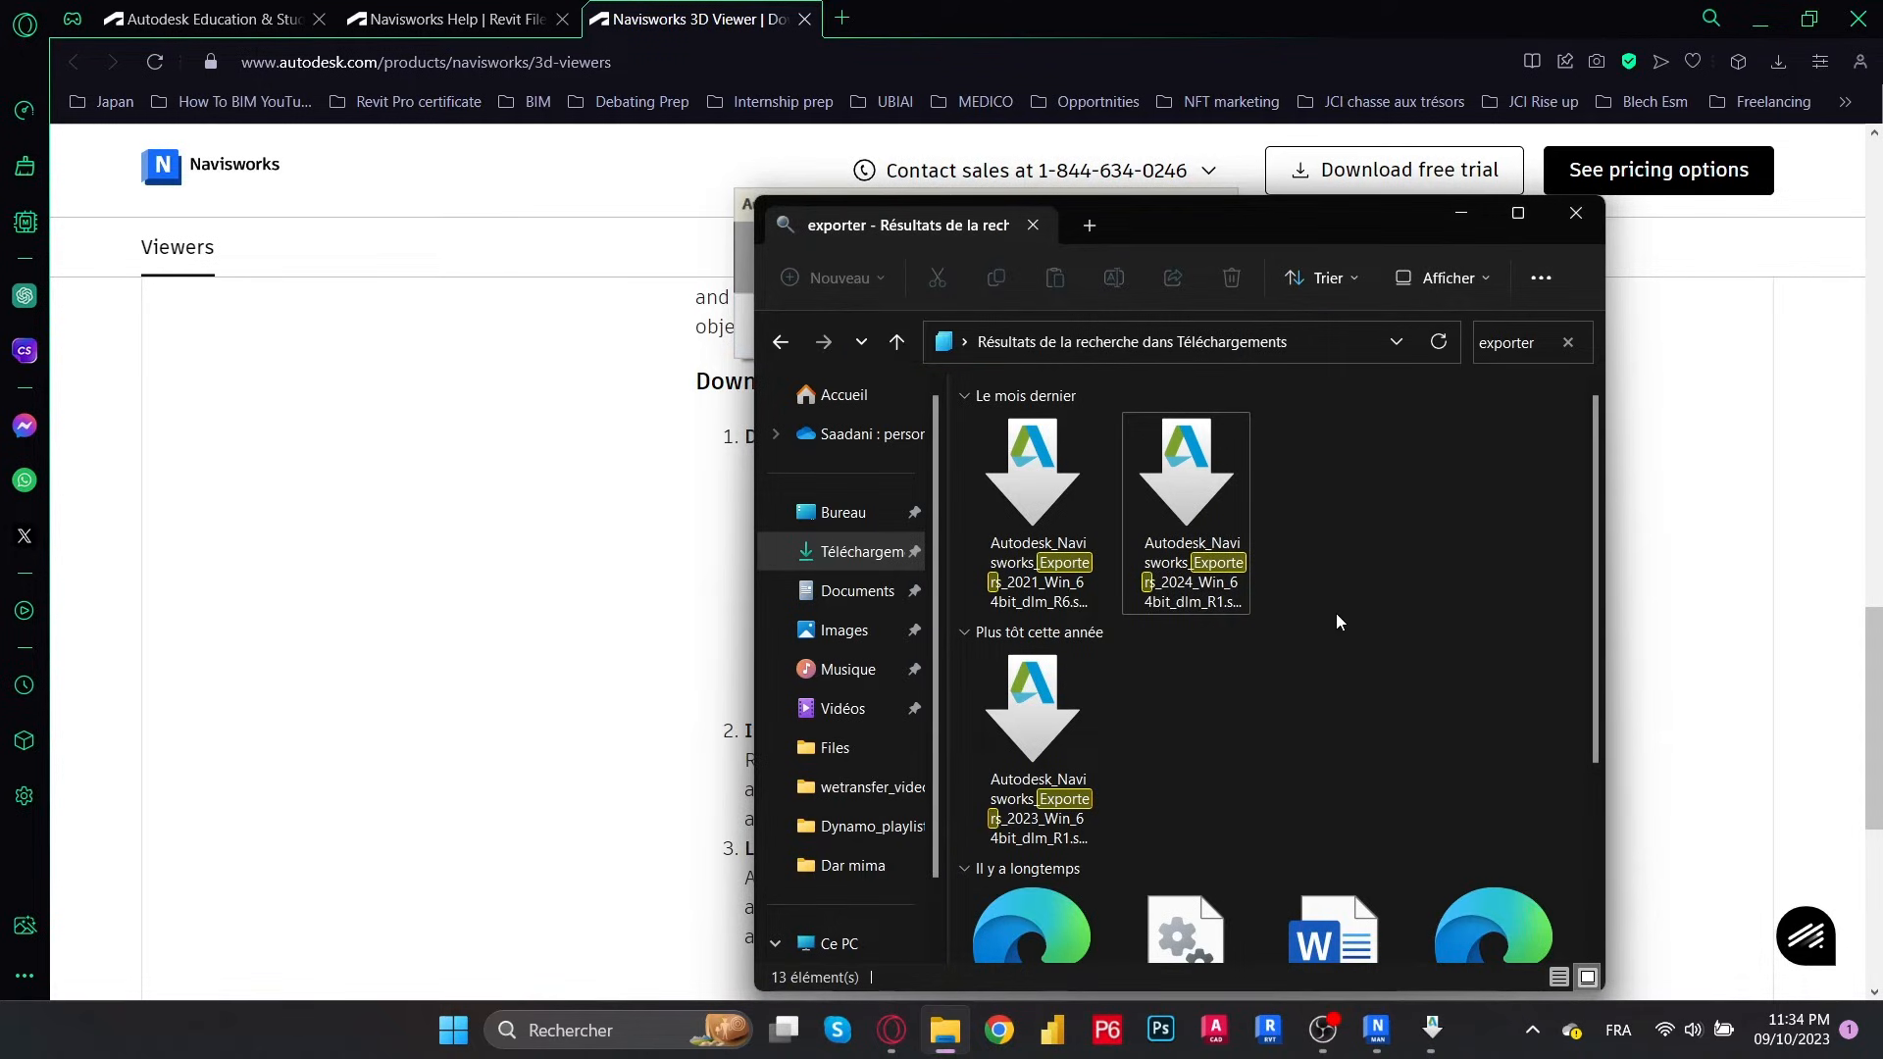
mouse_move(1426, 806)
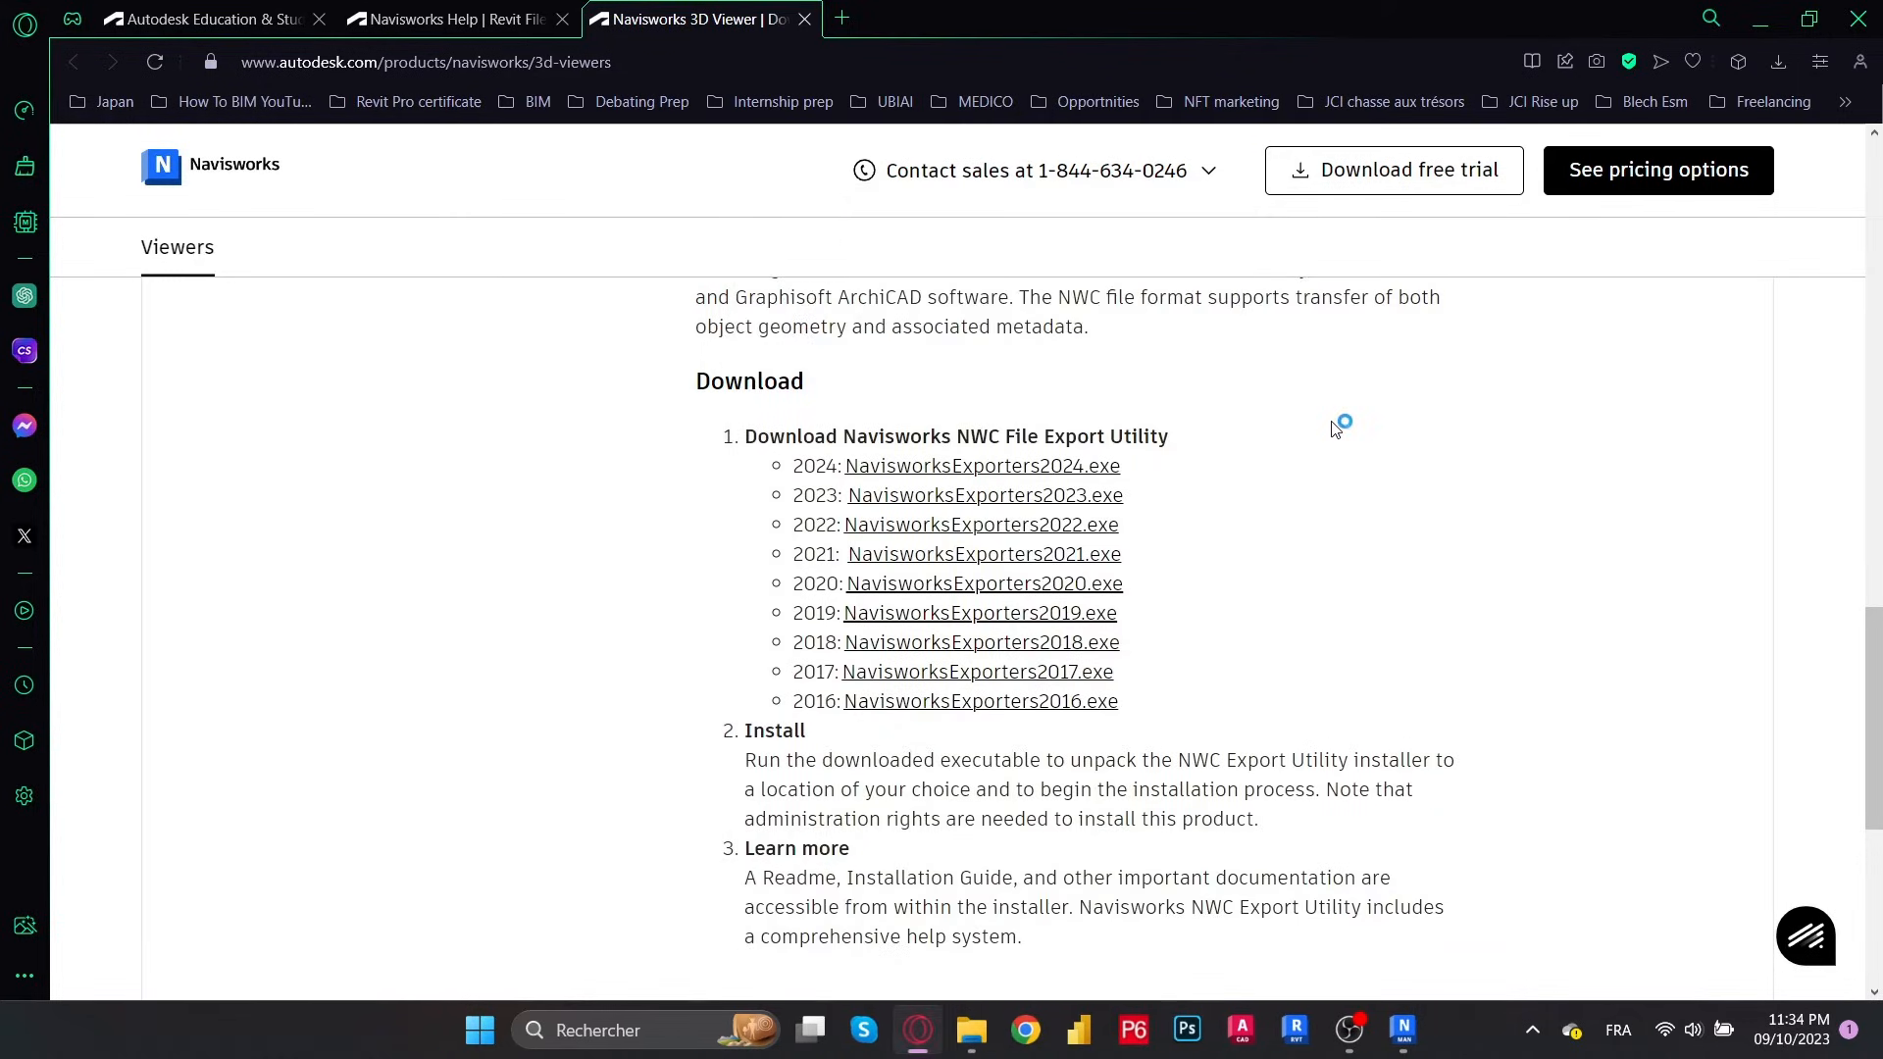
mouse_move(1508, 464)
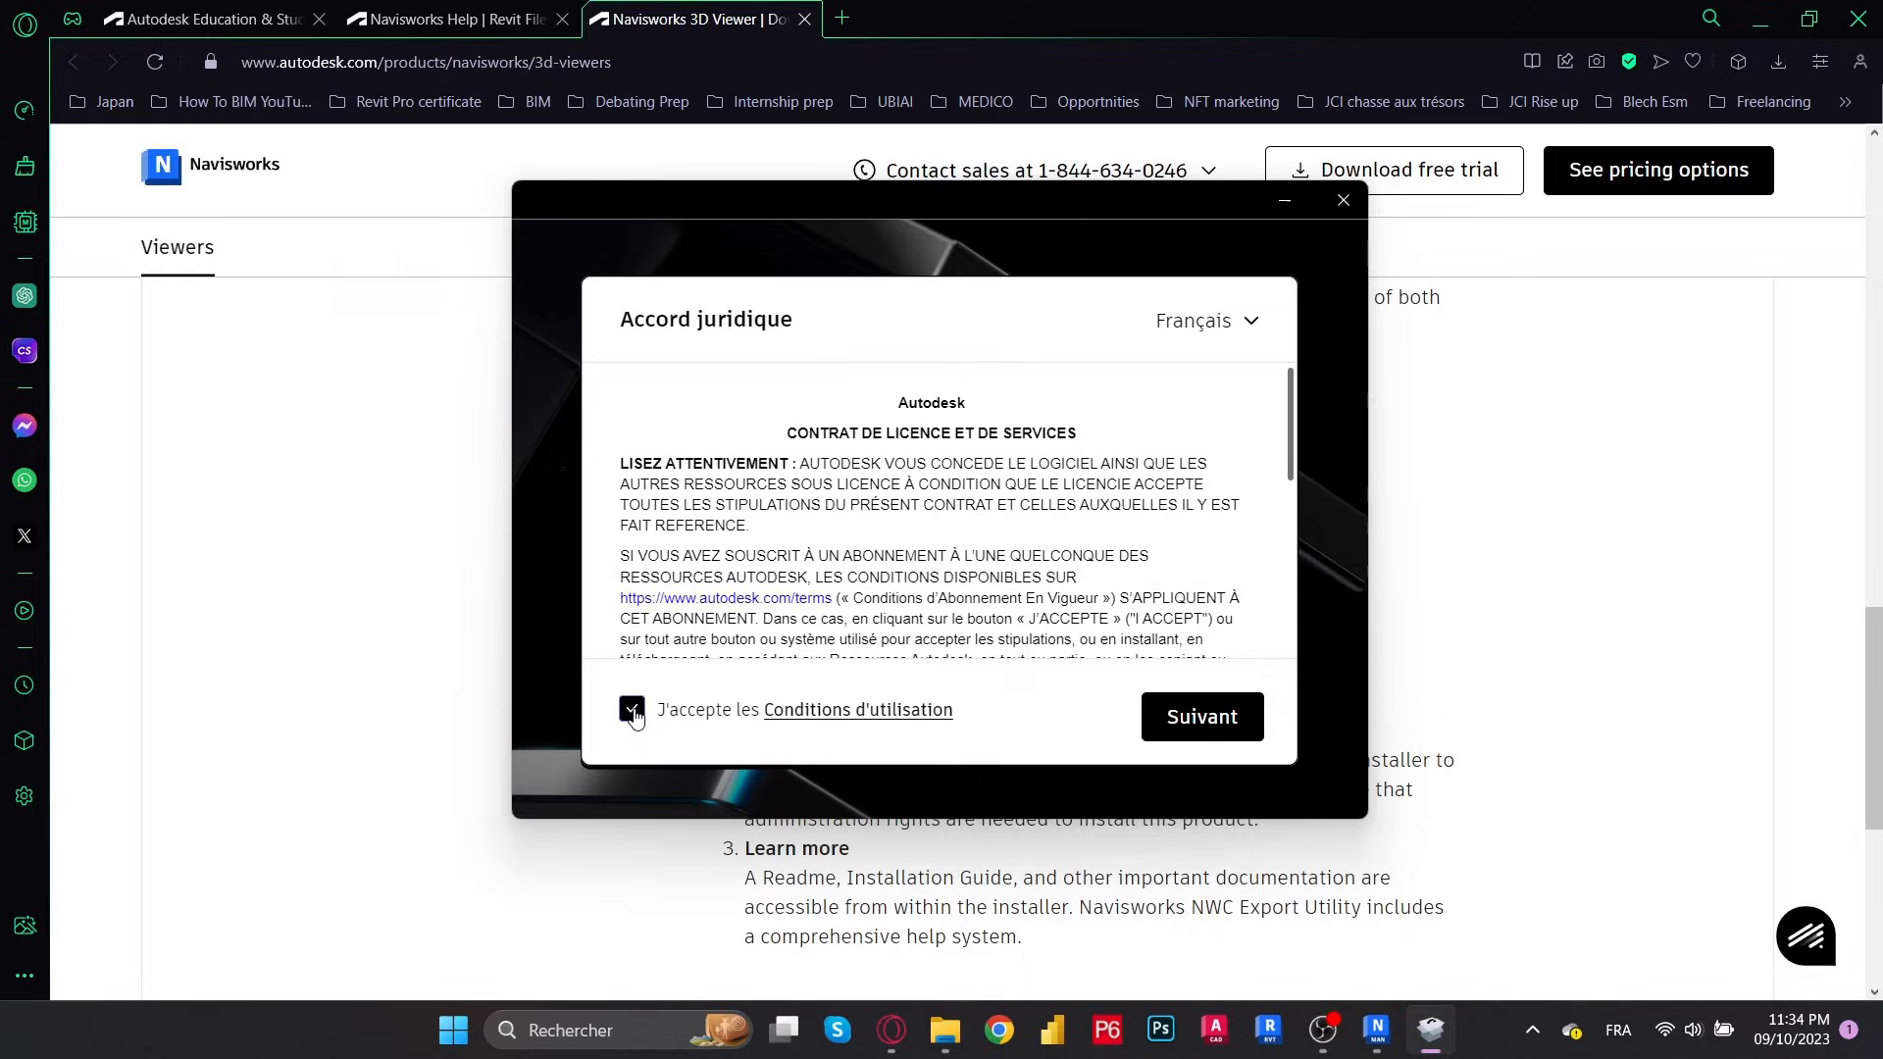
Accept the license terms and finish the Navisworks Exporters 2024 installation
click(1199, 716)
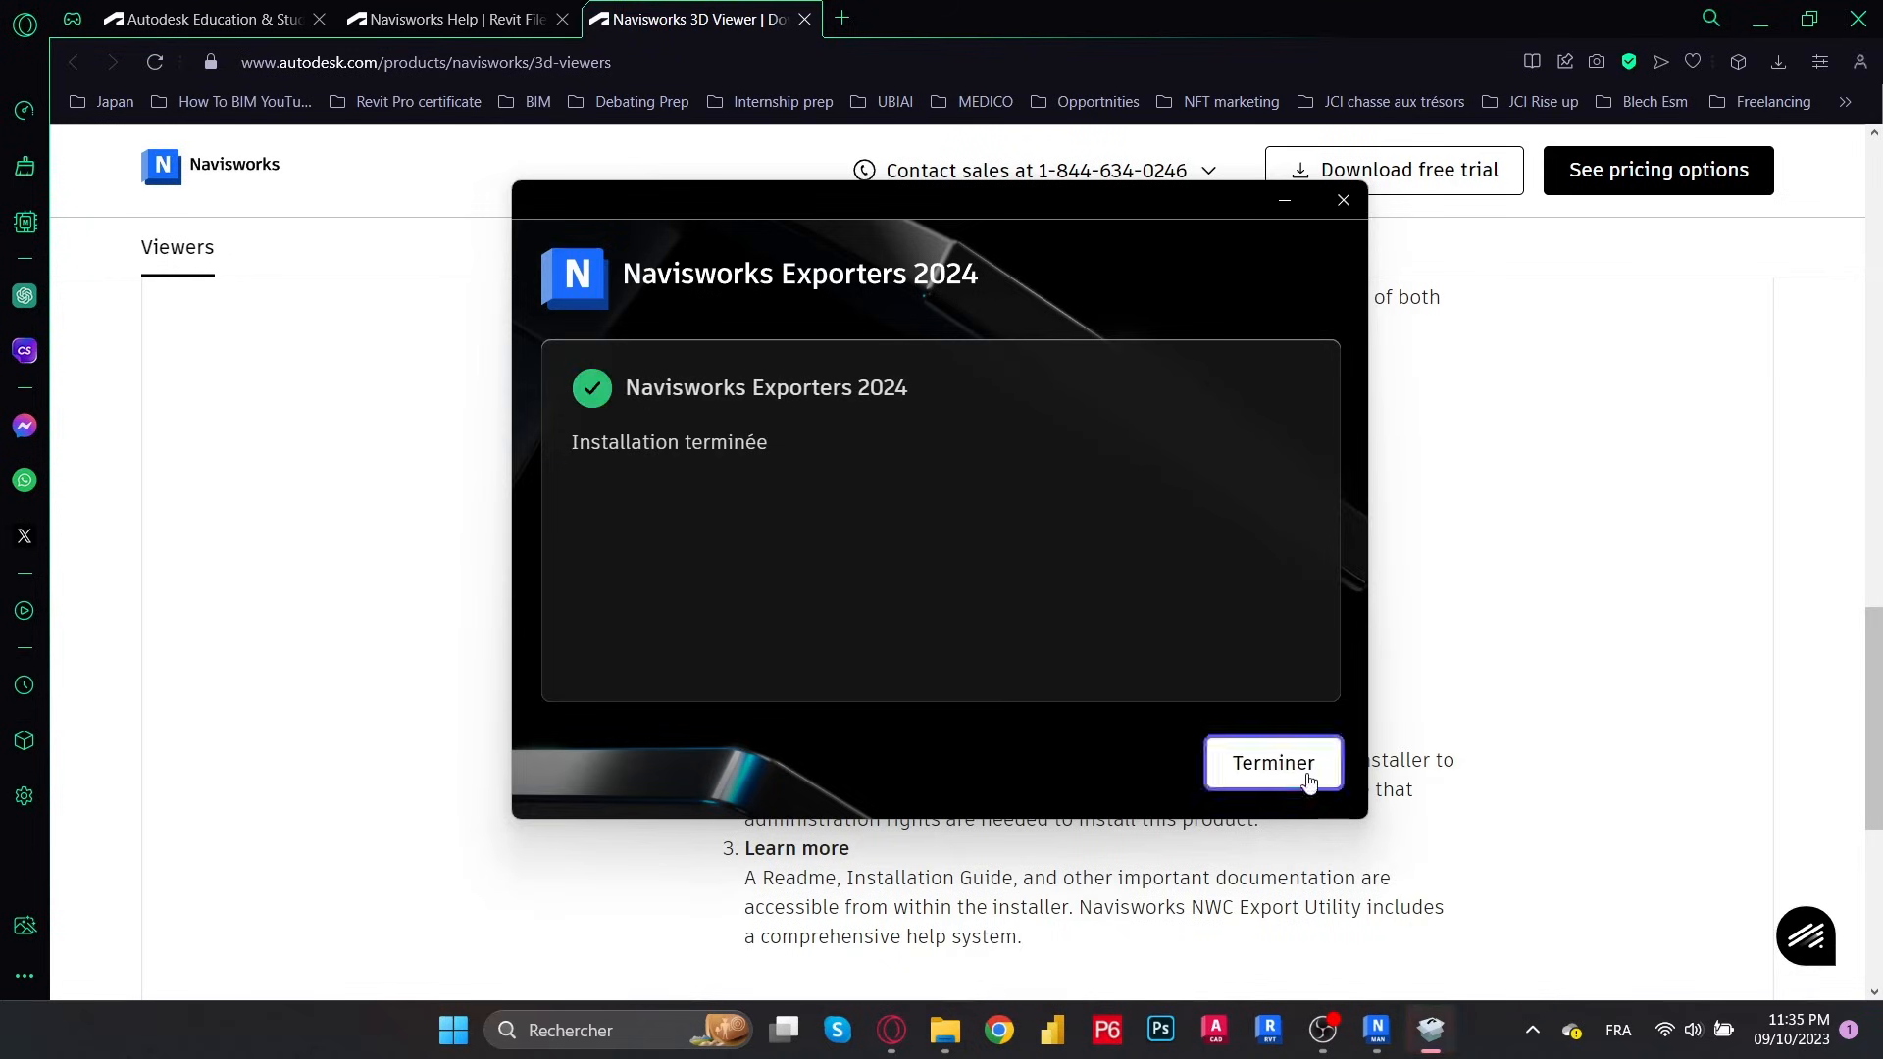
click(1272, 763)
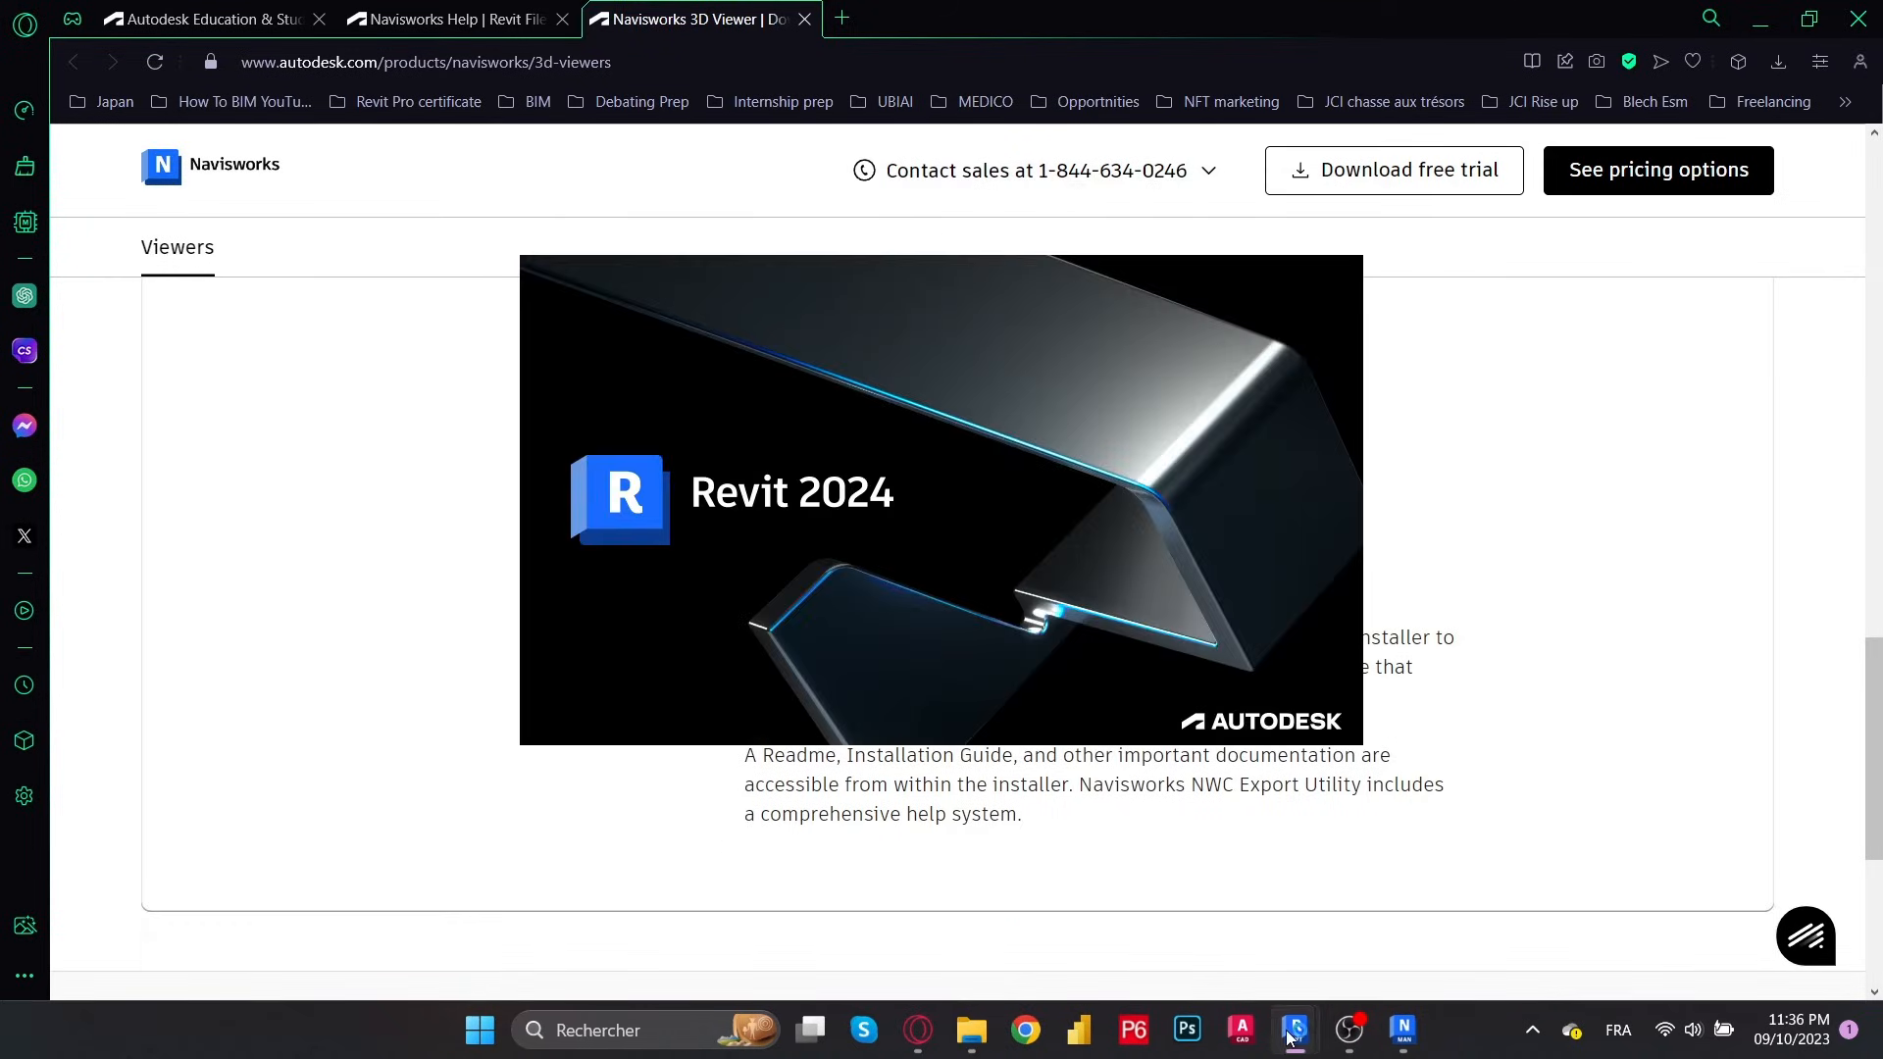
Launch Revit 2024 from the taskbar
click(1294, 1029)
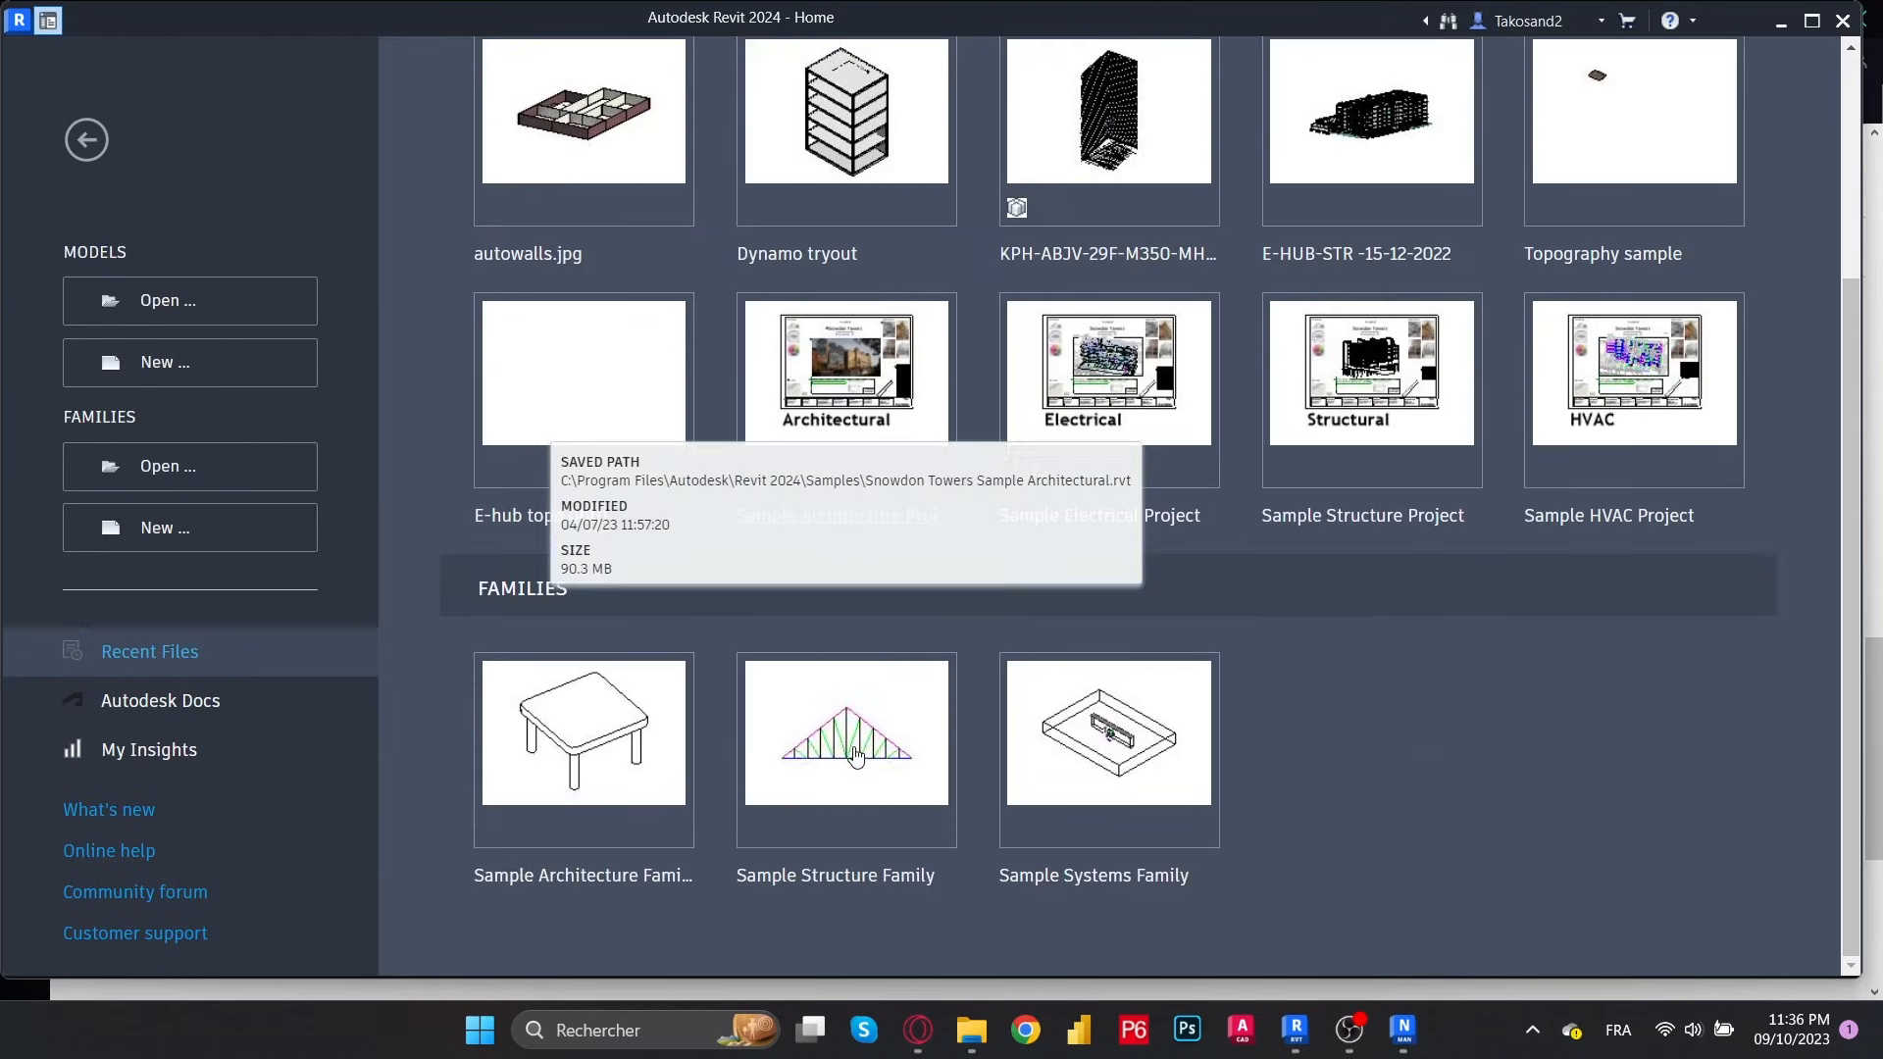
mouse_move(616, 160)
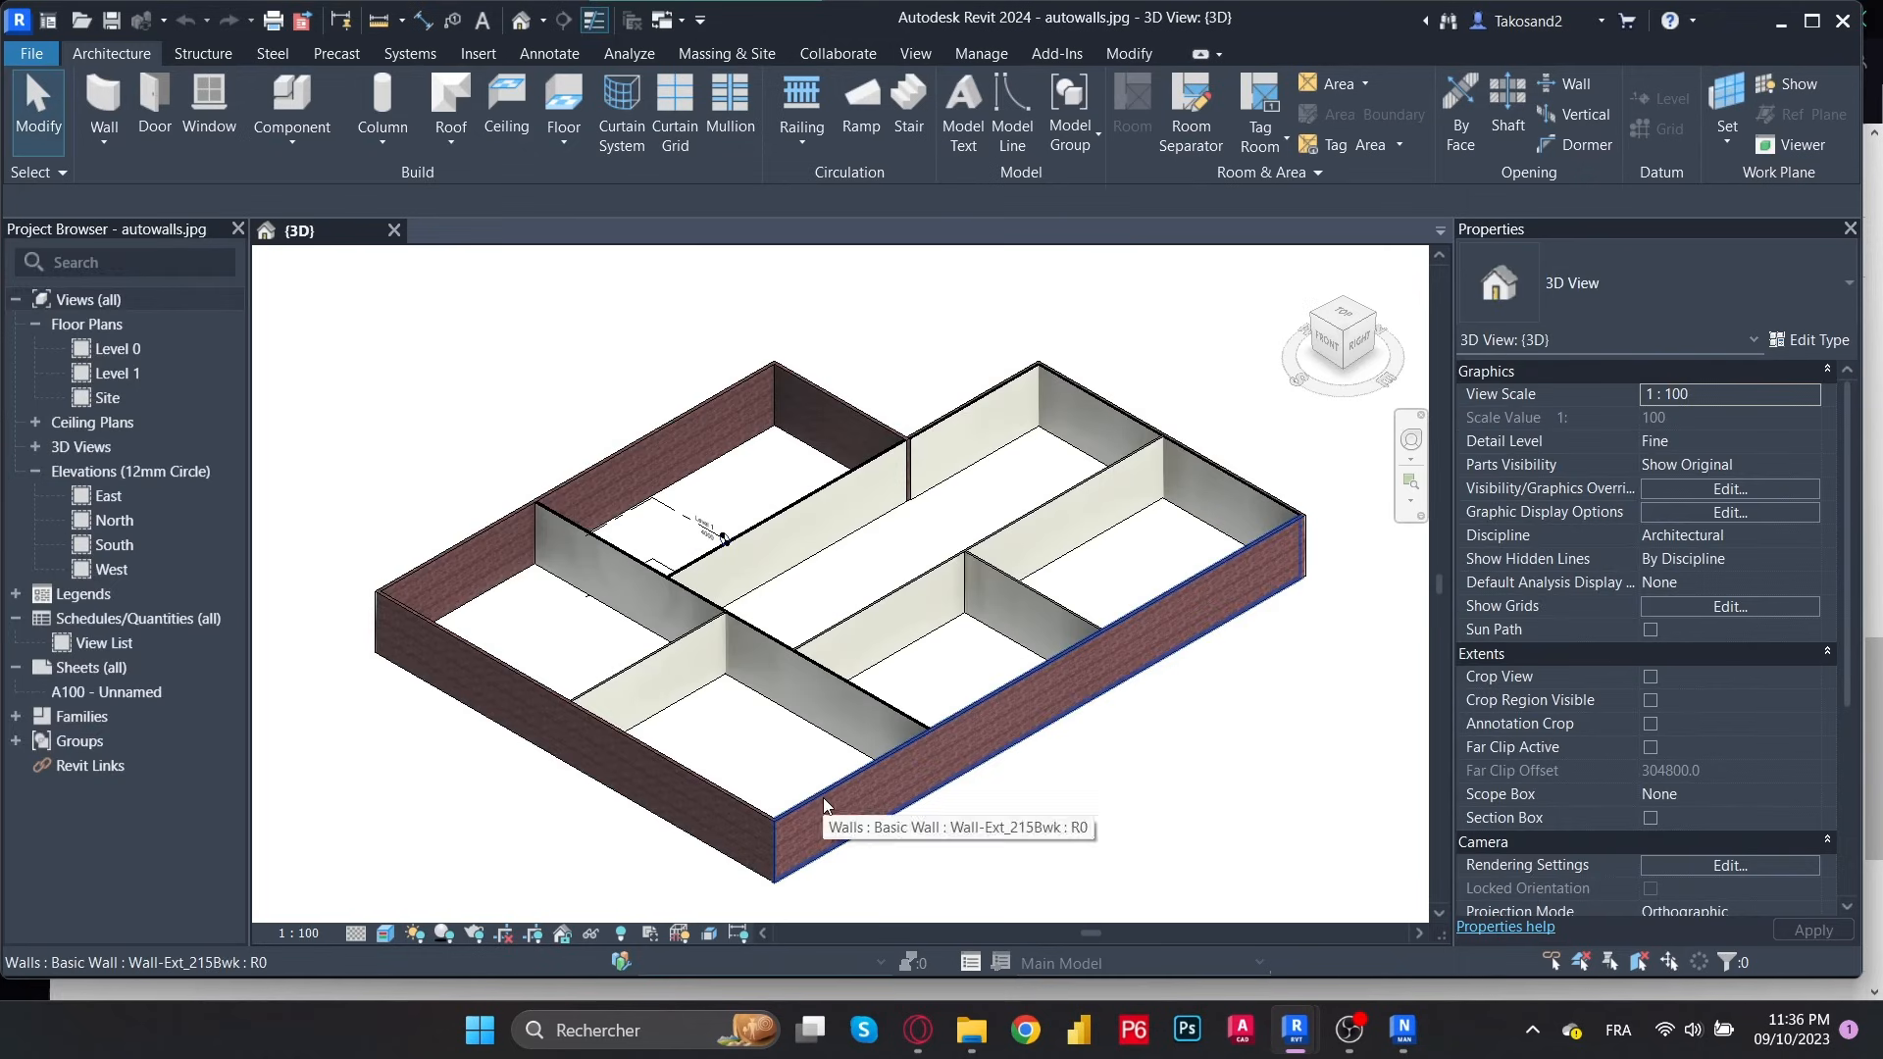
Check Add-Ins > External Tools, then reach File > Export > NWC
click(1055, 53)
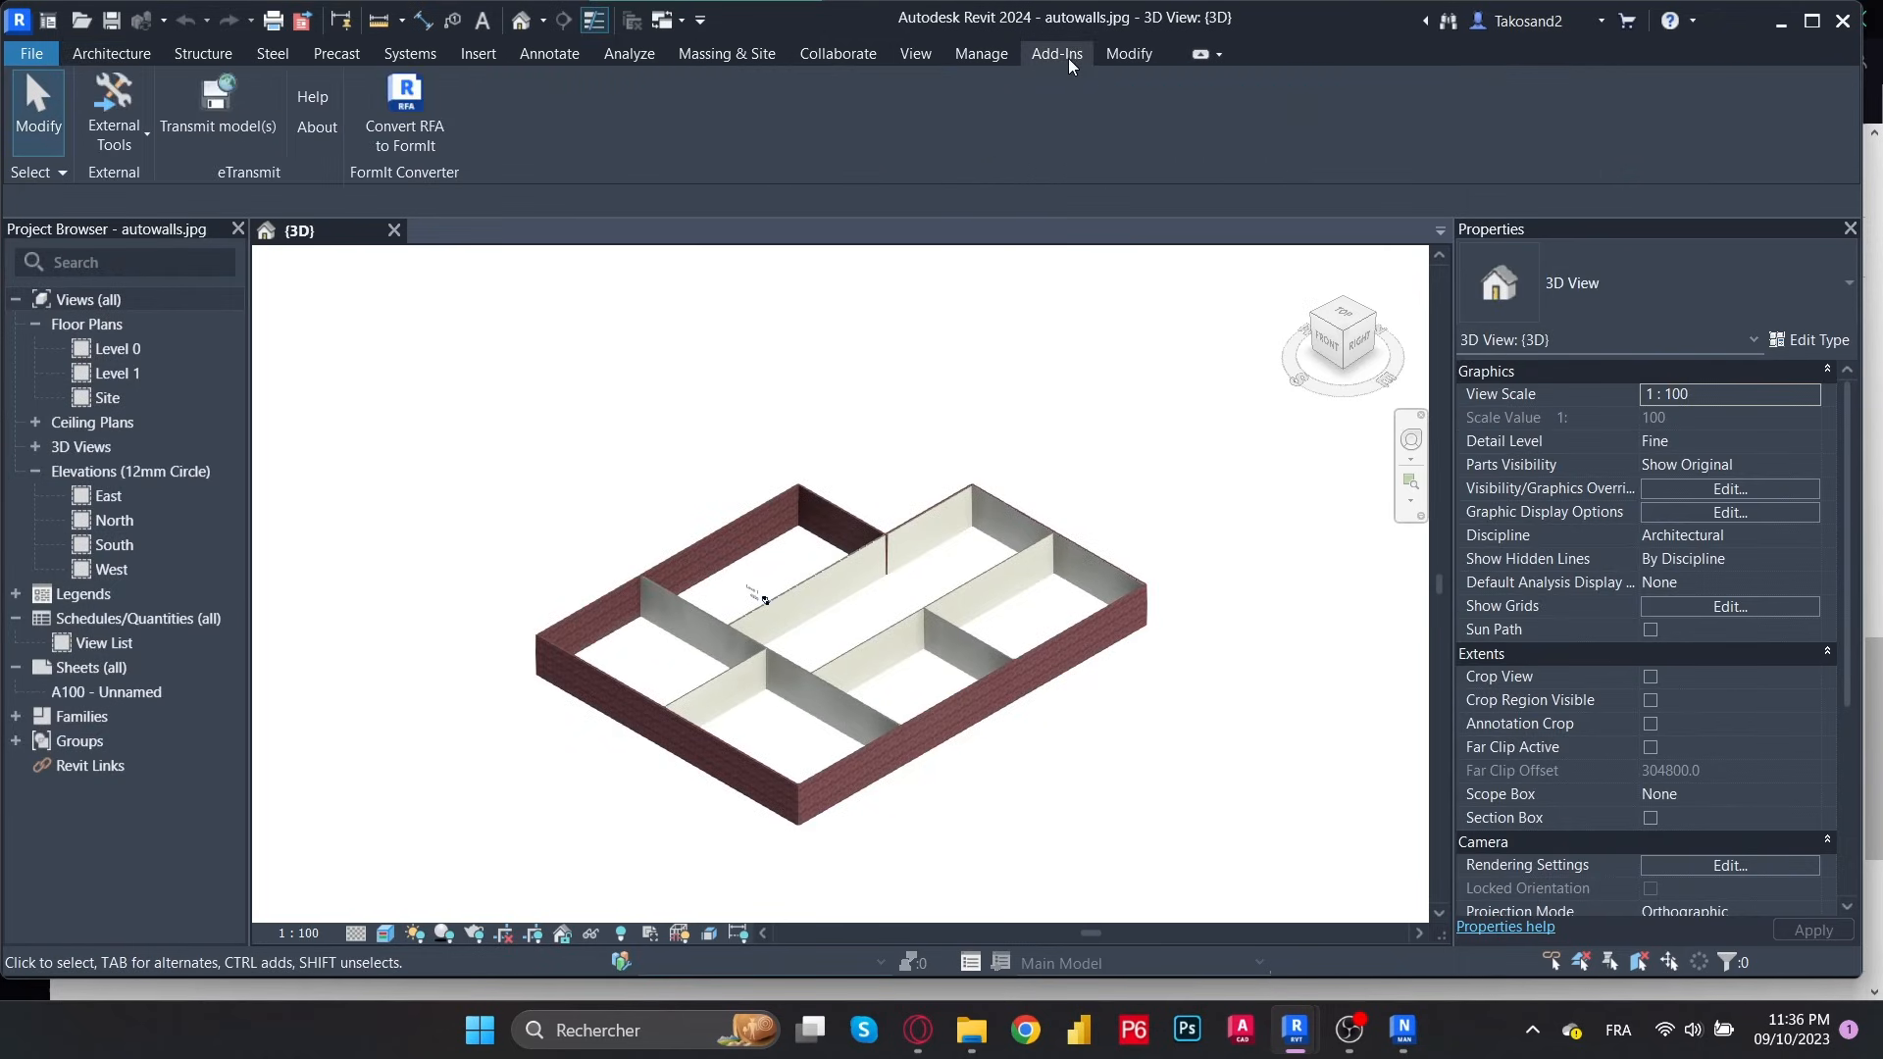
mouse_move(113, 117)
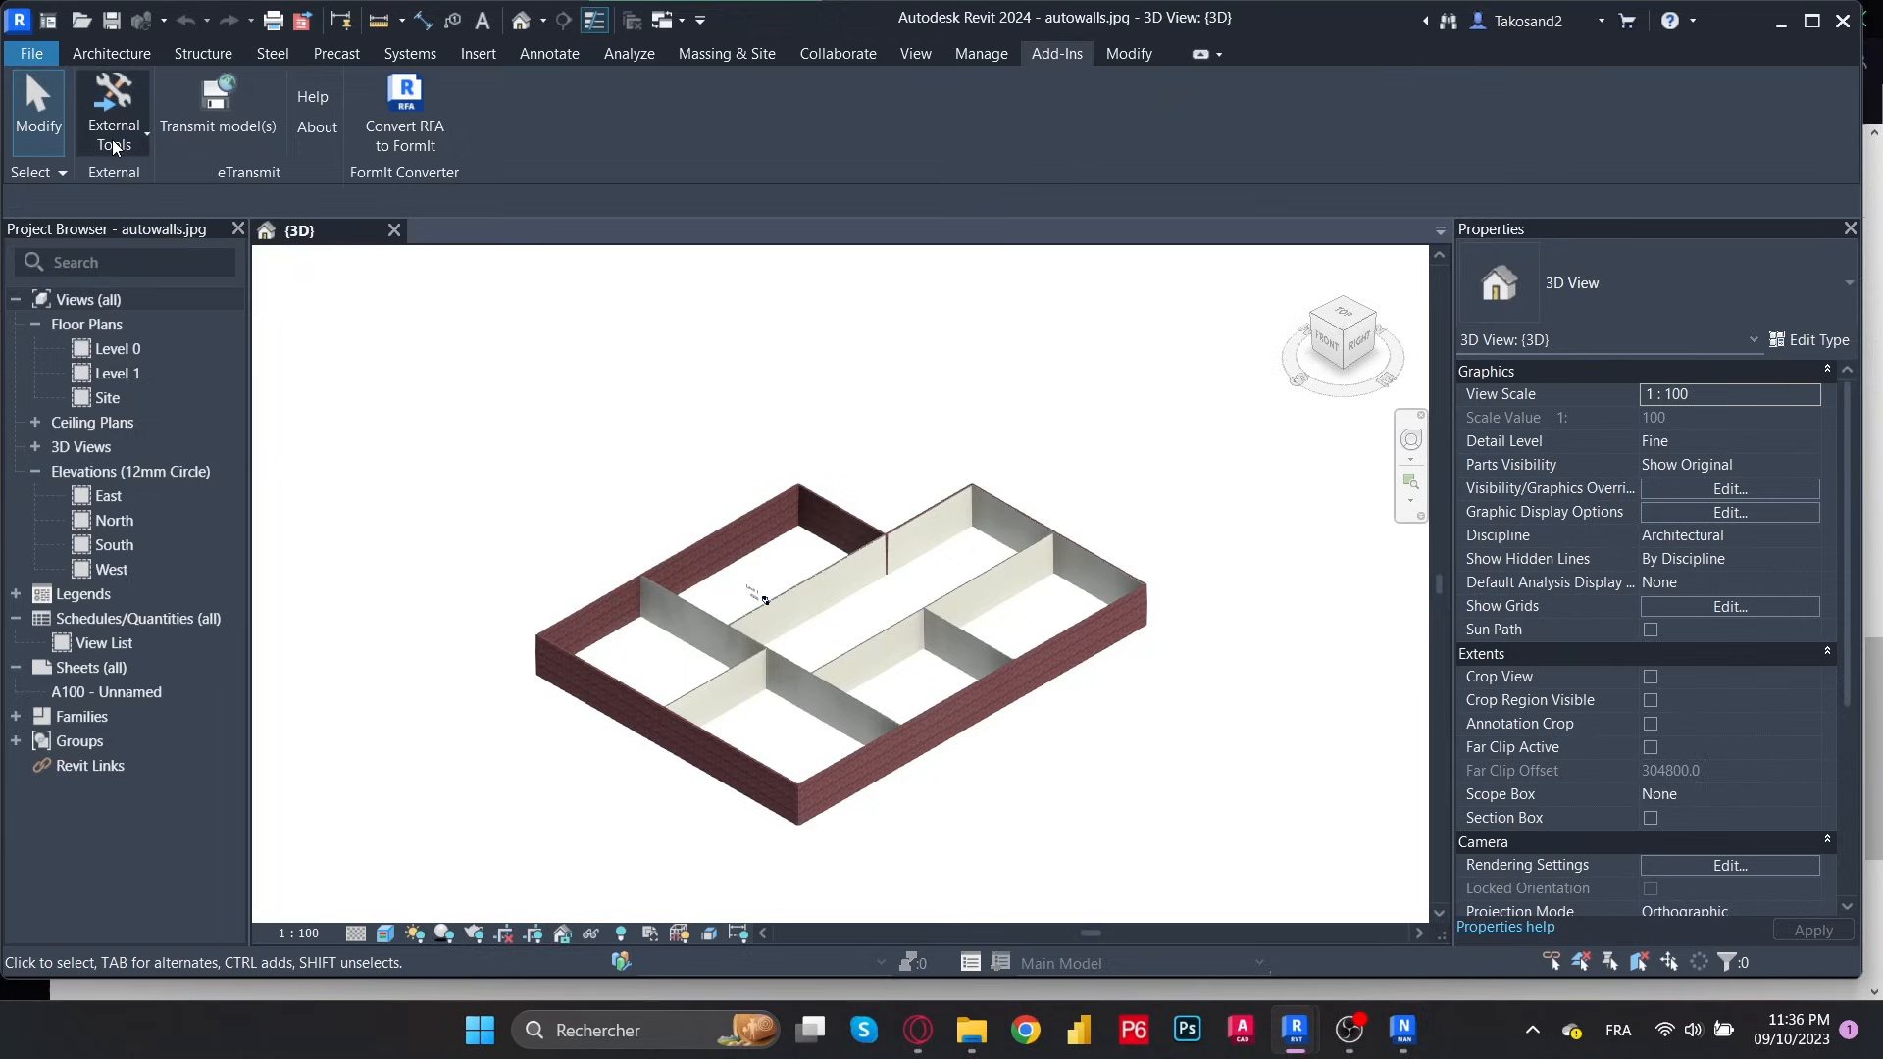
click(112, 114)
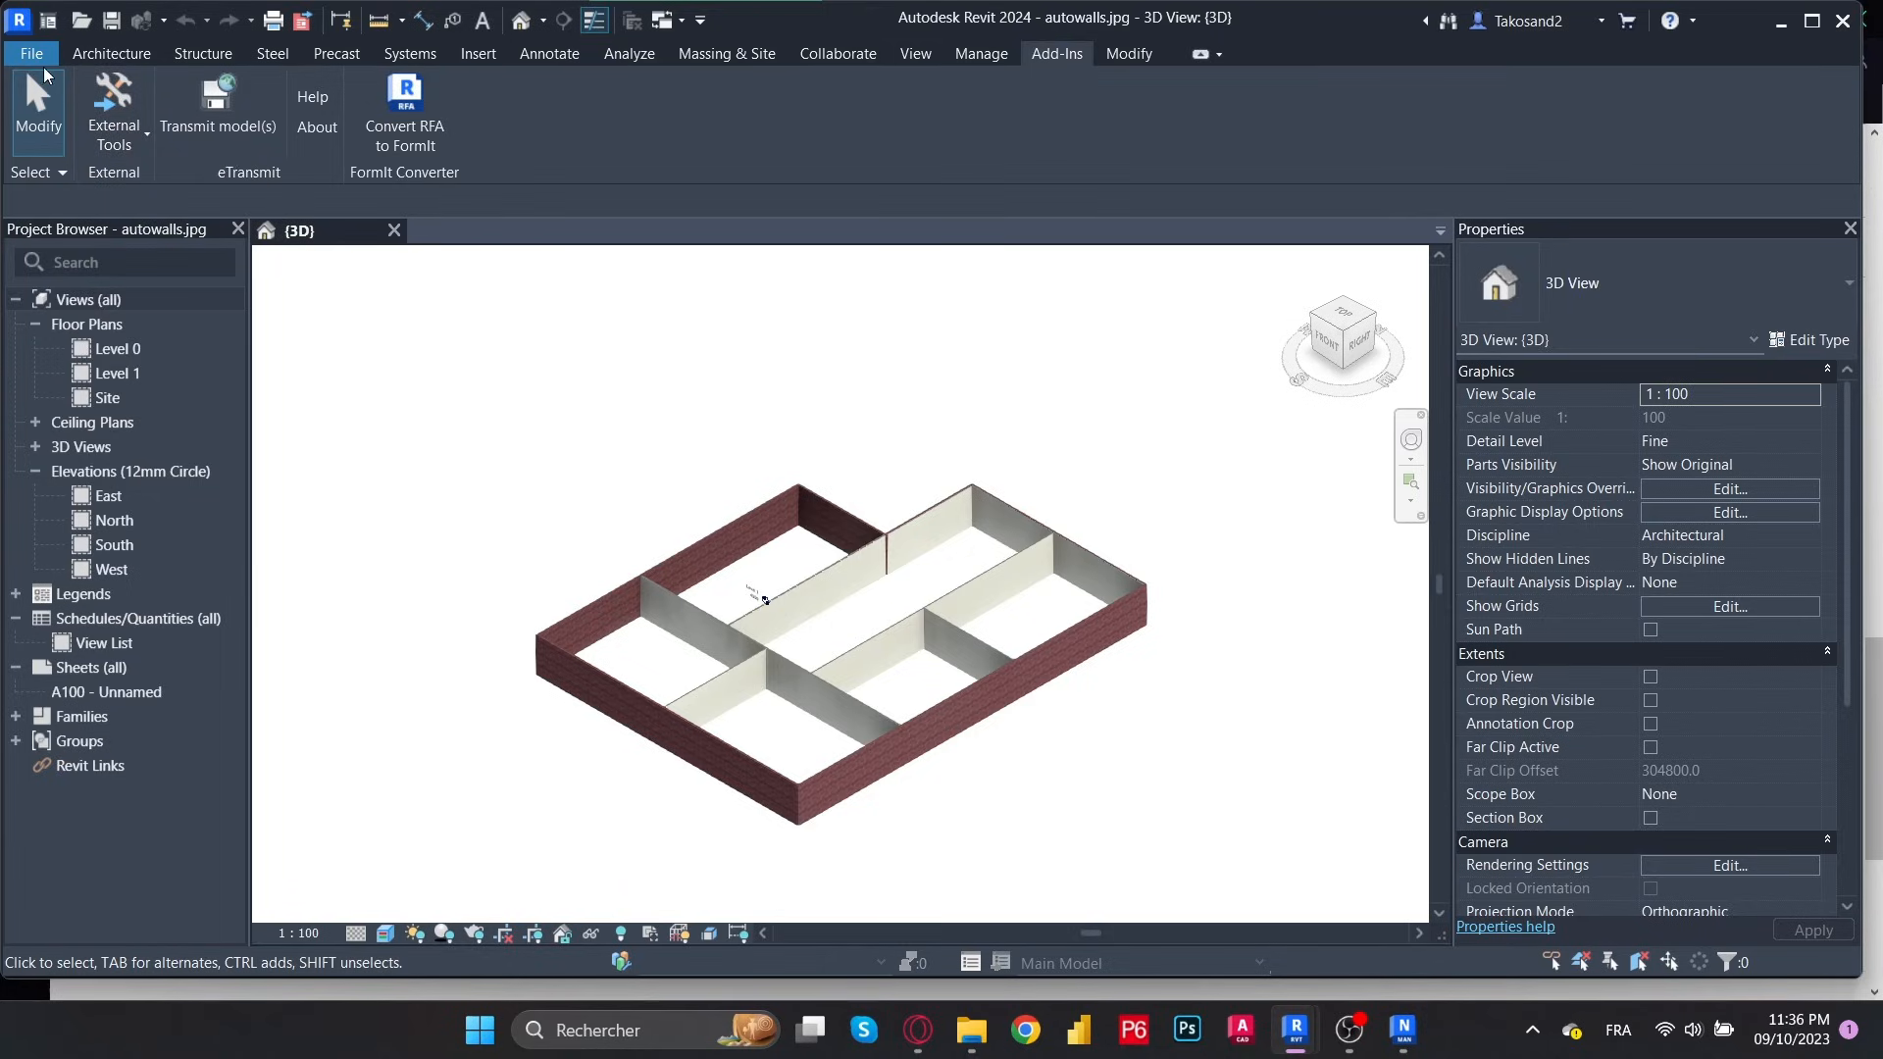
click(30, 53)
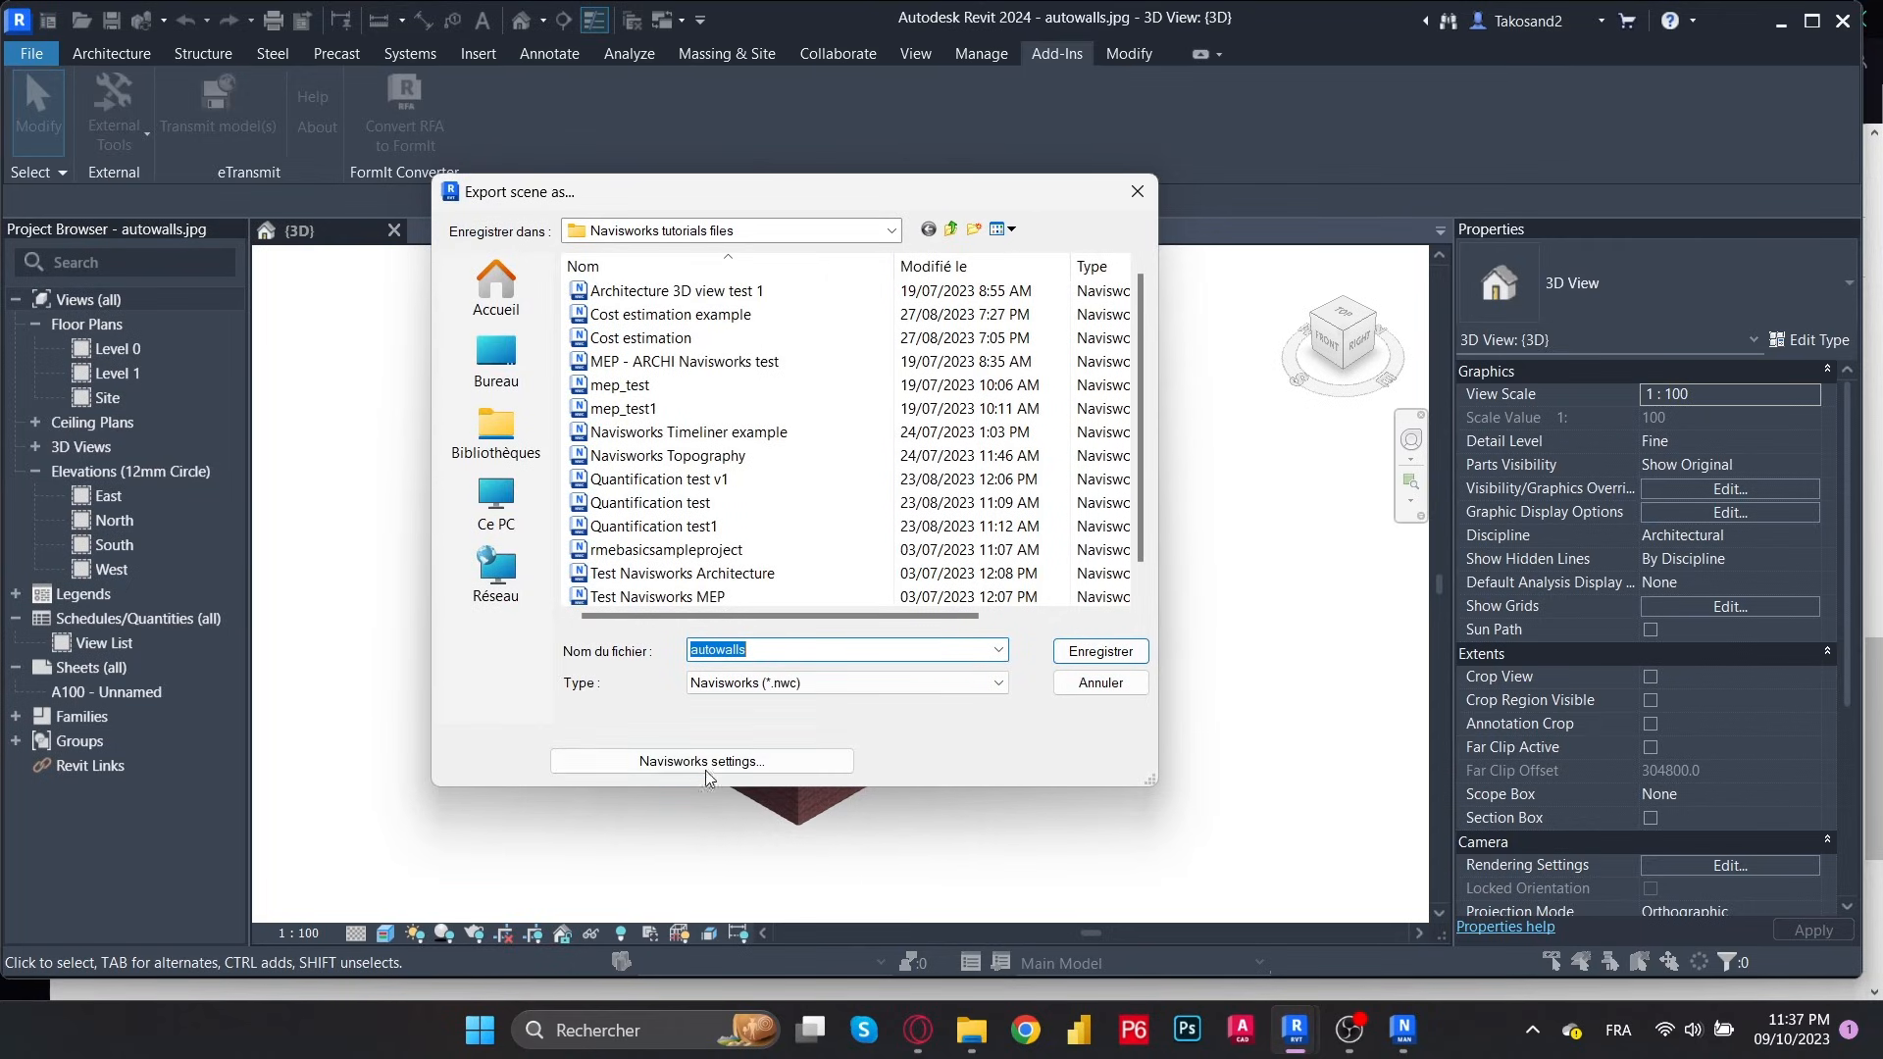
Review Navisworks settings' Revit file reader options, then close the Options Editor and Export scene as dialog
click(700, 760)
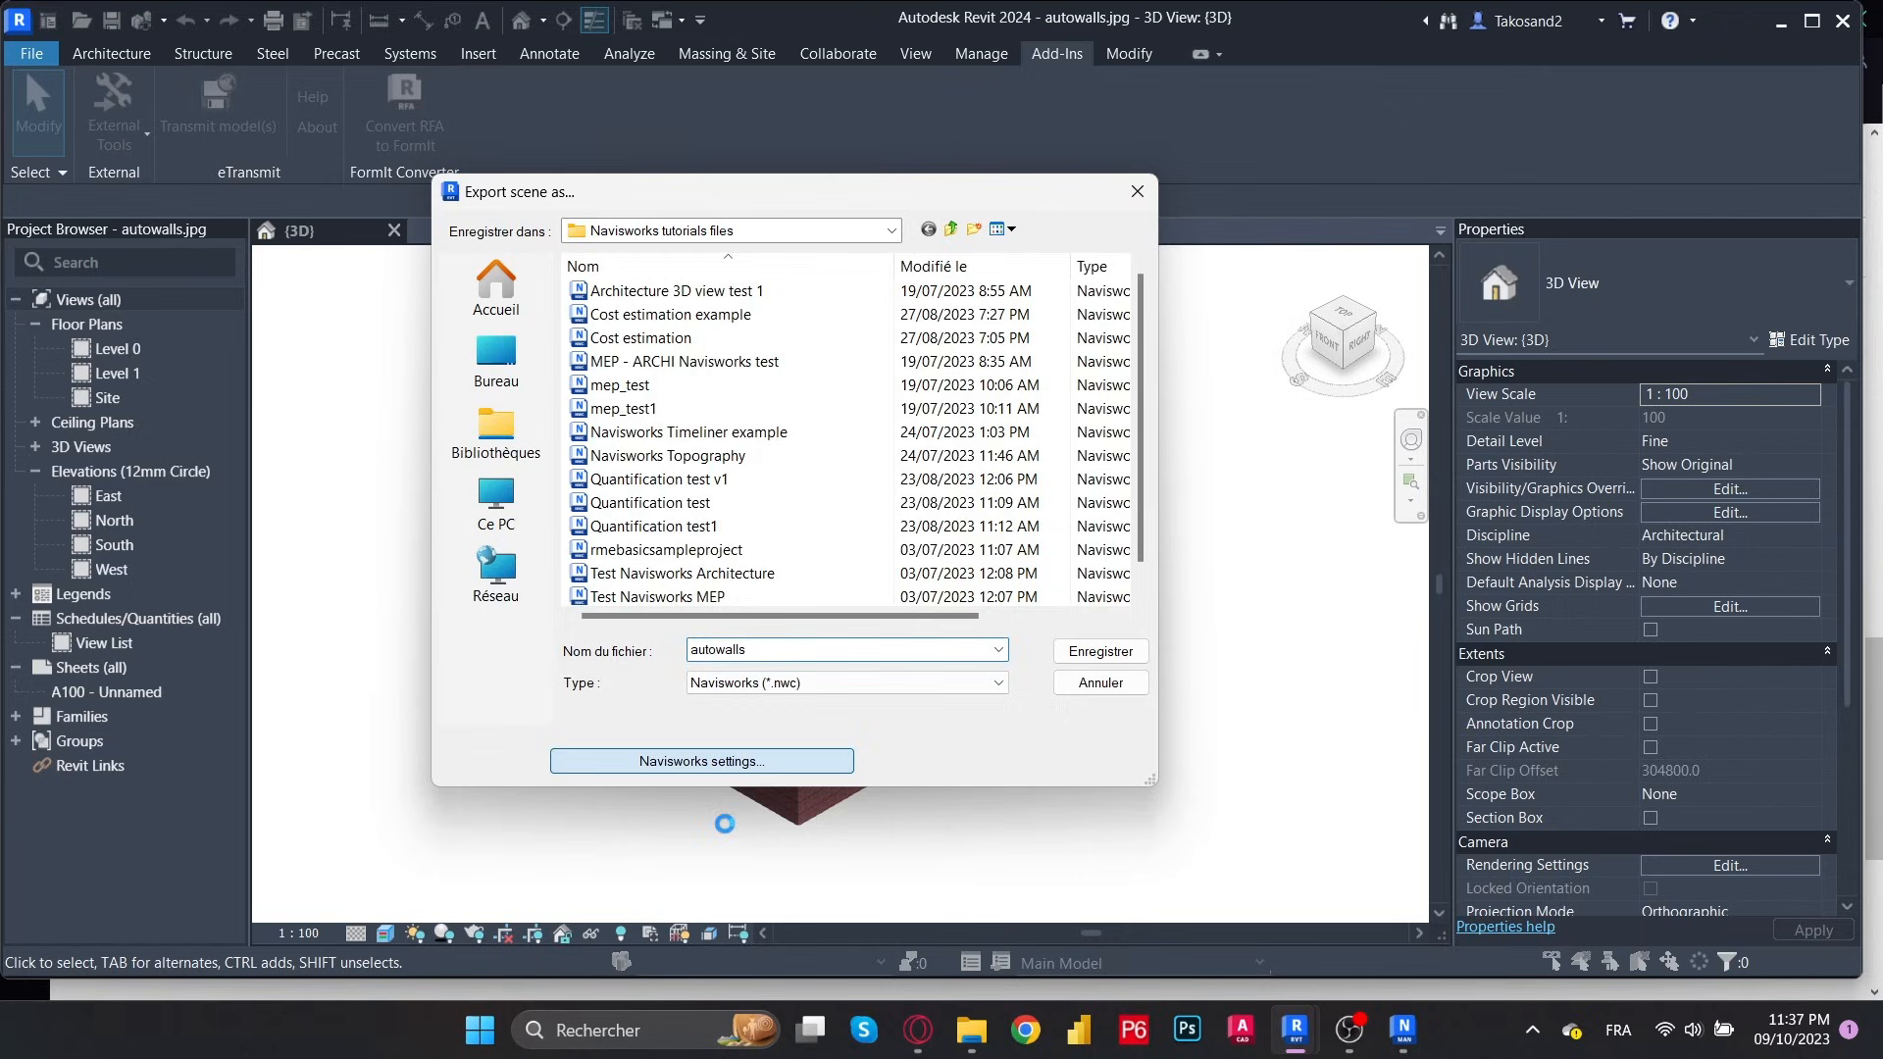
click(700, 760)
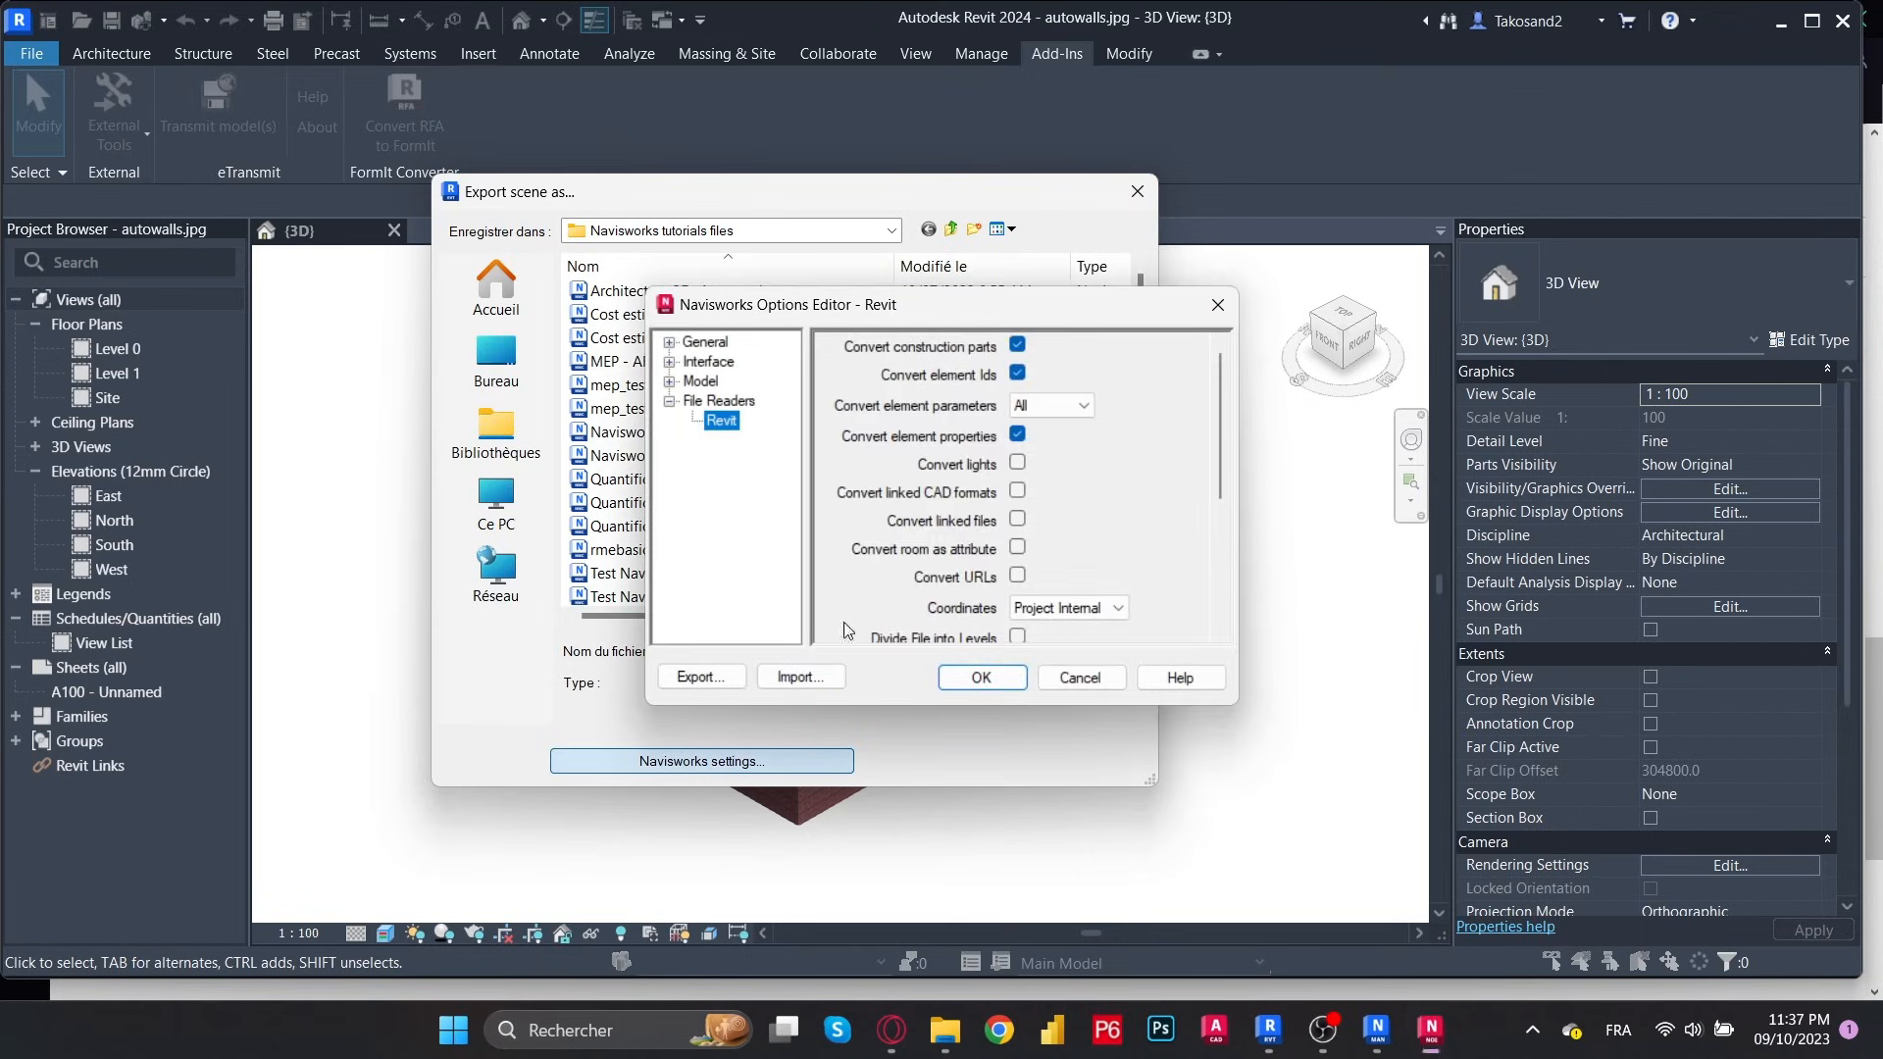
mouse_move(931, 482)
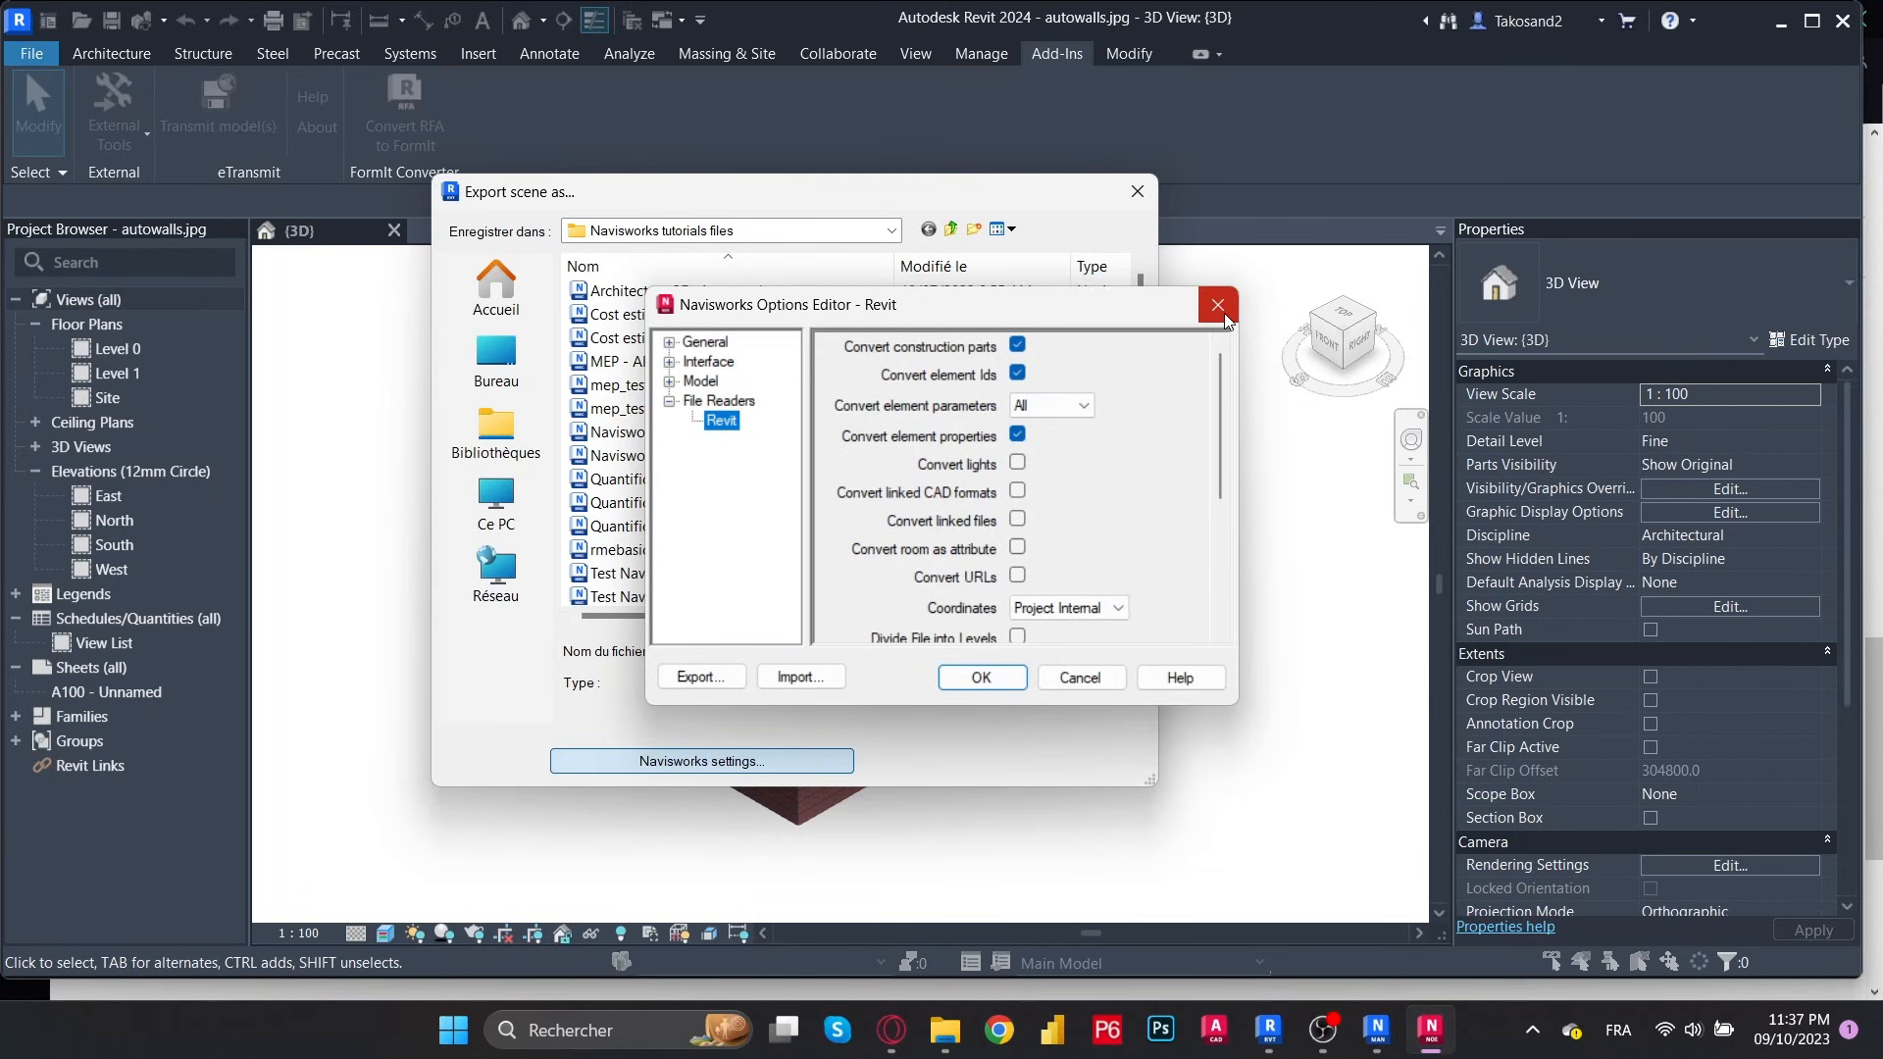
mouse_move(1216, 305)
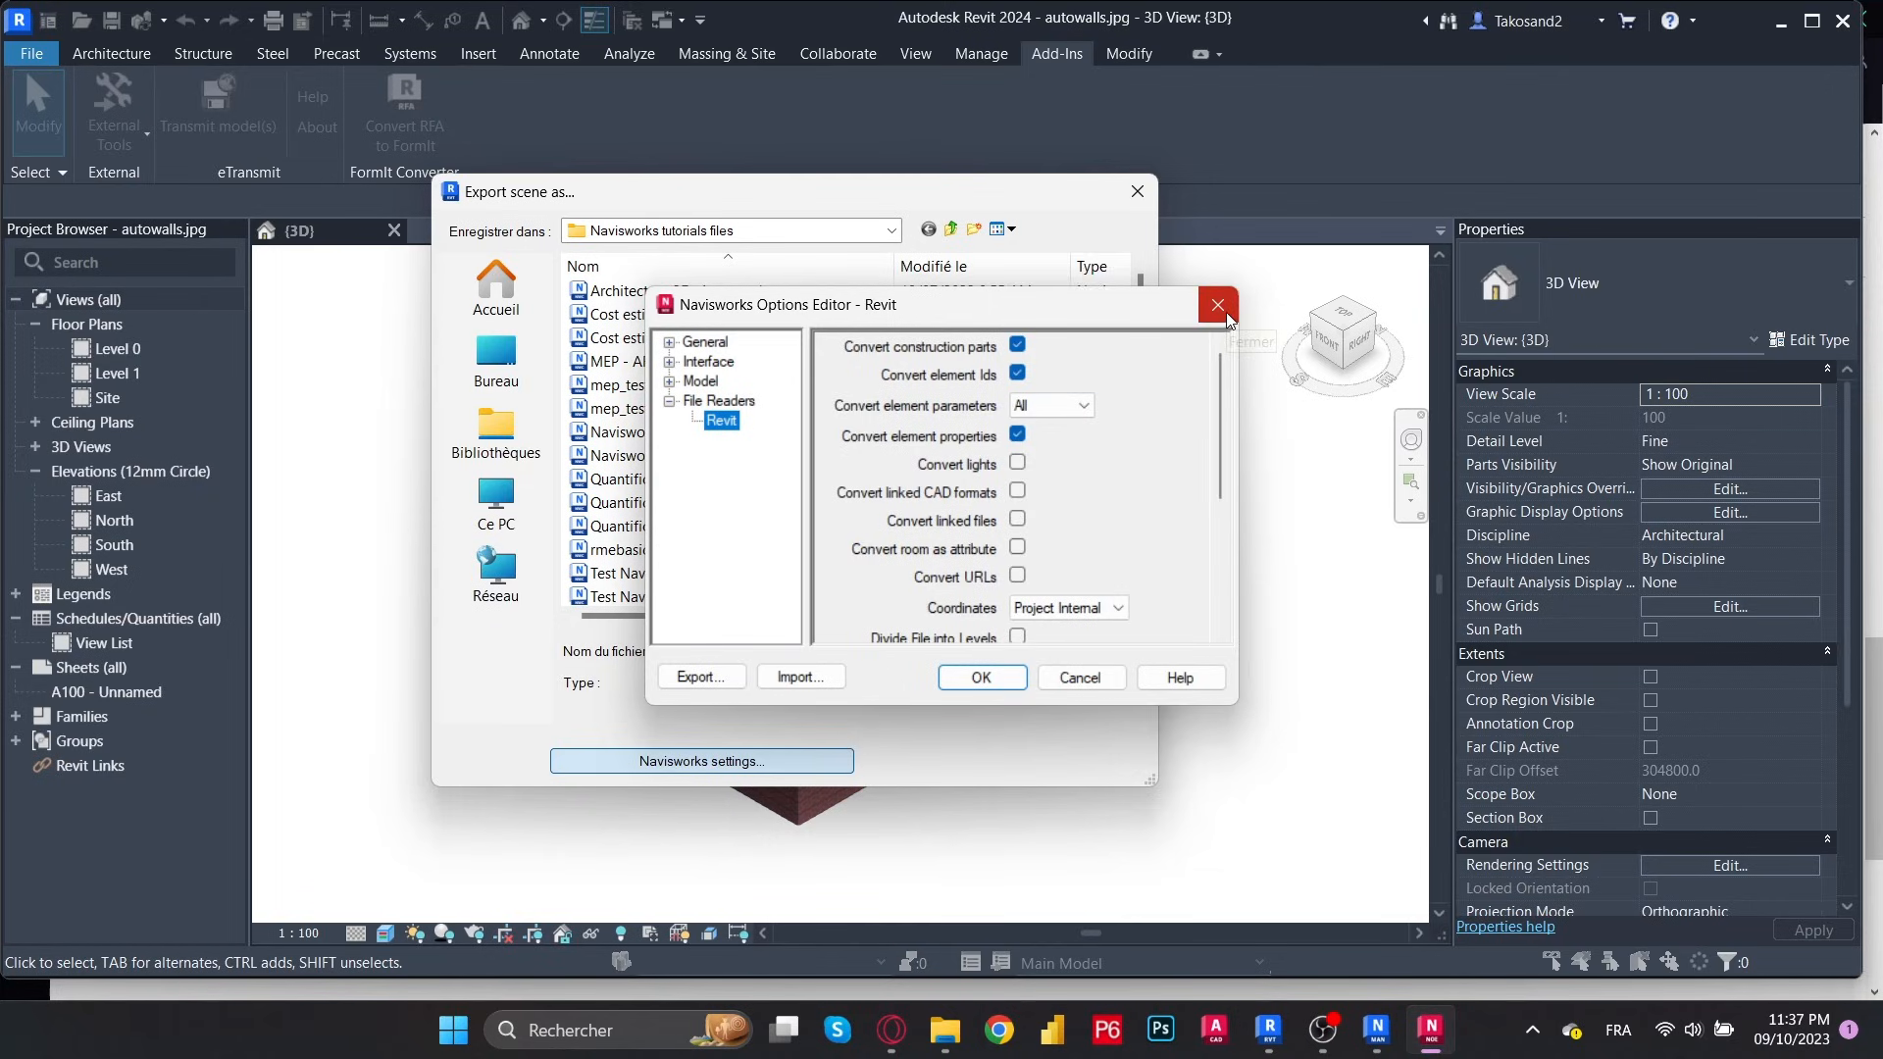
click(1215, 305)
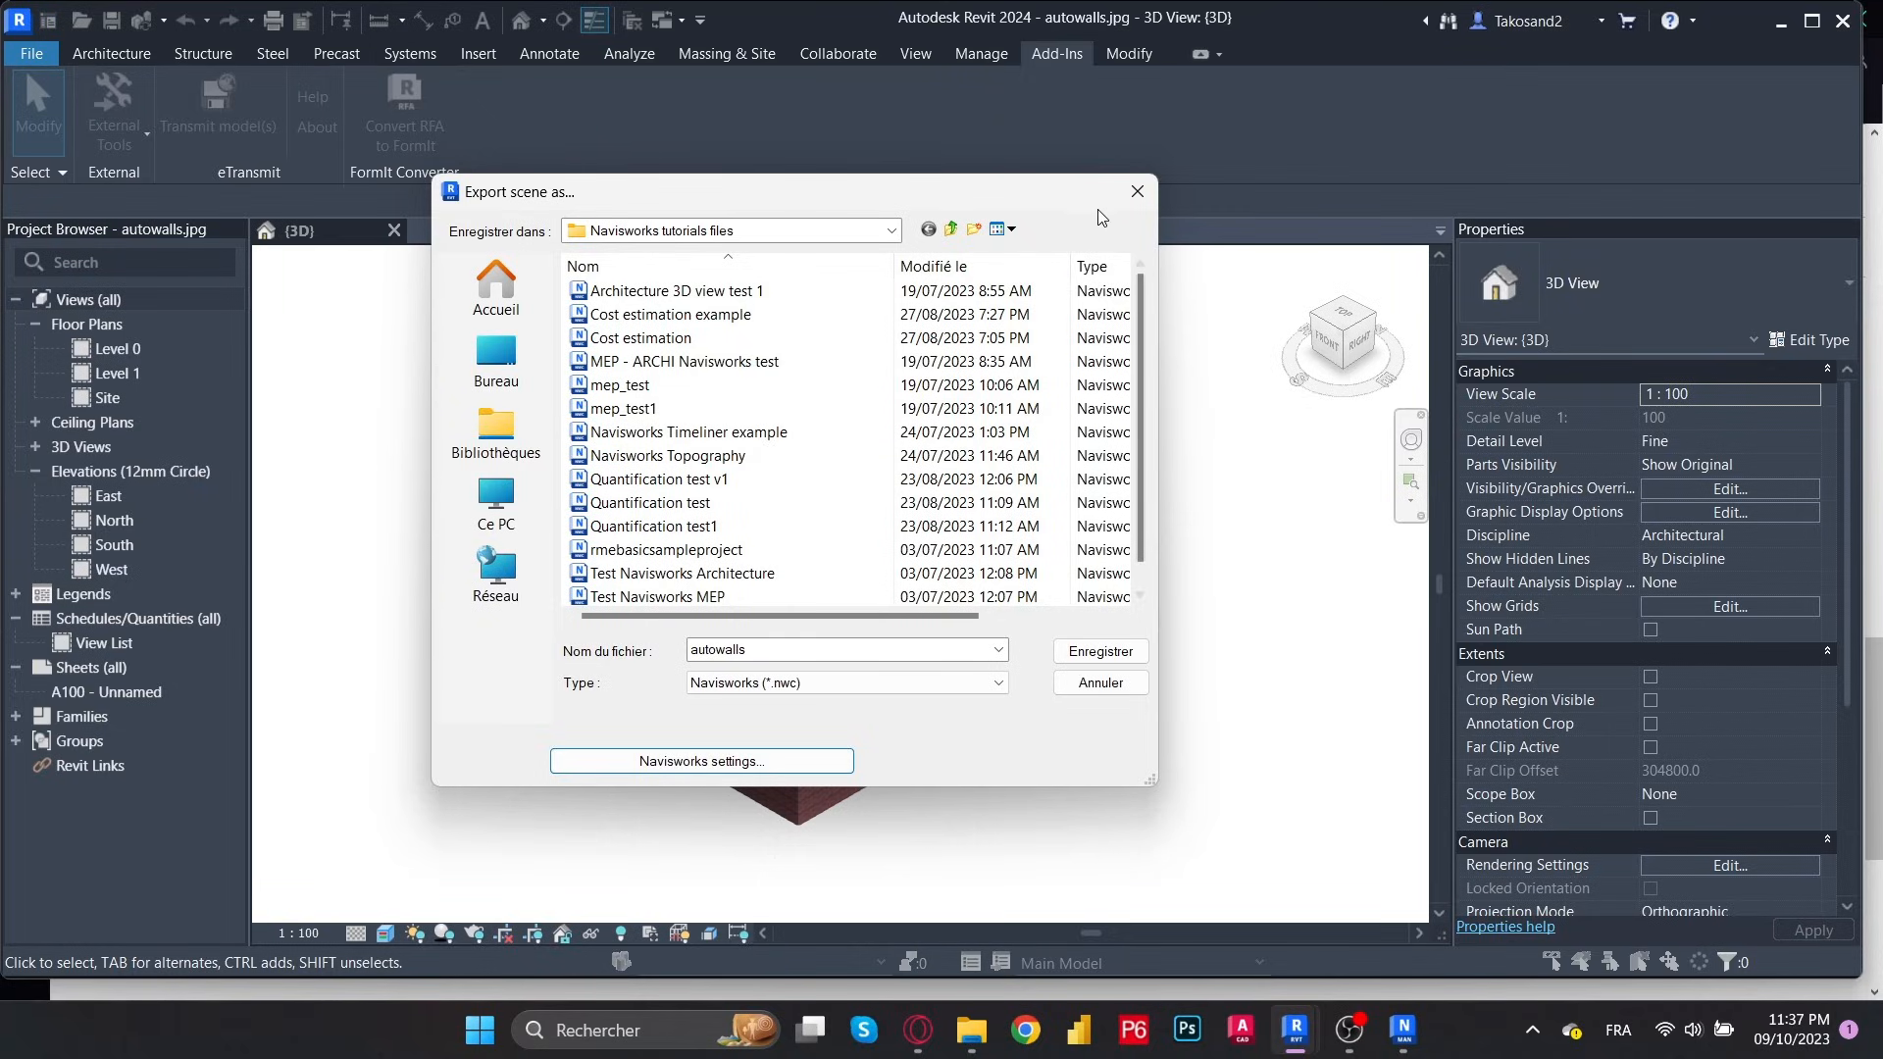
click(1135, 192)
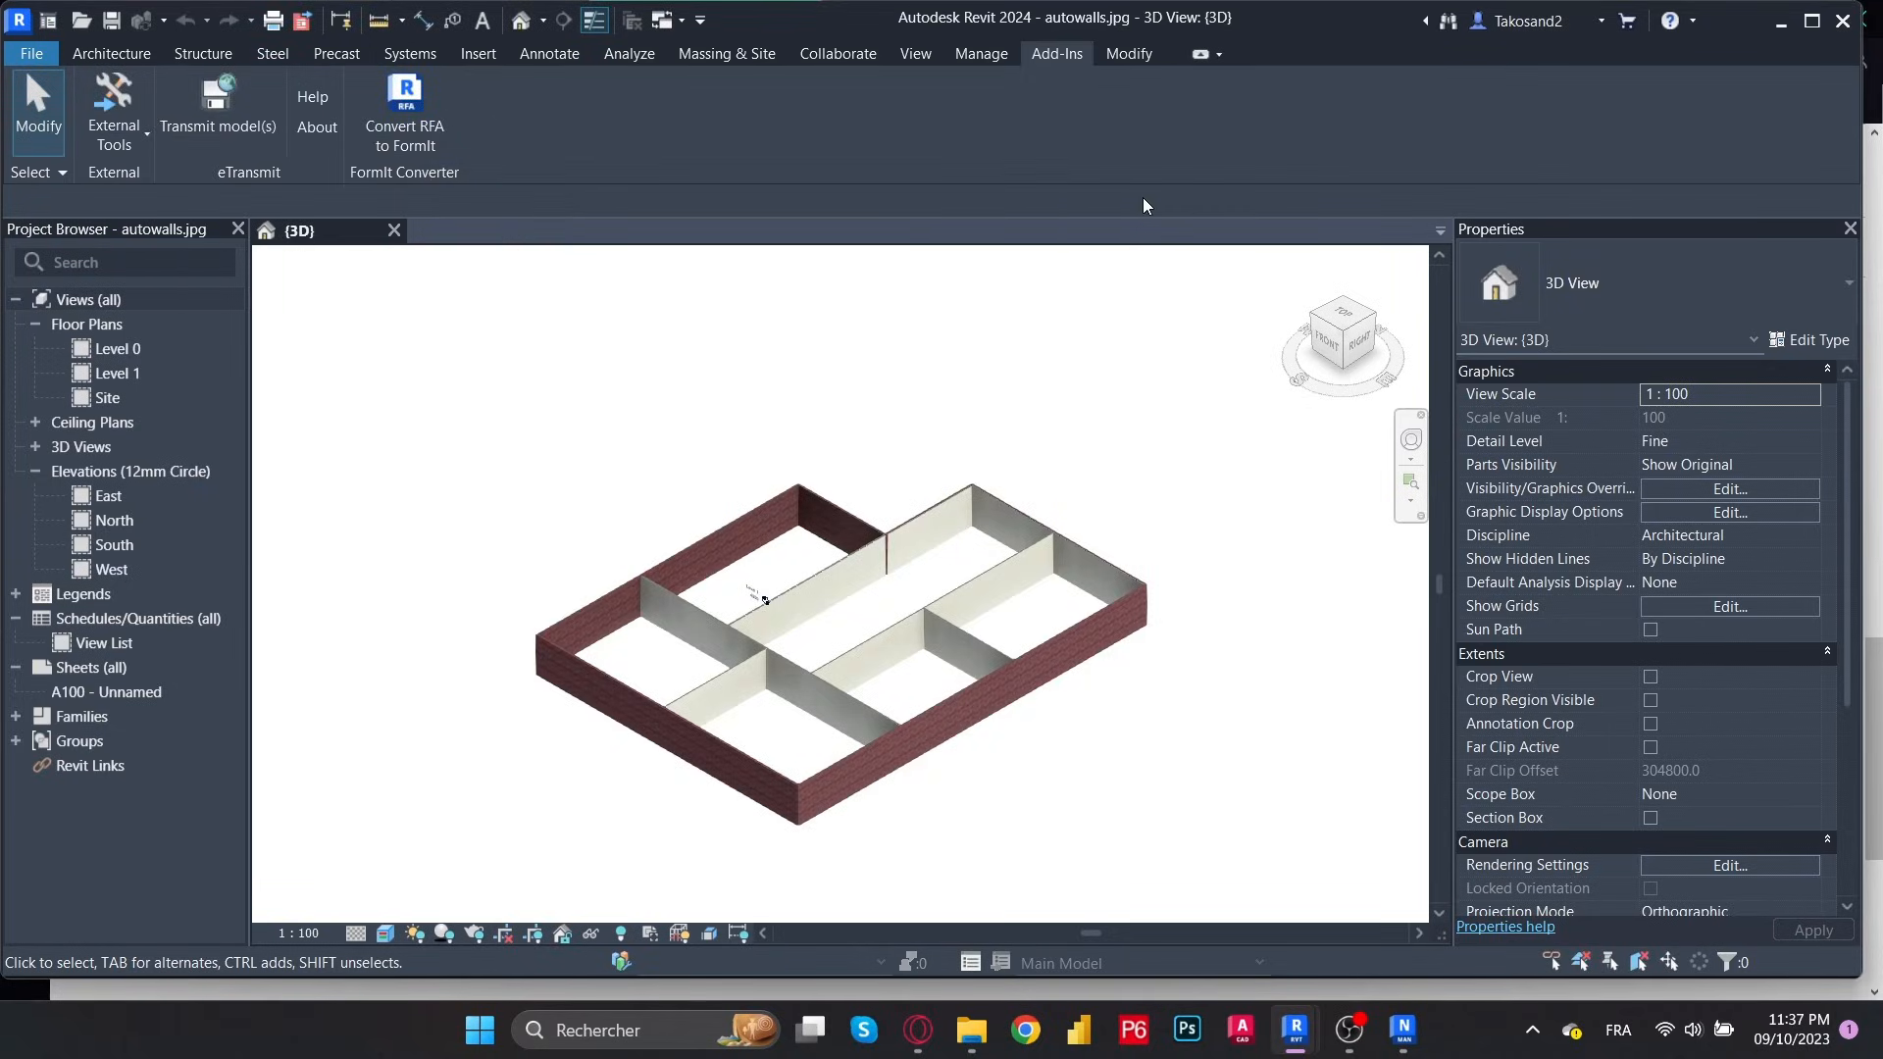
mouse_move(1150, 236)
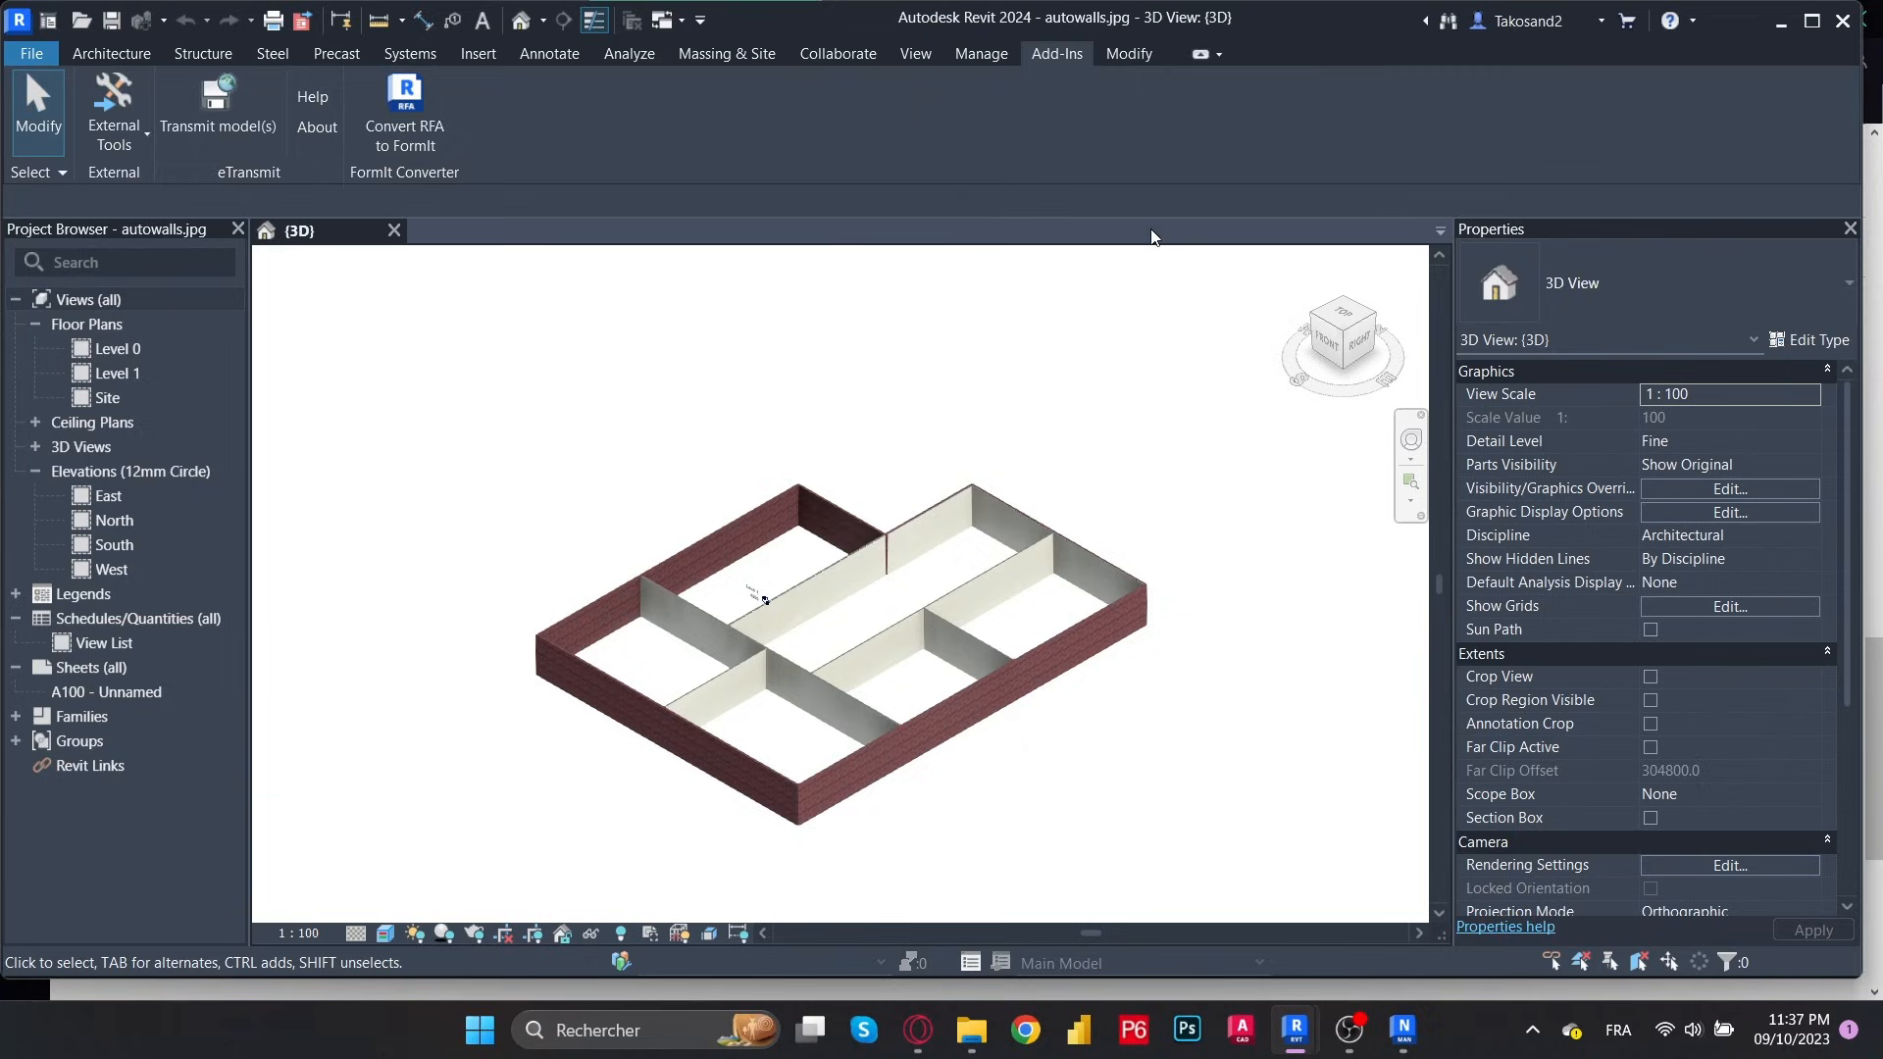
mouse_move(654, 224)
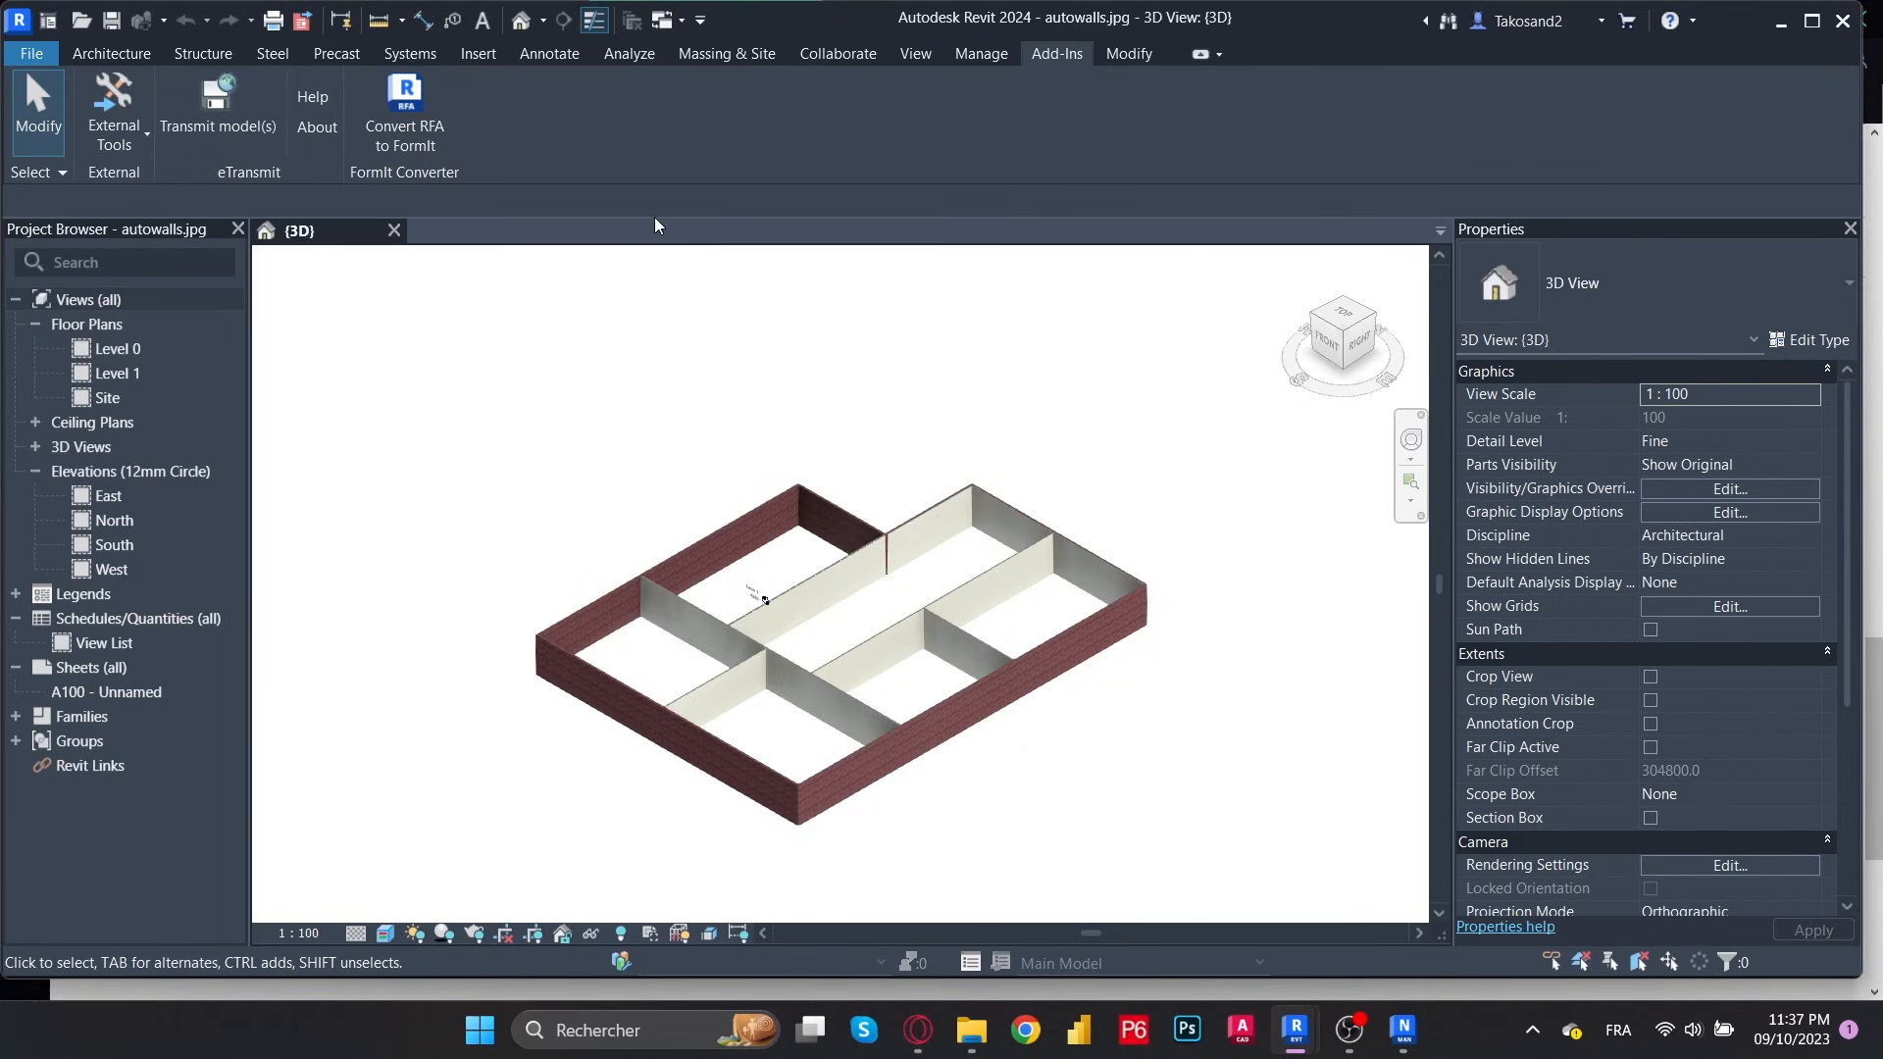